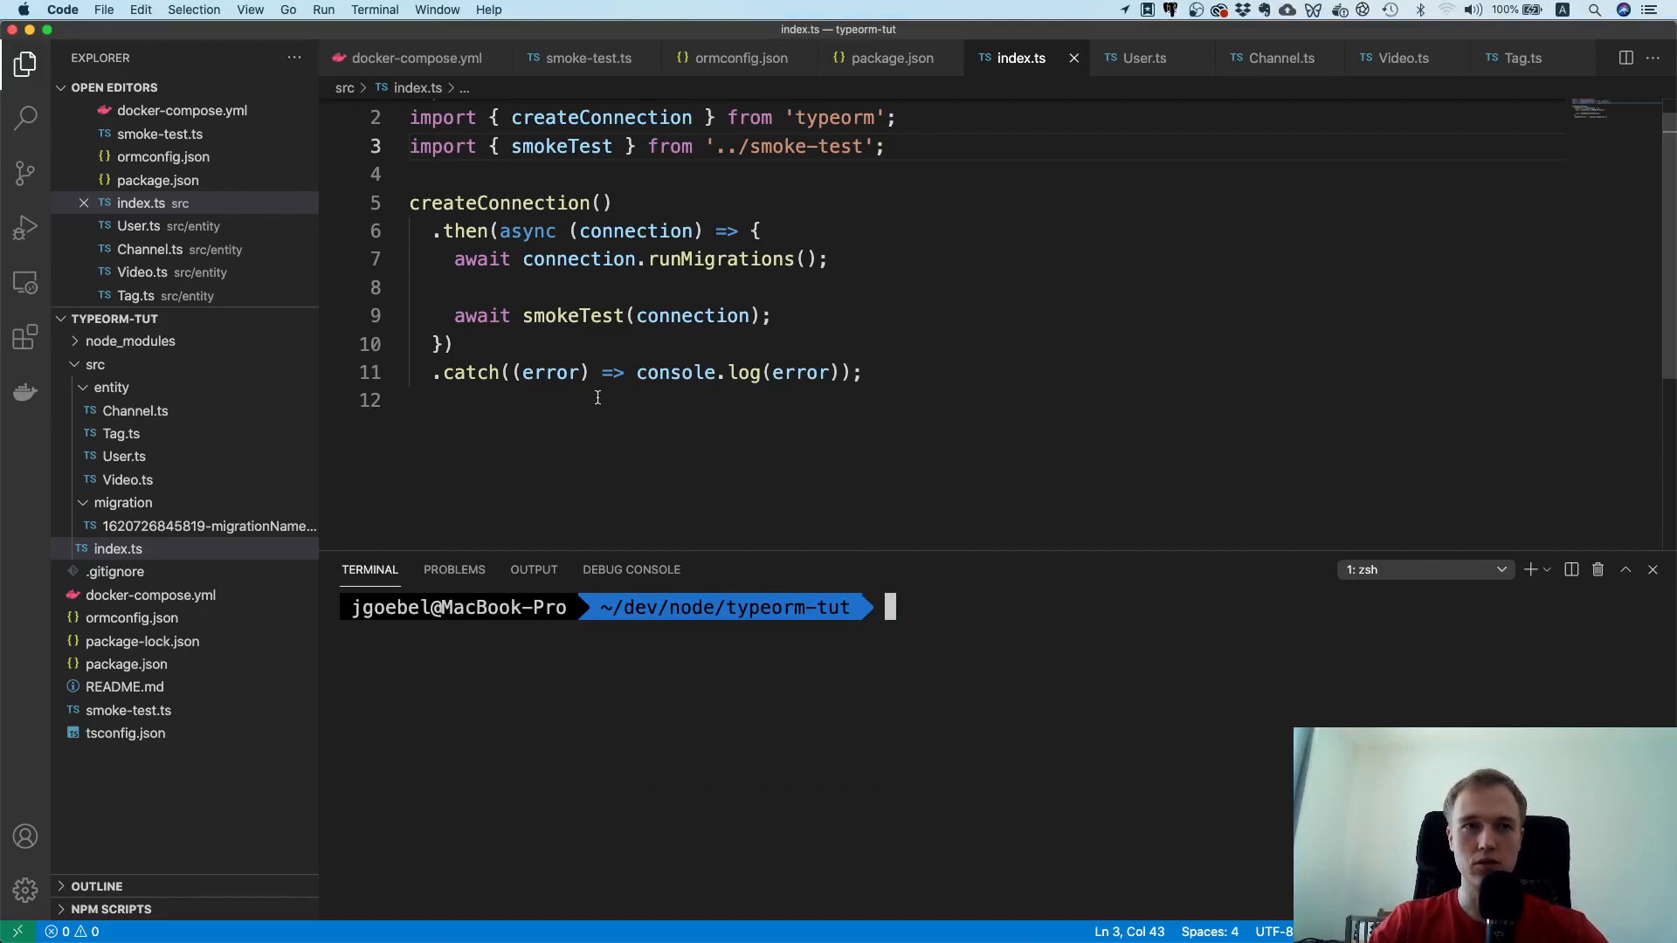
mouse_move(1110, 503)
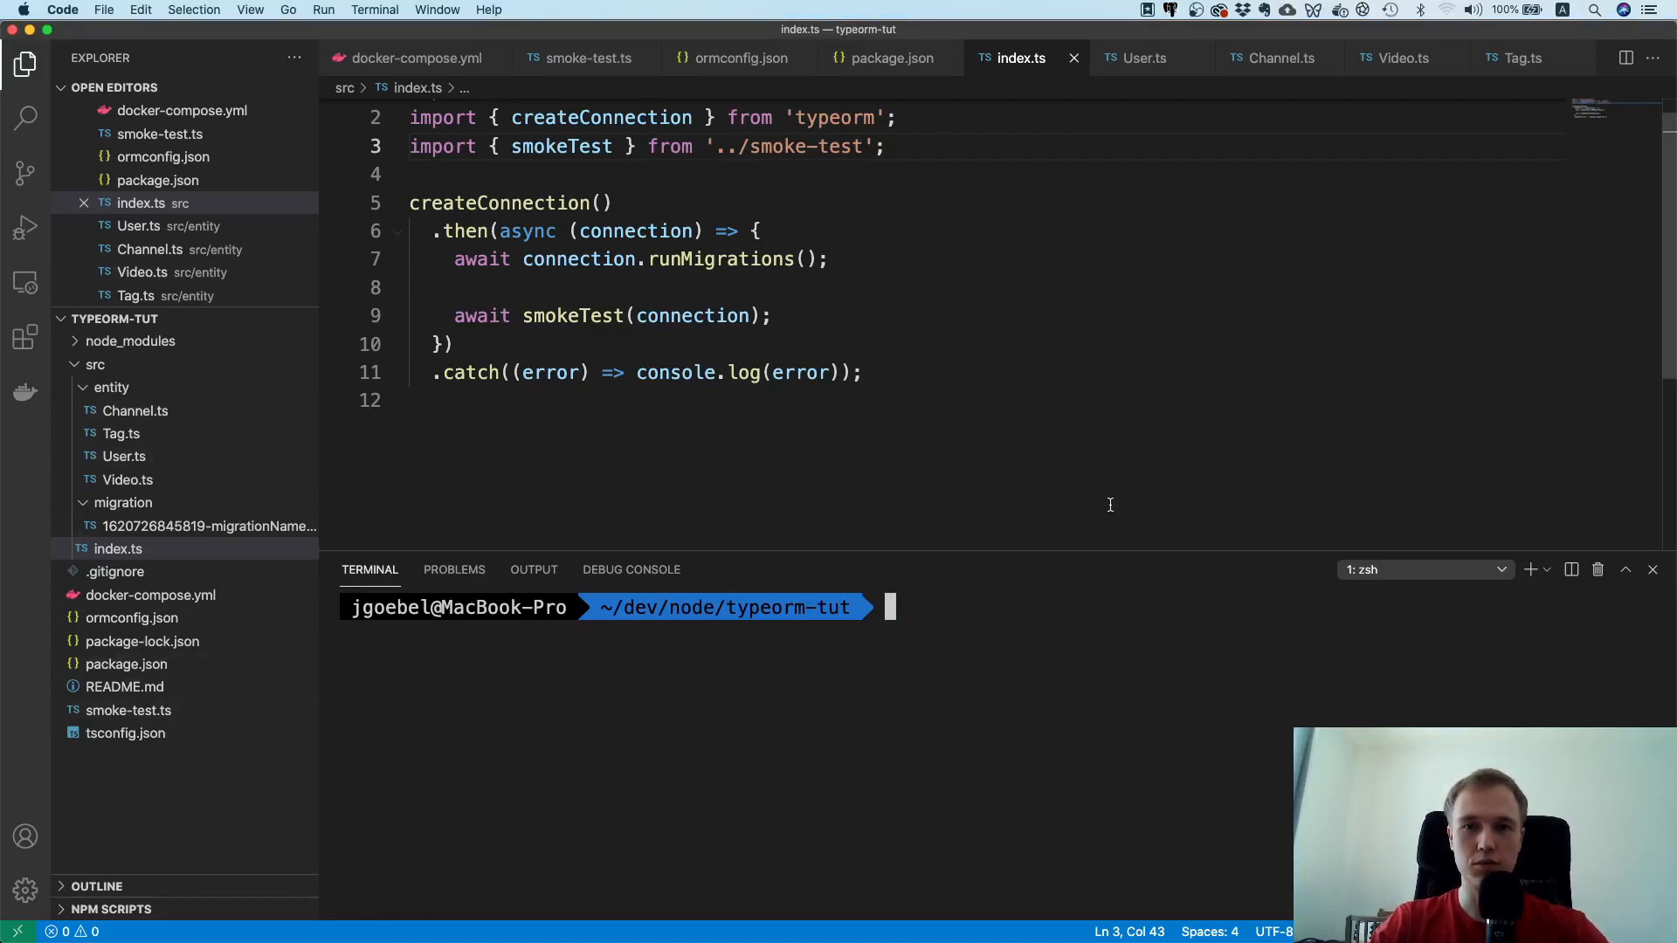
Step: Install Express with npm i express and start adding dev types with --save-dev
text(npm i)
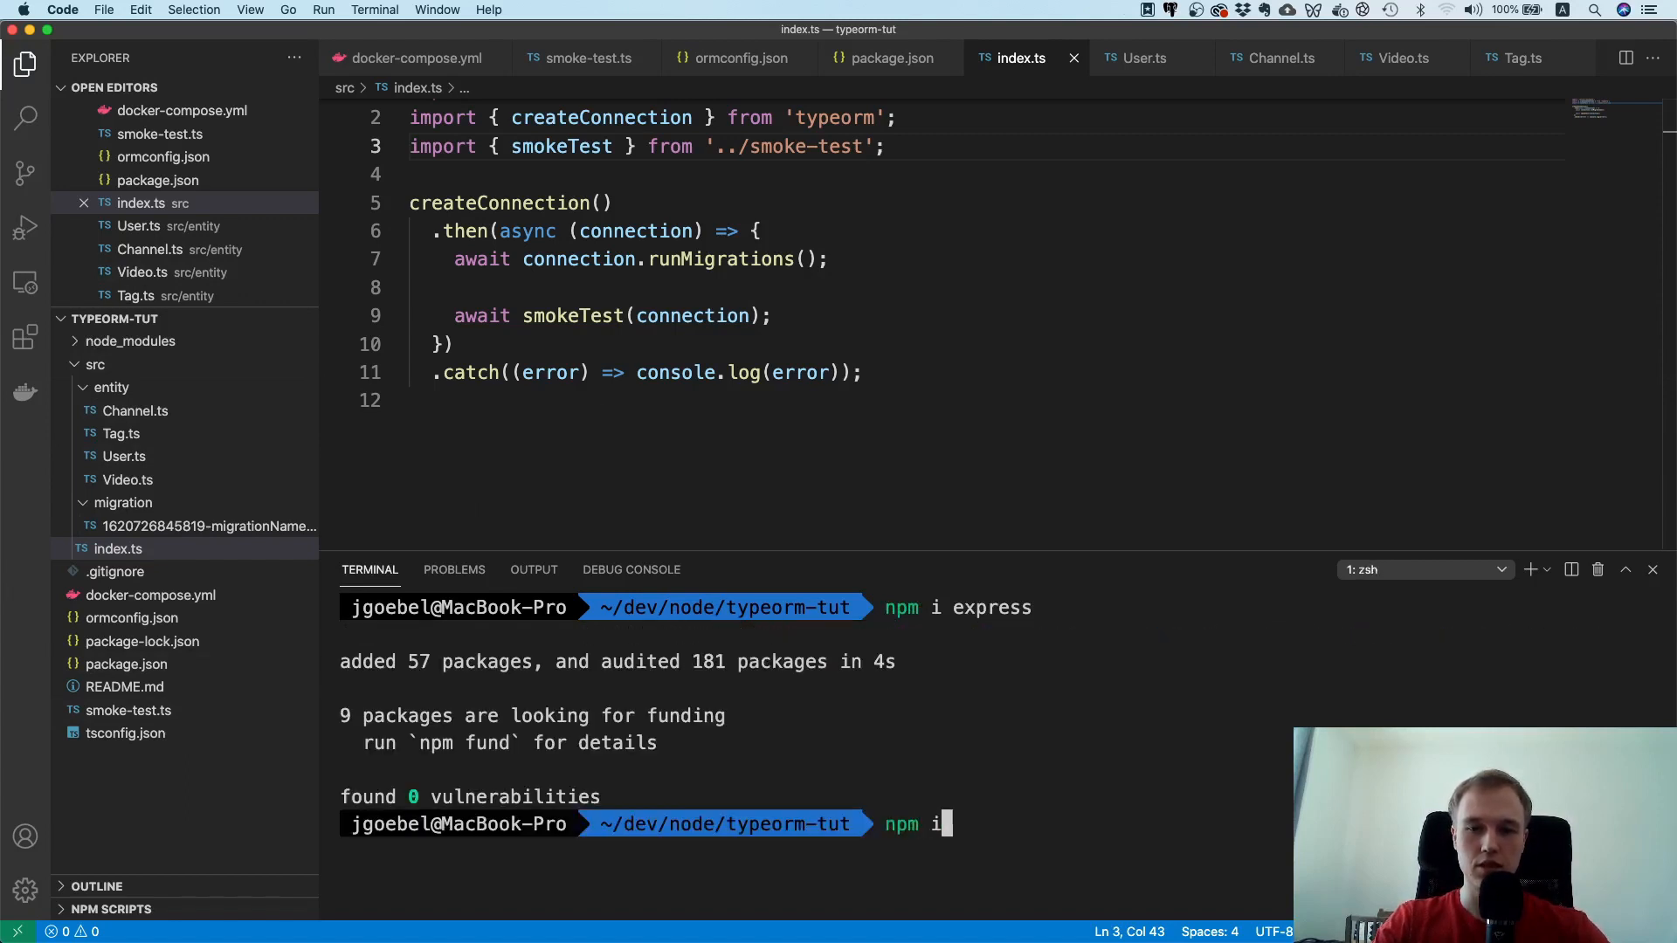
text(--save-de)
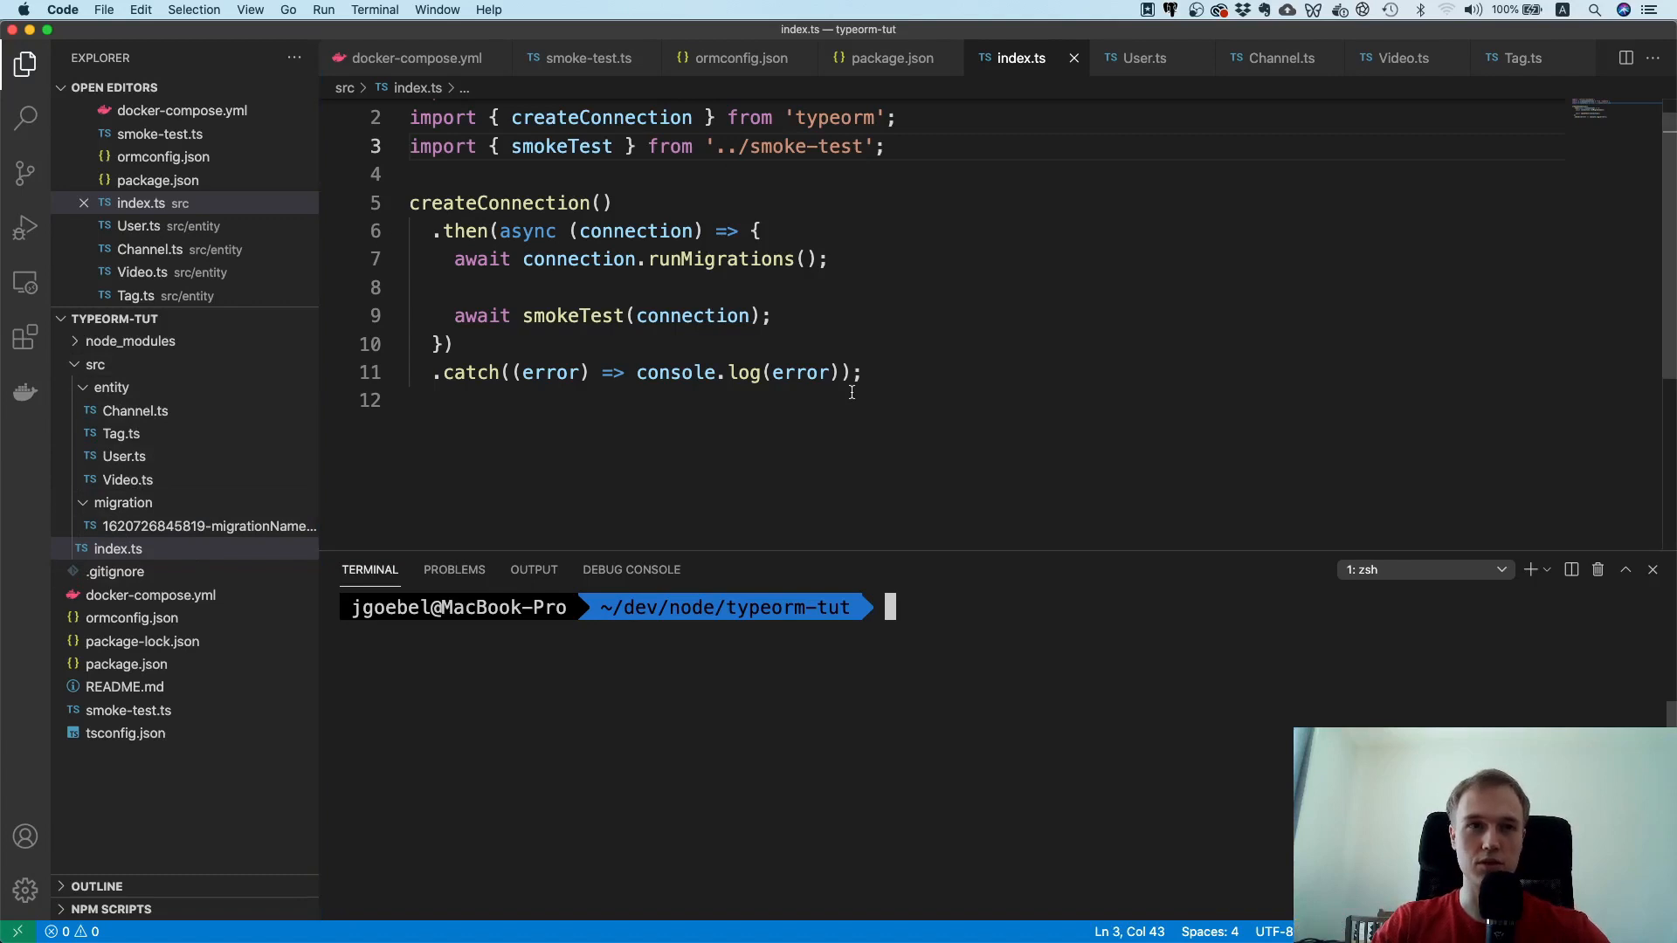
Step: Create src/app.ts from the terminal with touch, fixing the mistyped file name
text(touch)
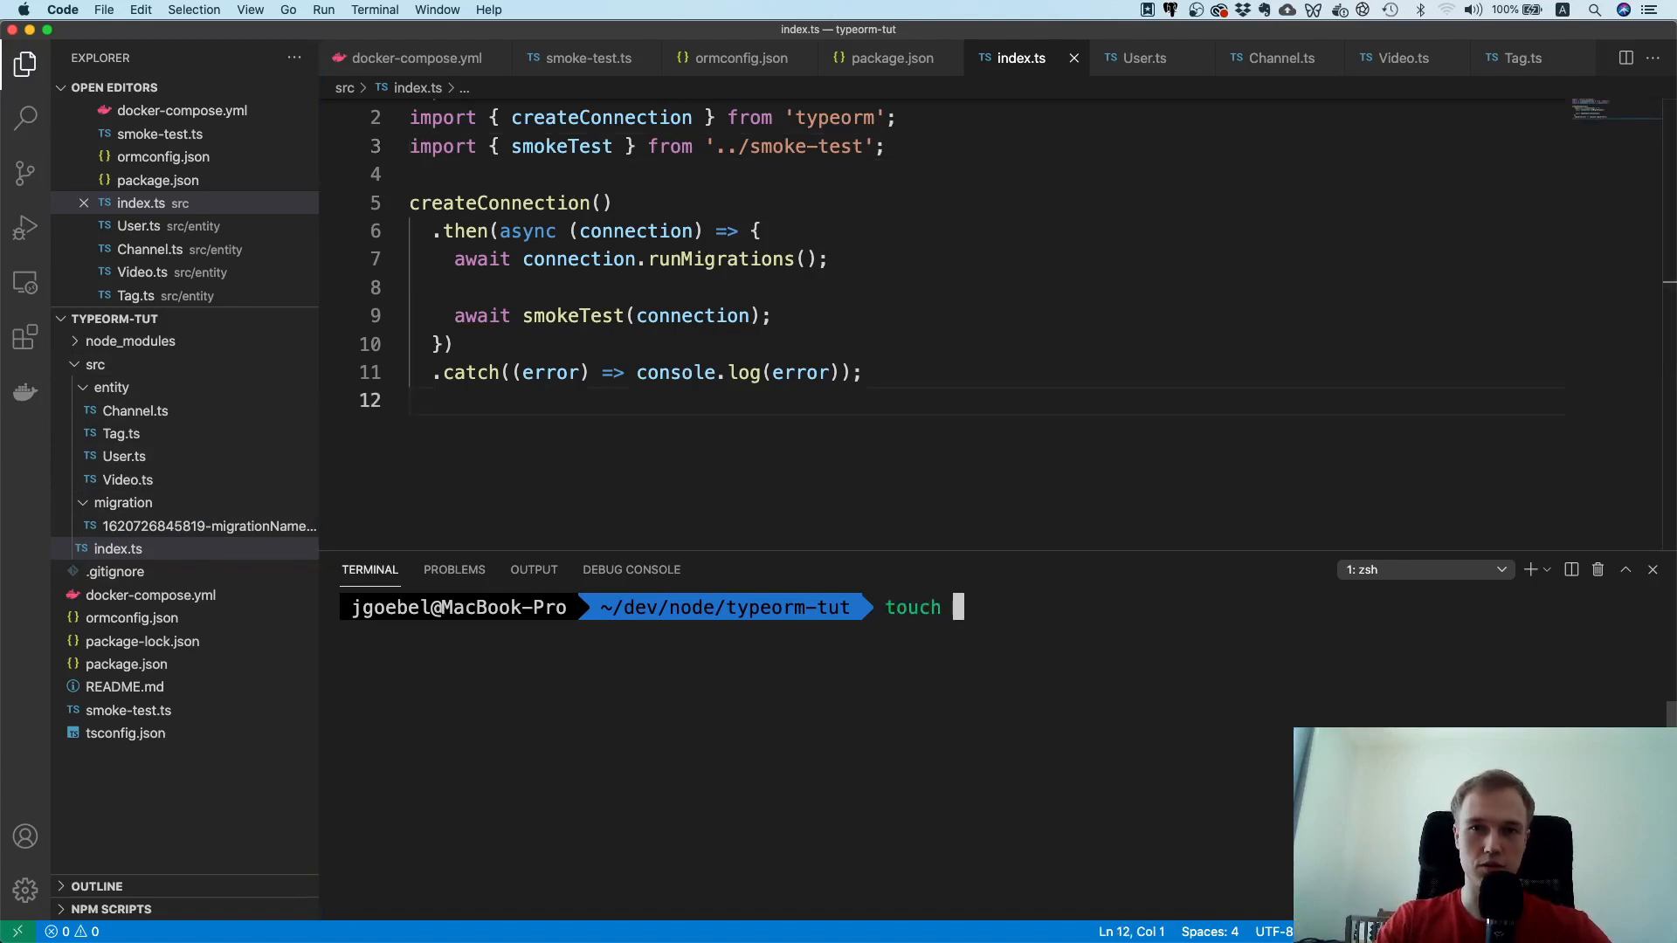
text(ap.)
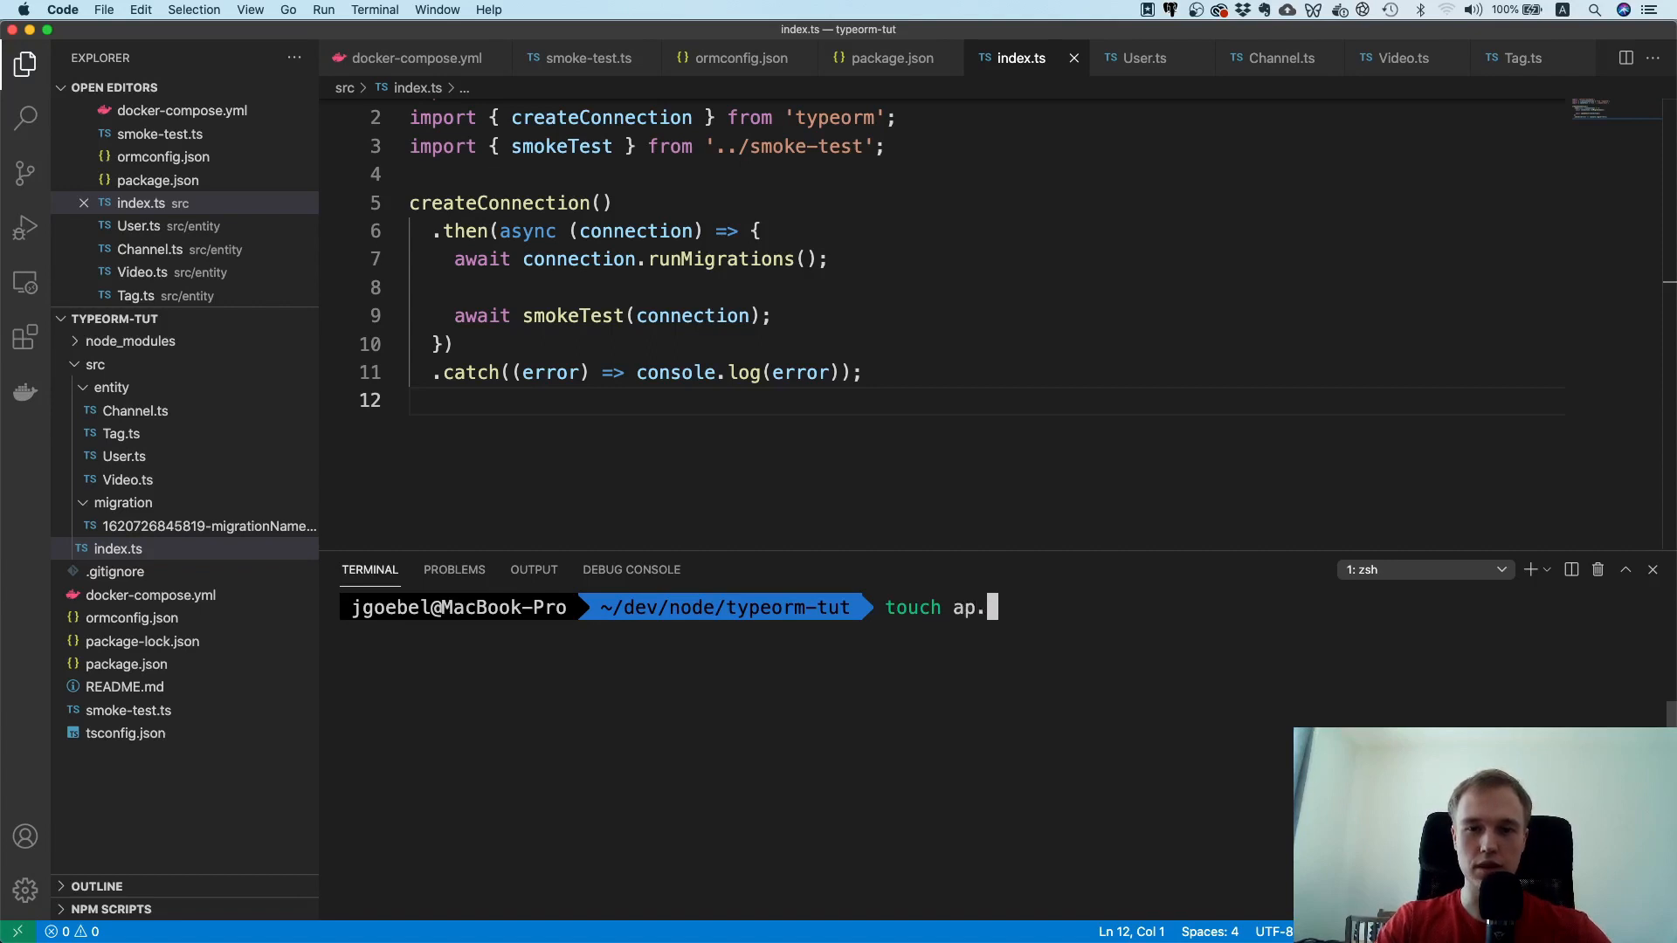
key(Backspace)
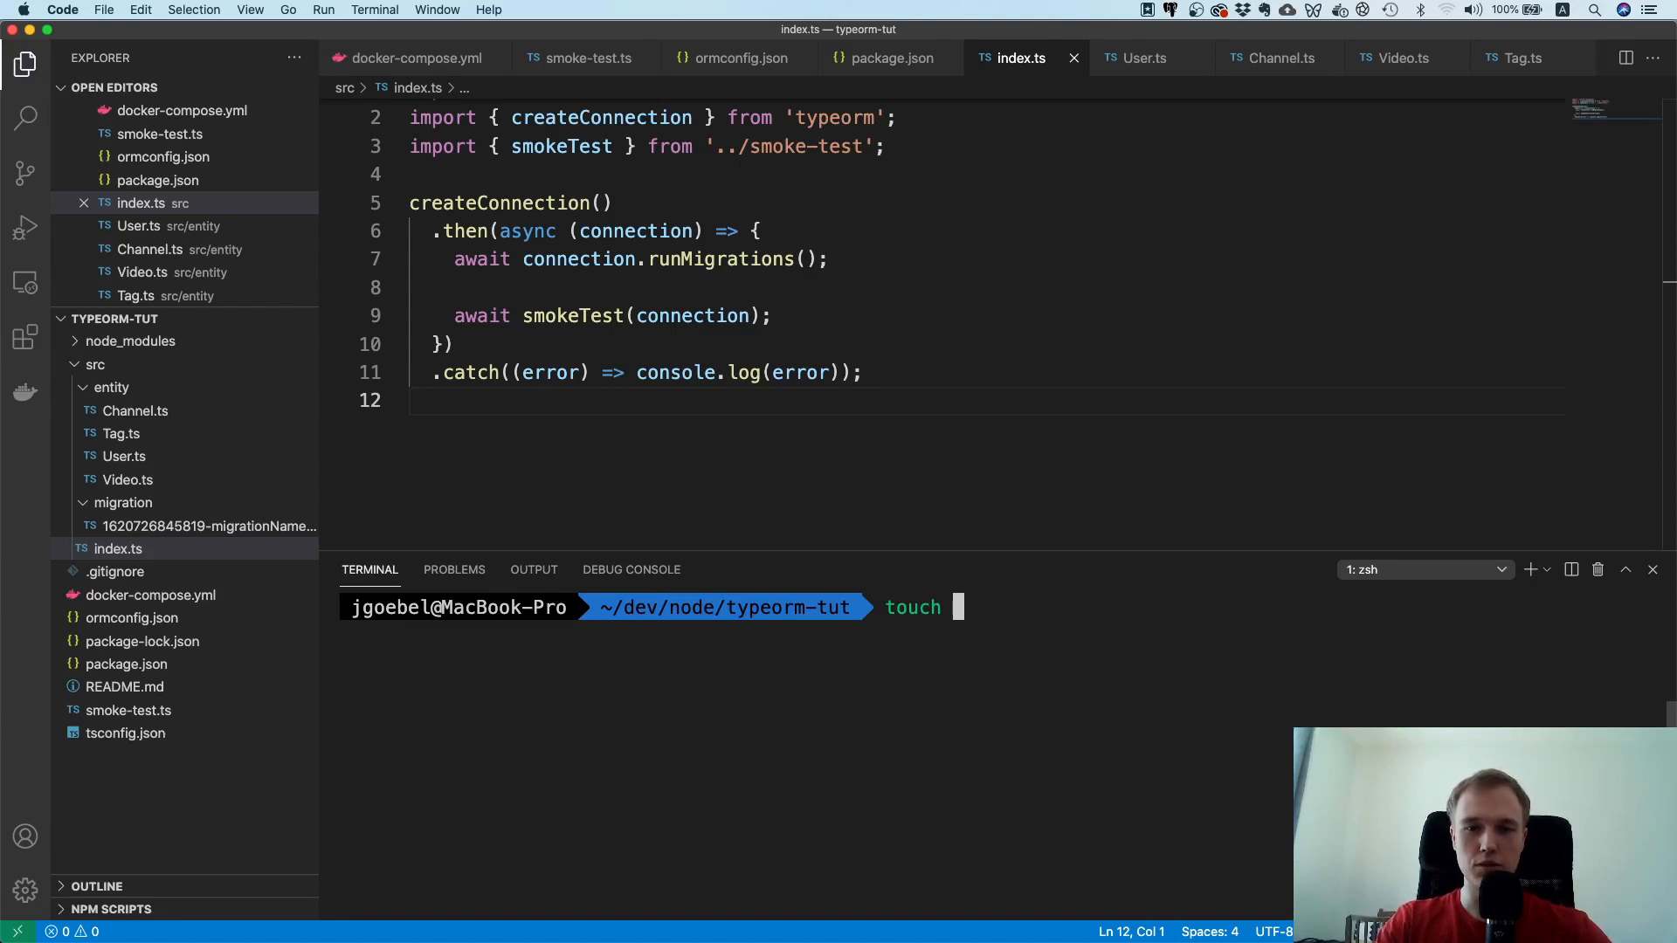
text(src/app.ts)
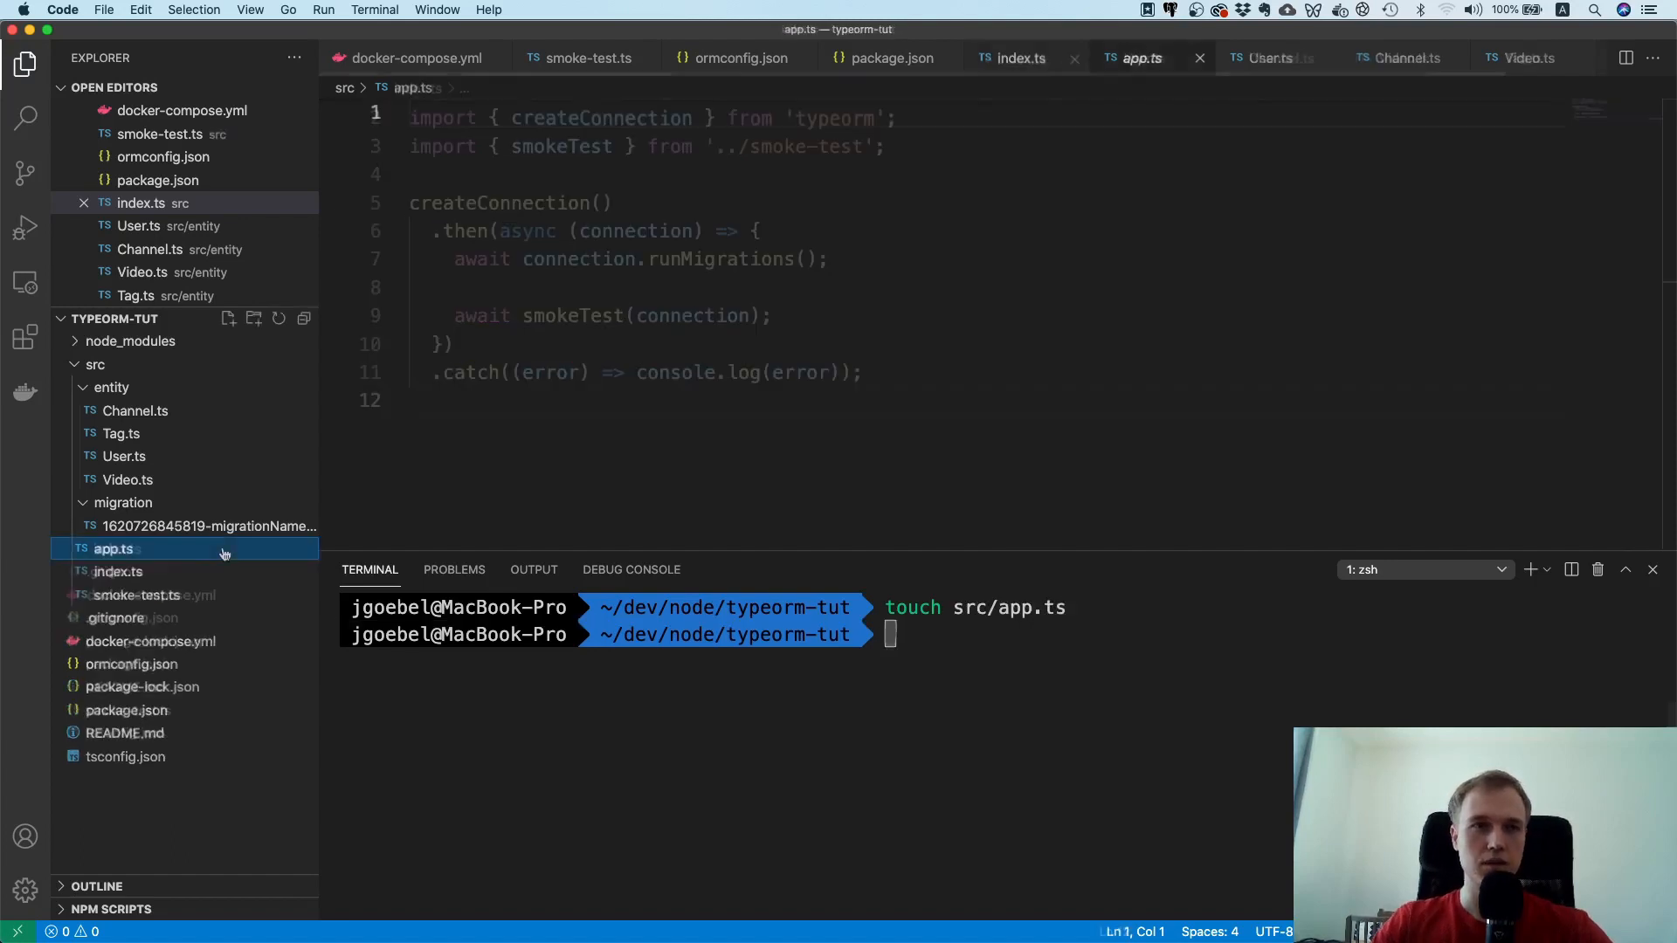
Step: Write app.ts: import express, use express.json(), and listen on 8080 logging 'server'
text(imor)
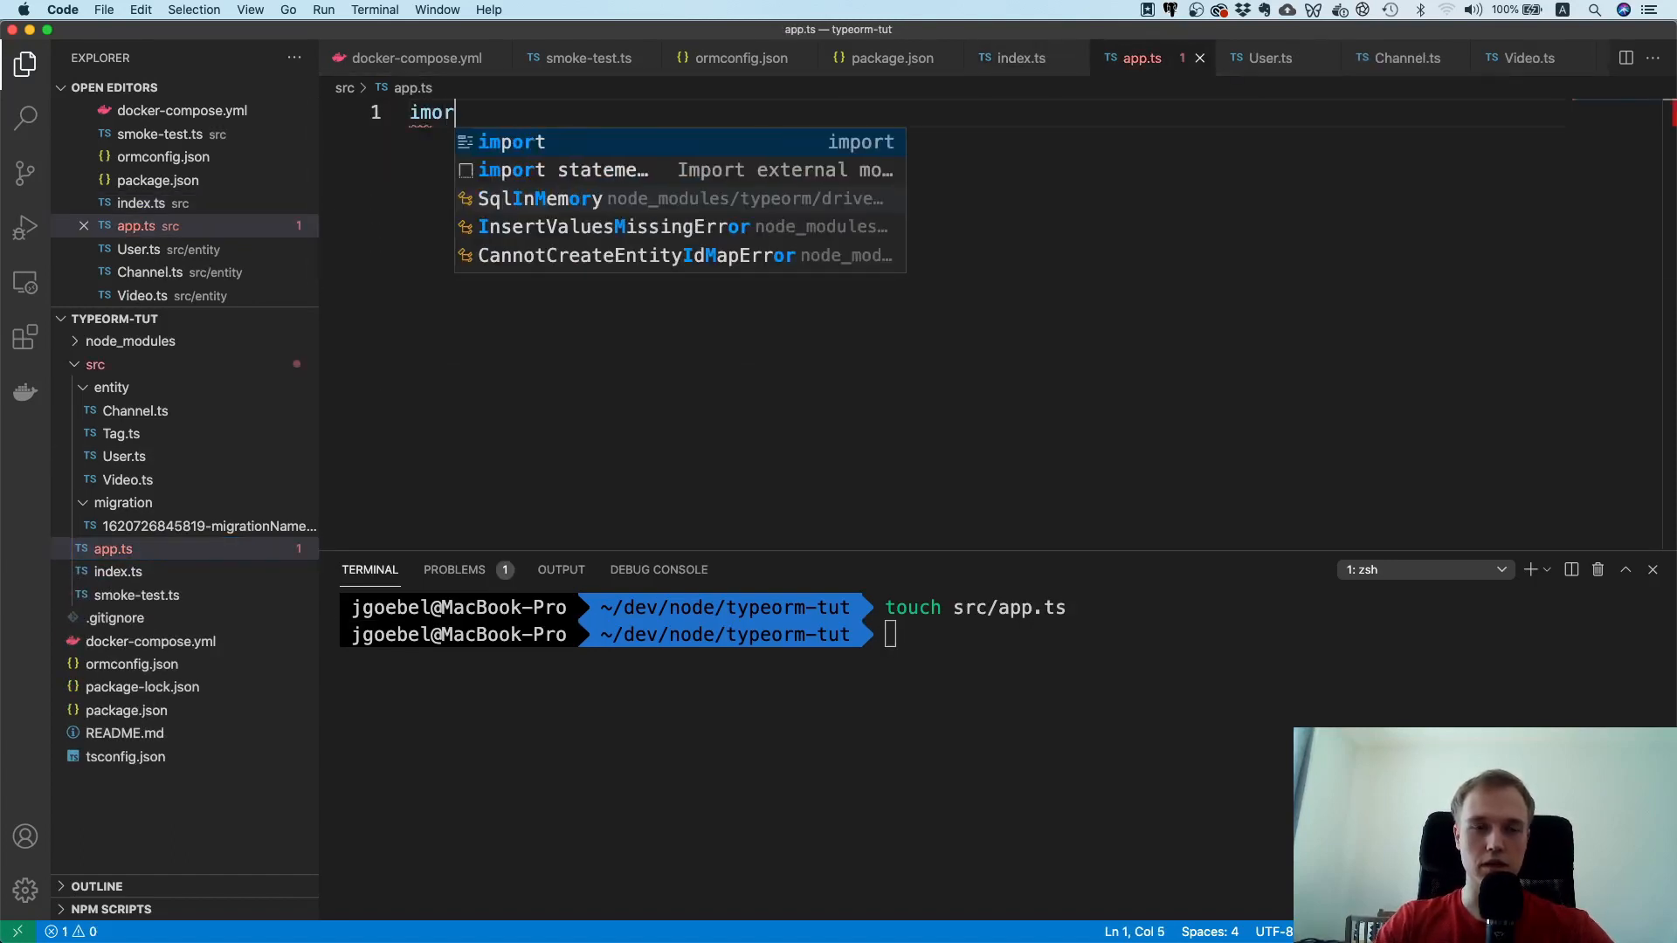
text(import expres)
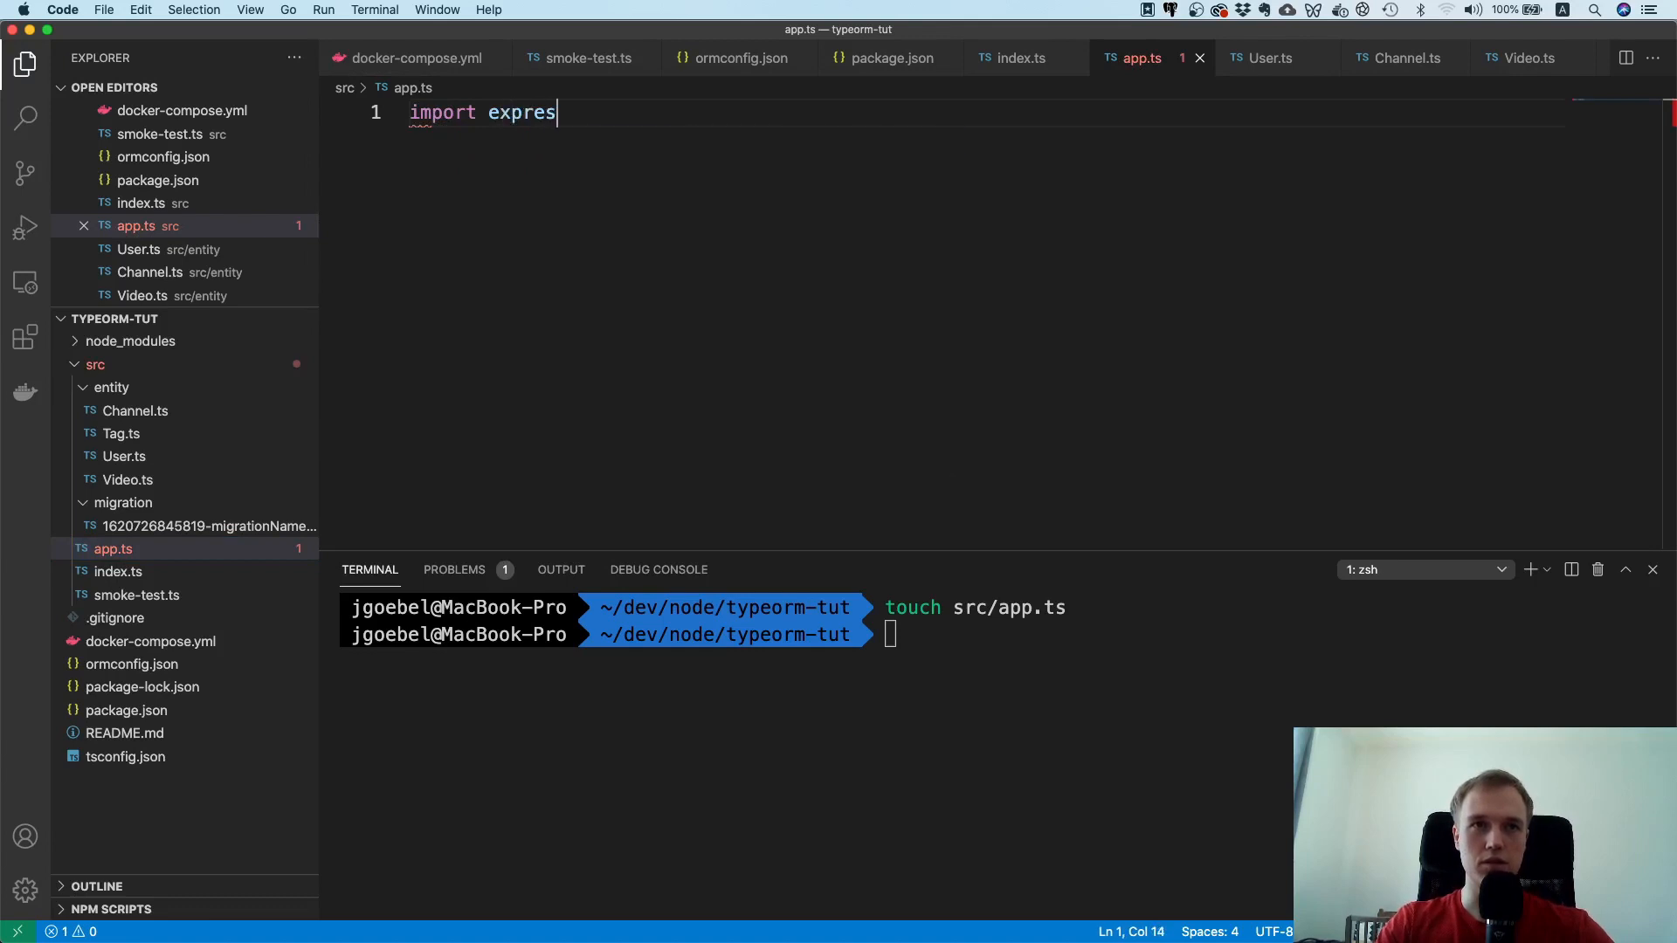
text(s from)
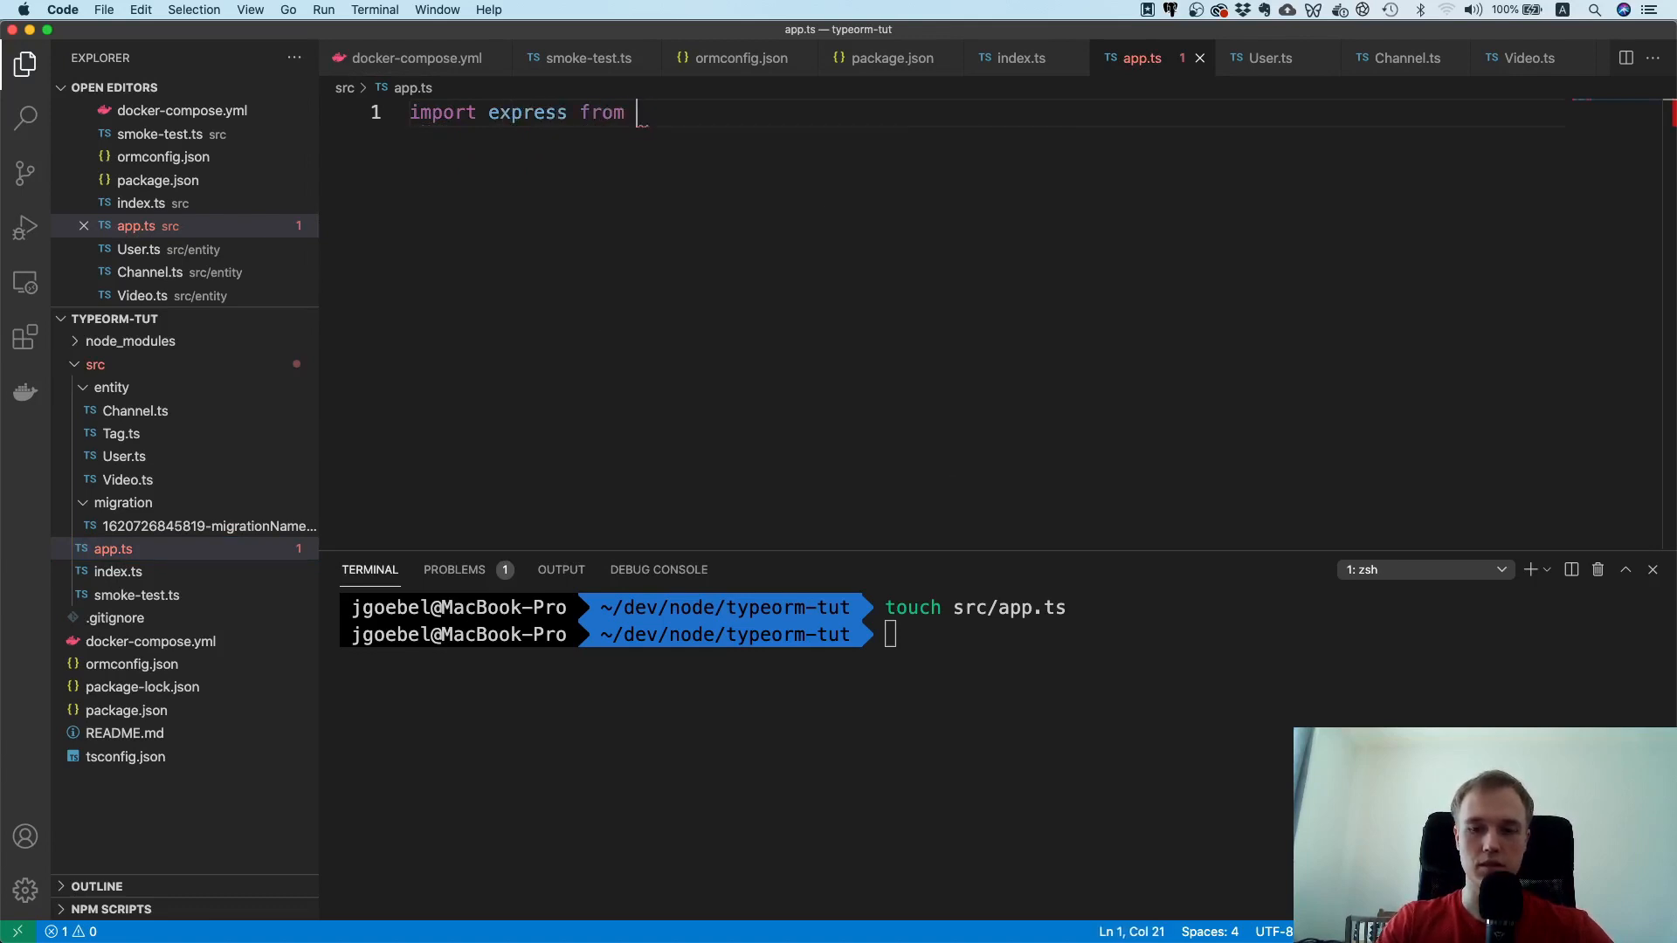
text('express';)
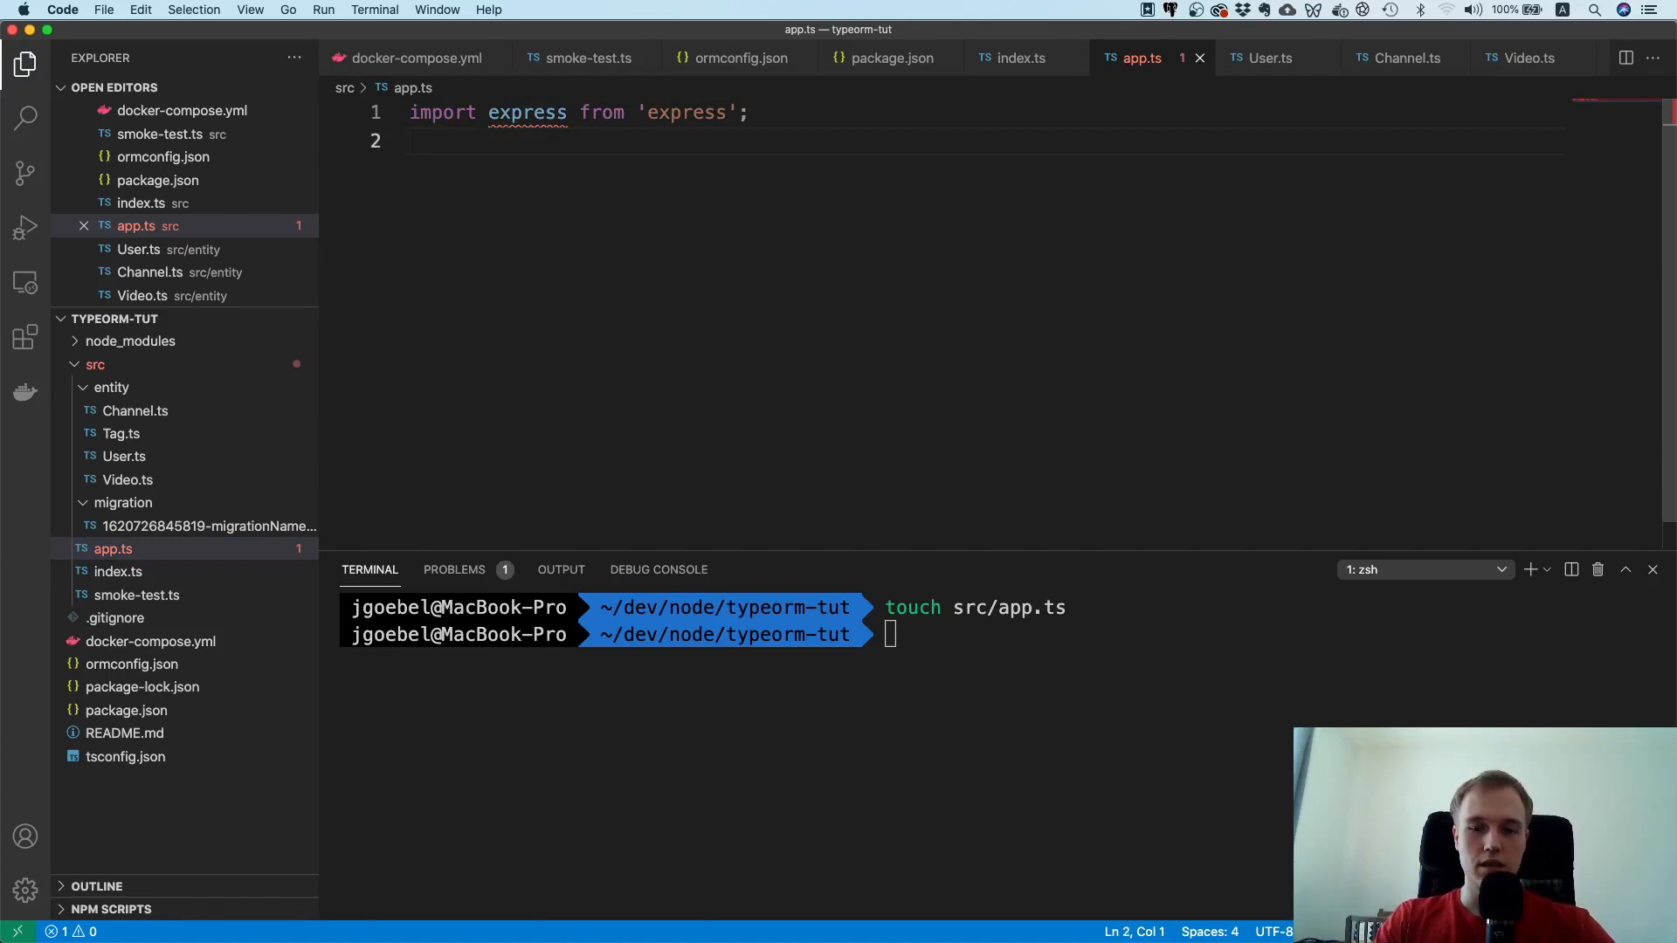
text(const app = express();)
text(app.use(e)
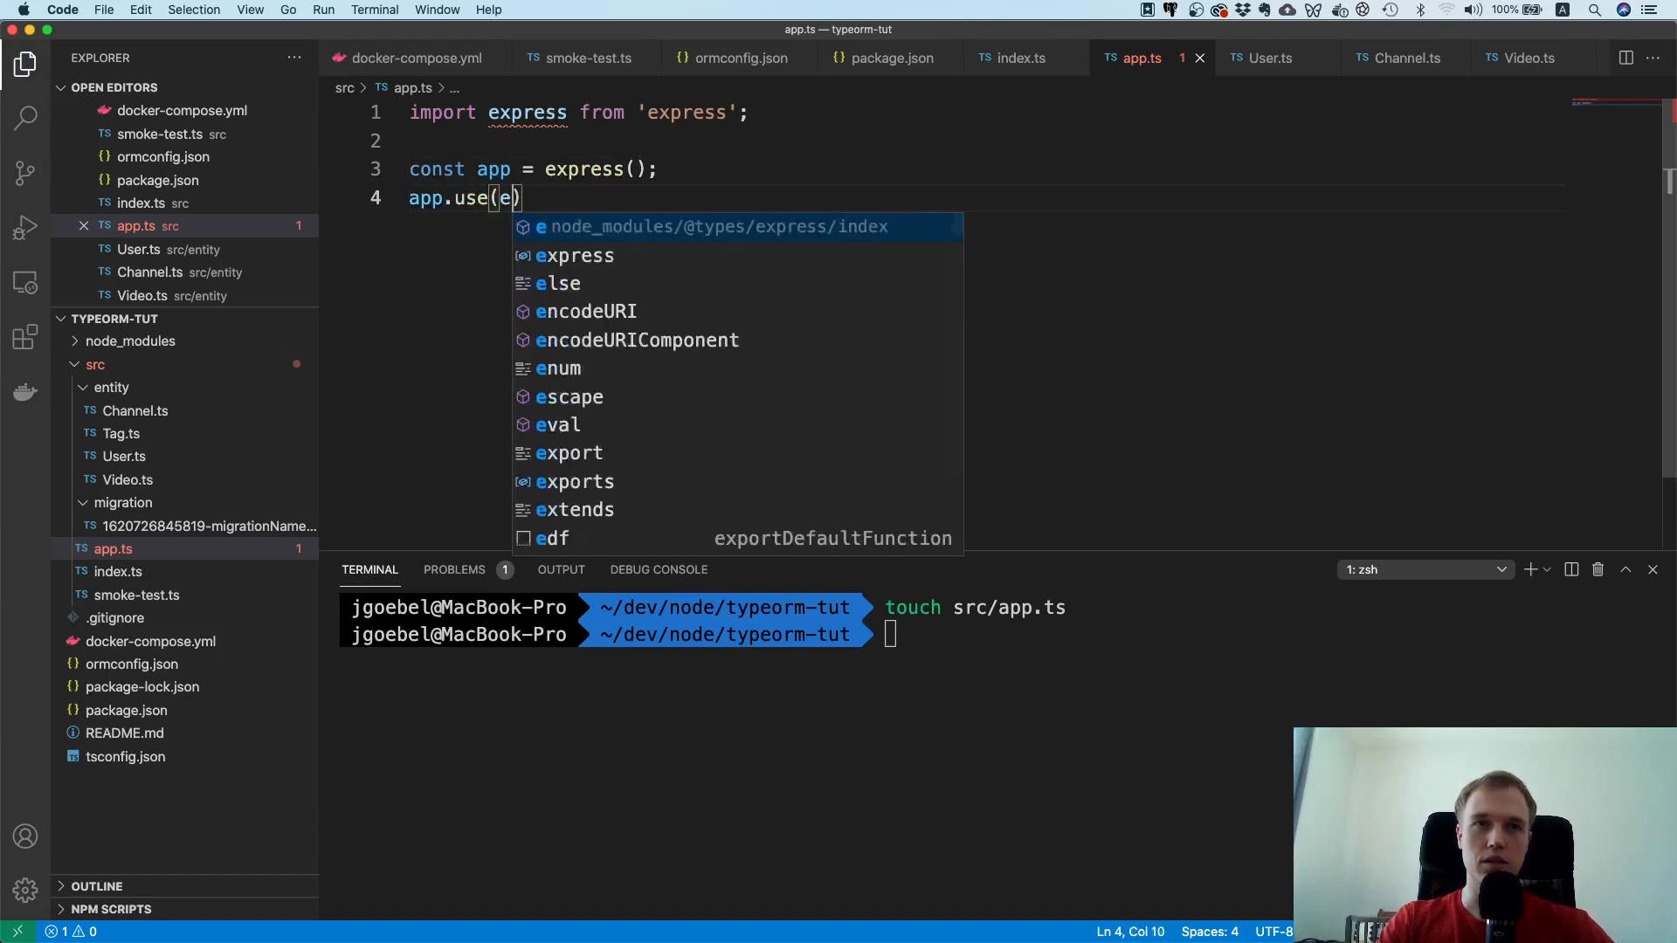
text(xpress.json())
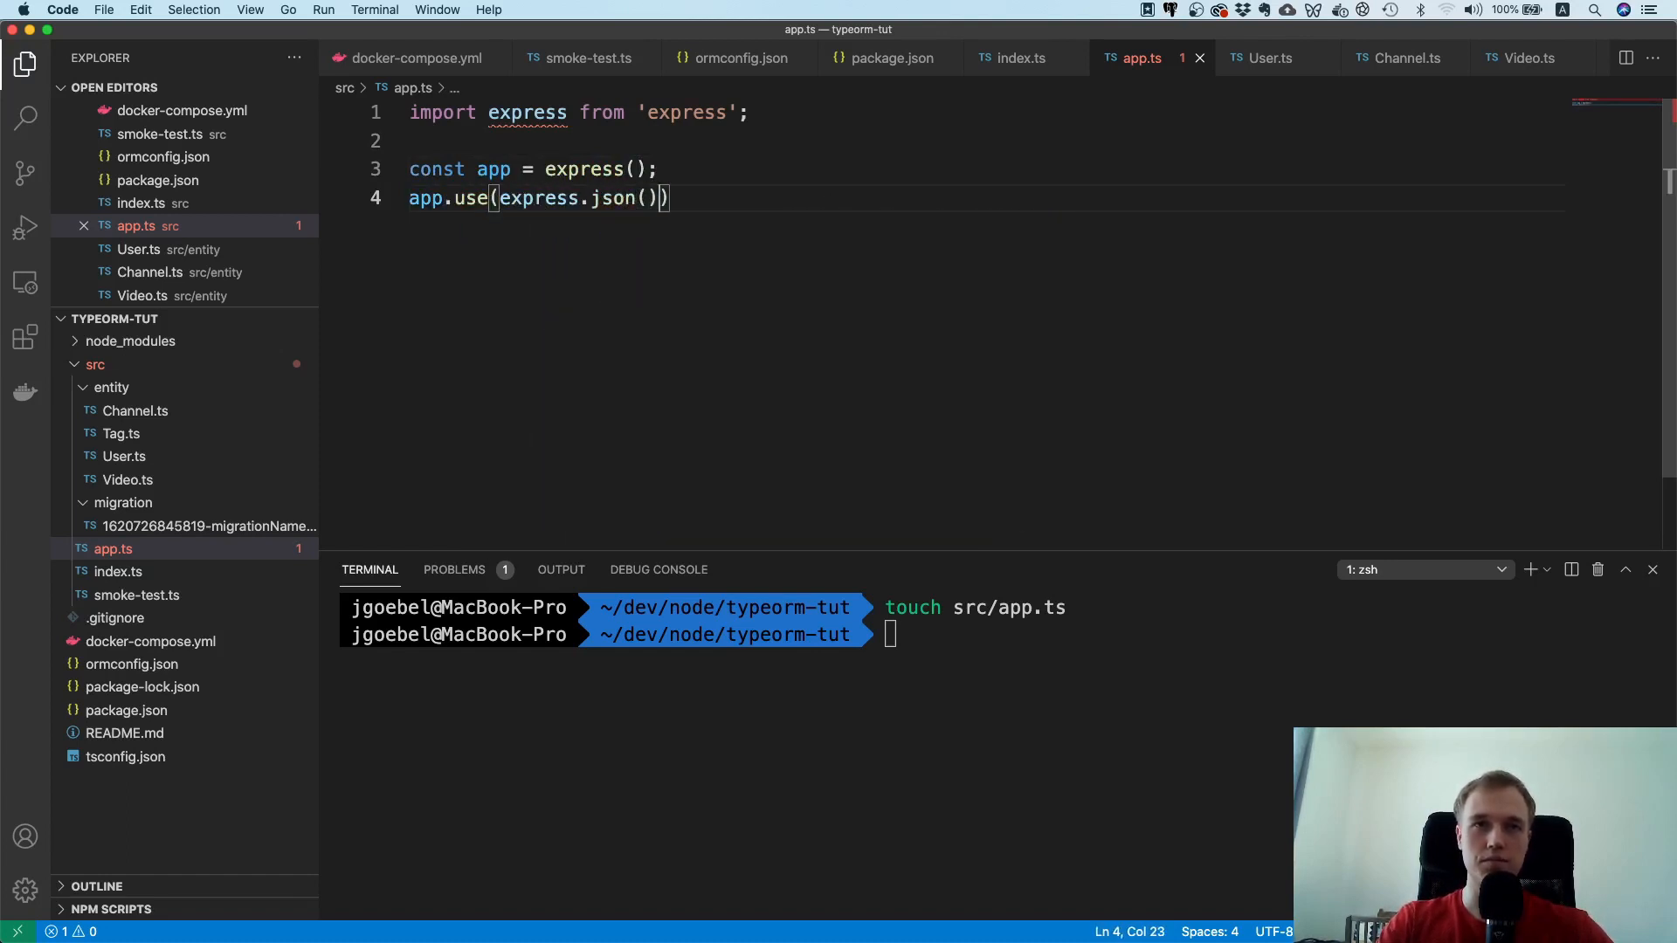
key(Enter)
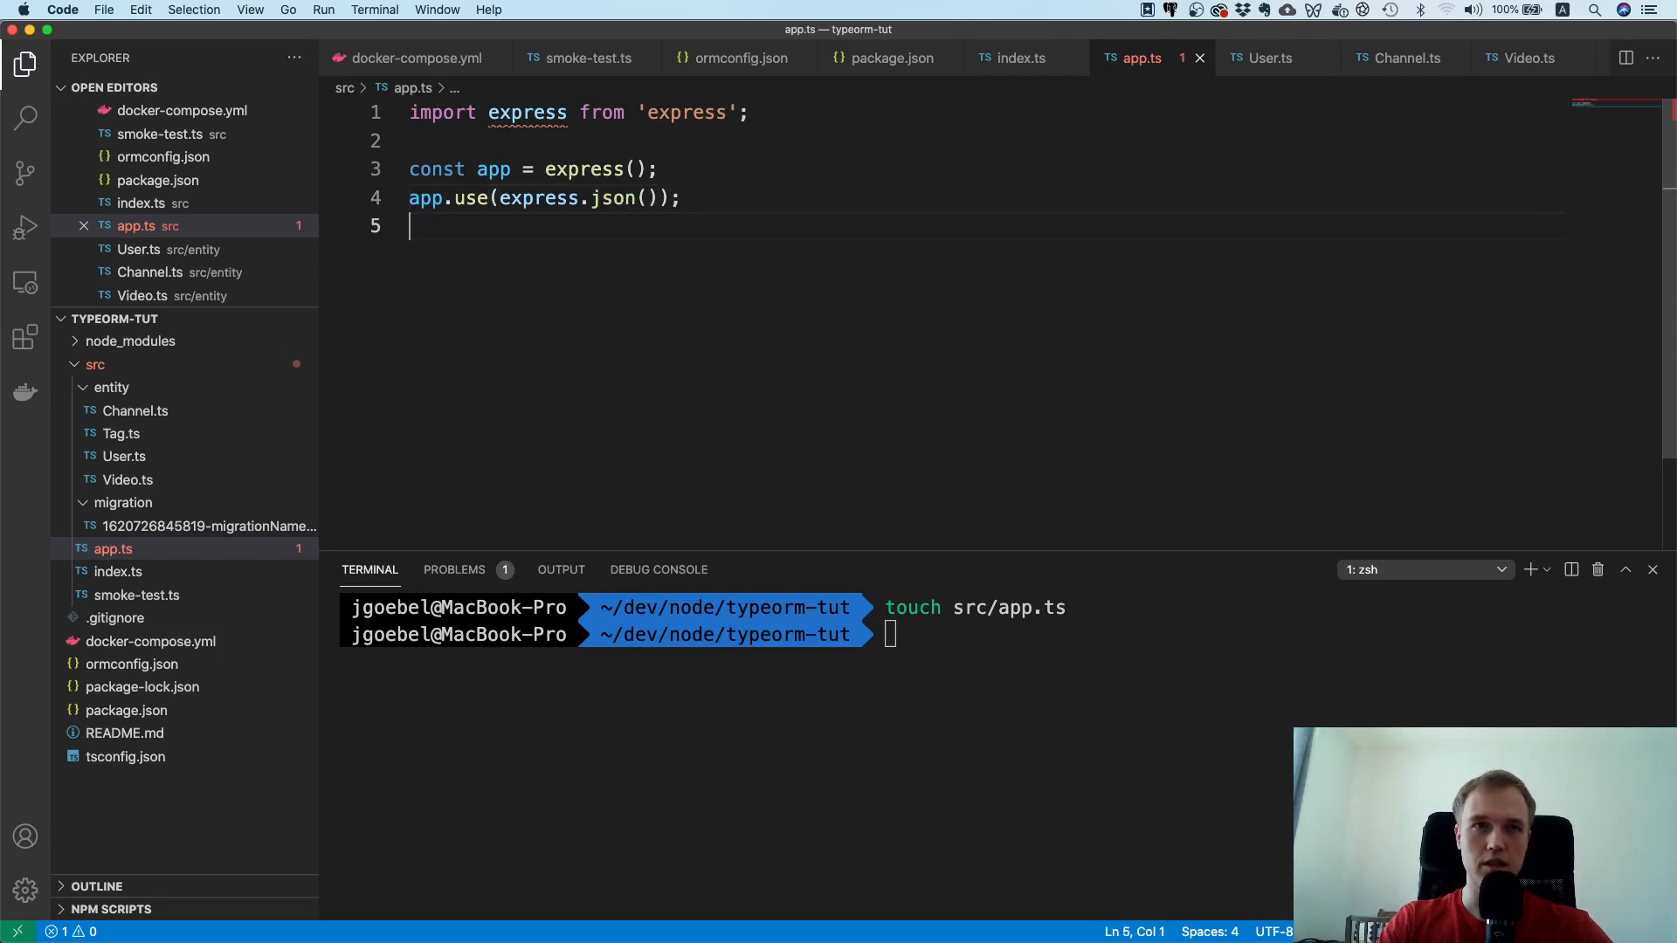
text(app.listen(8080,)
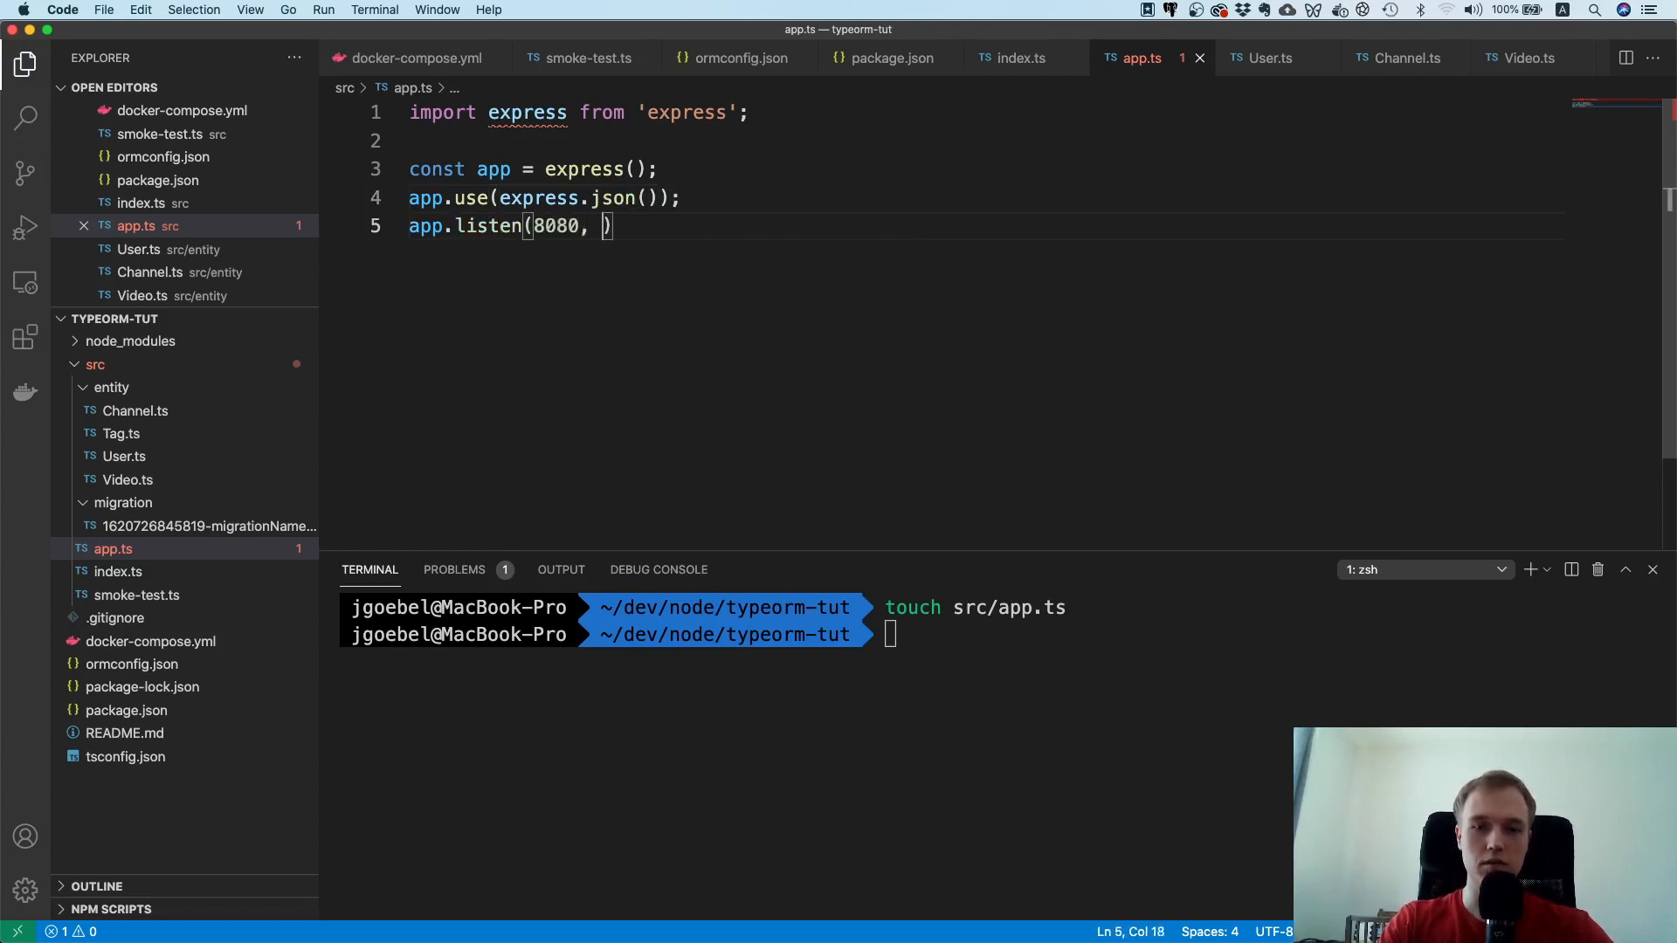
text(() => cono)
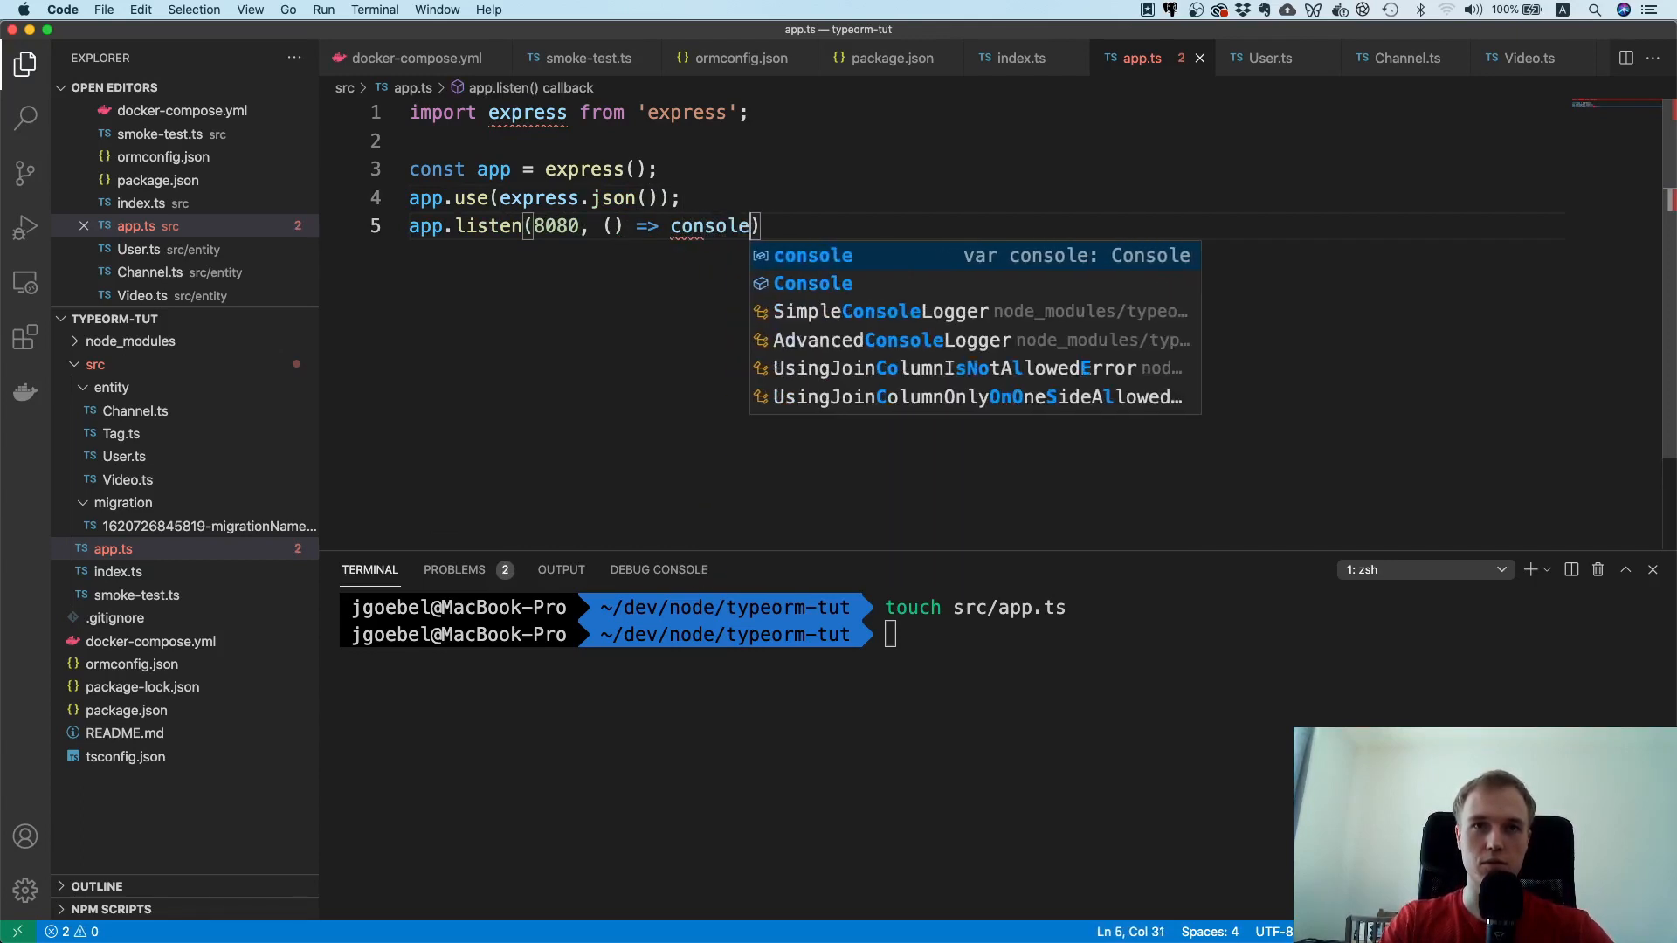
text(.log('server')
click(581, 112)
text( * as)
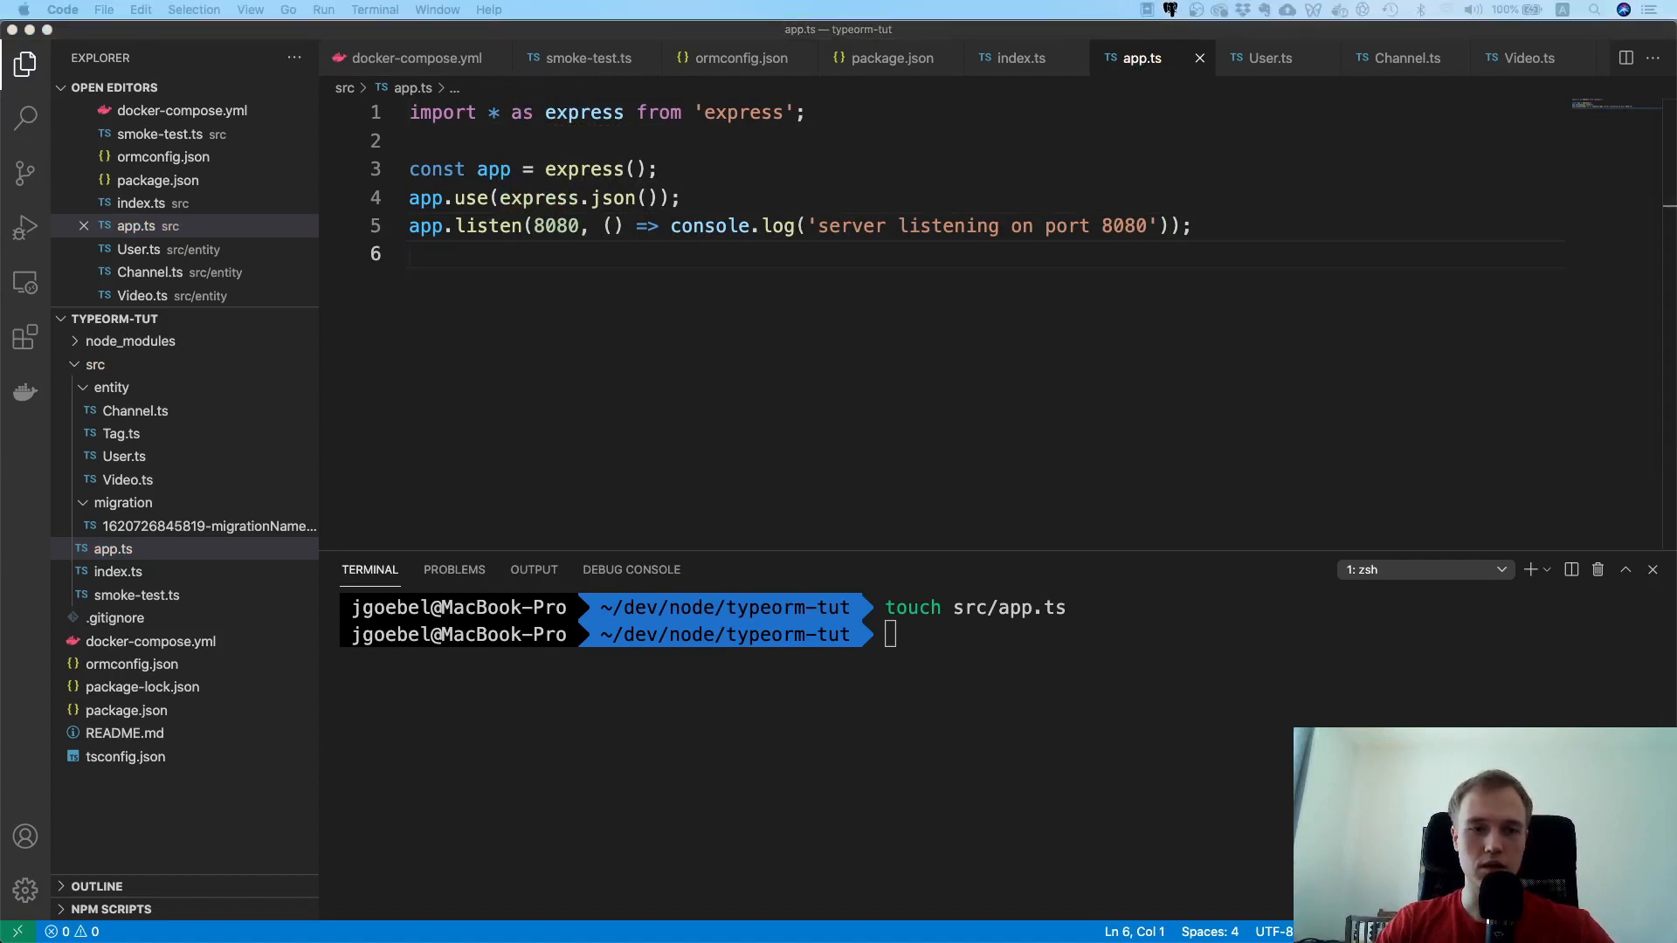
mouse_move(1324, 647)
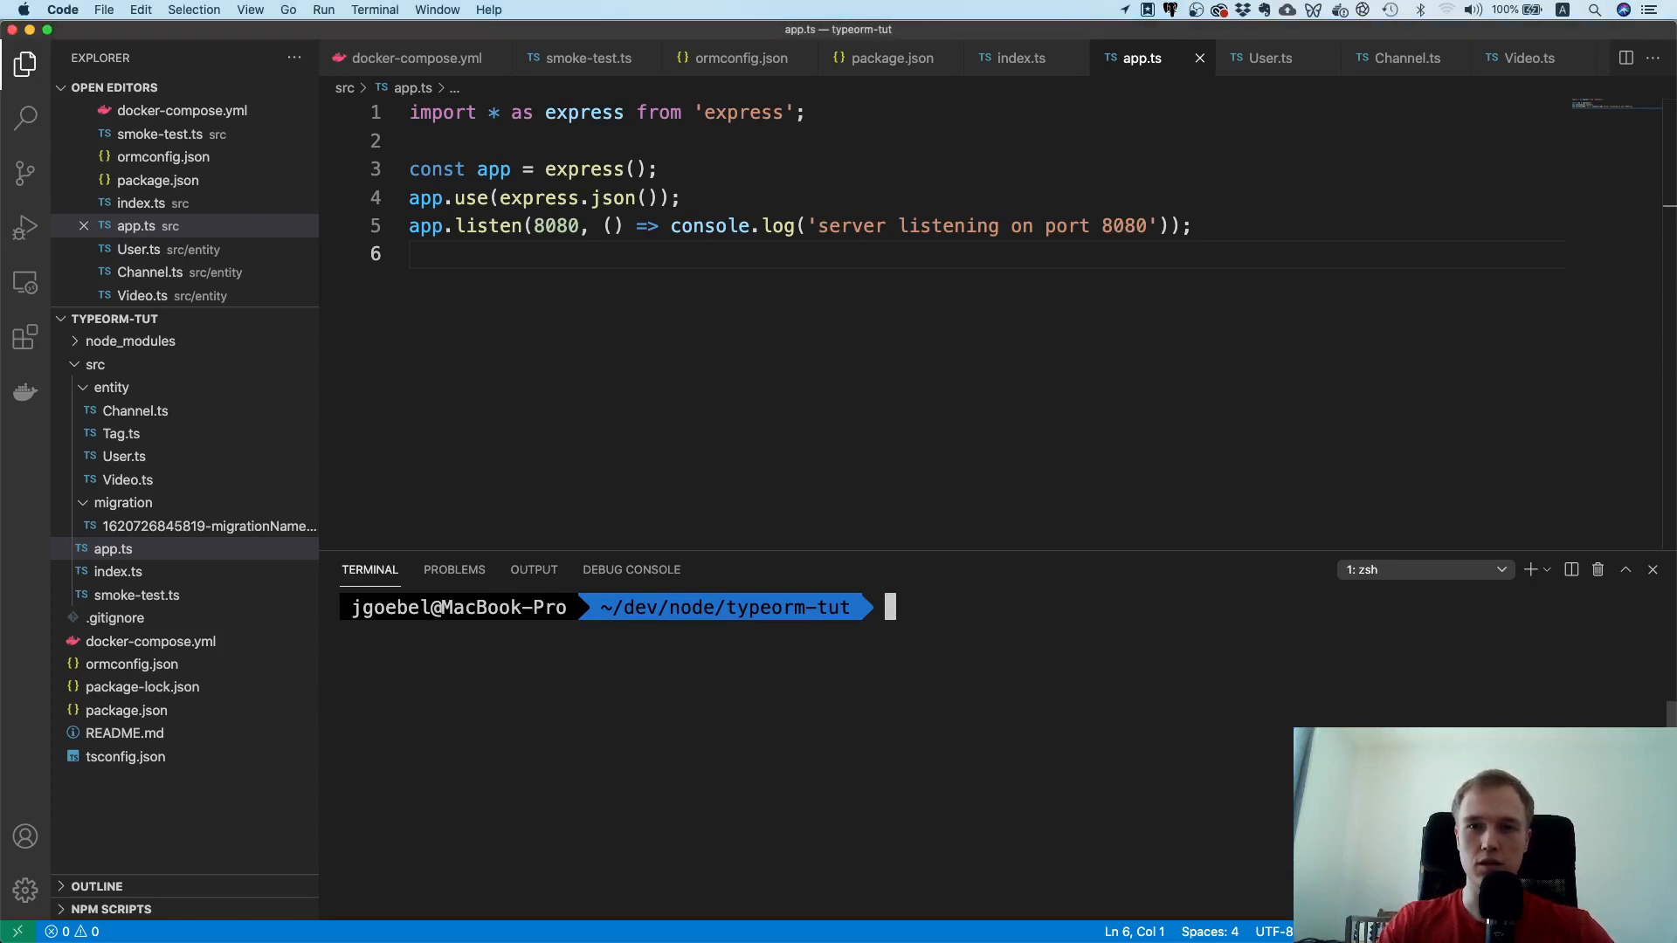
Step: Create src/routes/index.ts and import Router from 'express'
text(mkdir src/routes)
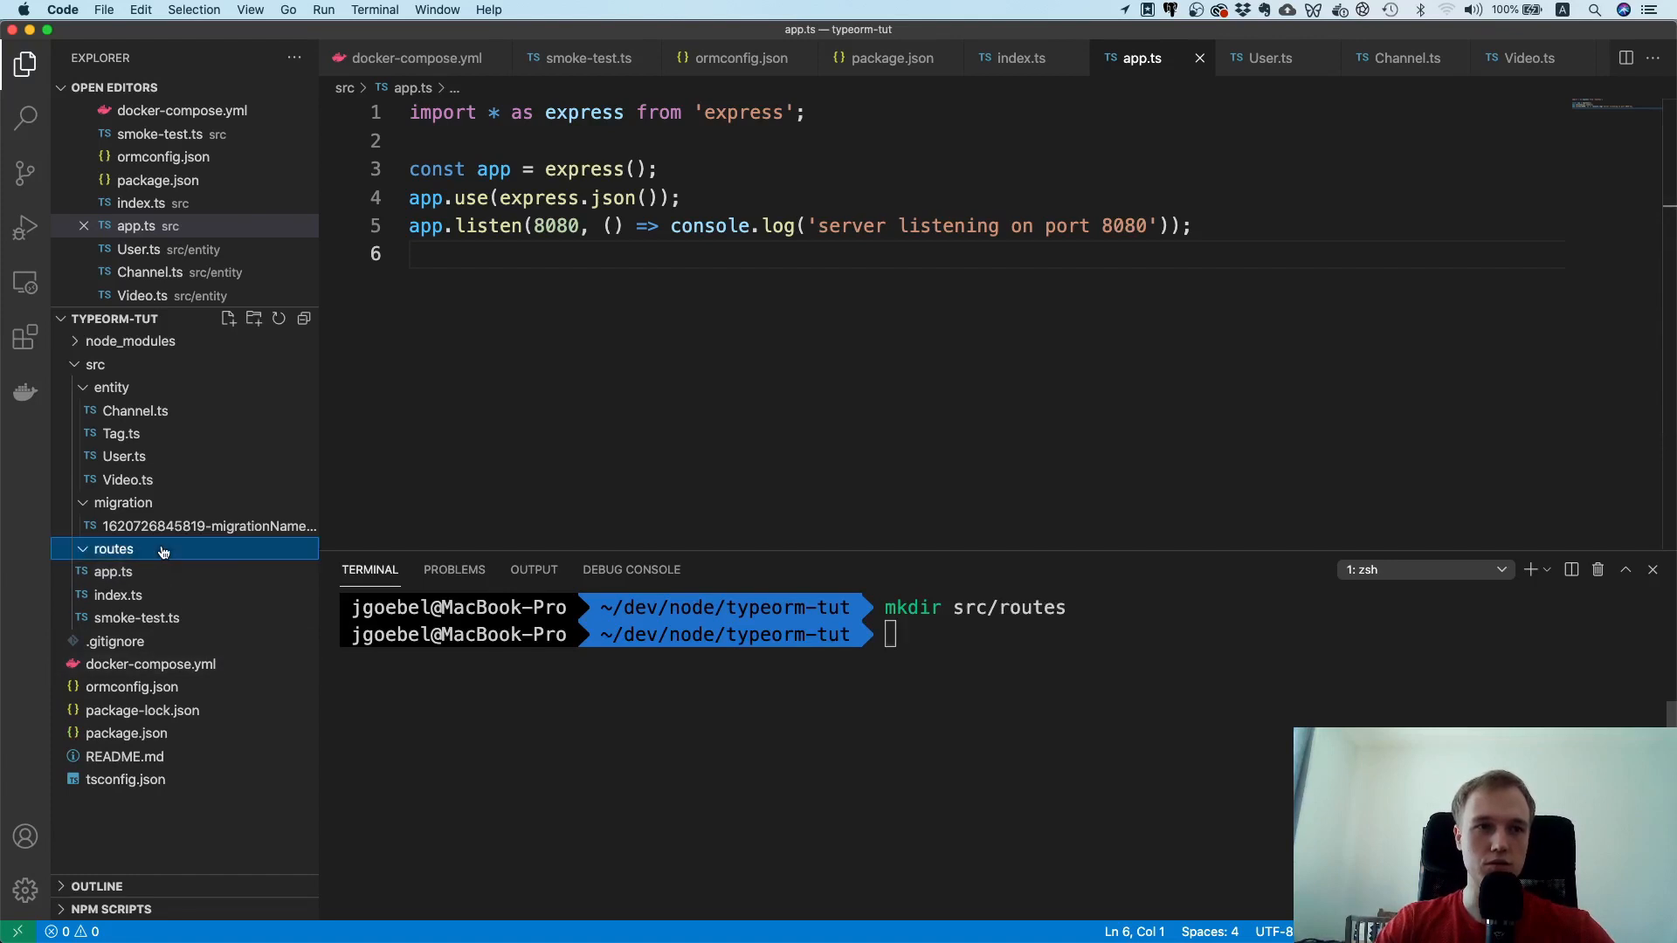
text(index.ts)
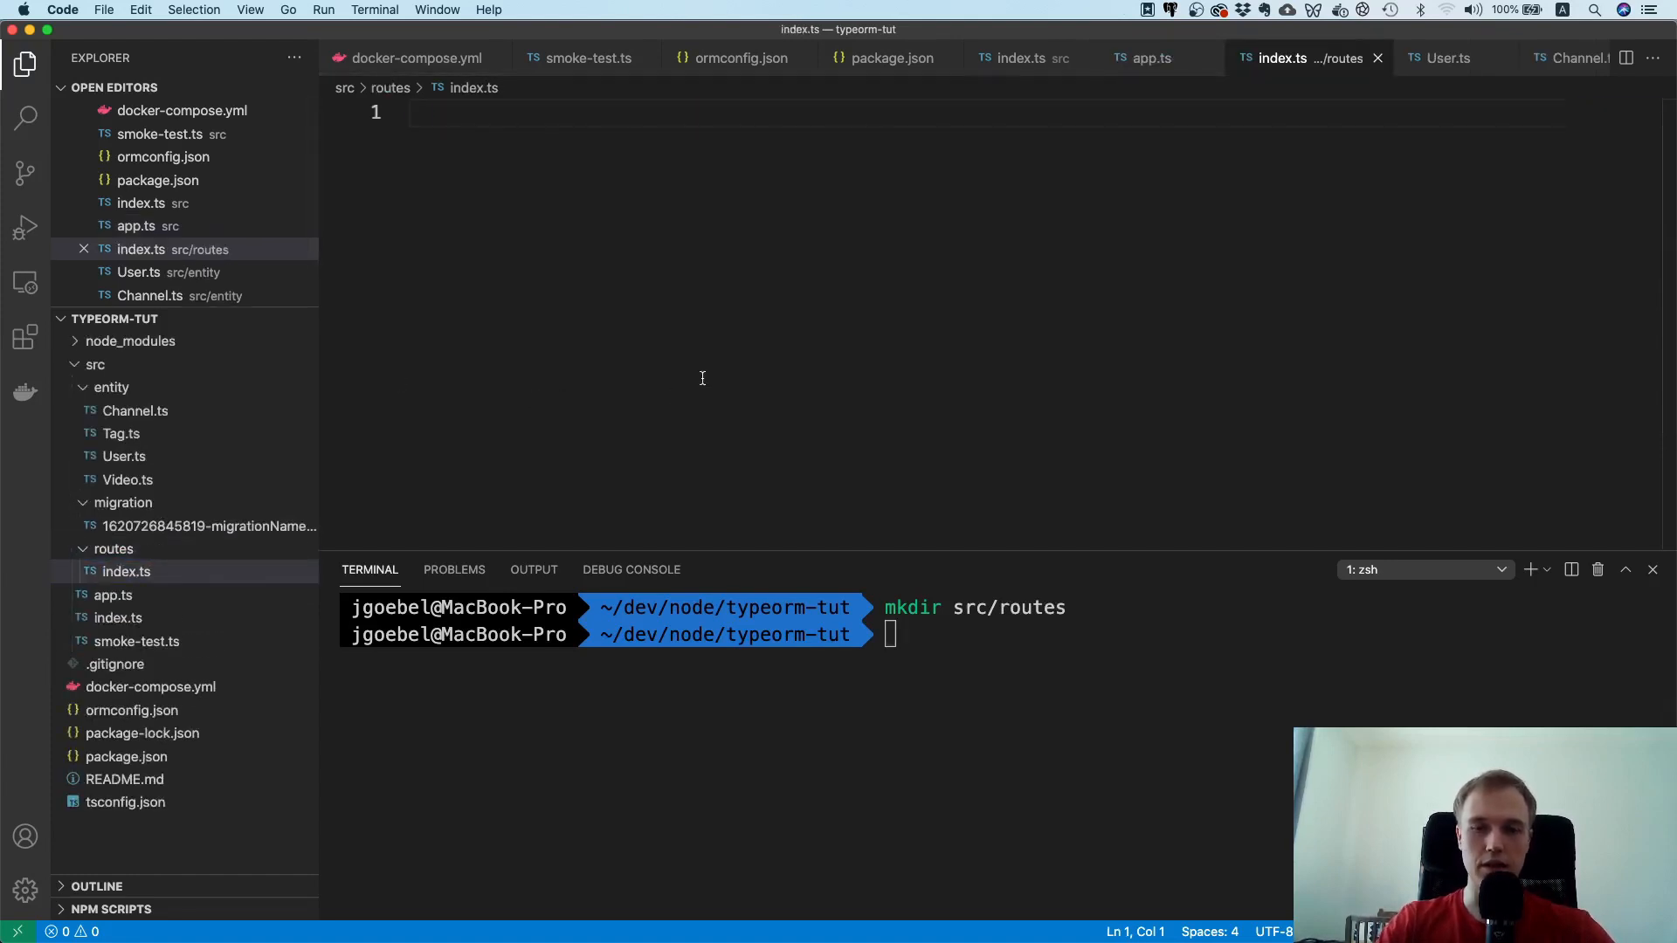
text(import)
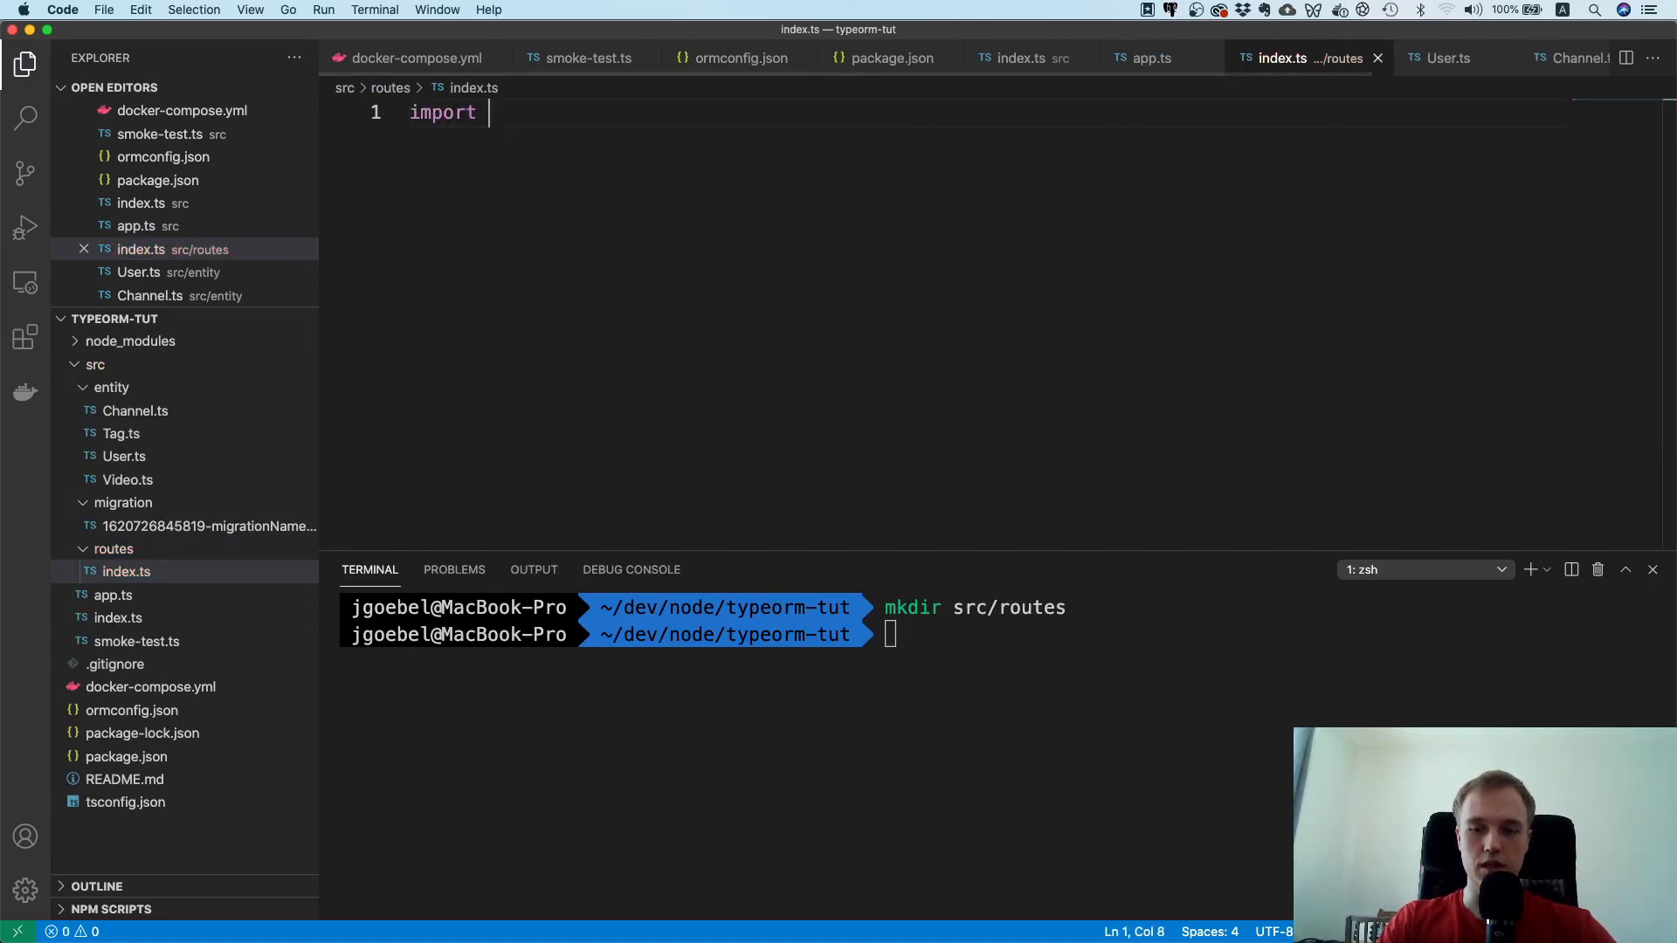
text({Router} f)
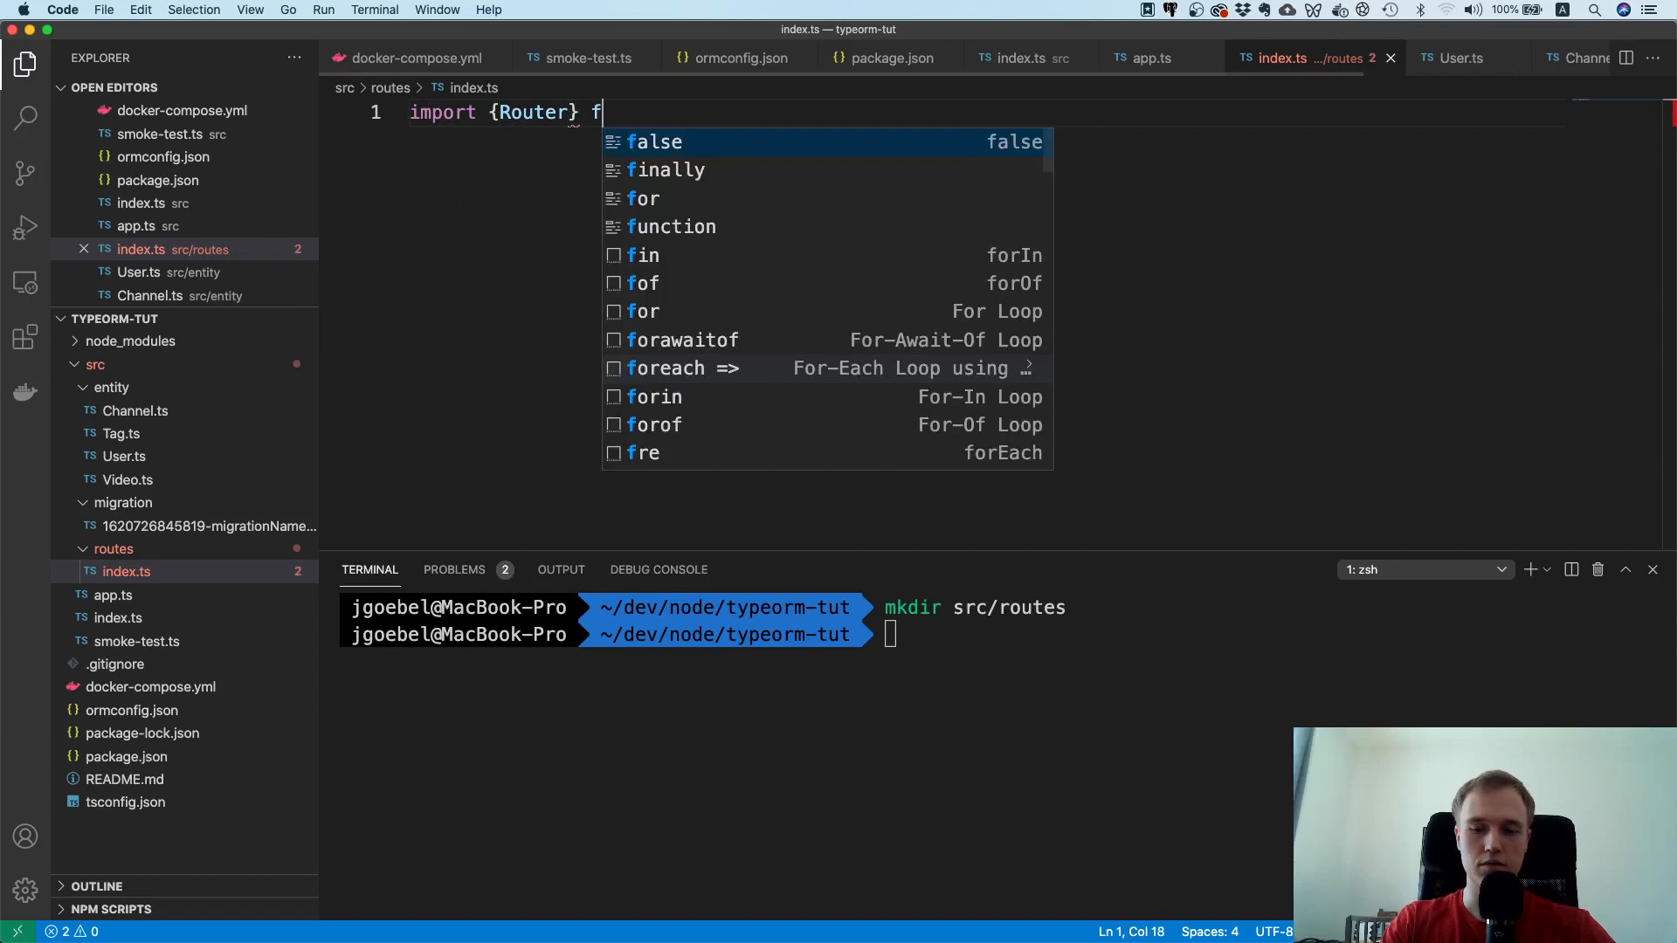
text(rom 'express';)
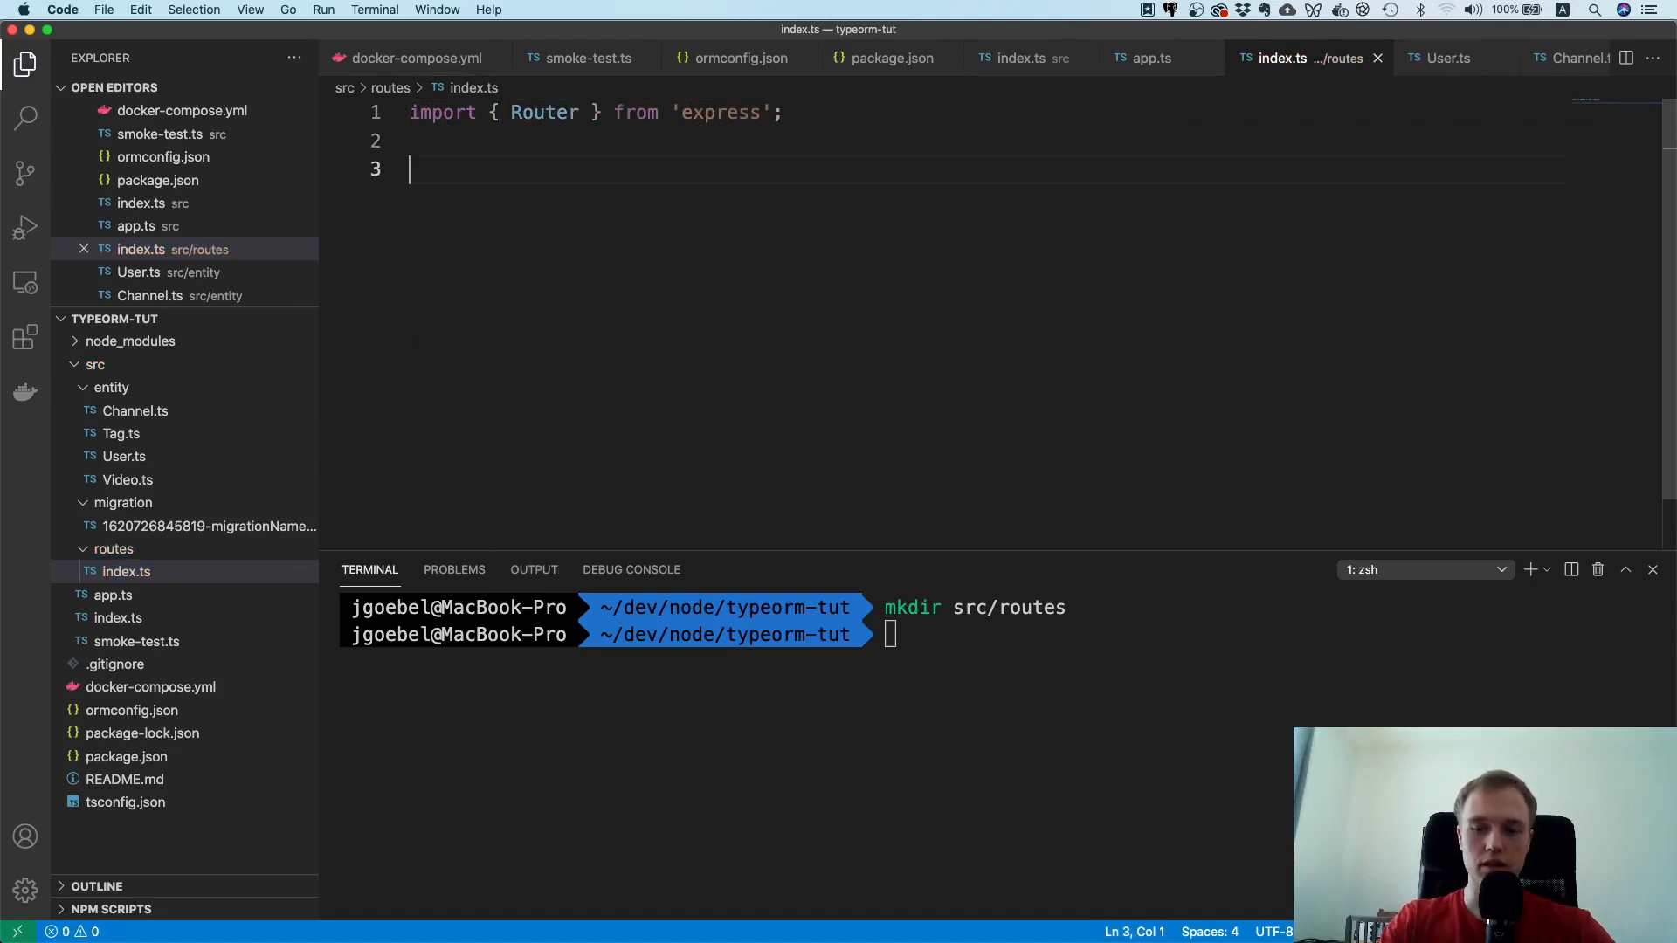
Step: Create a router with Router() and export it as default
text(const router =)
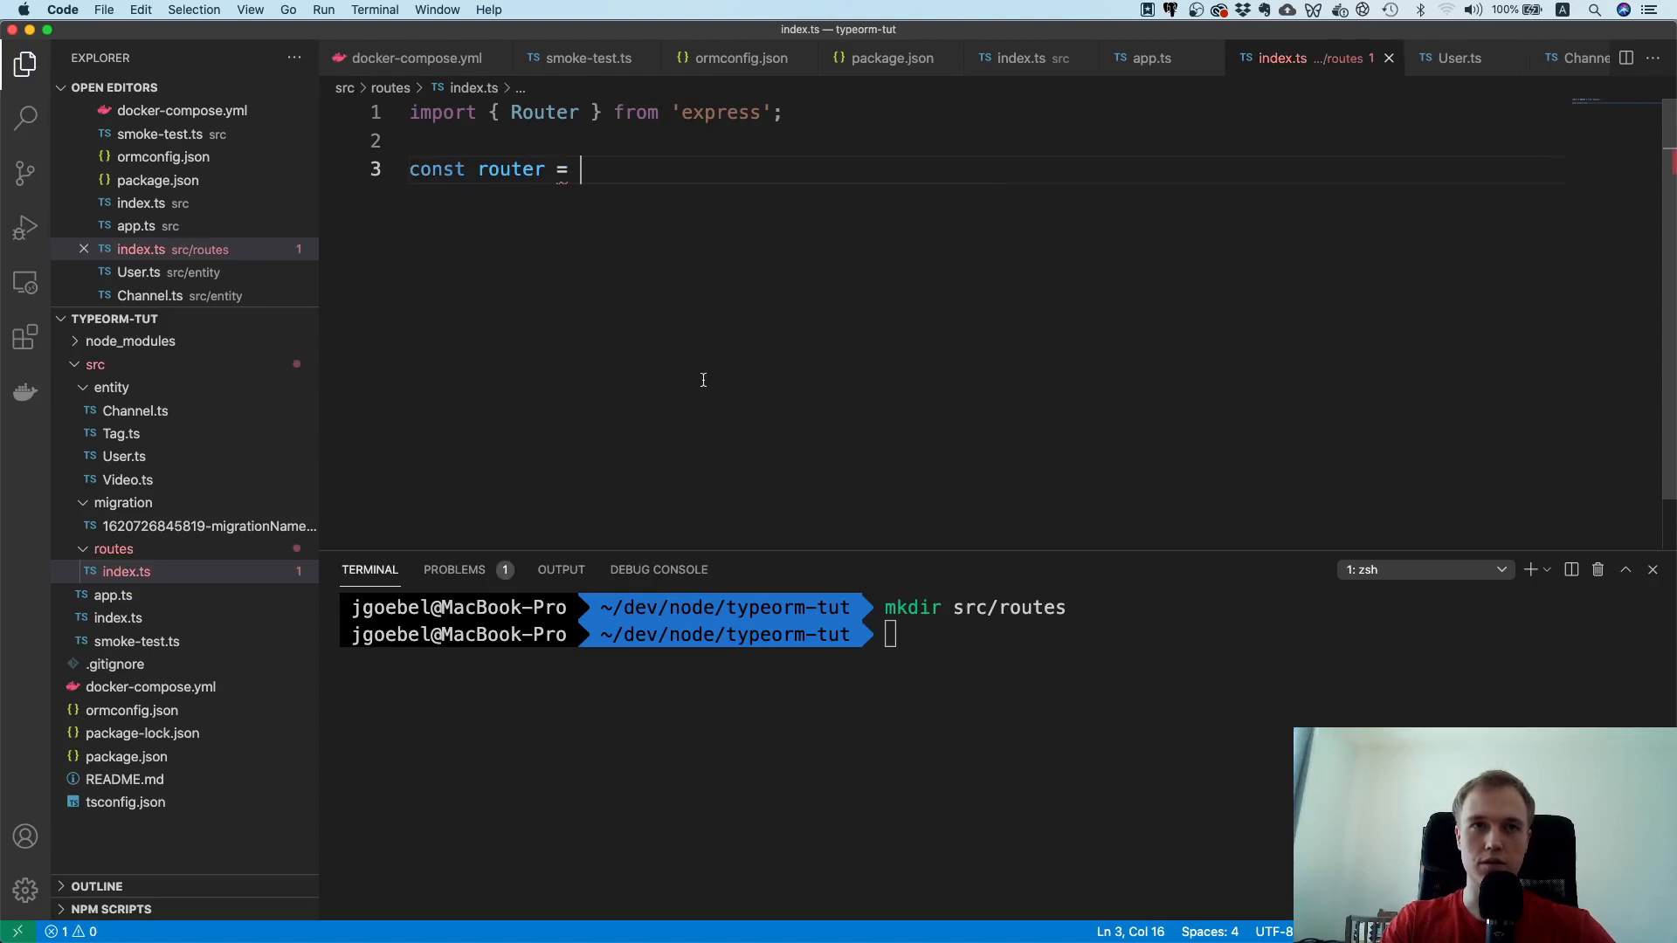
text(Router();)
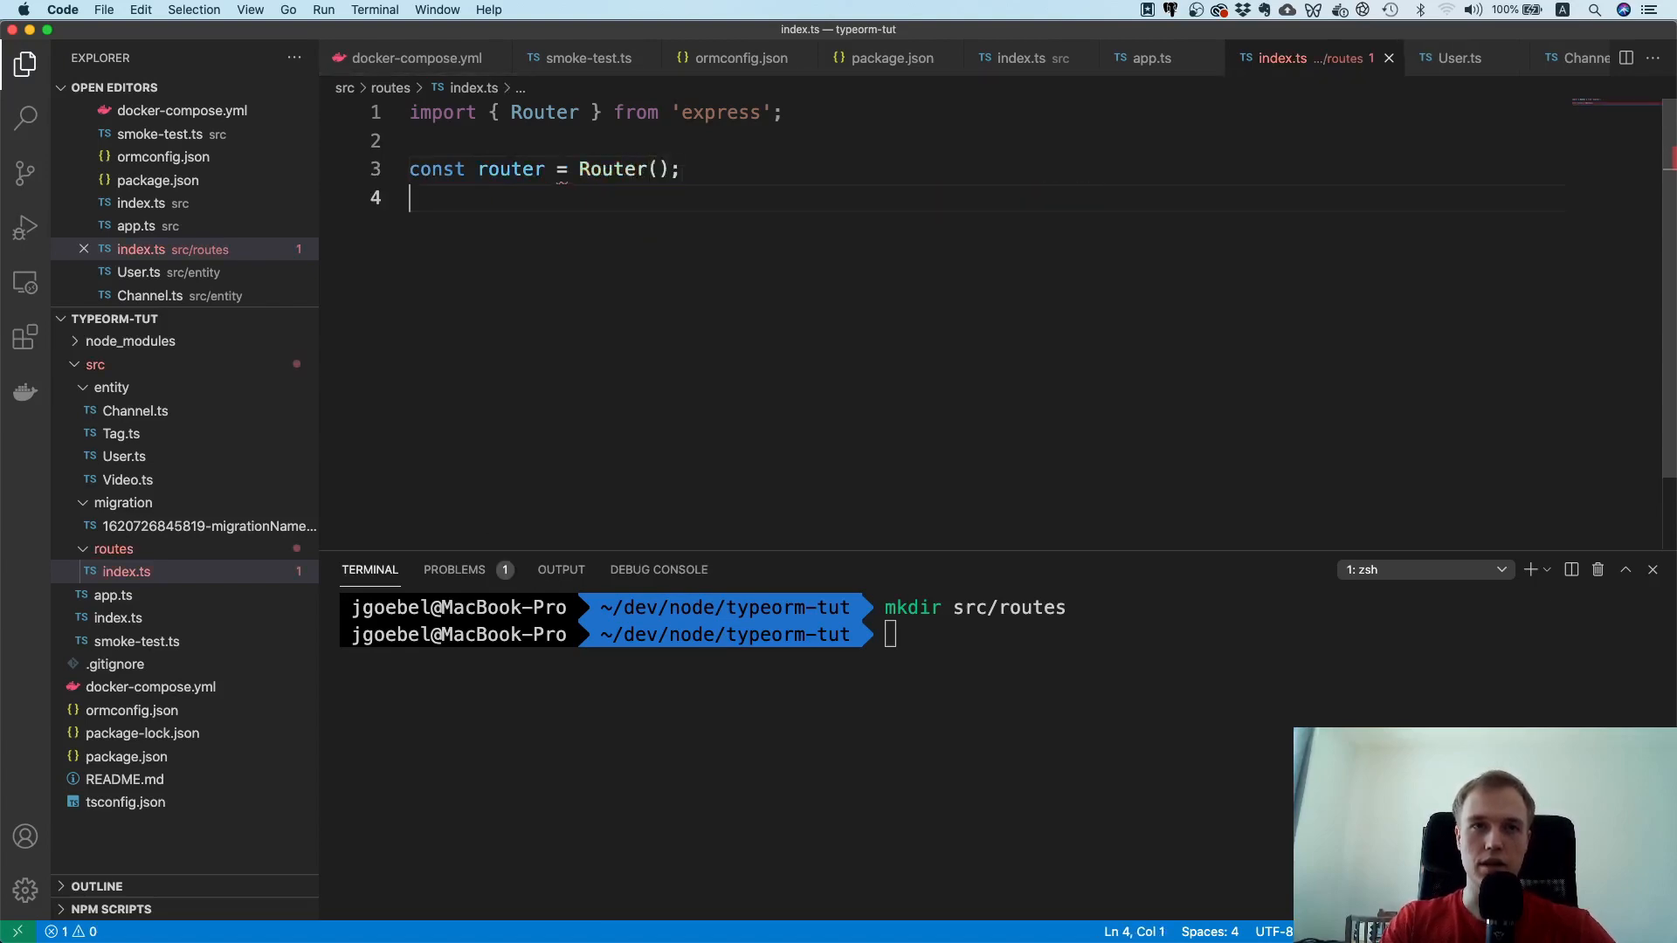
text(mo)
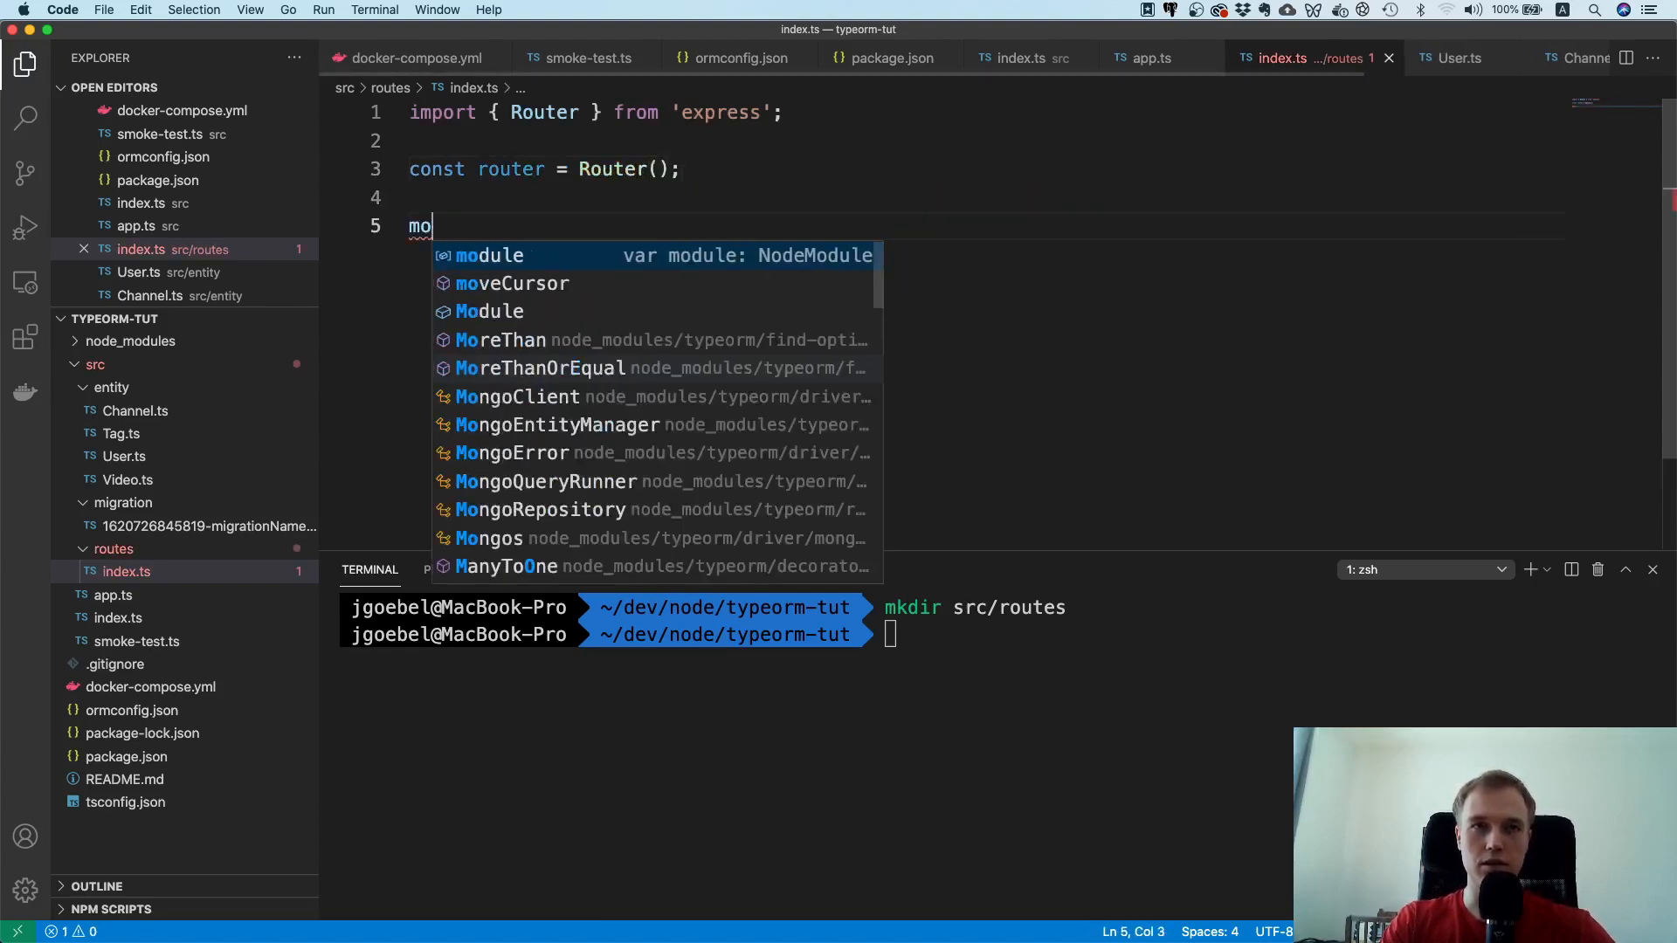
text(export)
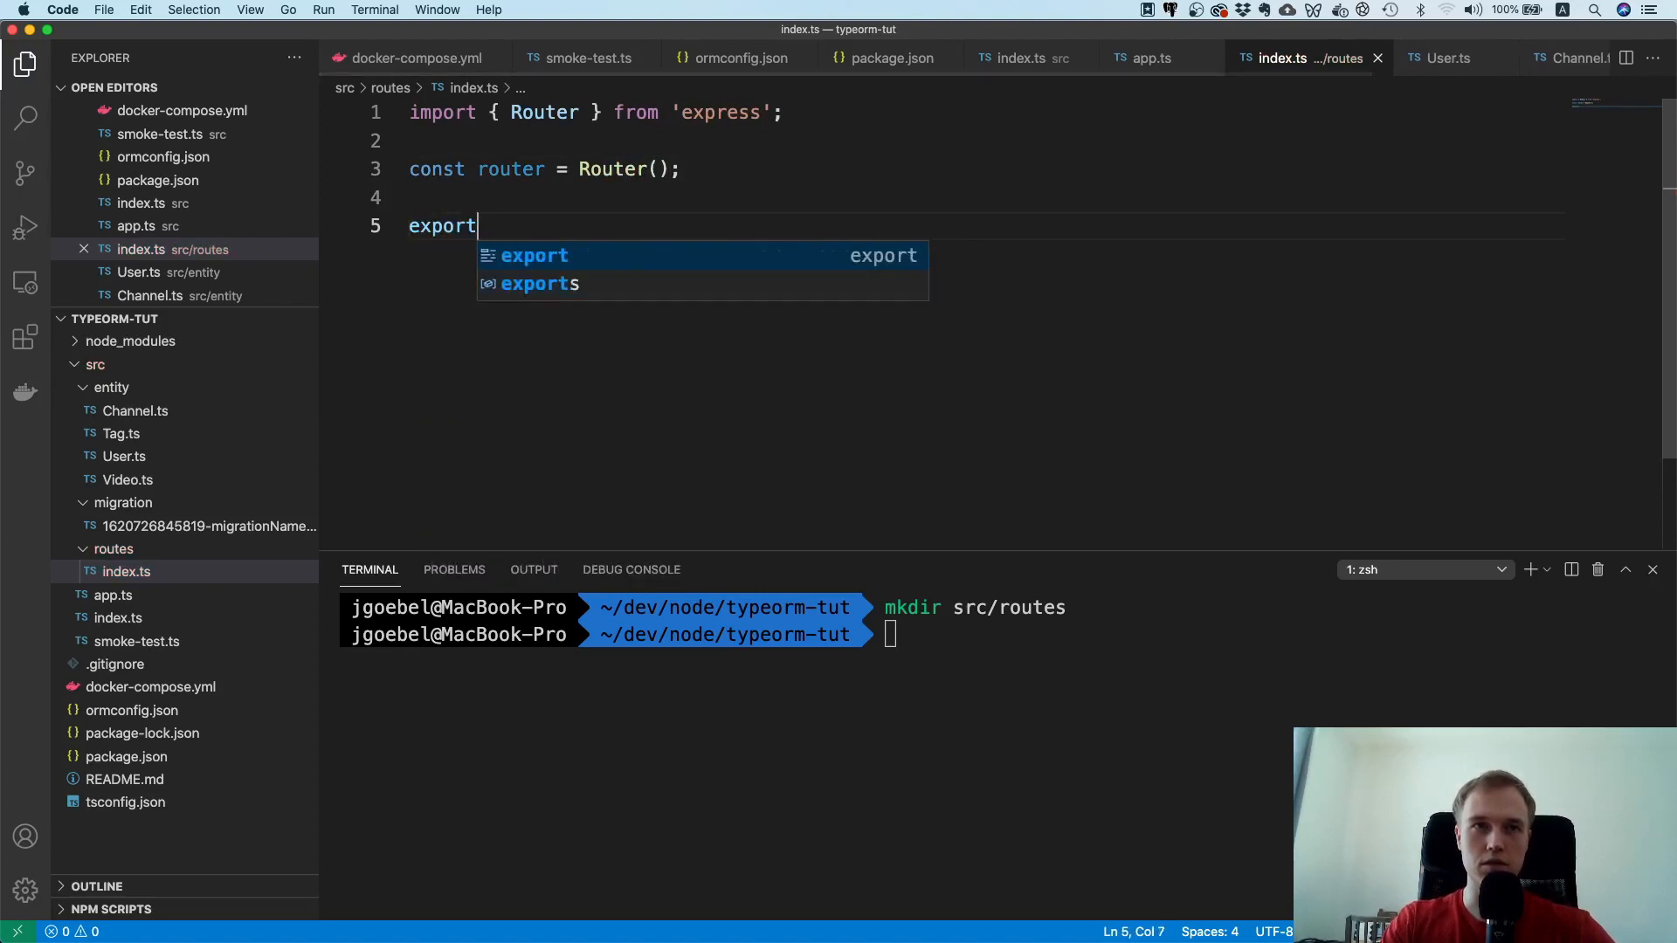
text(defaul)
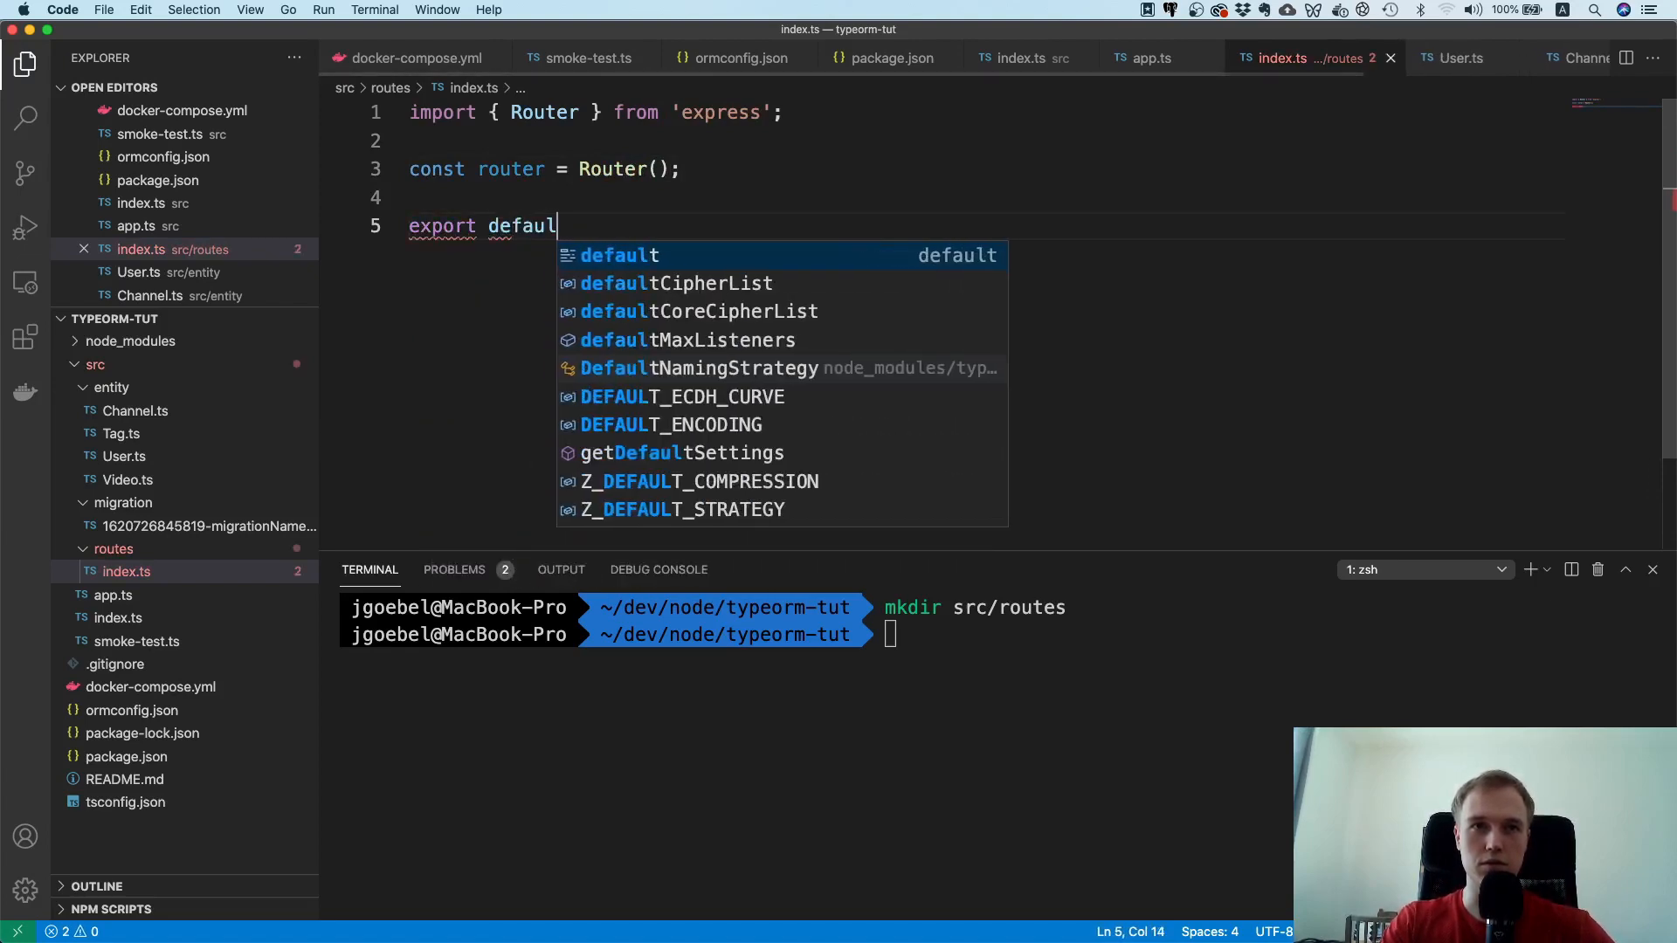
text(router;)
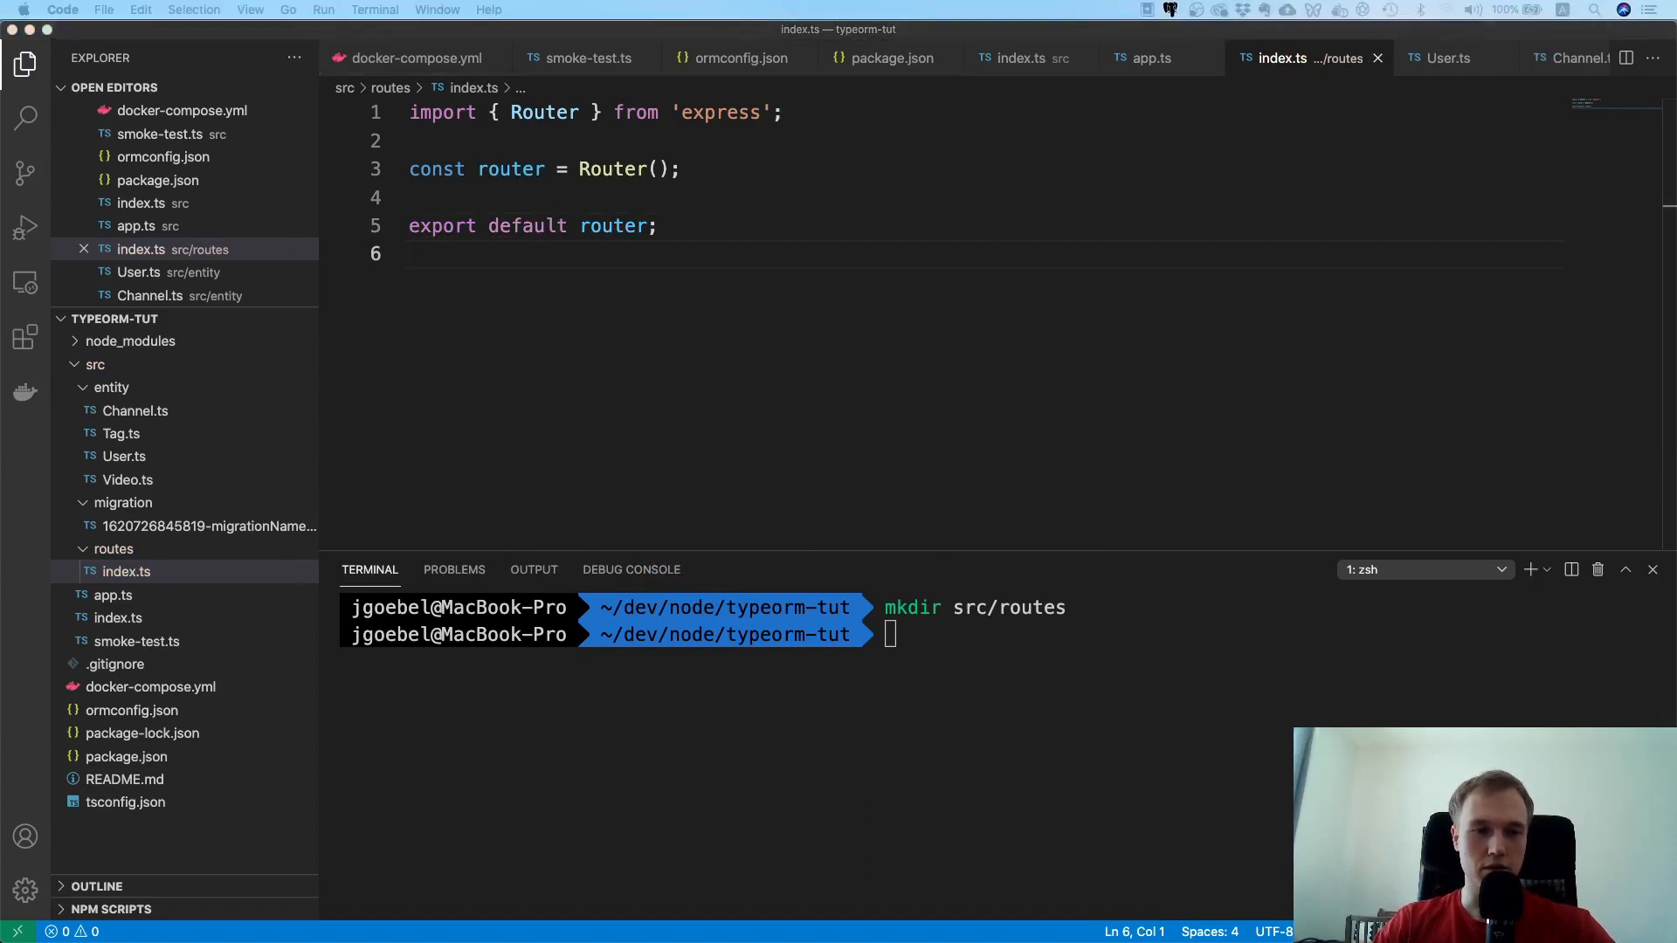
mouse_move(702, 476)
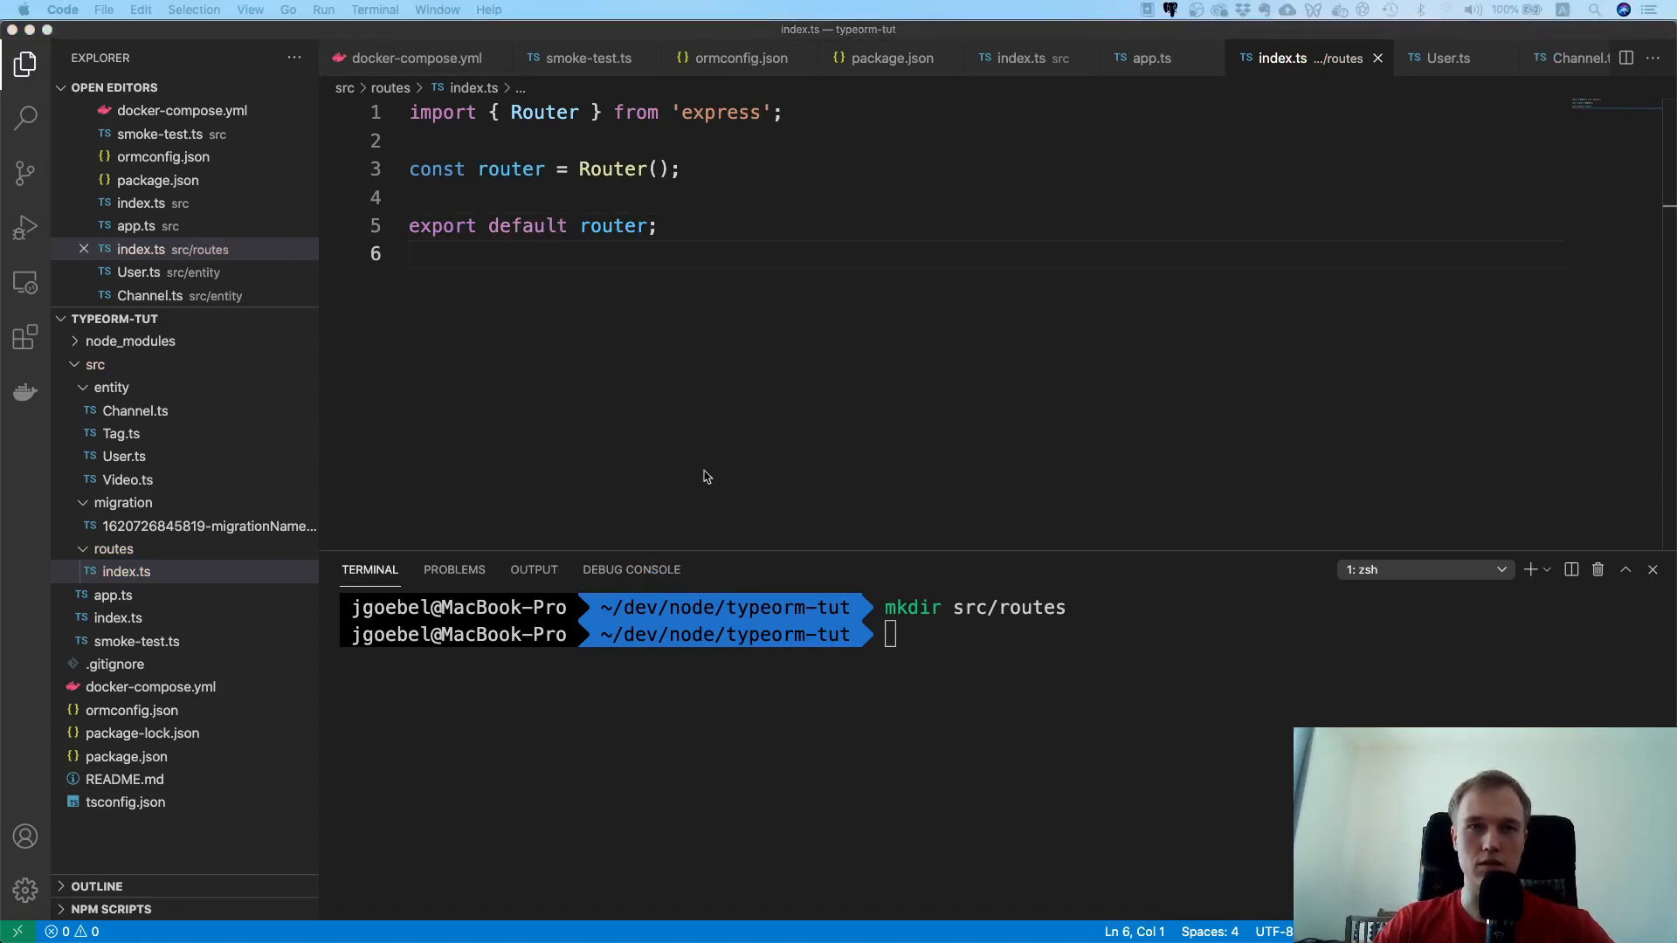
Step: Add router.post('/register', (req, res, next) => { }) to routes/index.ts
text(router.post()
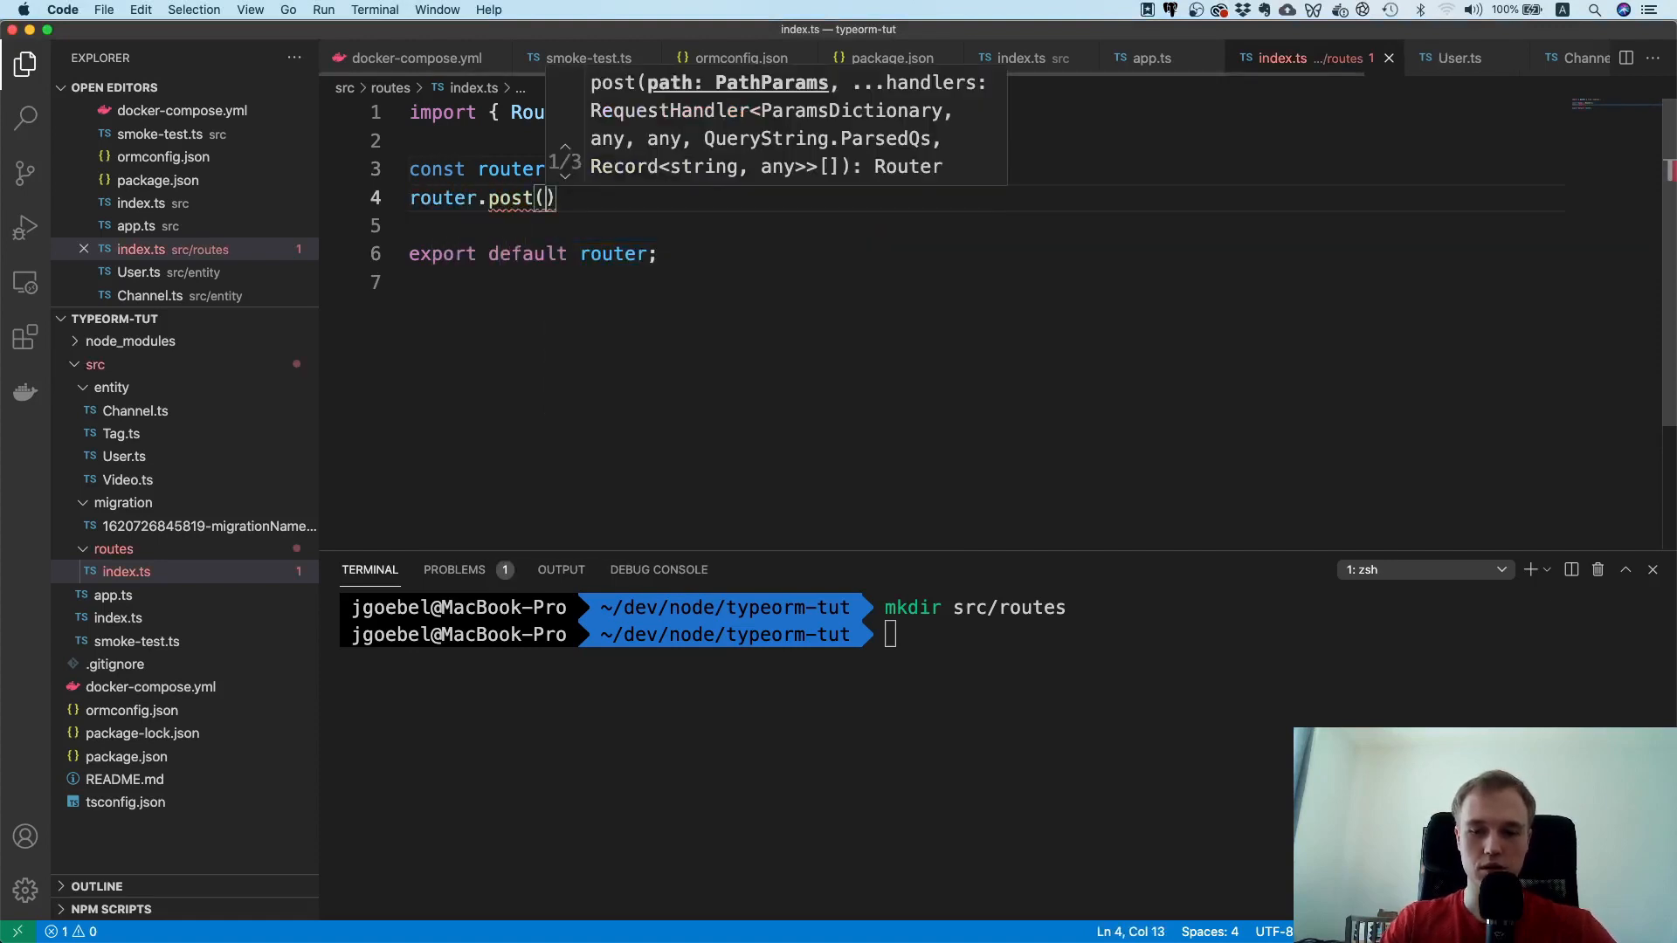
text('/register',)
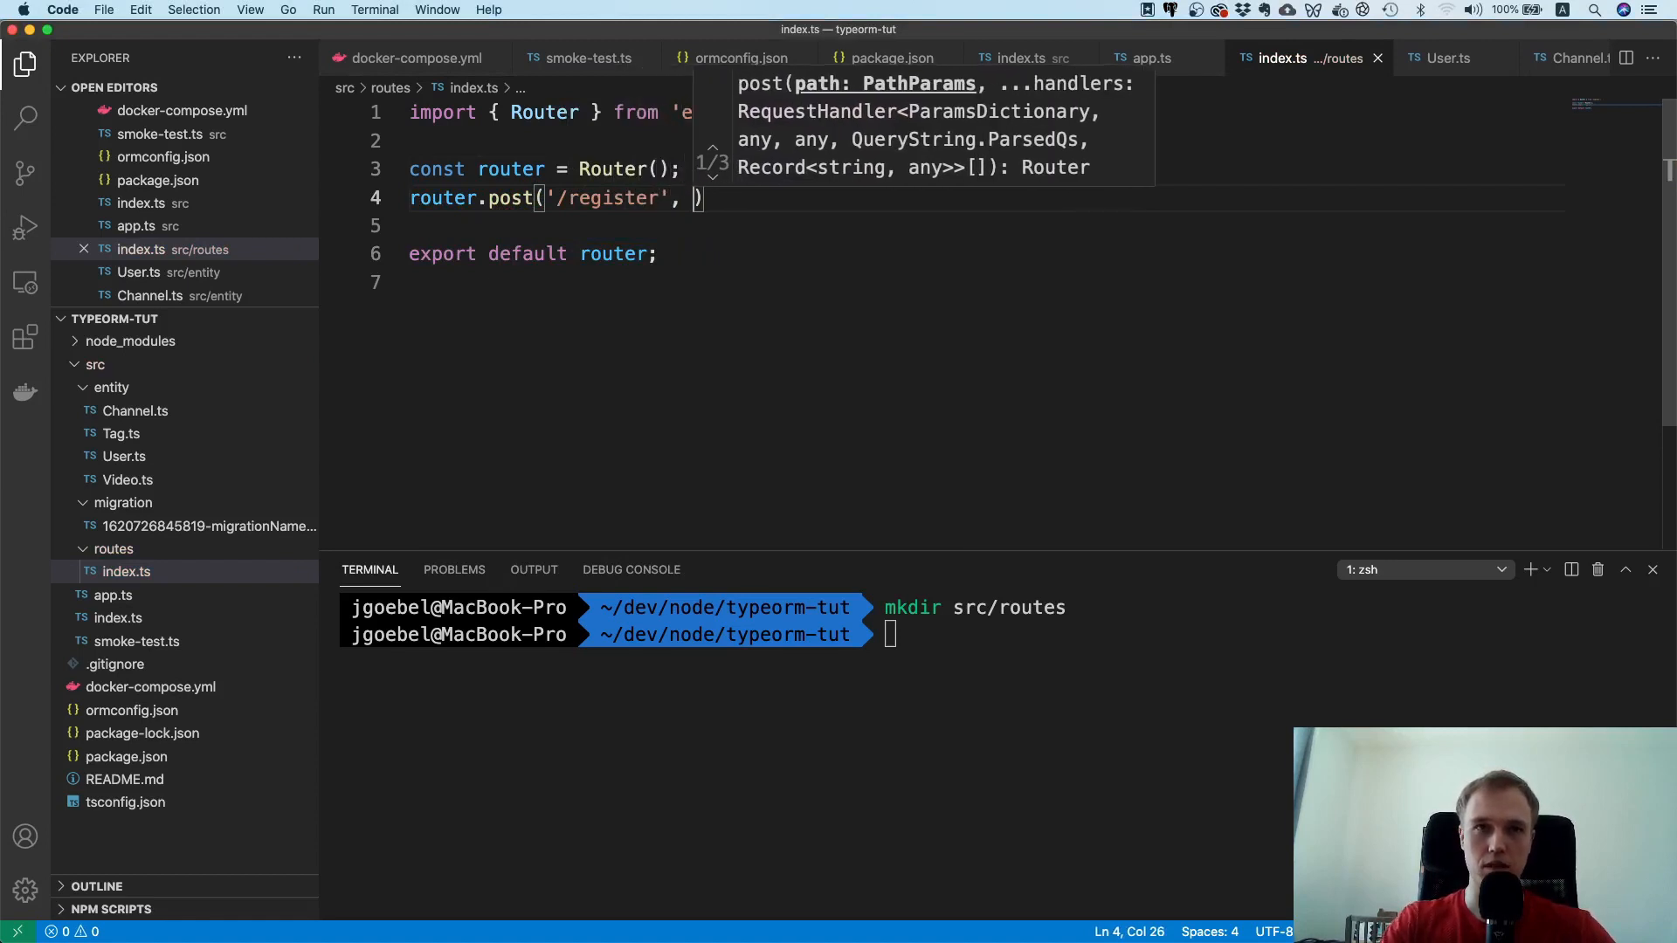
text((req, res, next)
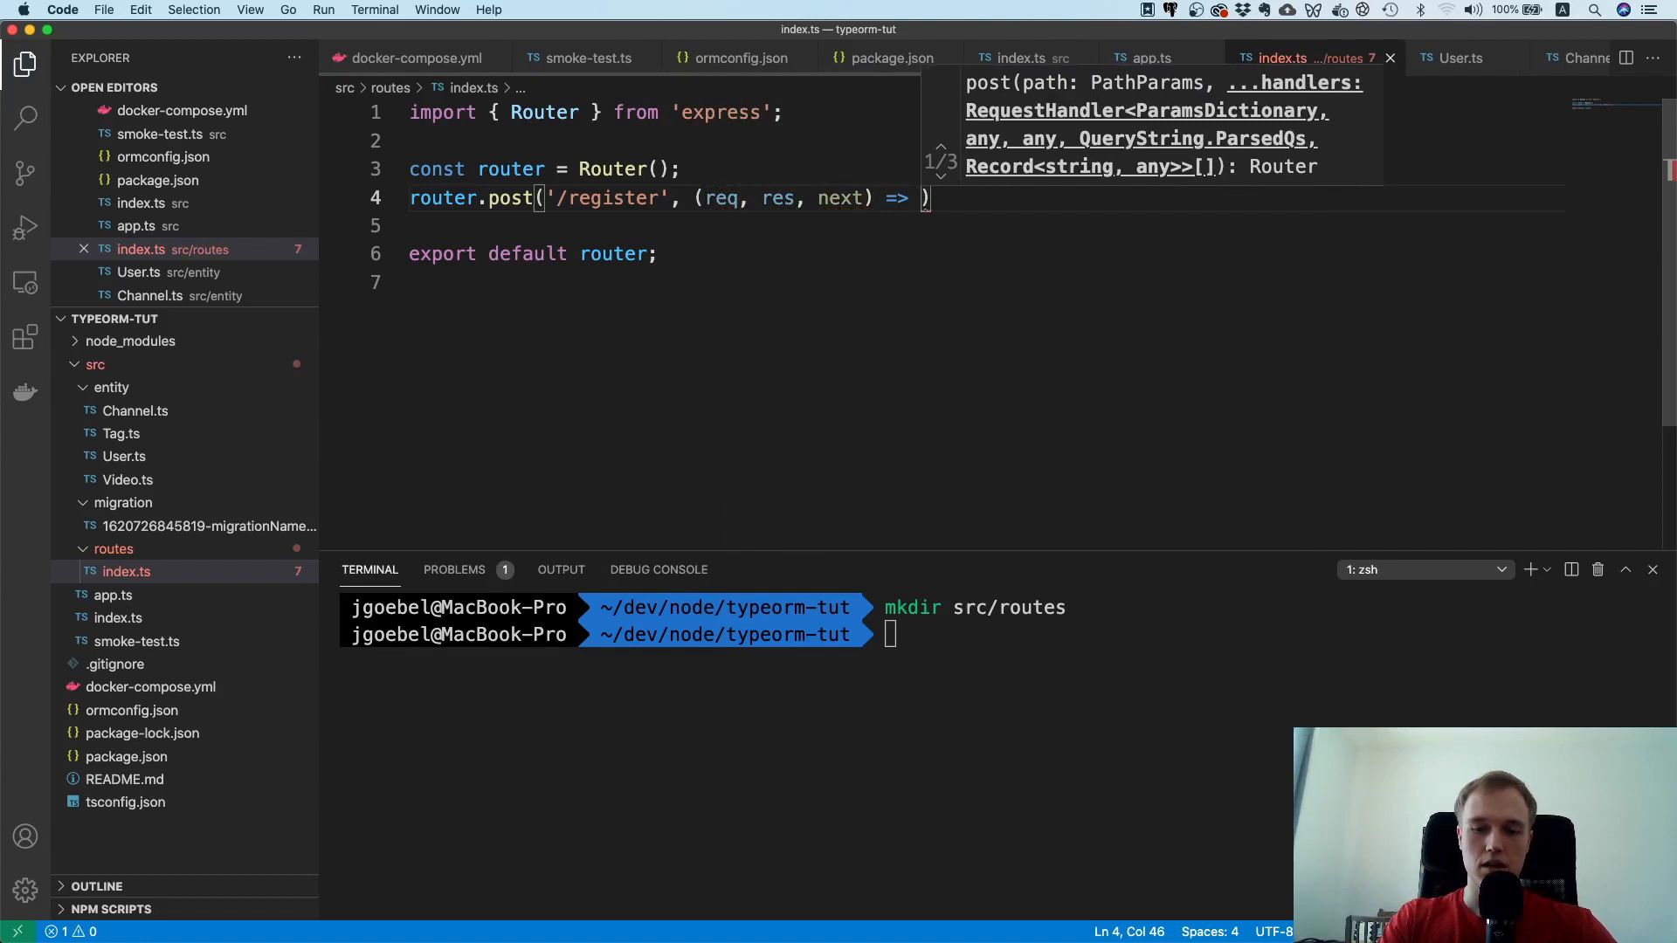
text({)
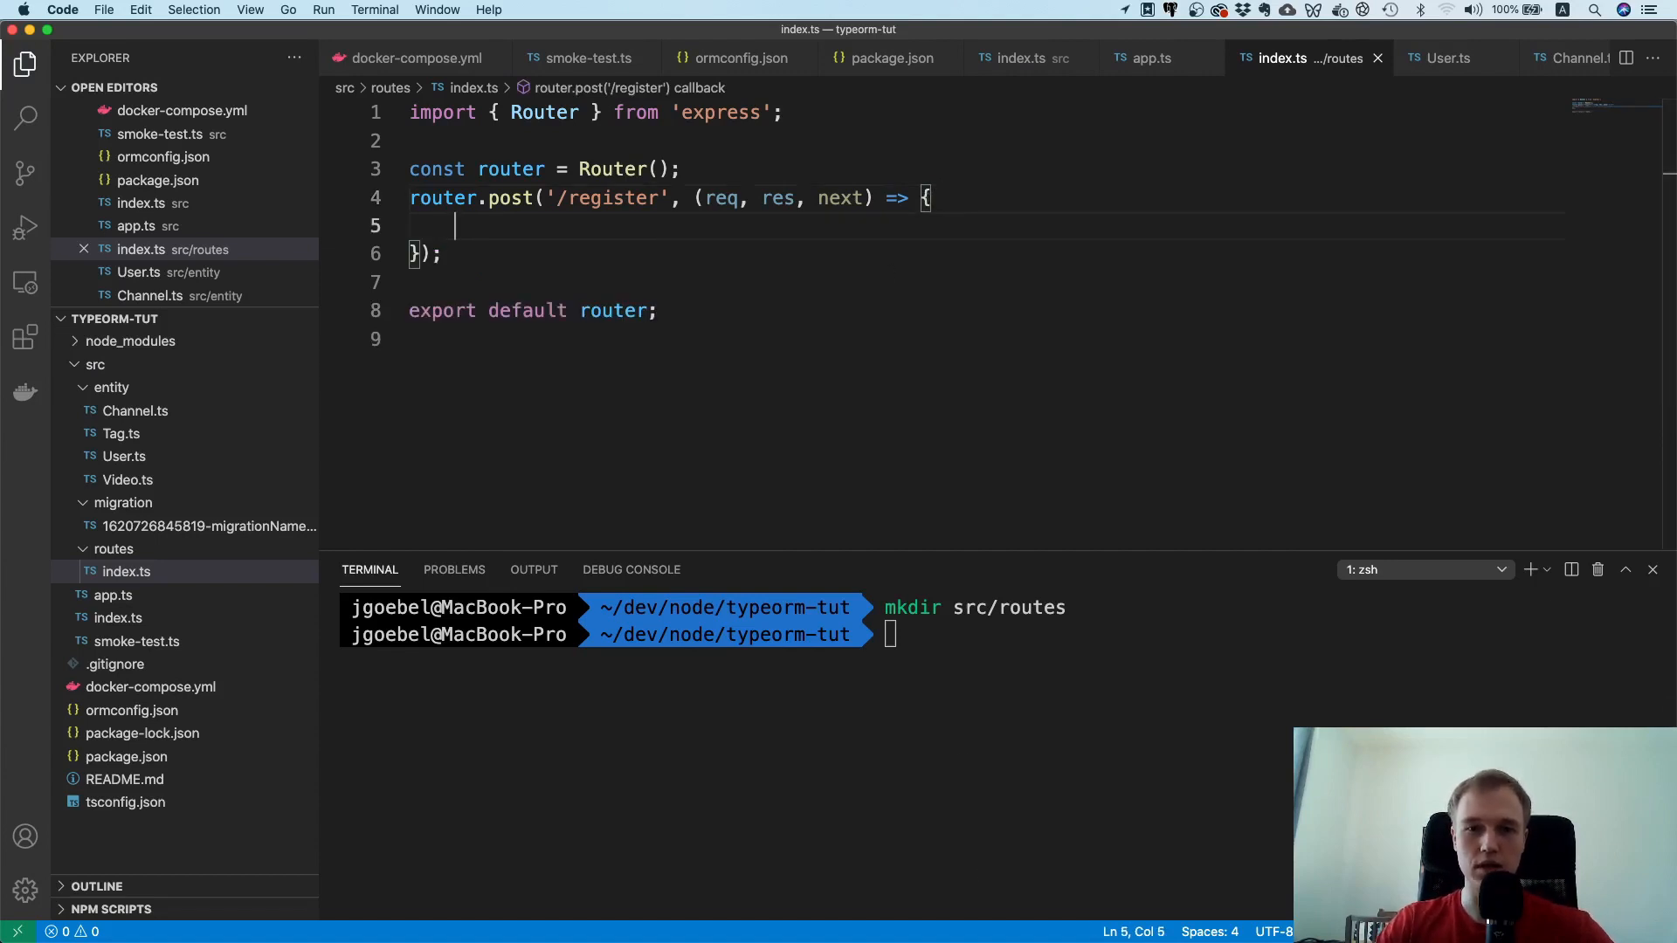
mouse_move(724, 542)
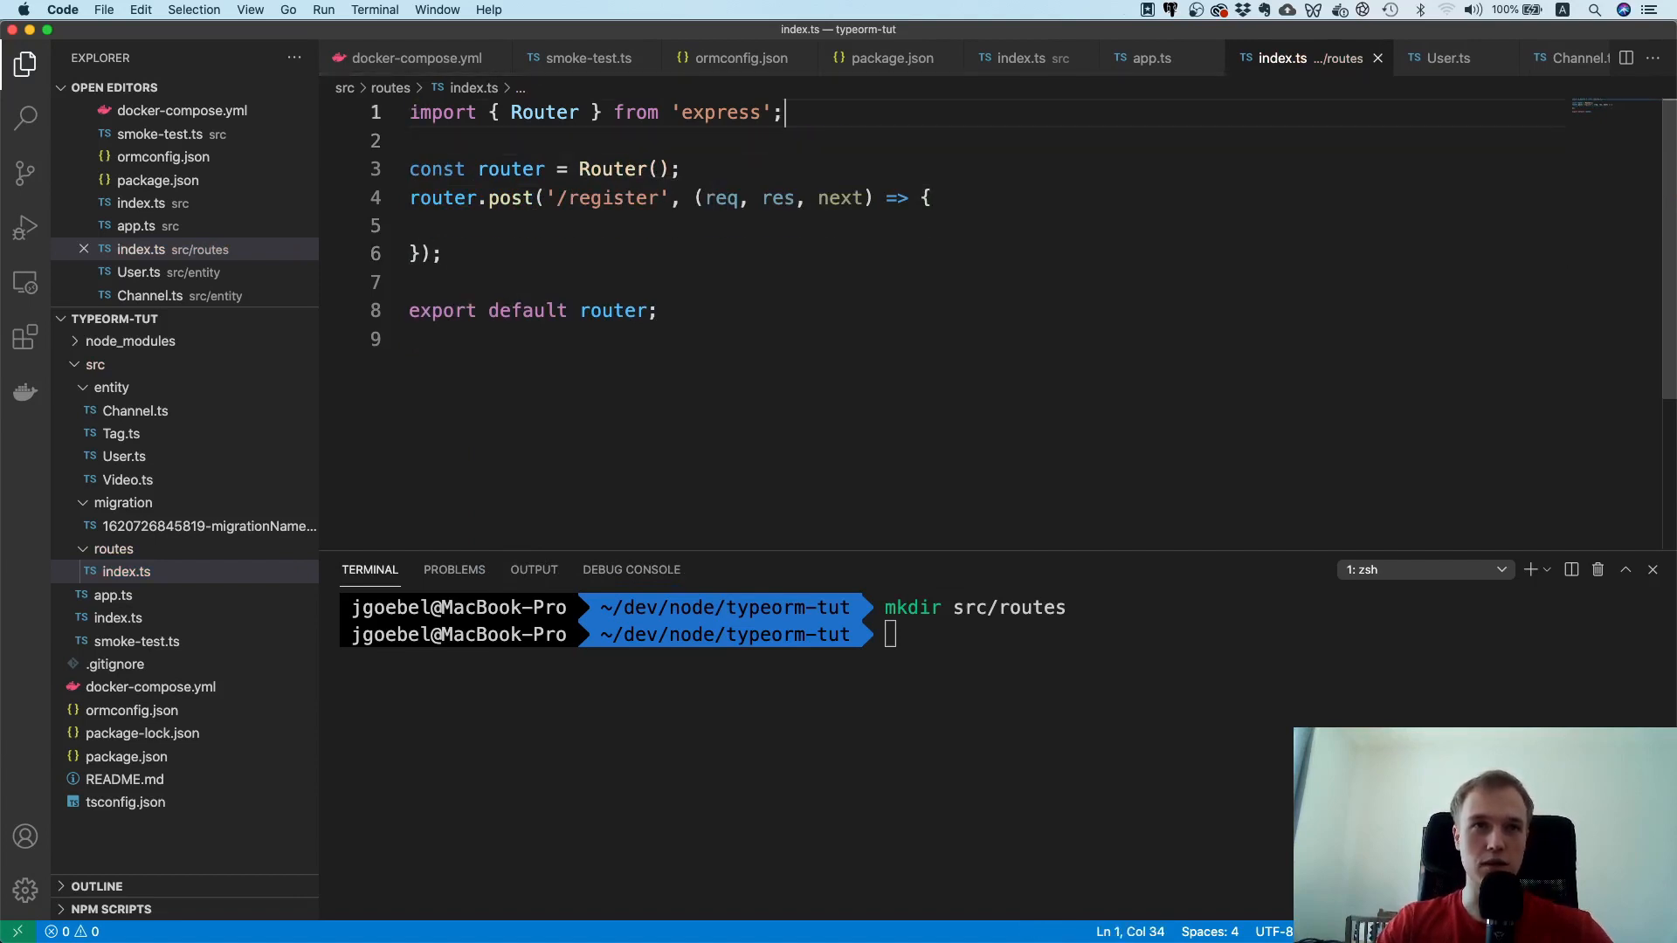
Step: Create src/service with mkdir after a misspelt attempt, and expand it in the Explorer
text(cl)
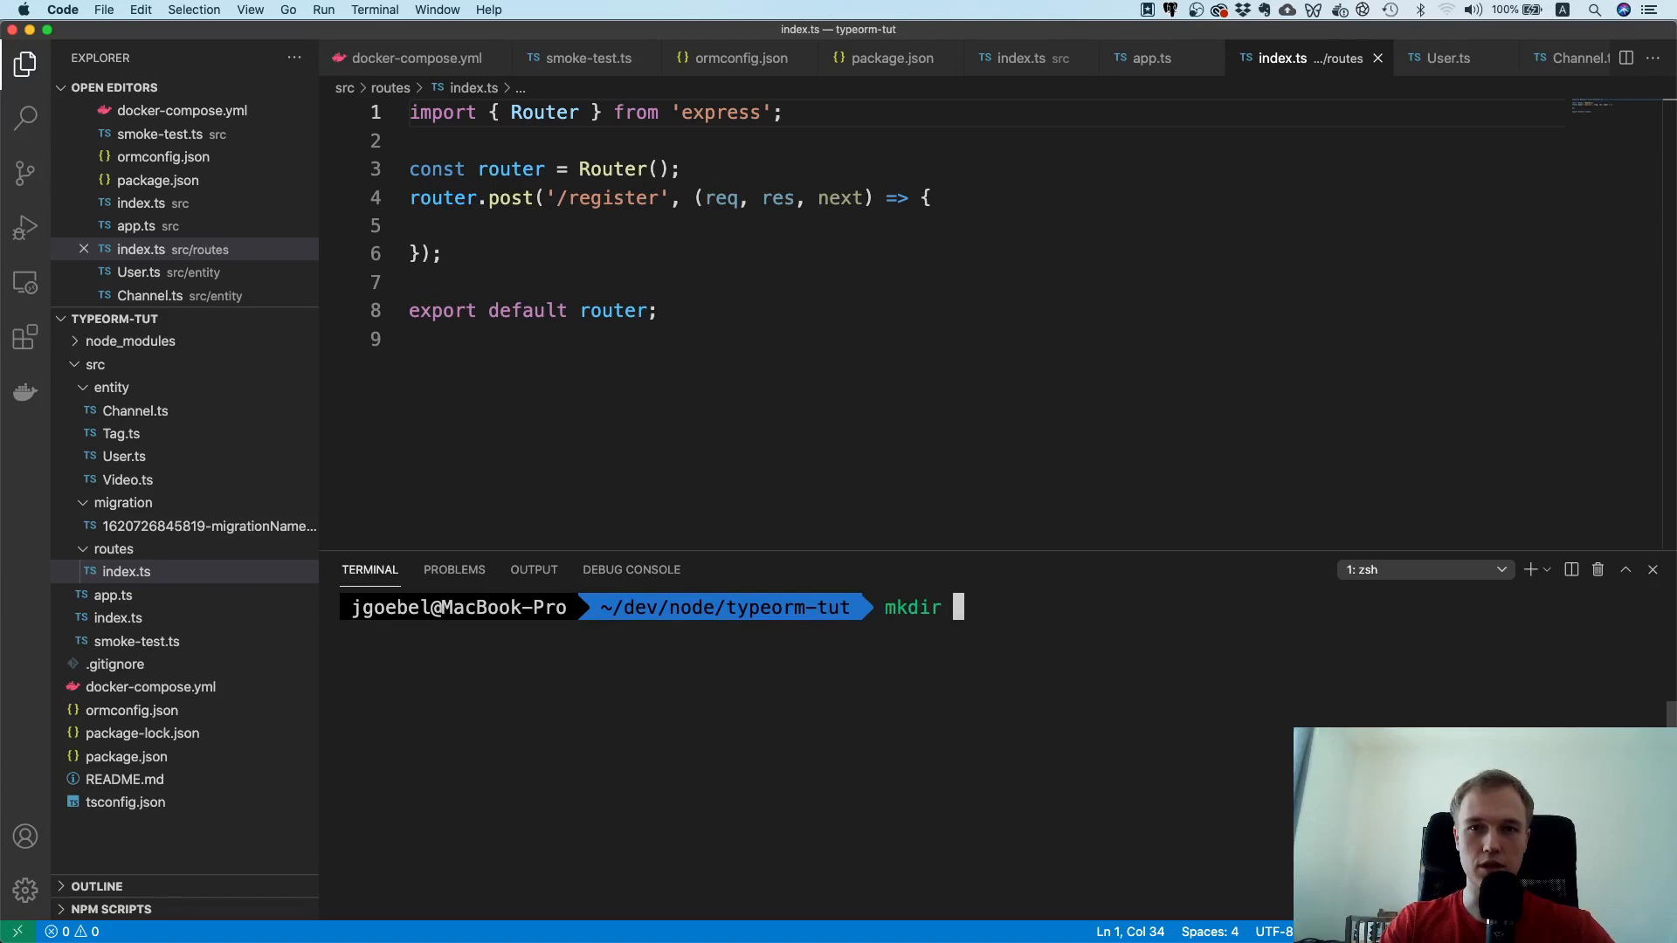
text(src/seri)
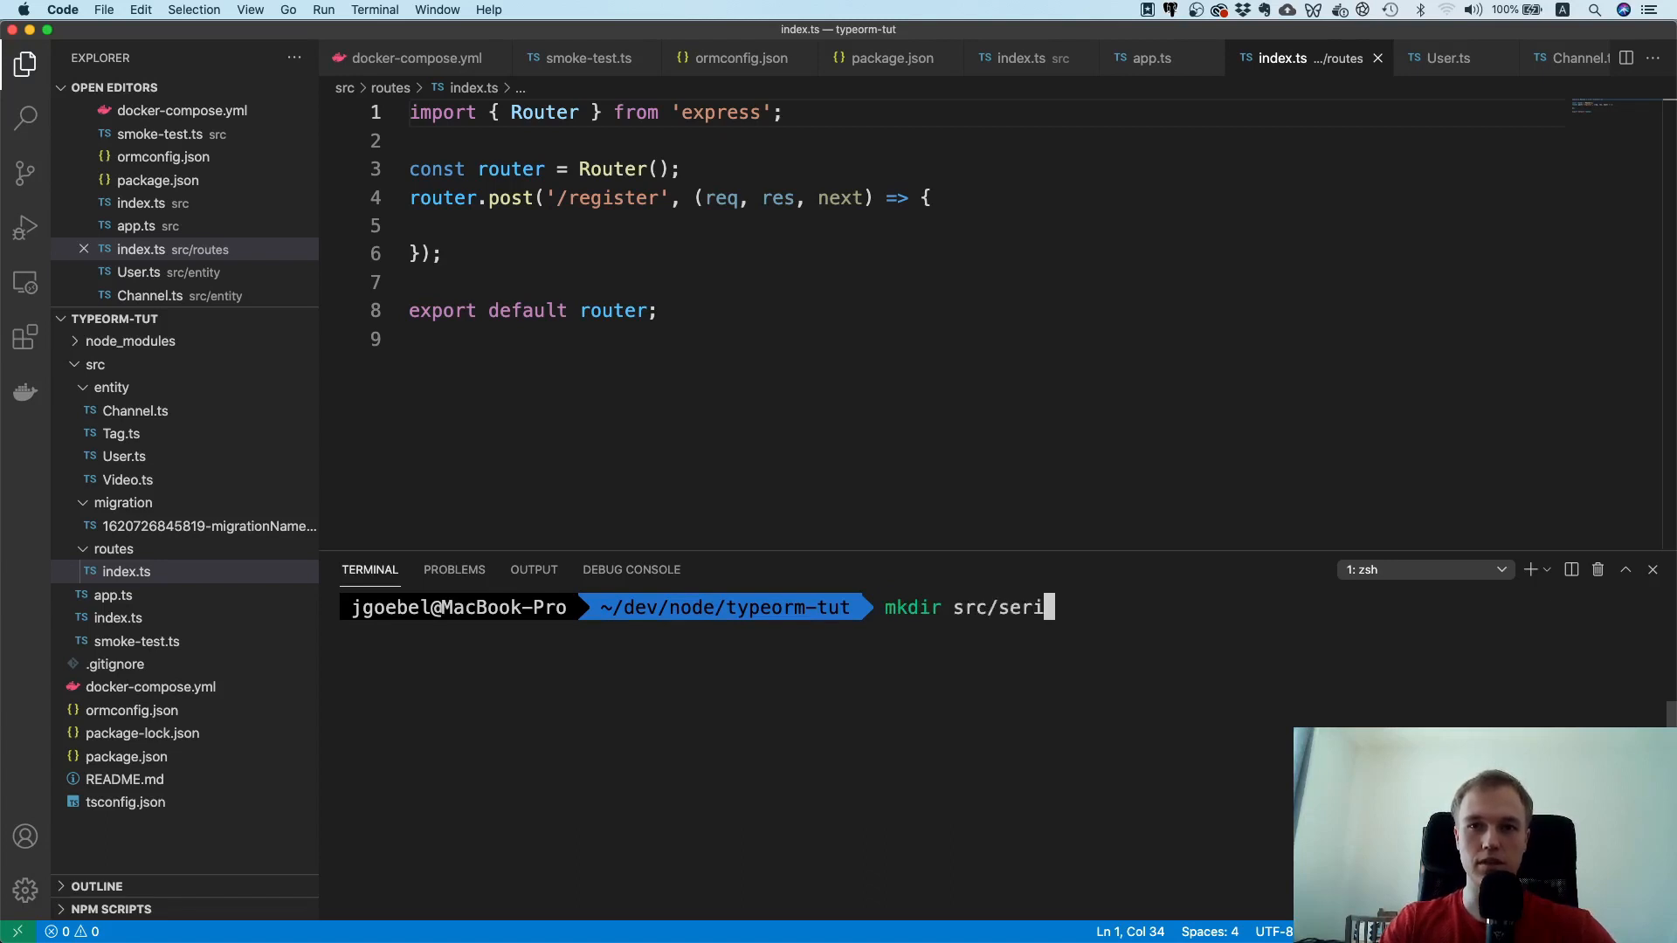
key(enter)
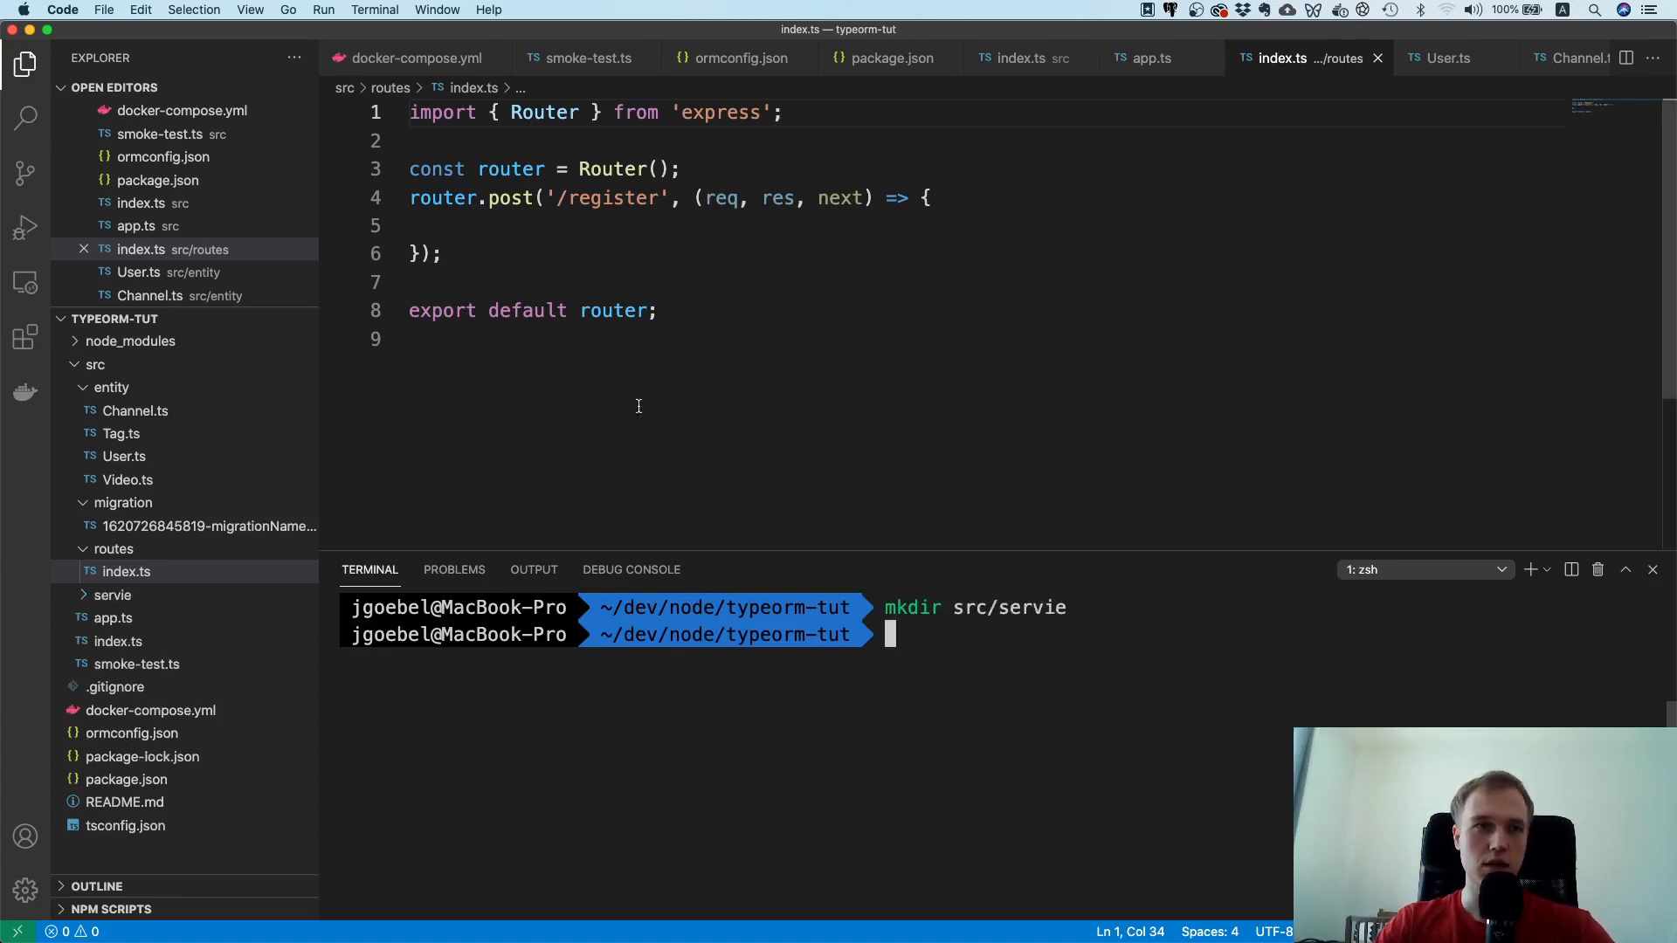
click(112, 595)
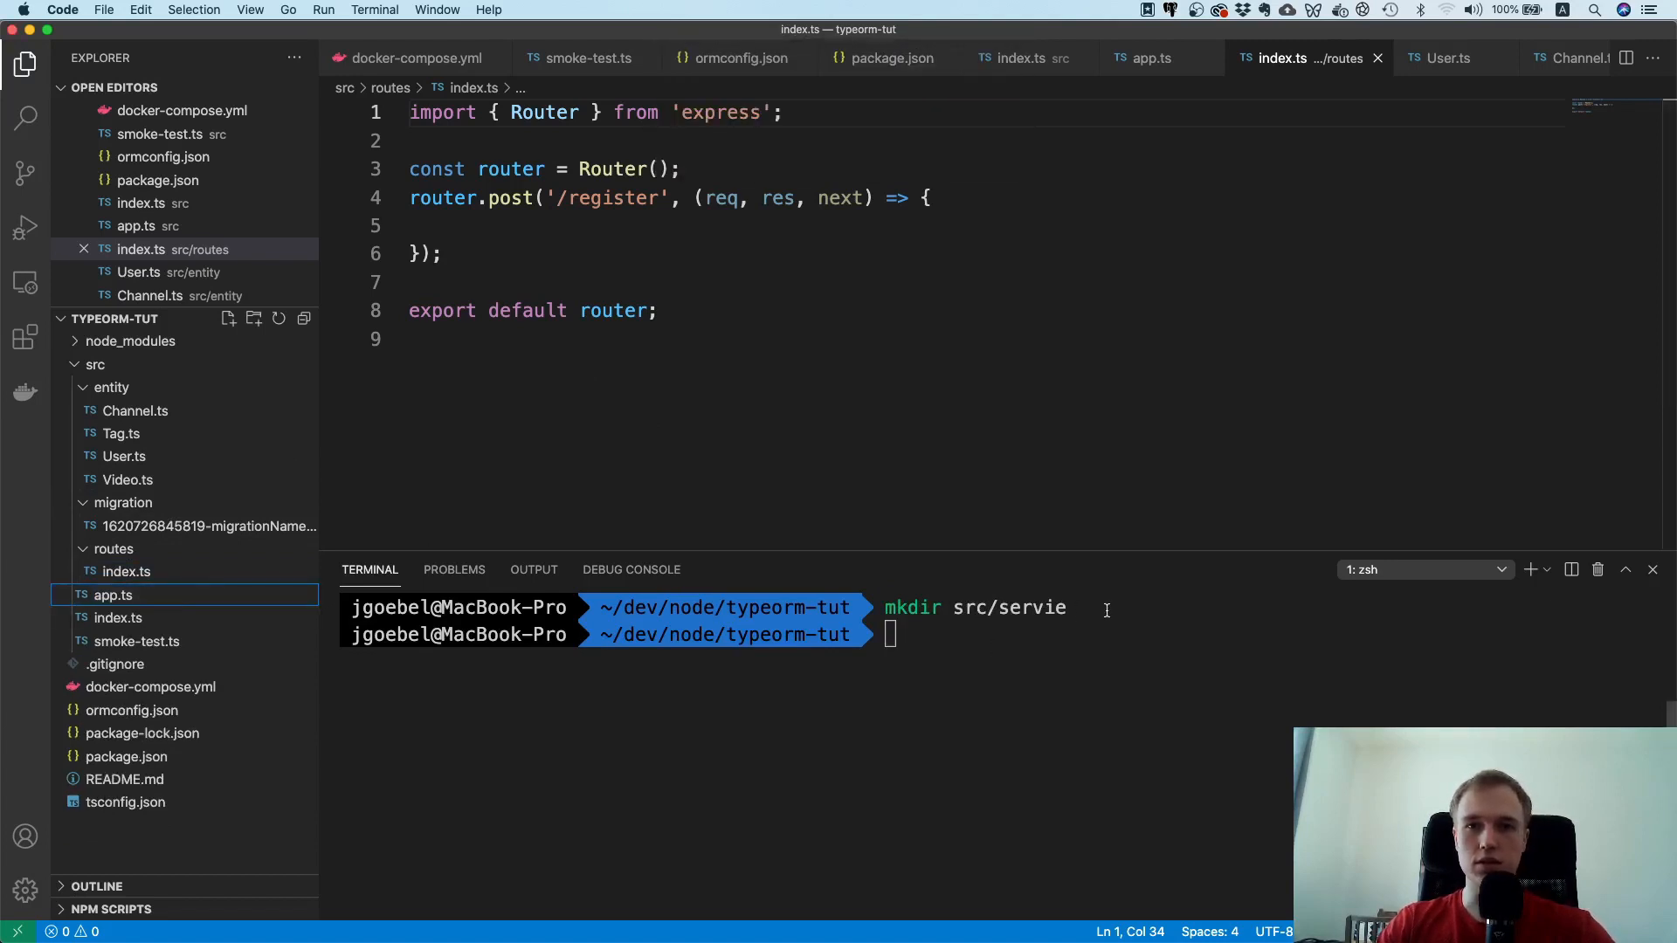
text(mkdir ser)
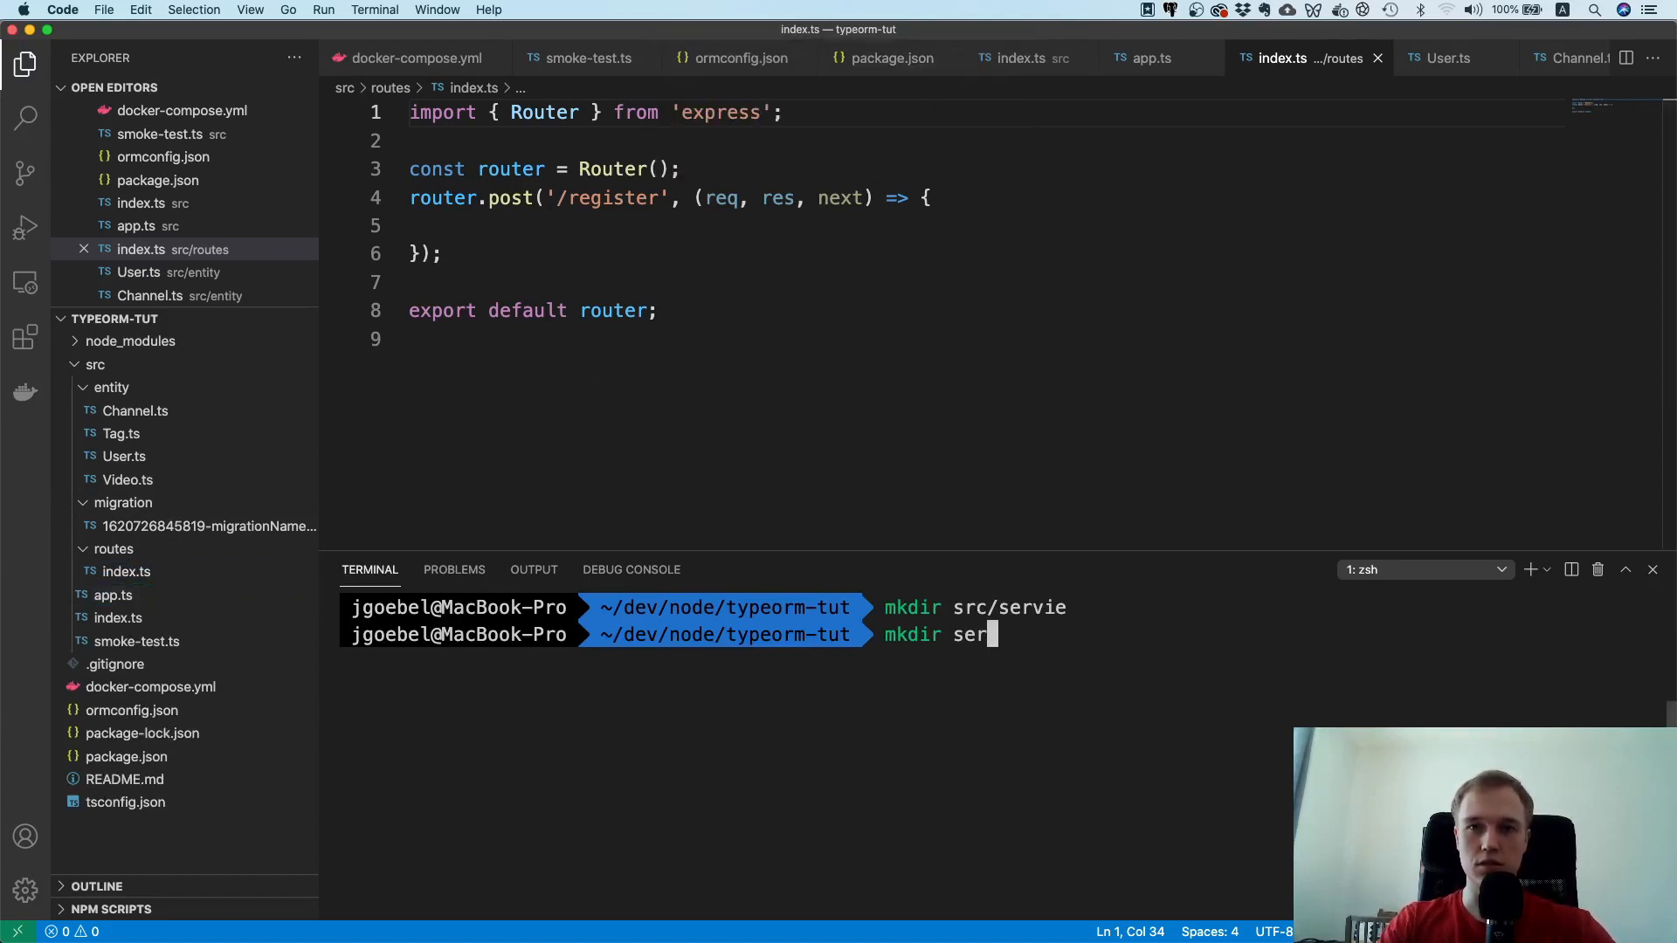
text(src/service)
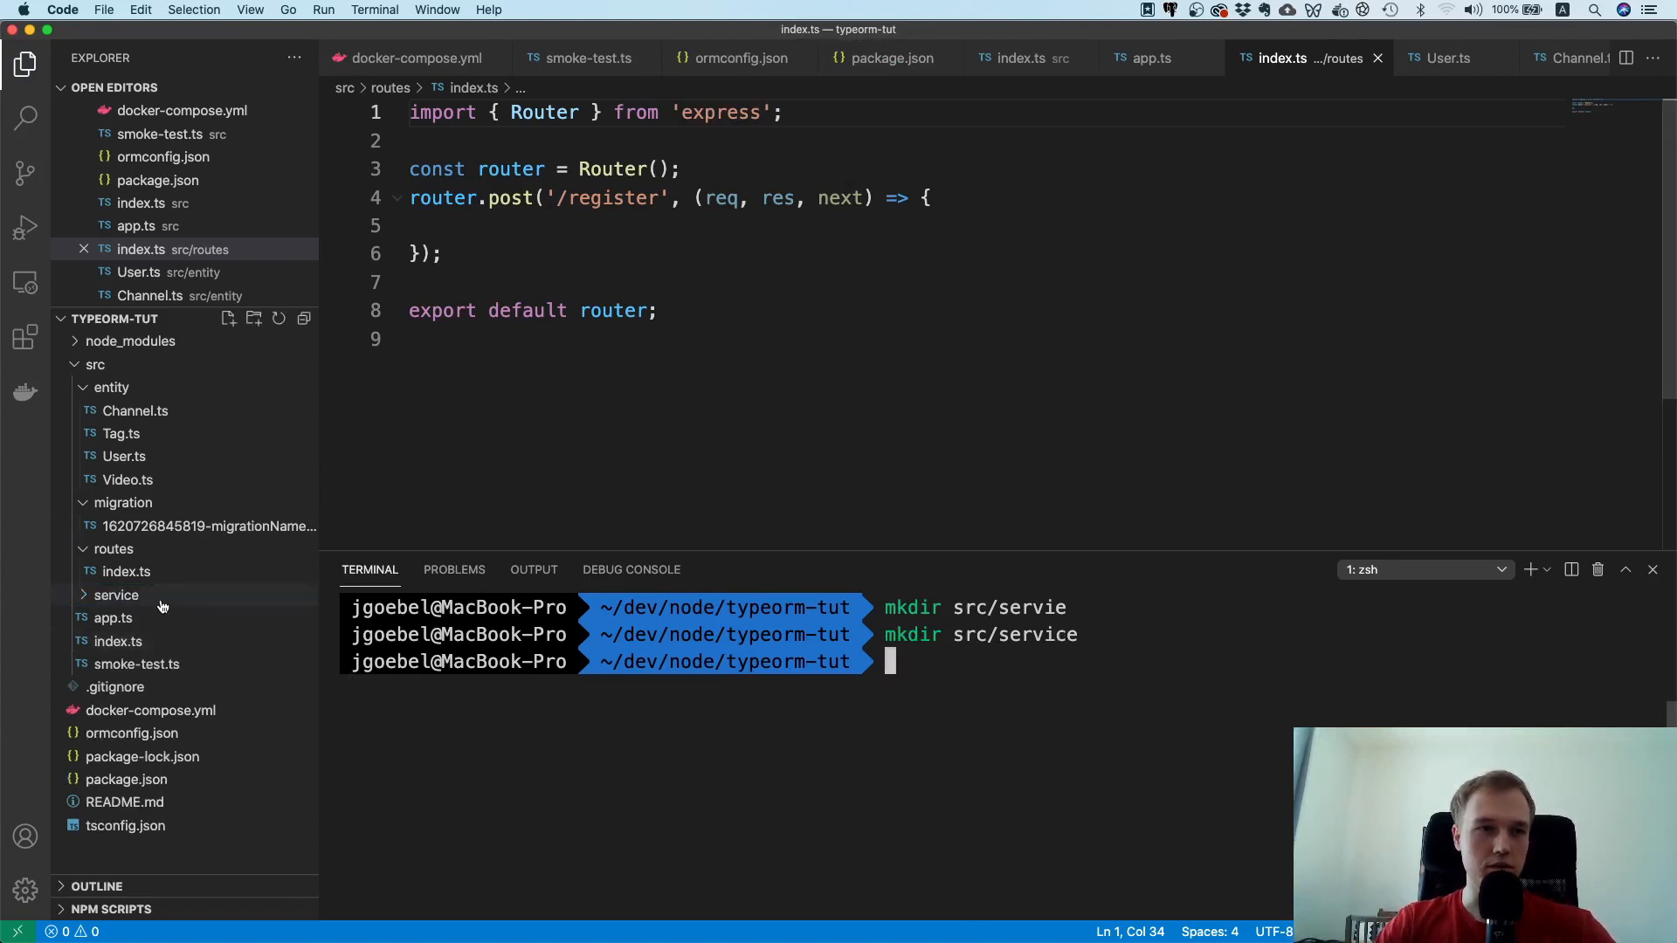
click(115, 595)
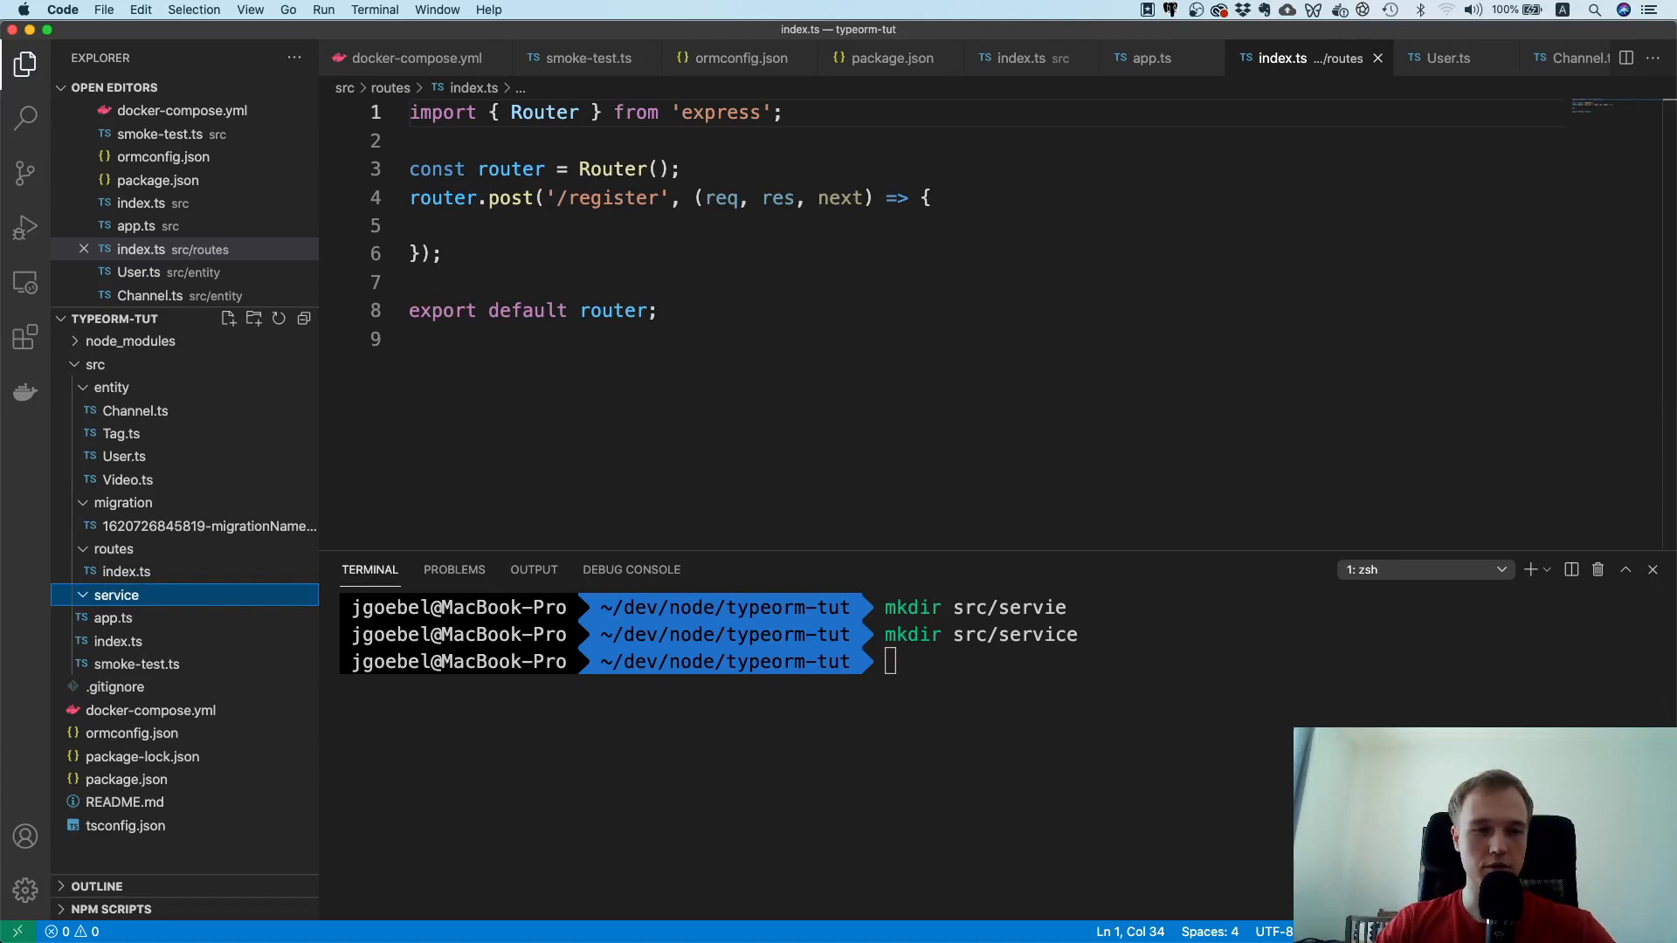
click(115, 595)
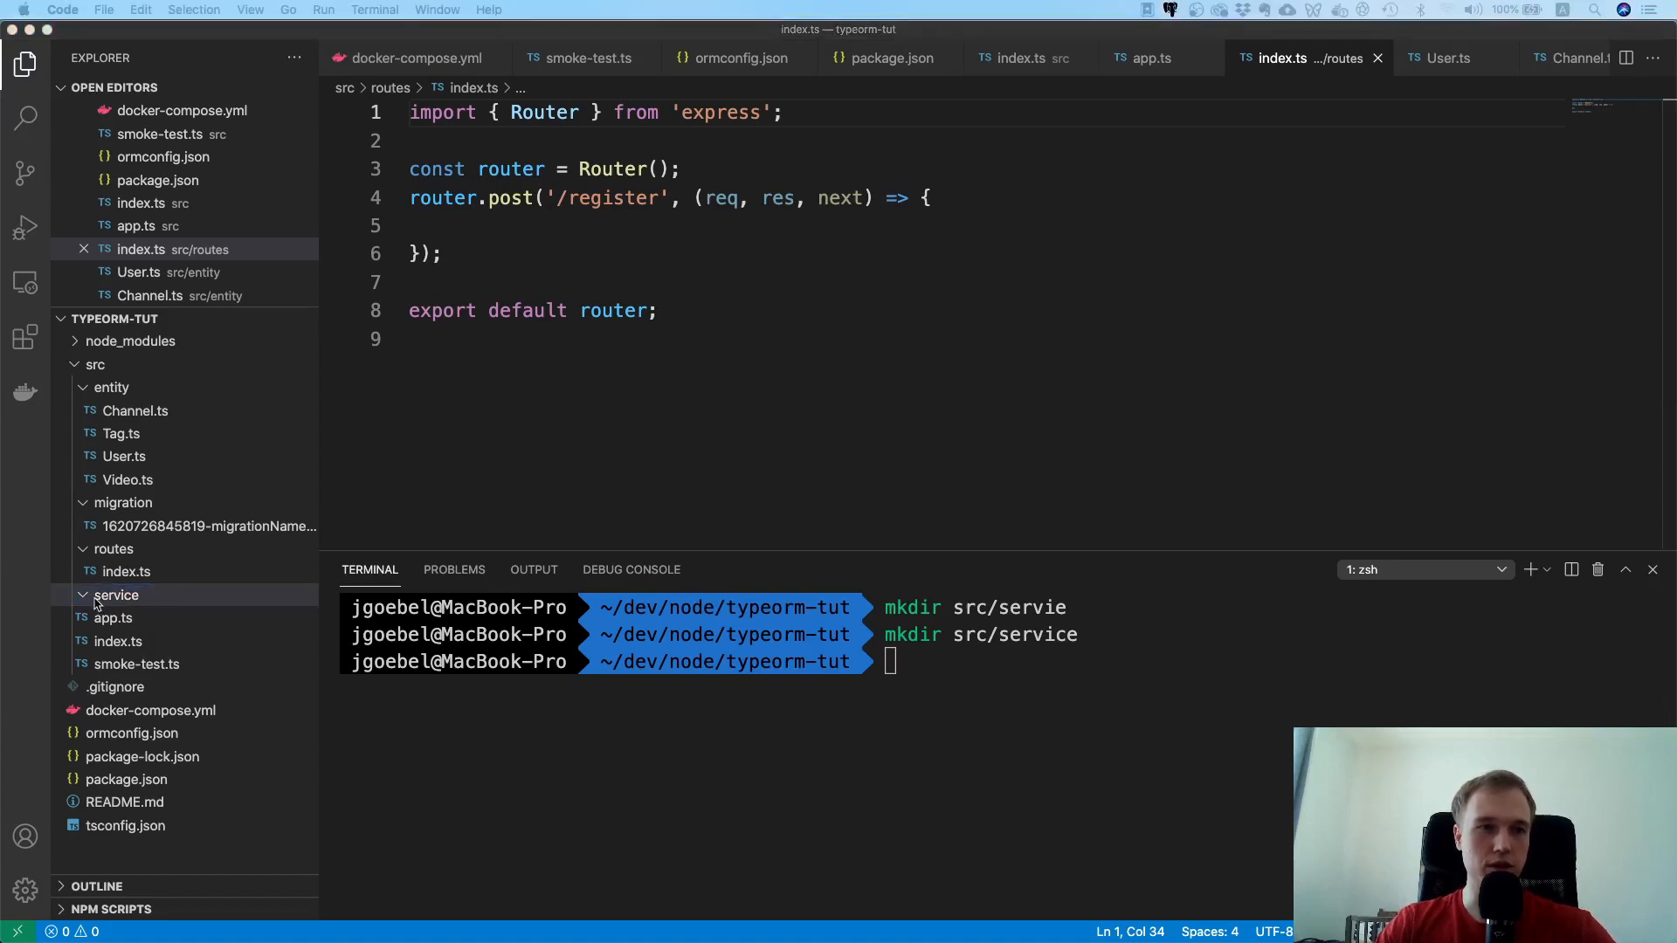
click(115, 595)
text(user.ts)
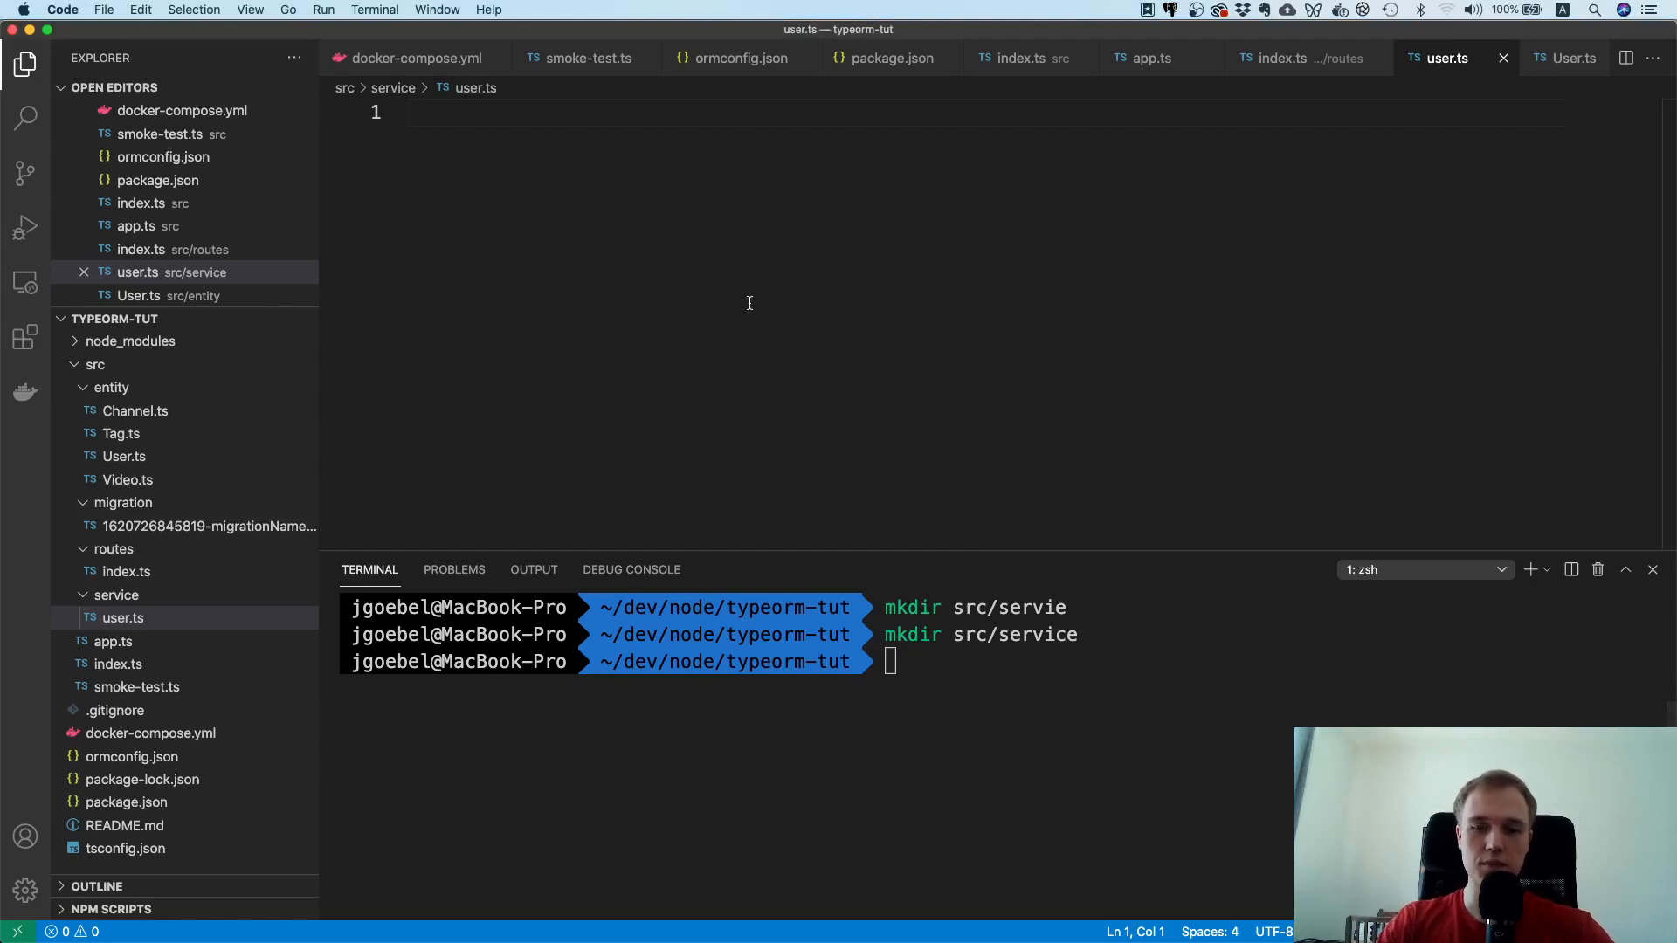
Step: In user.ts, declare an empty UserService class and export default new UserService()
text(class U)
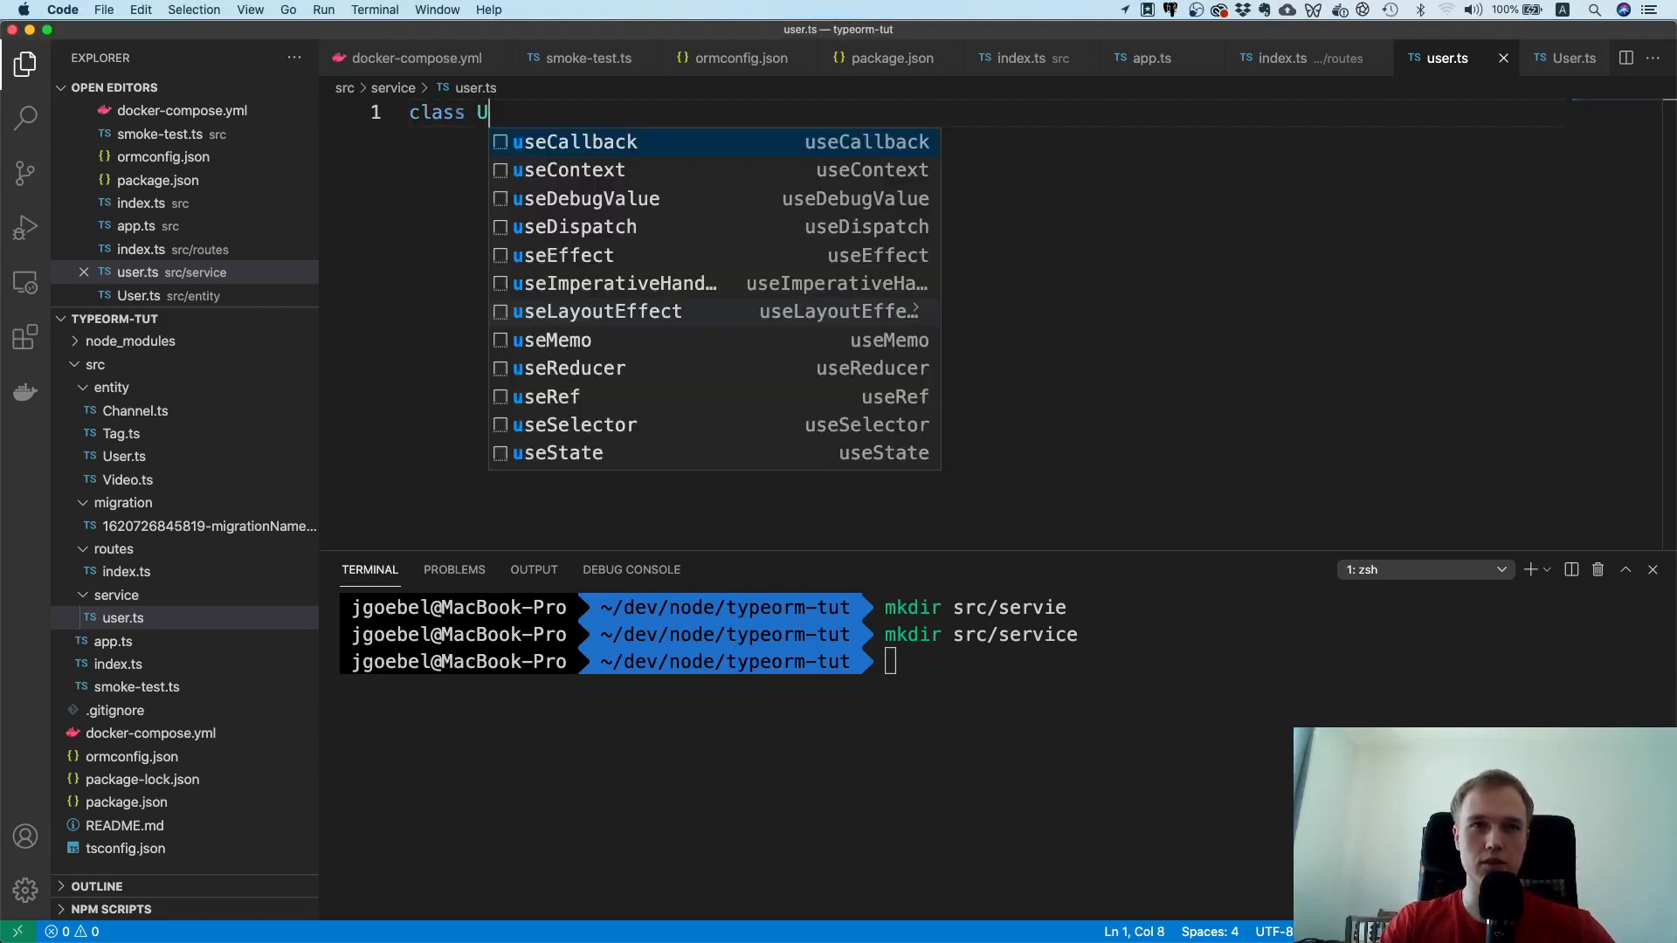
text(serService {)
text(m)
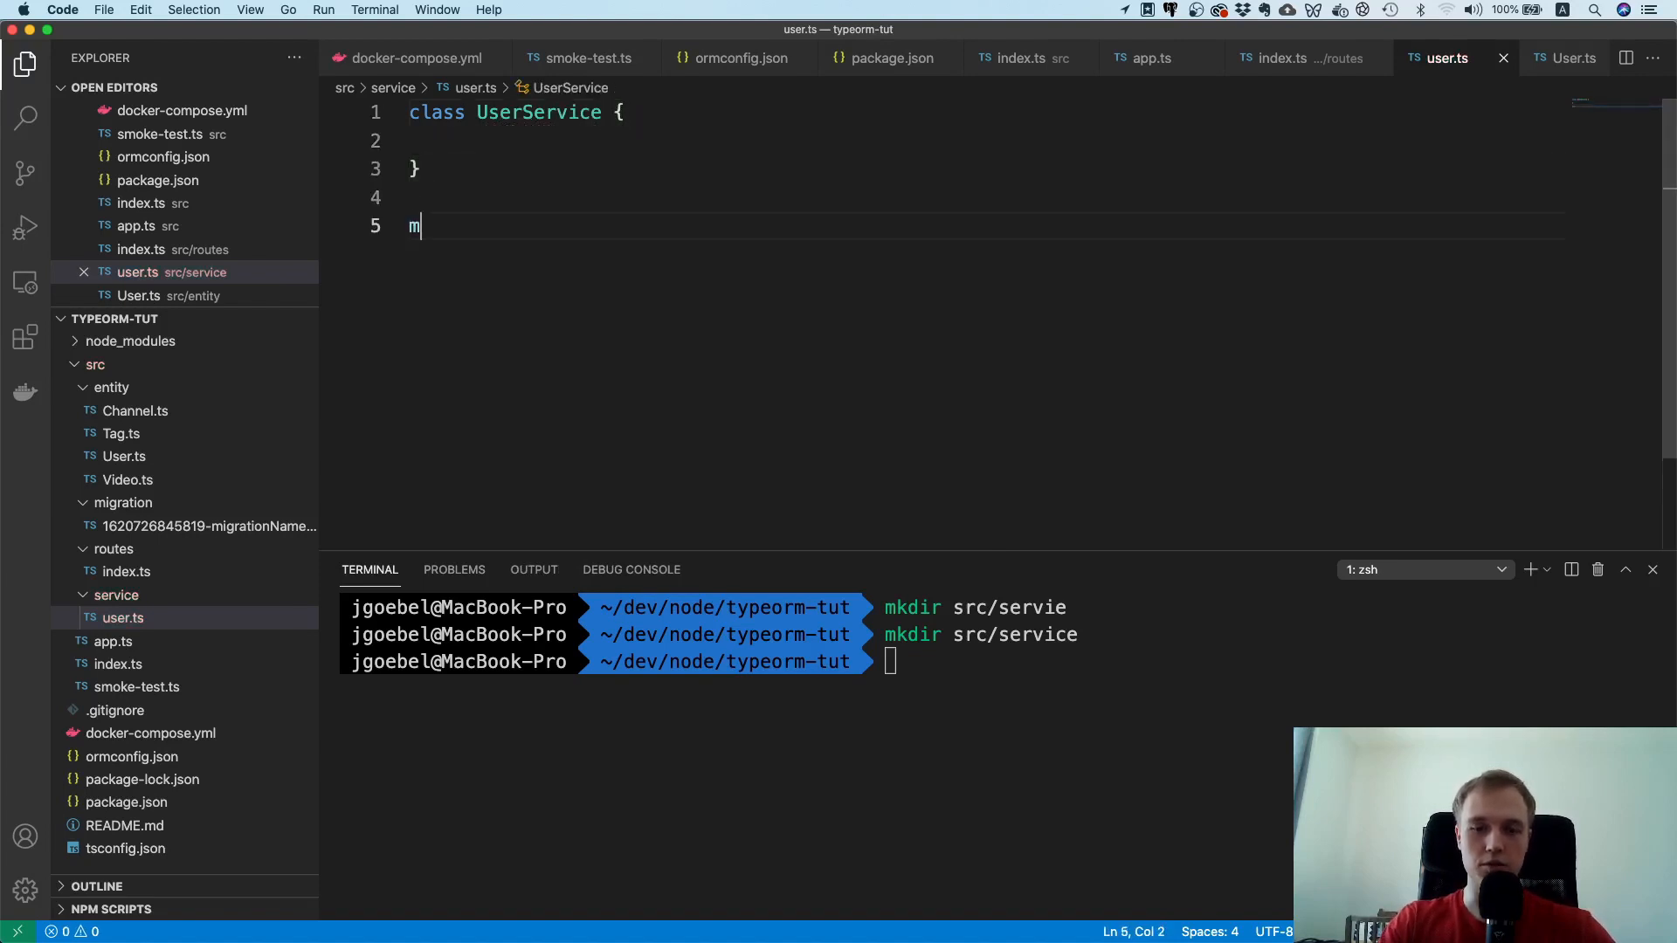
text(odule.ex)
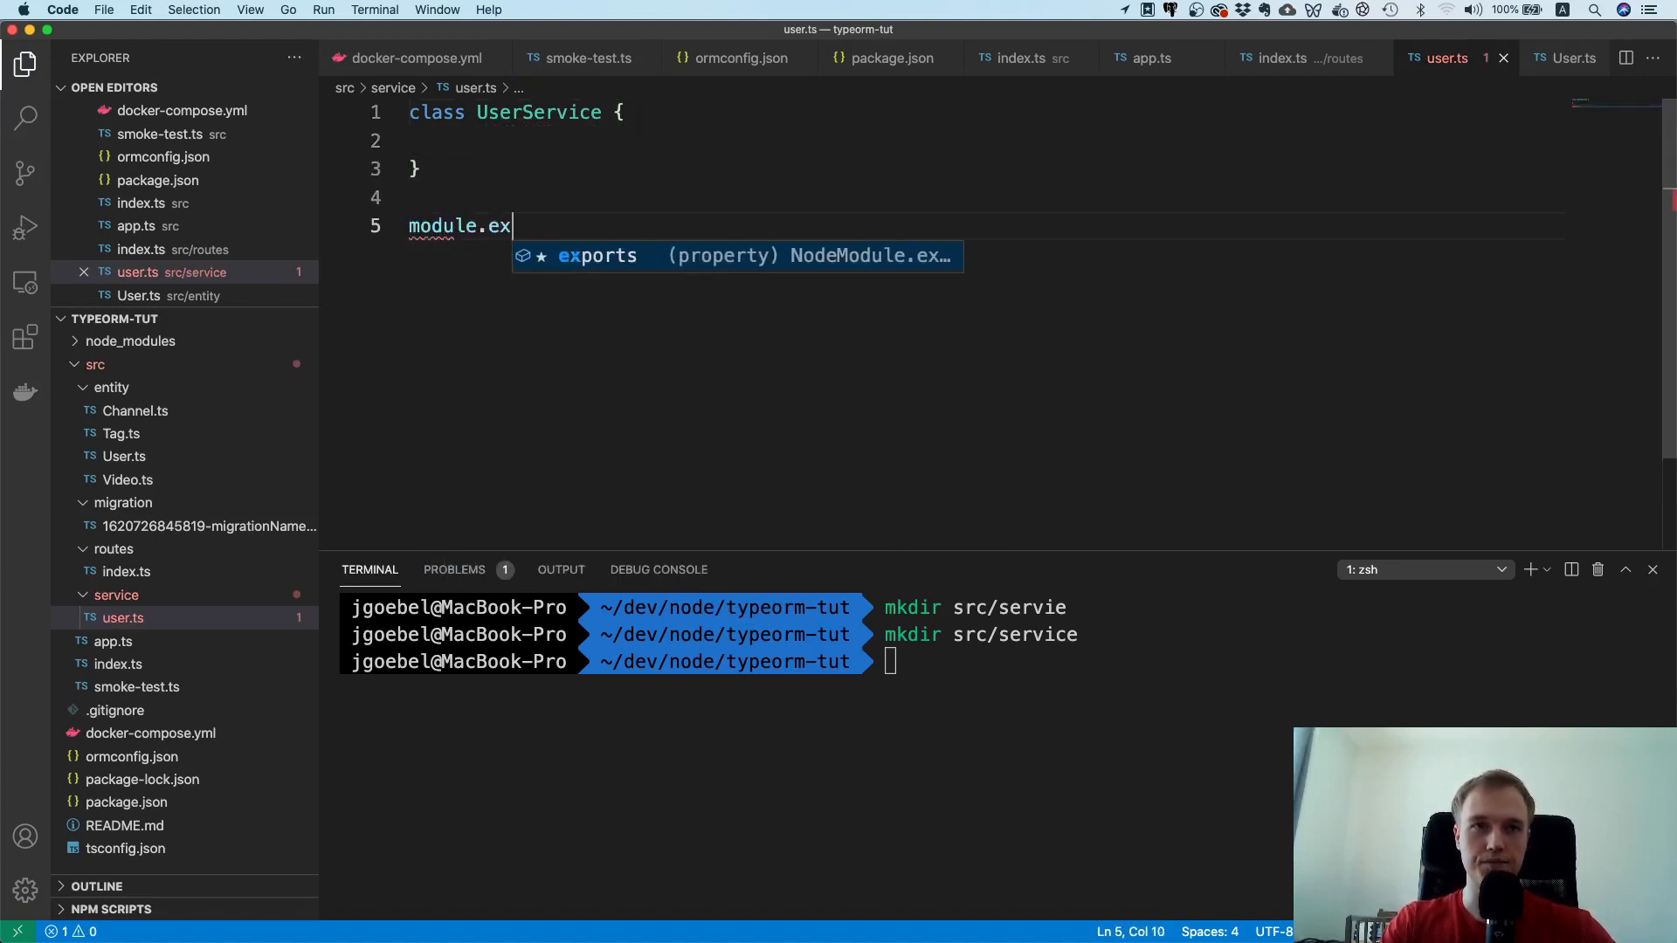
text(p)
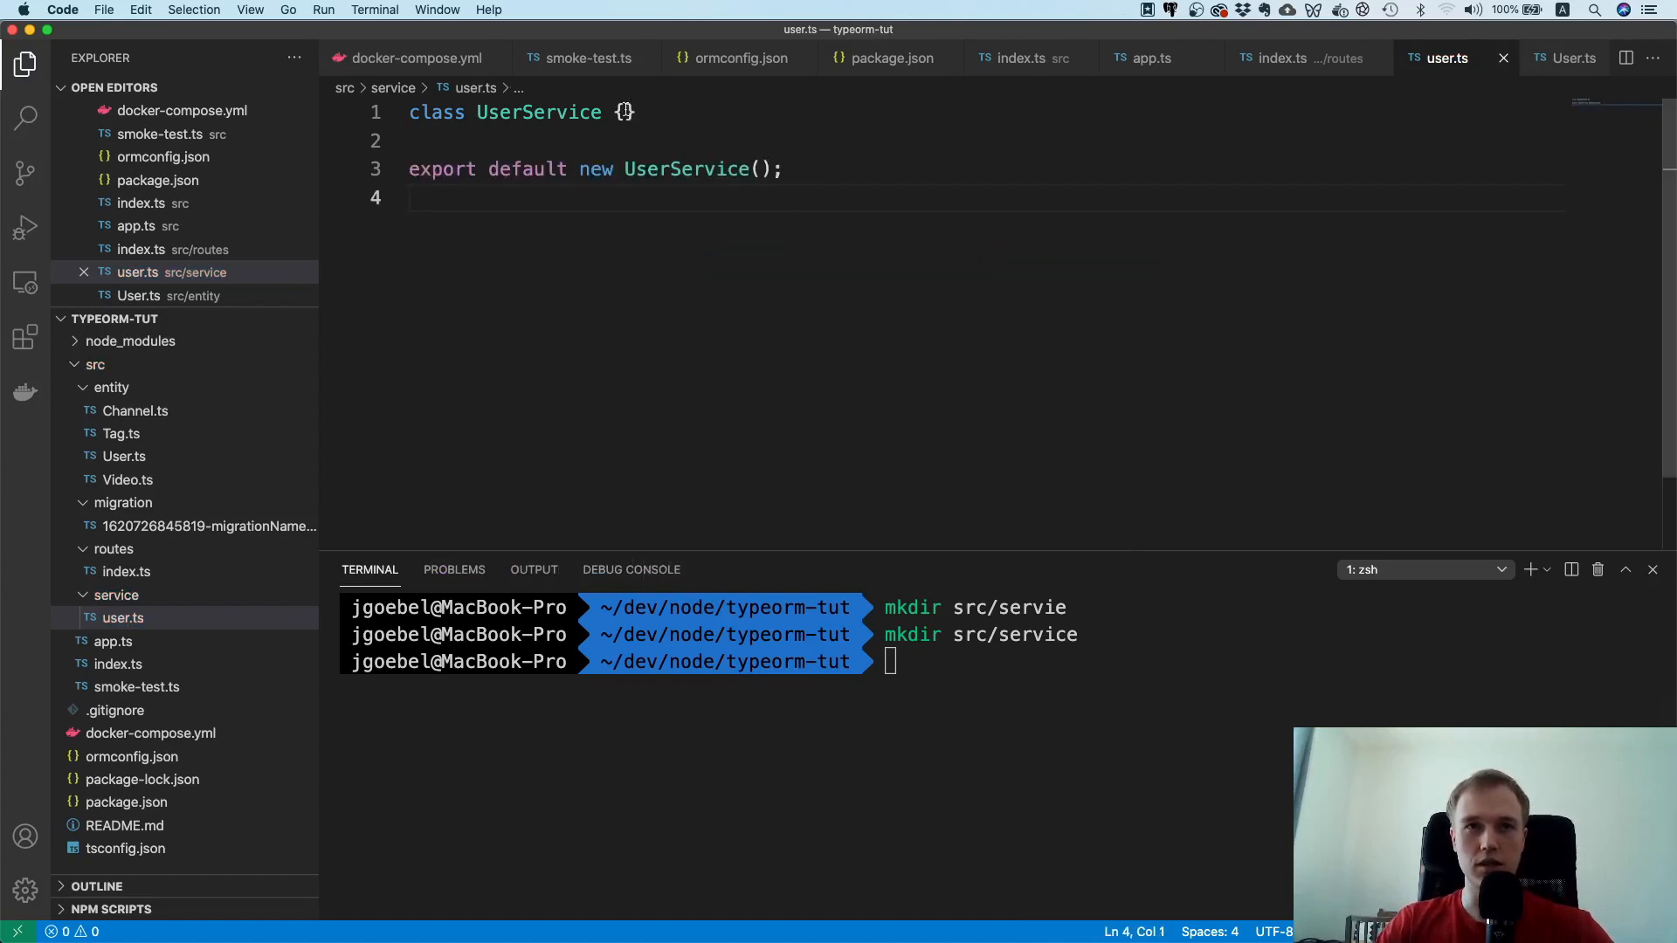
key(enter)
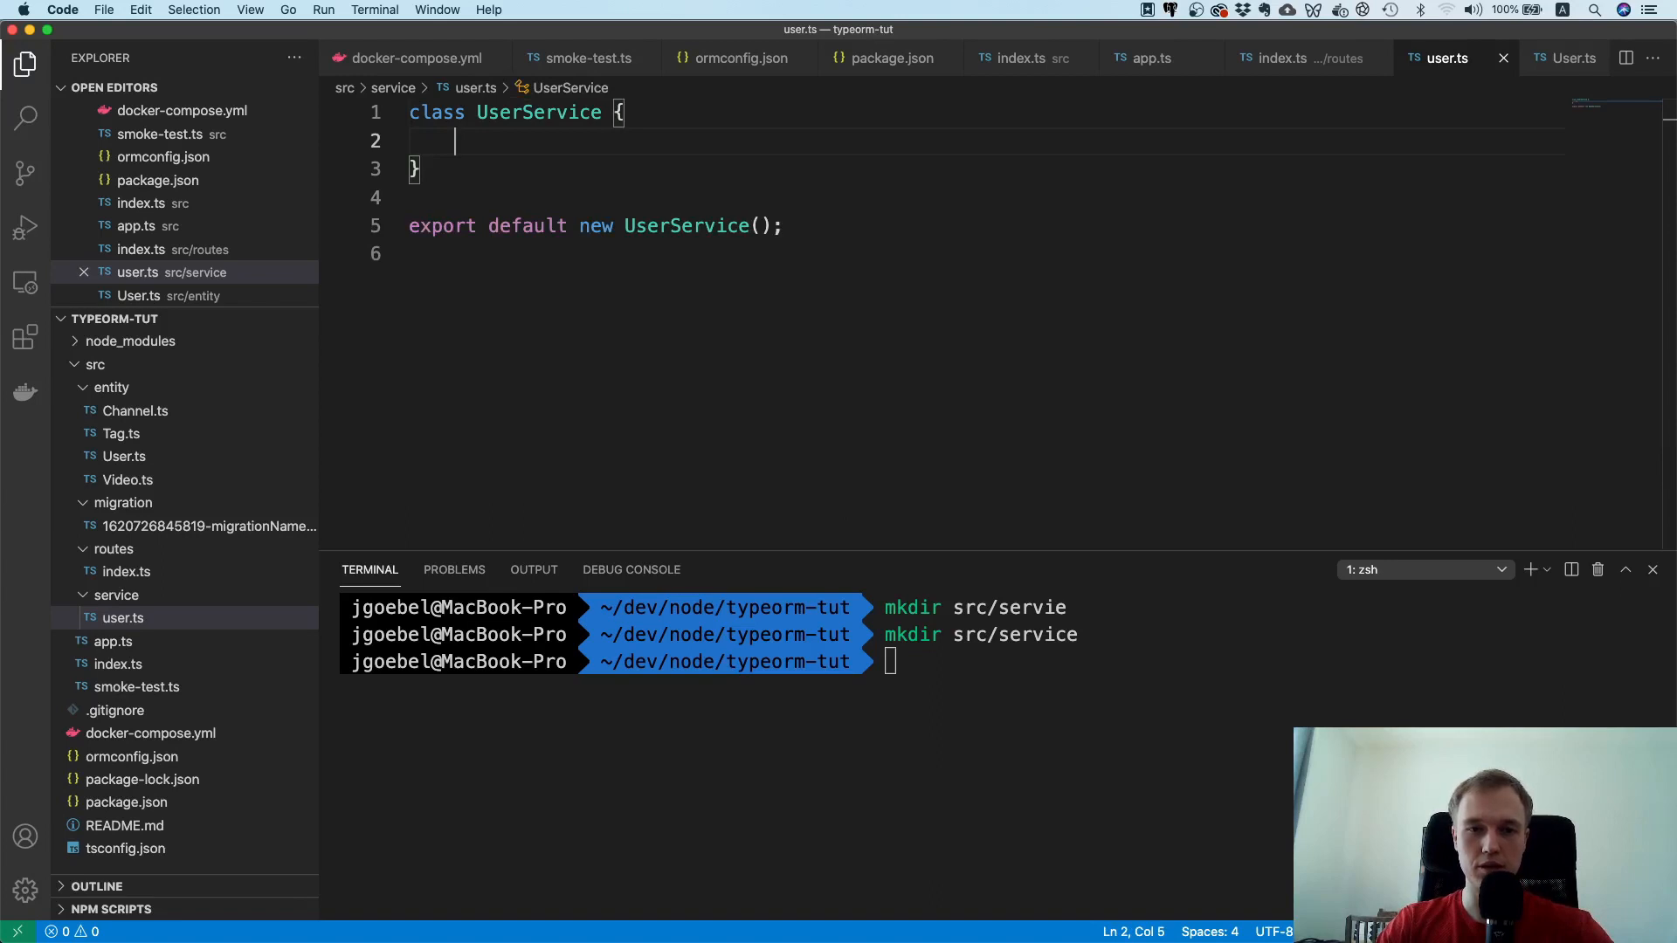
Step: Add async register(firstName: string, email: string) { } to UserService
text(async regi)
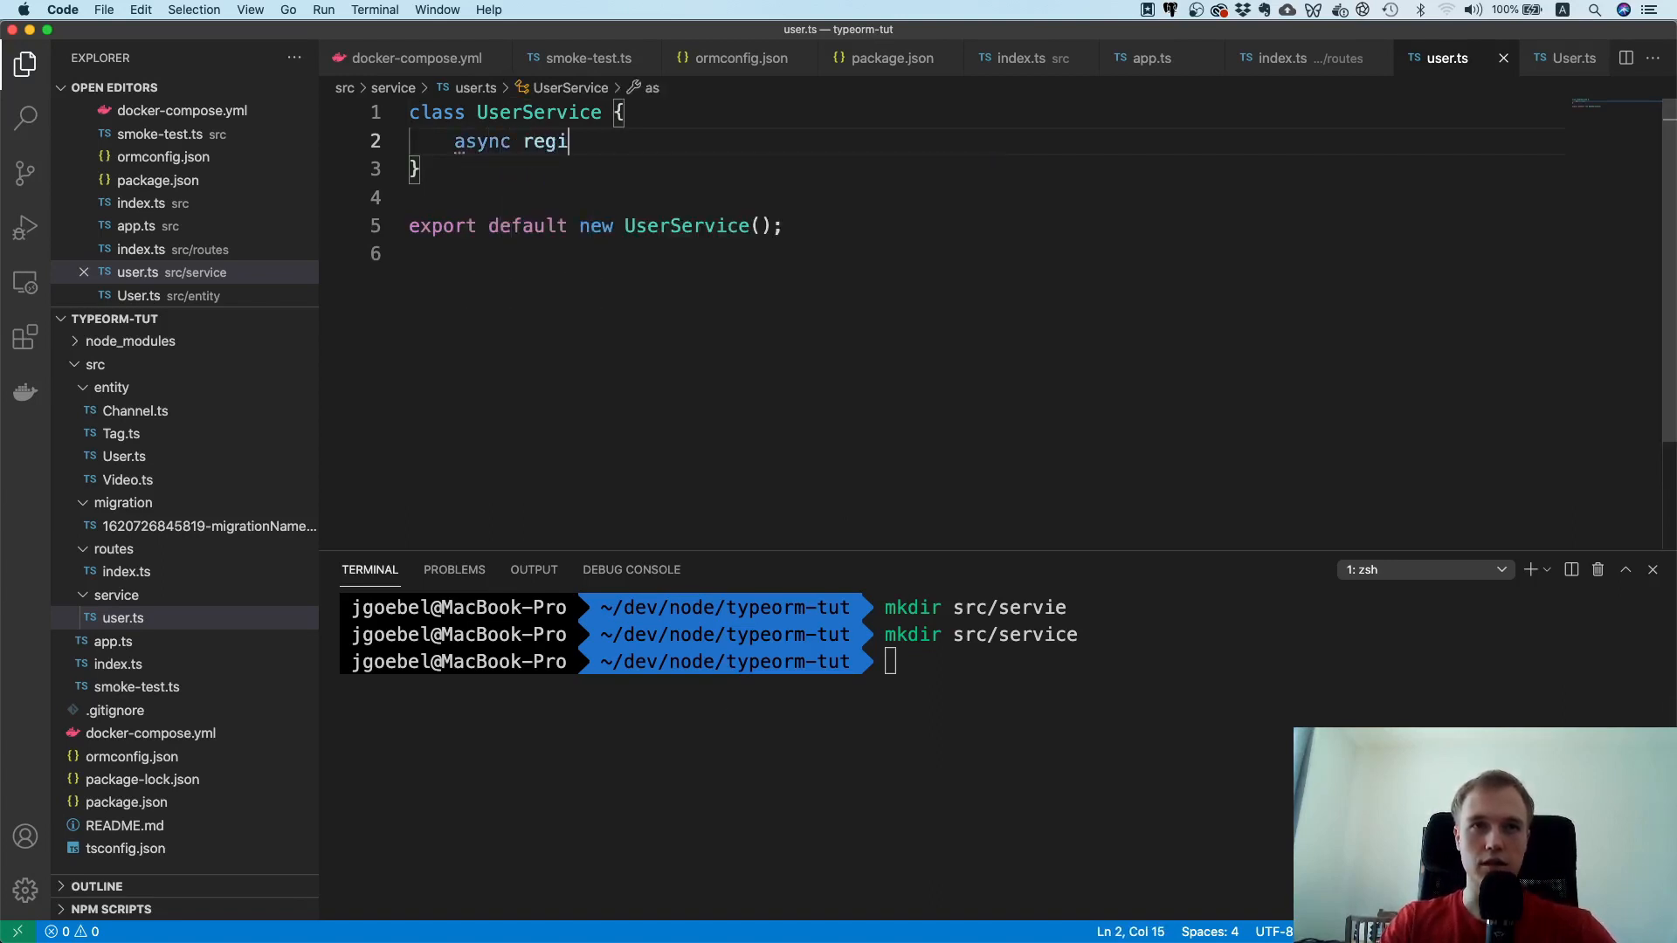
text(ster(firstName: string, email)
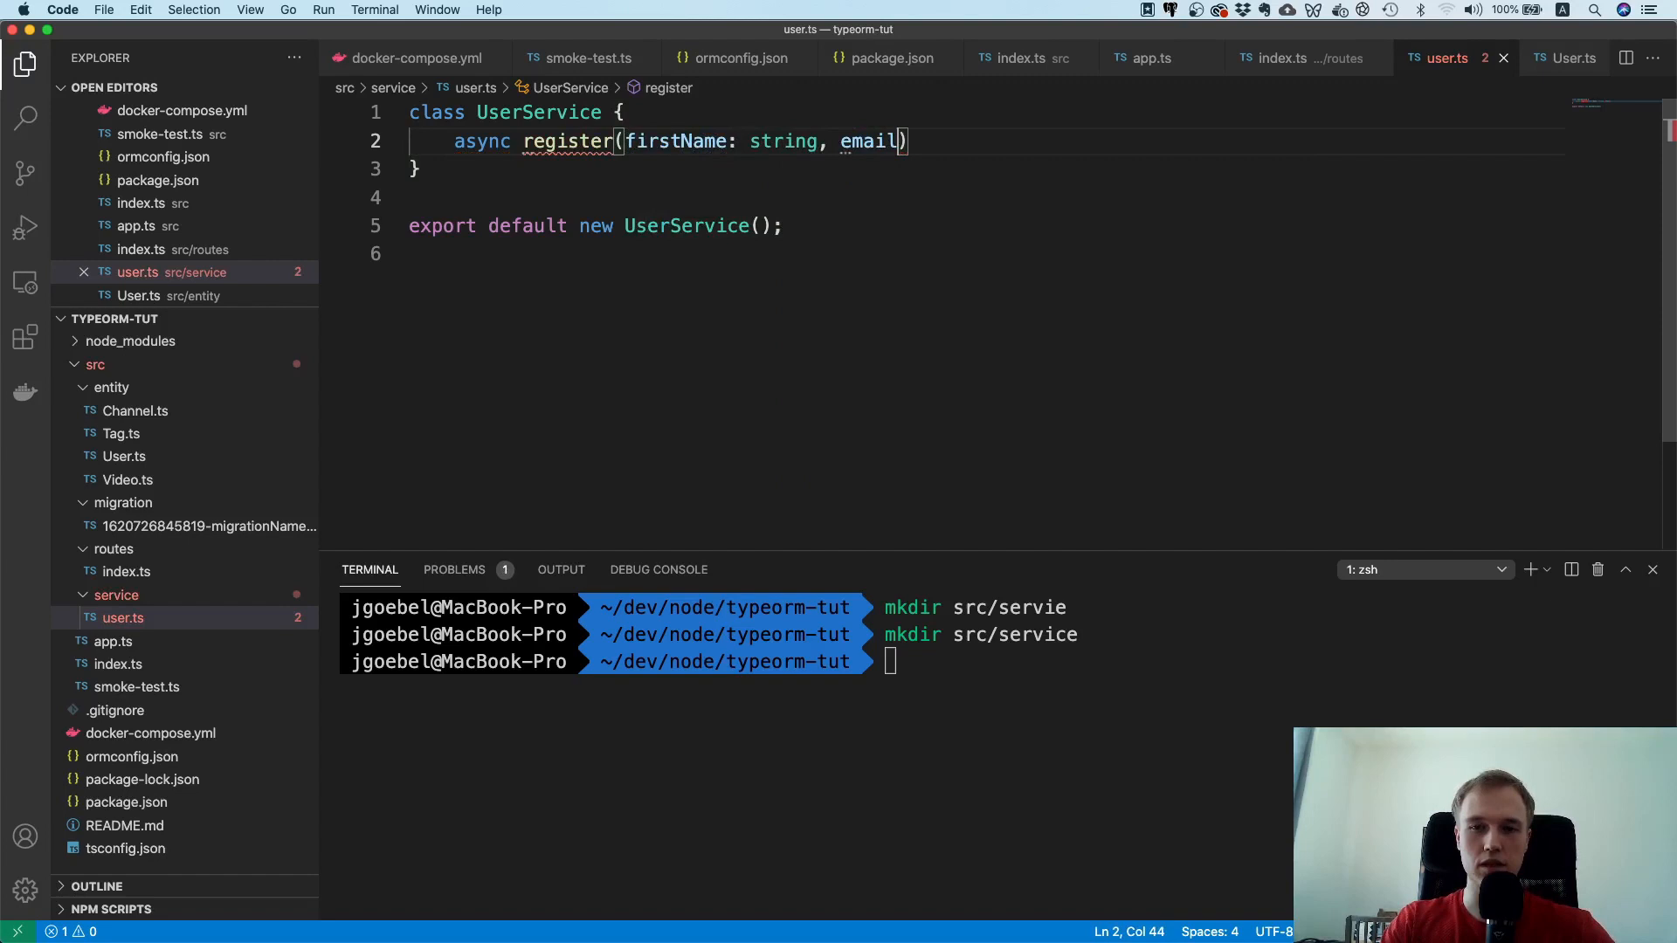
text(: string)
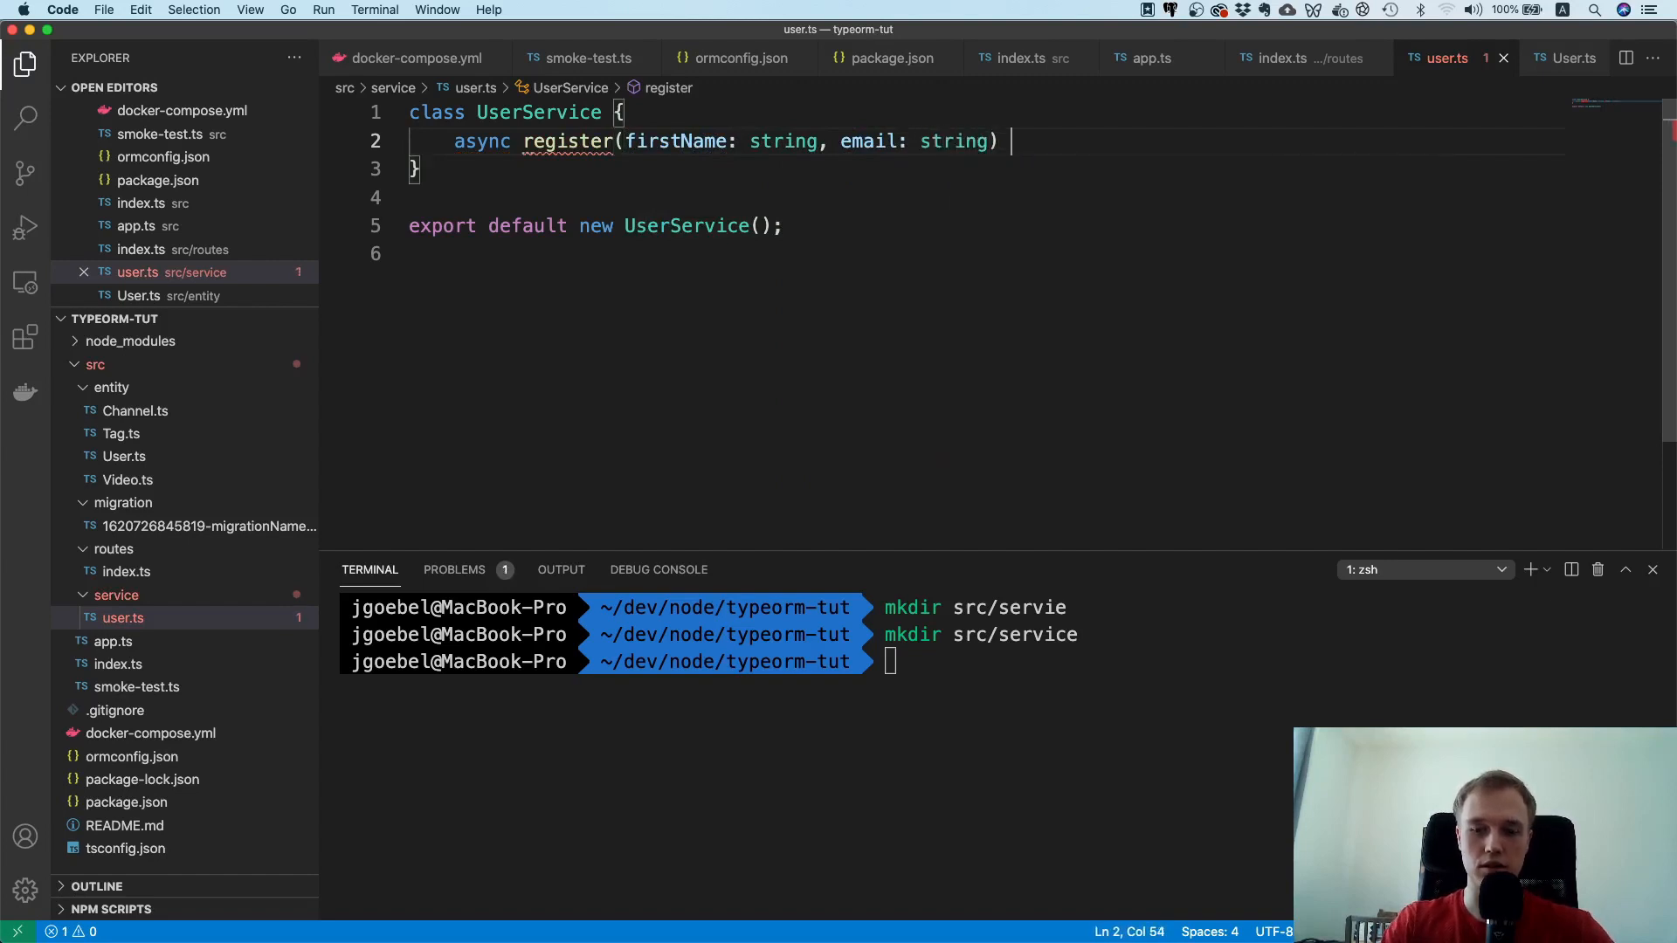
text({})
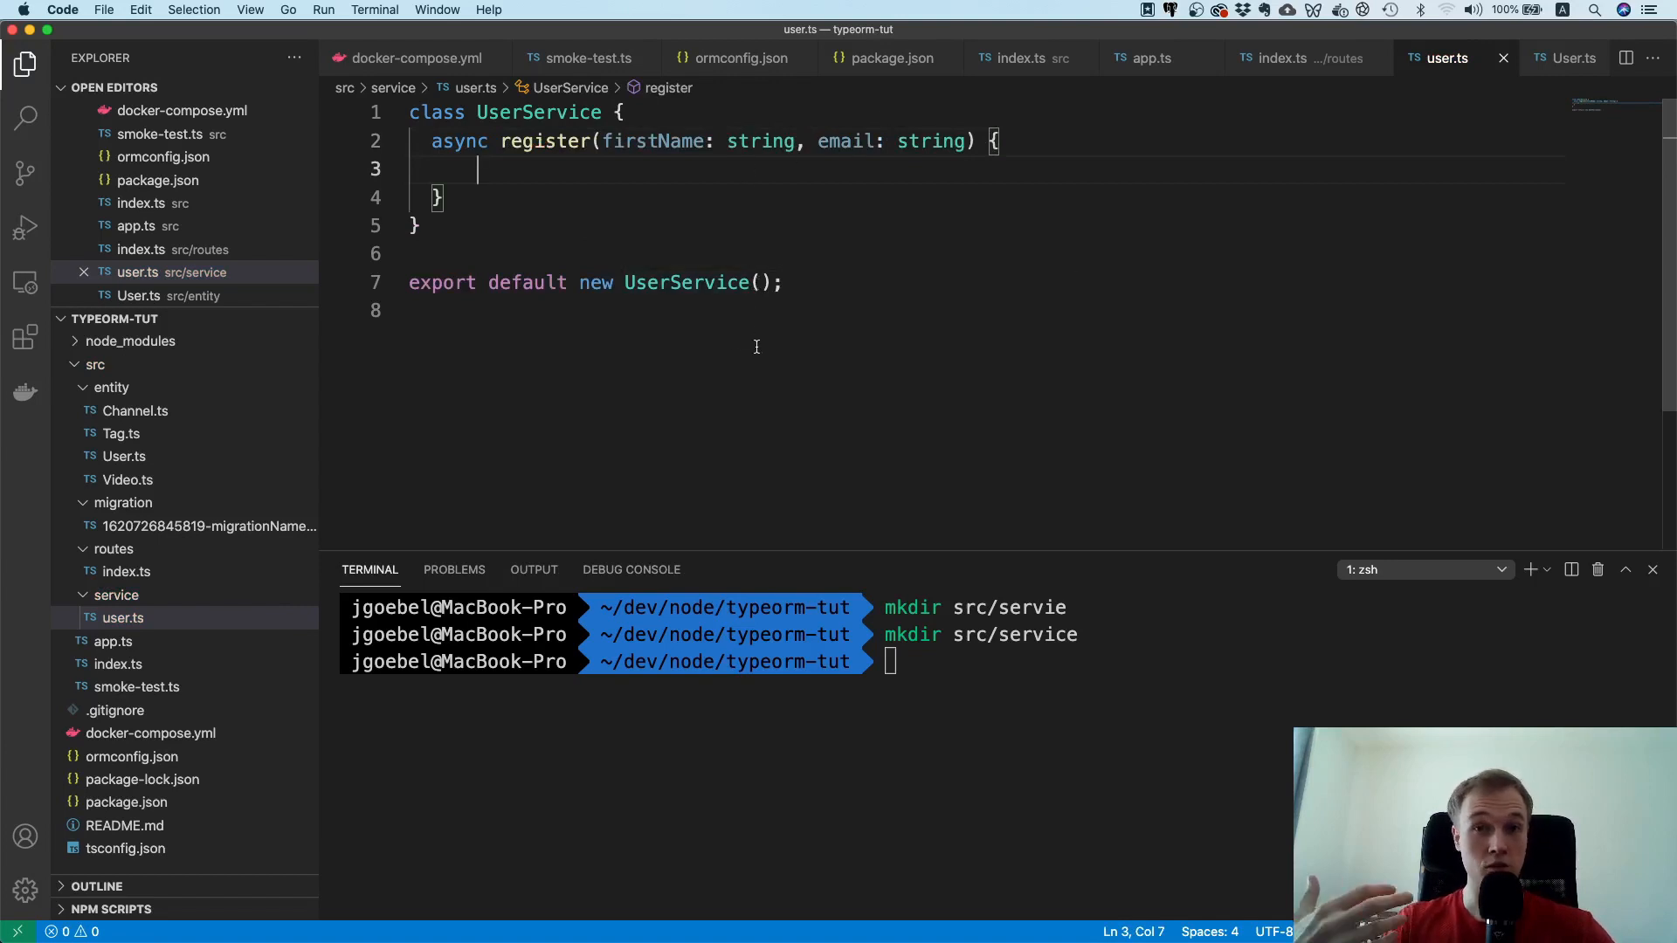
Step: In register, get userRepo with getRepository(User) and create a user object
text(const user)
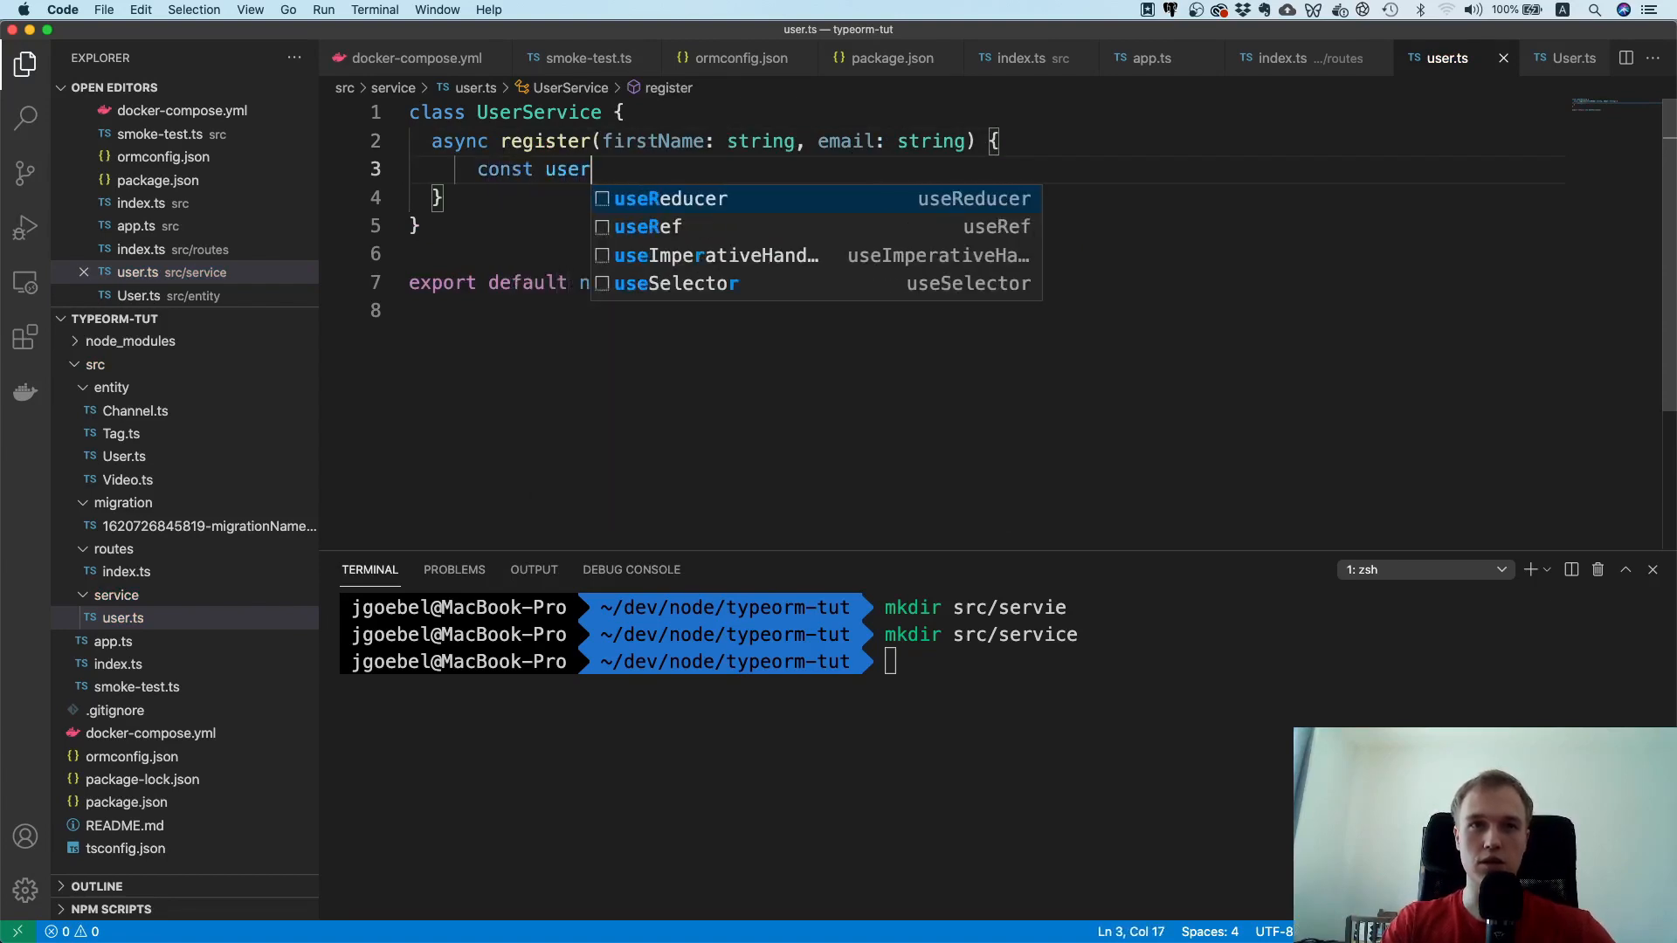
text(Repo)
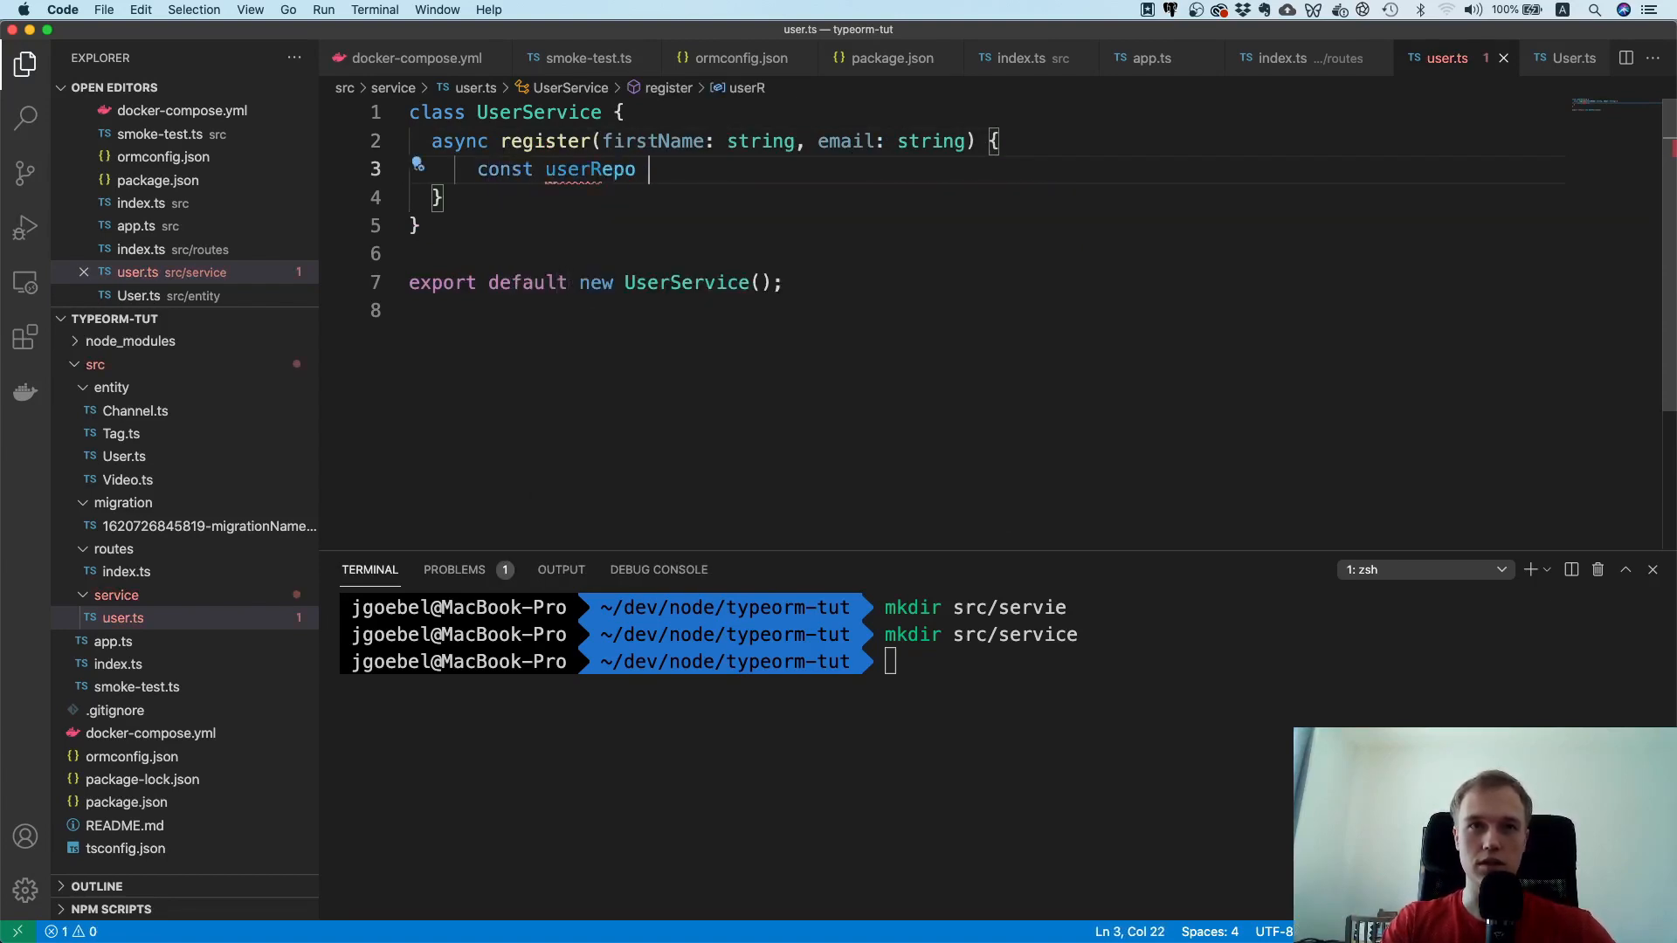
text(= get)
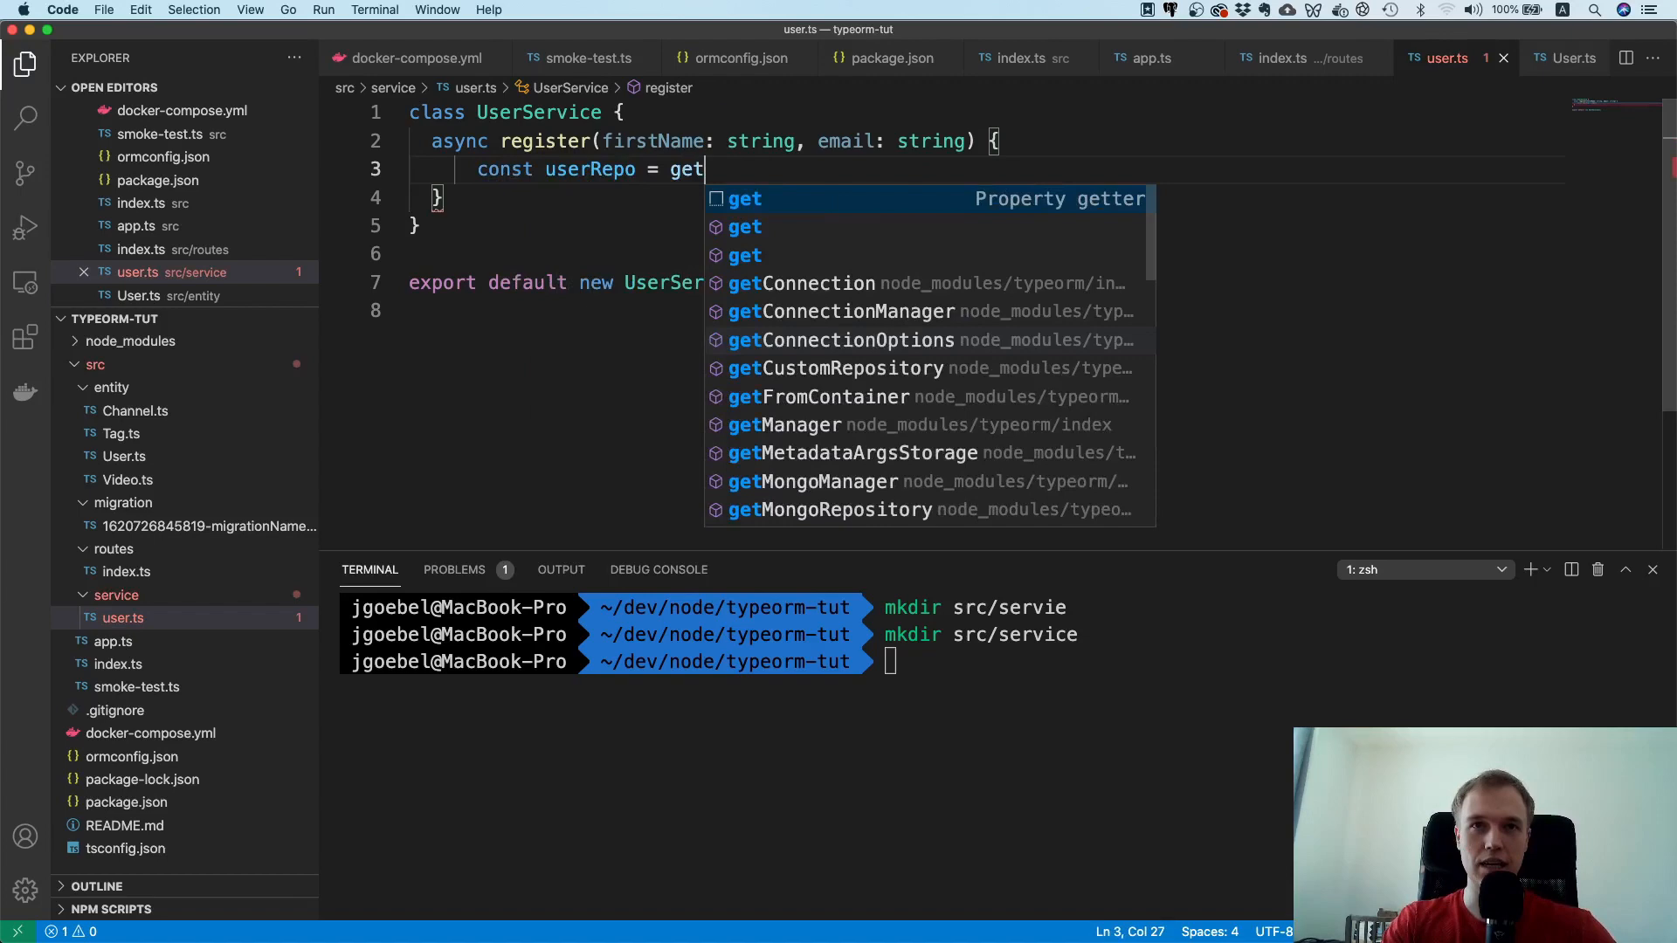
text(Repository)
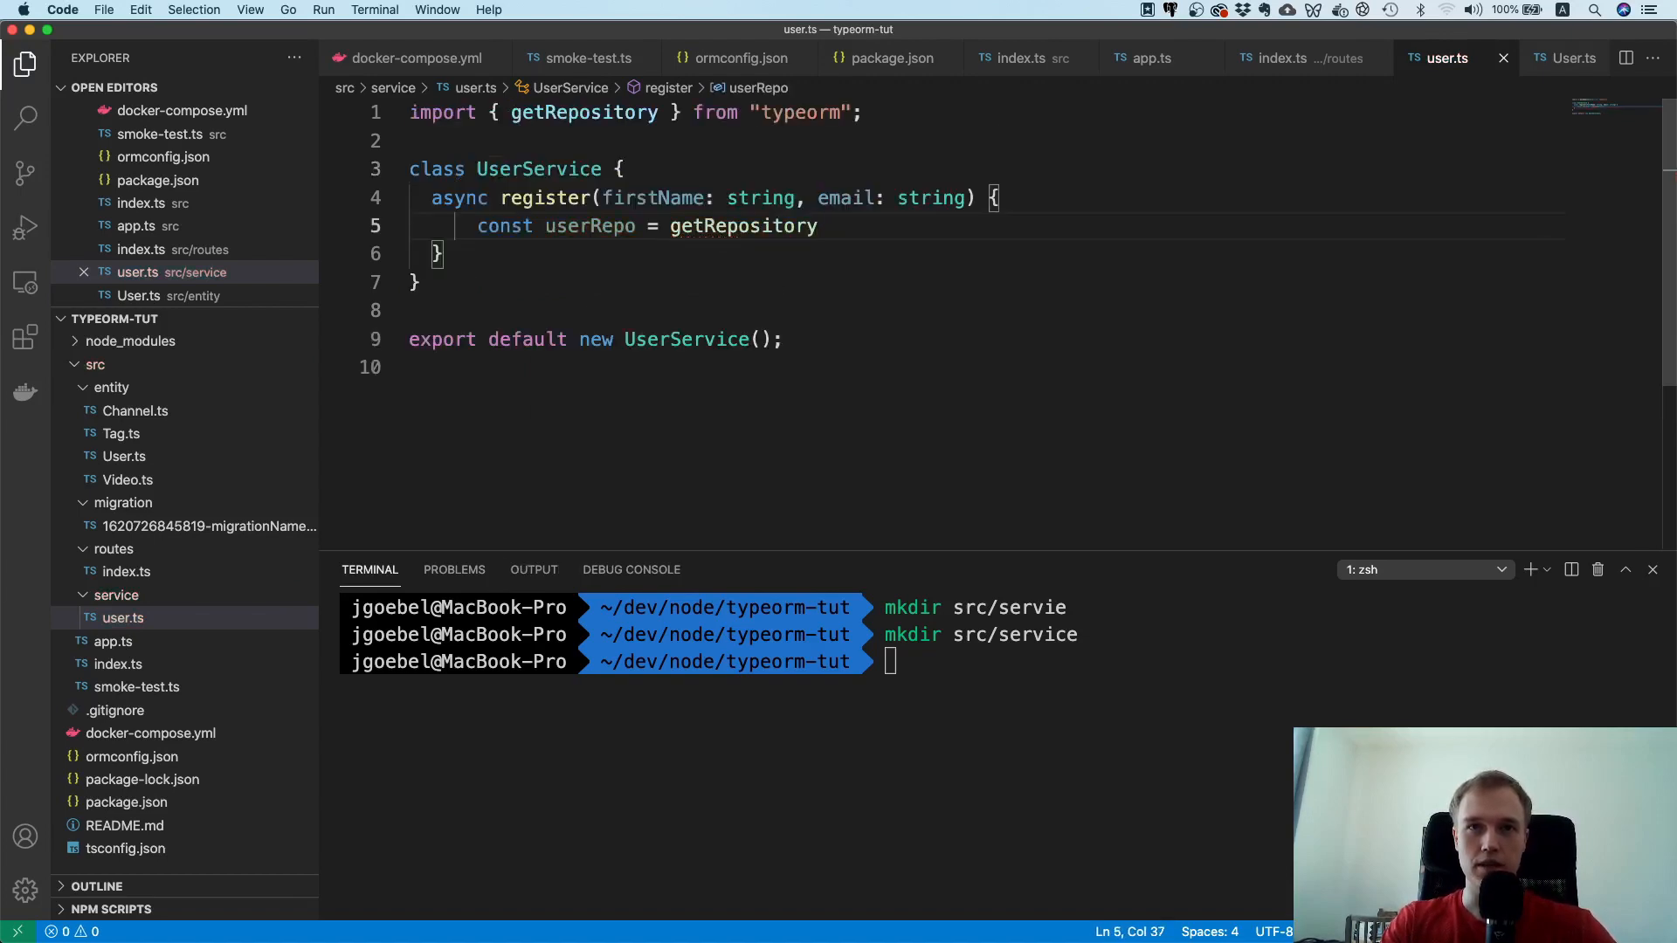
text((User);)
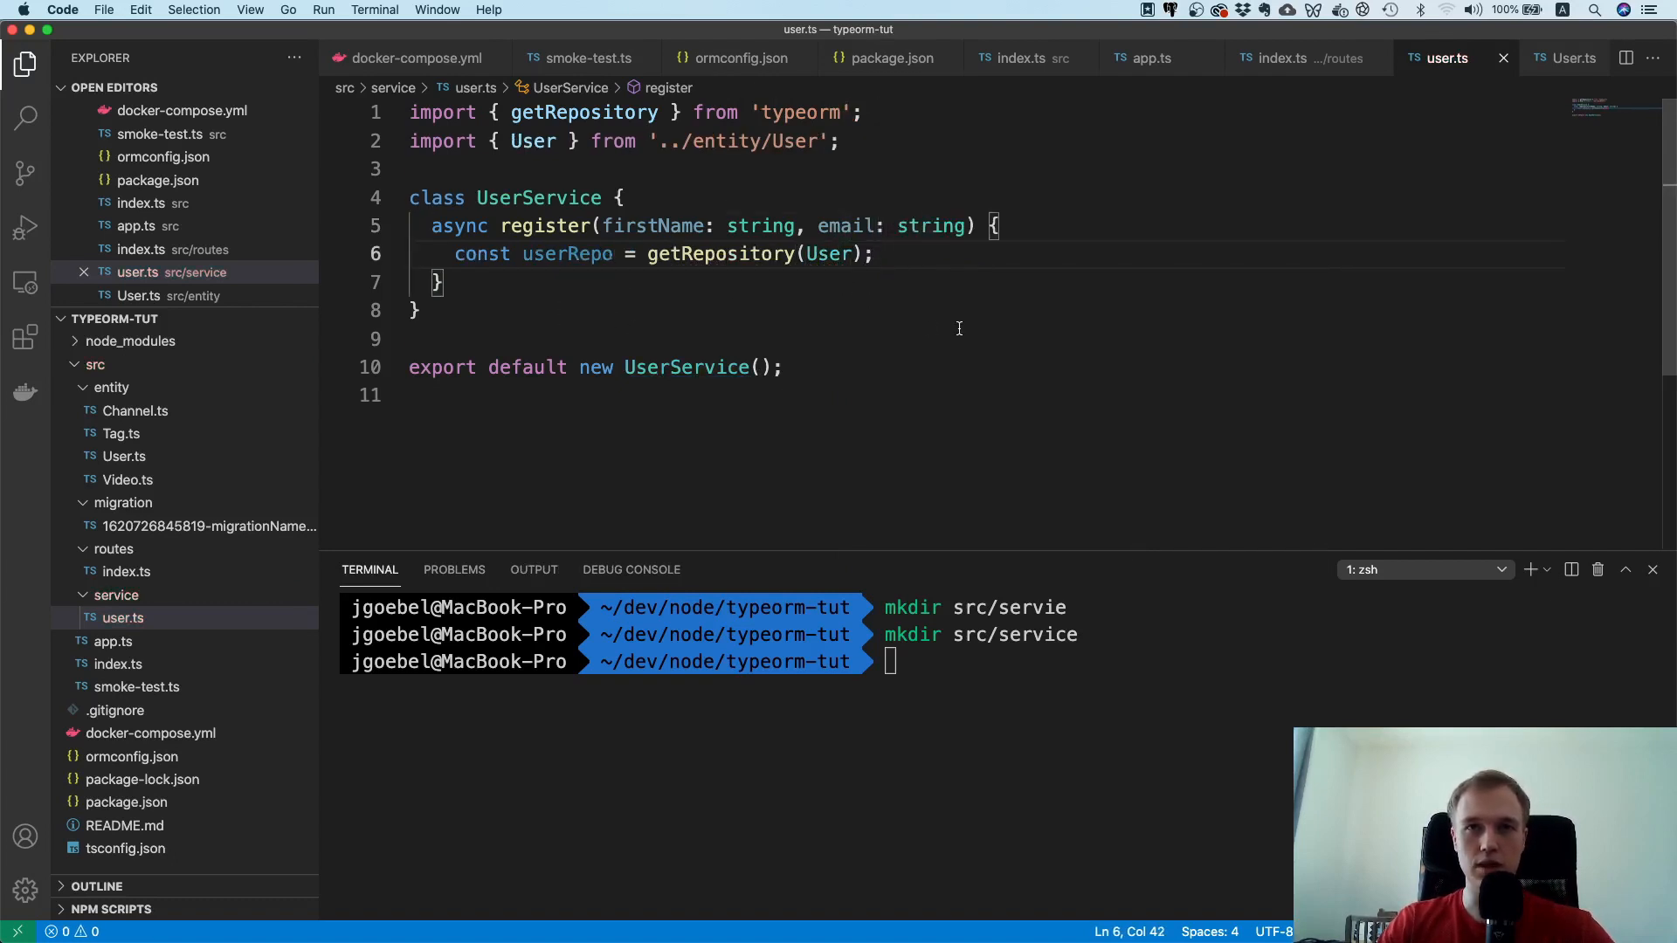
text(const user = new User();)
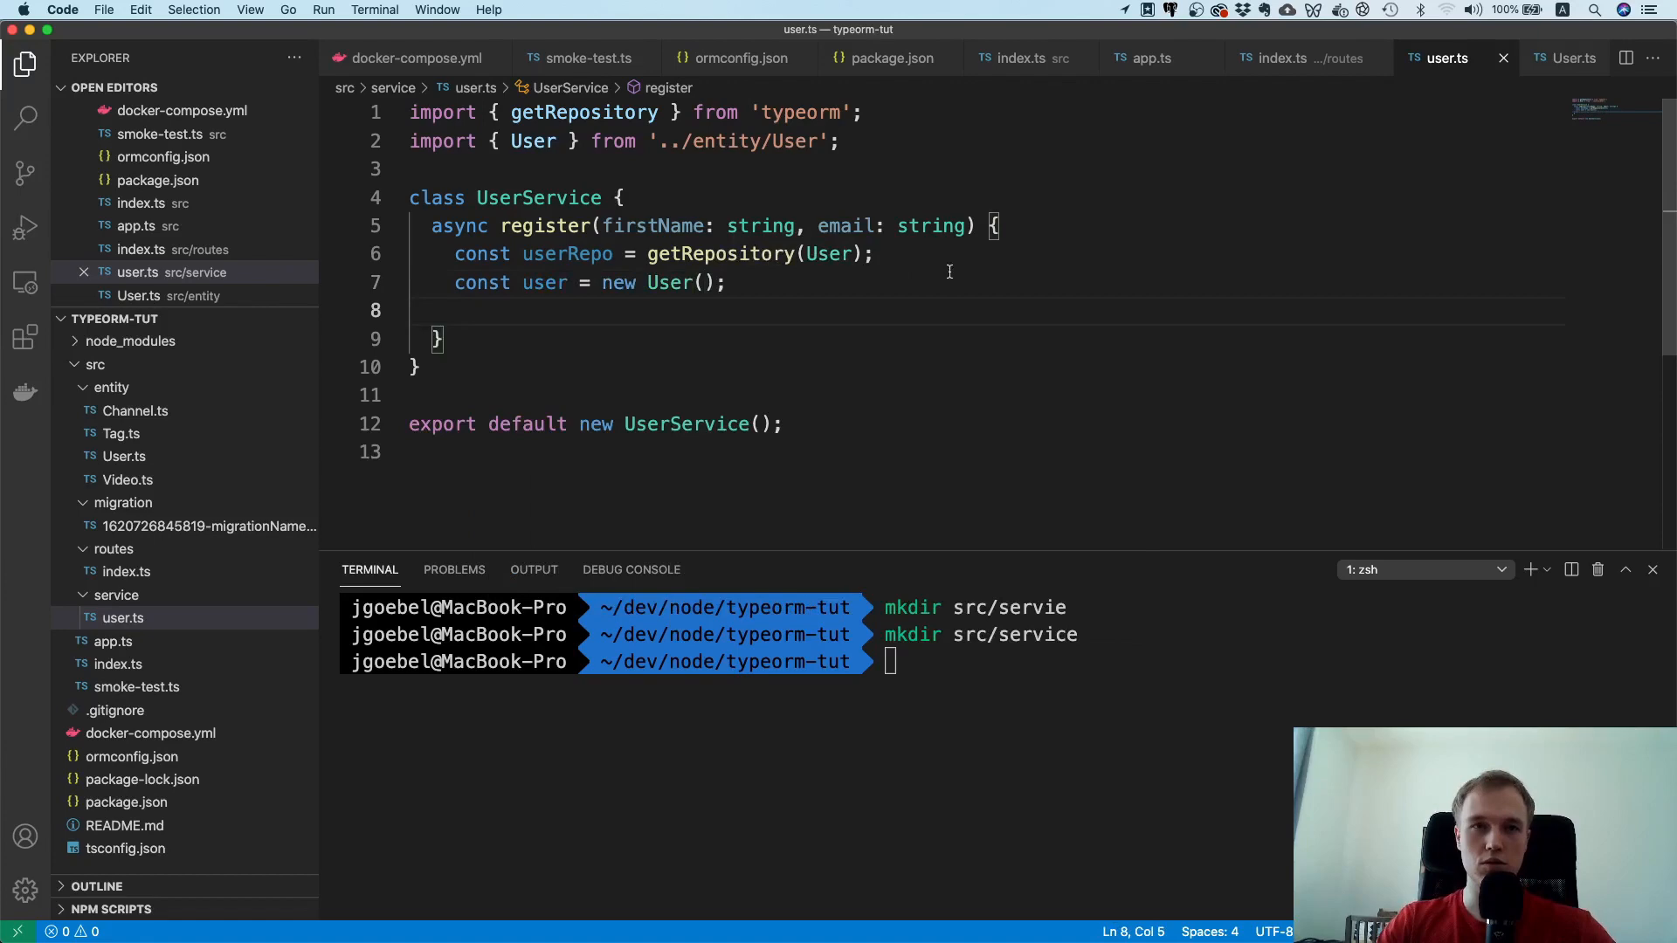
Step: Assign user.firstName and user.email, and return userRepo.save(user)
text(user.firstName =)
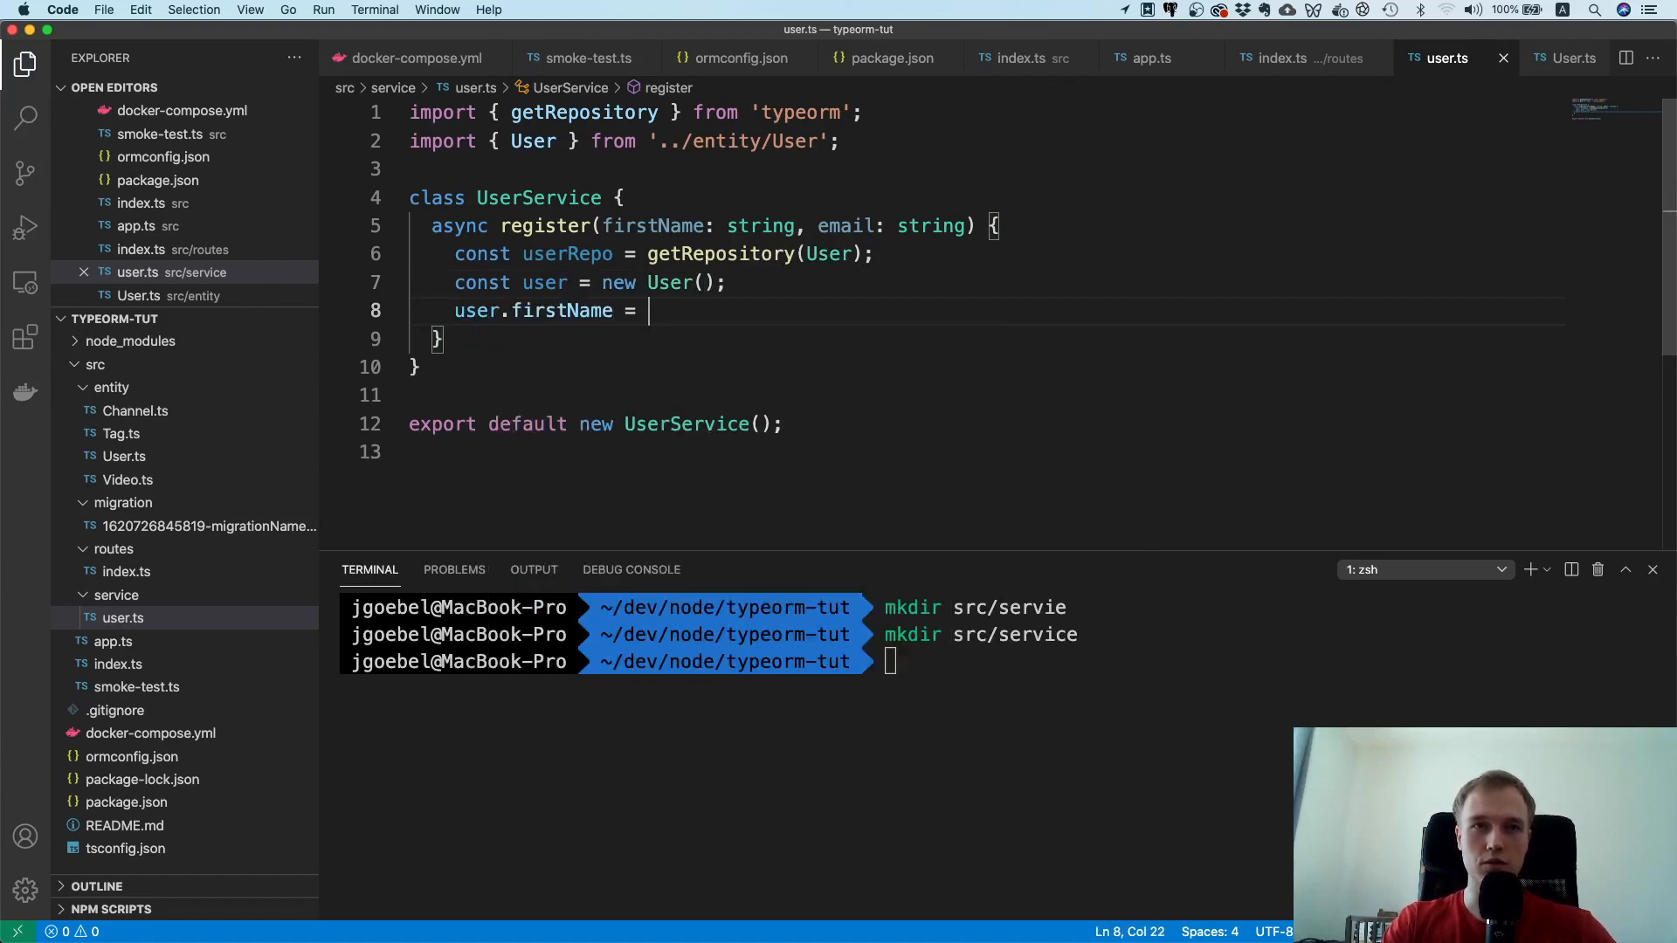
text(firstName;)
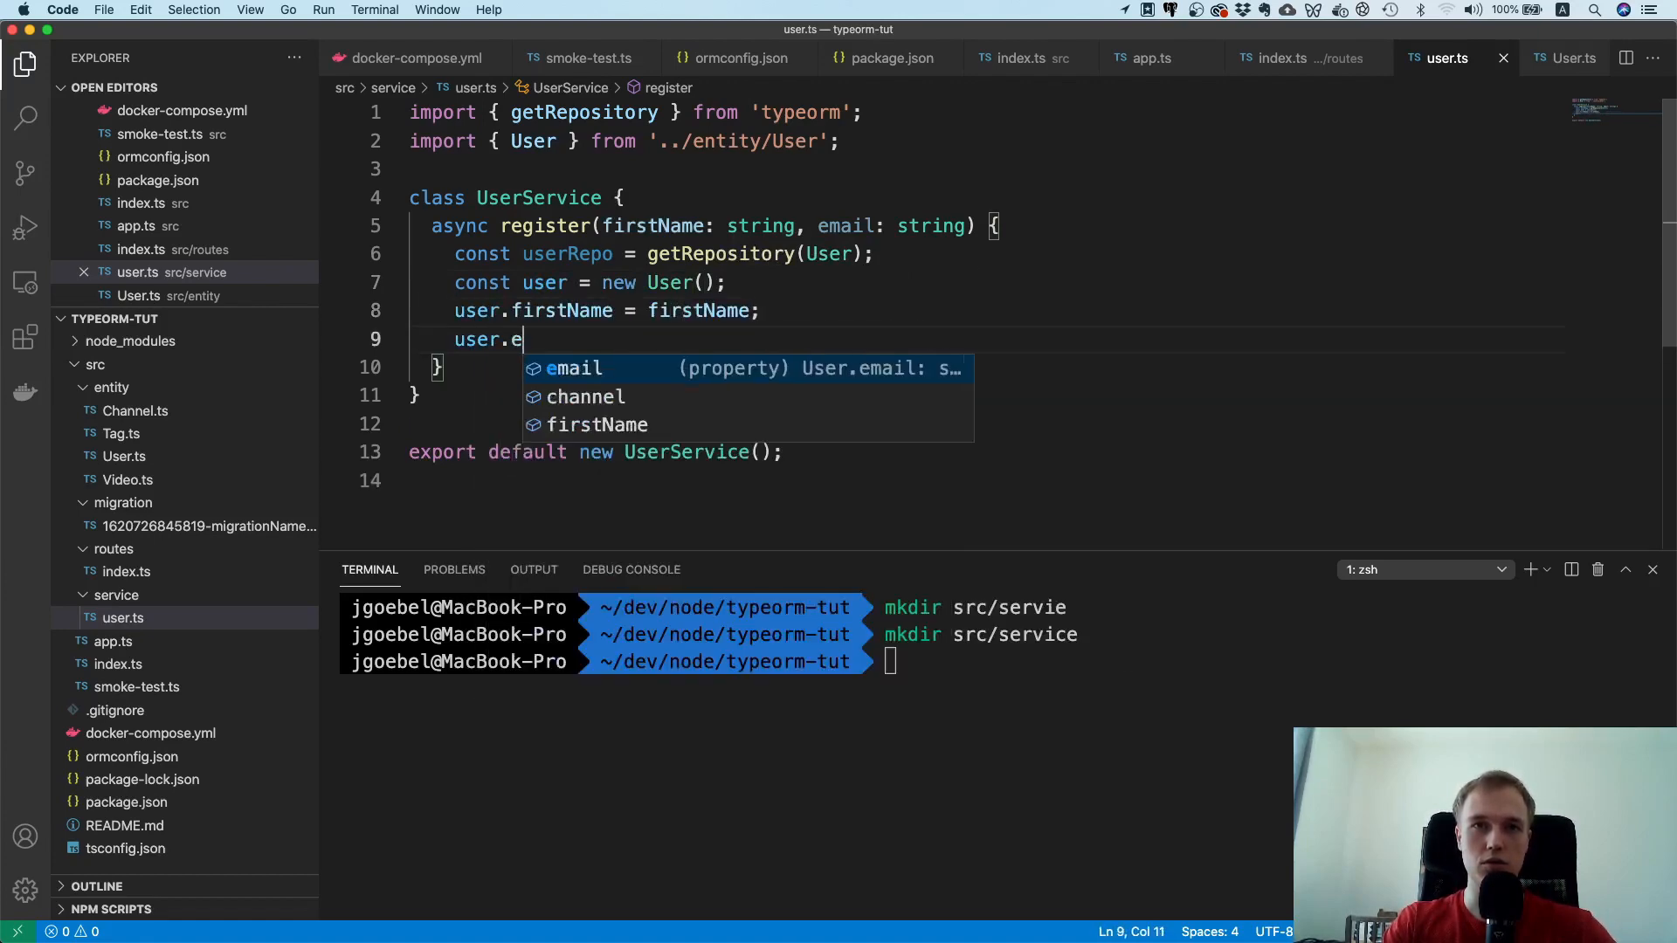
text(mail = email)
text(return)
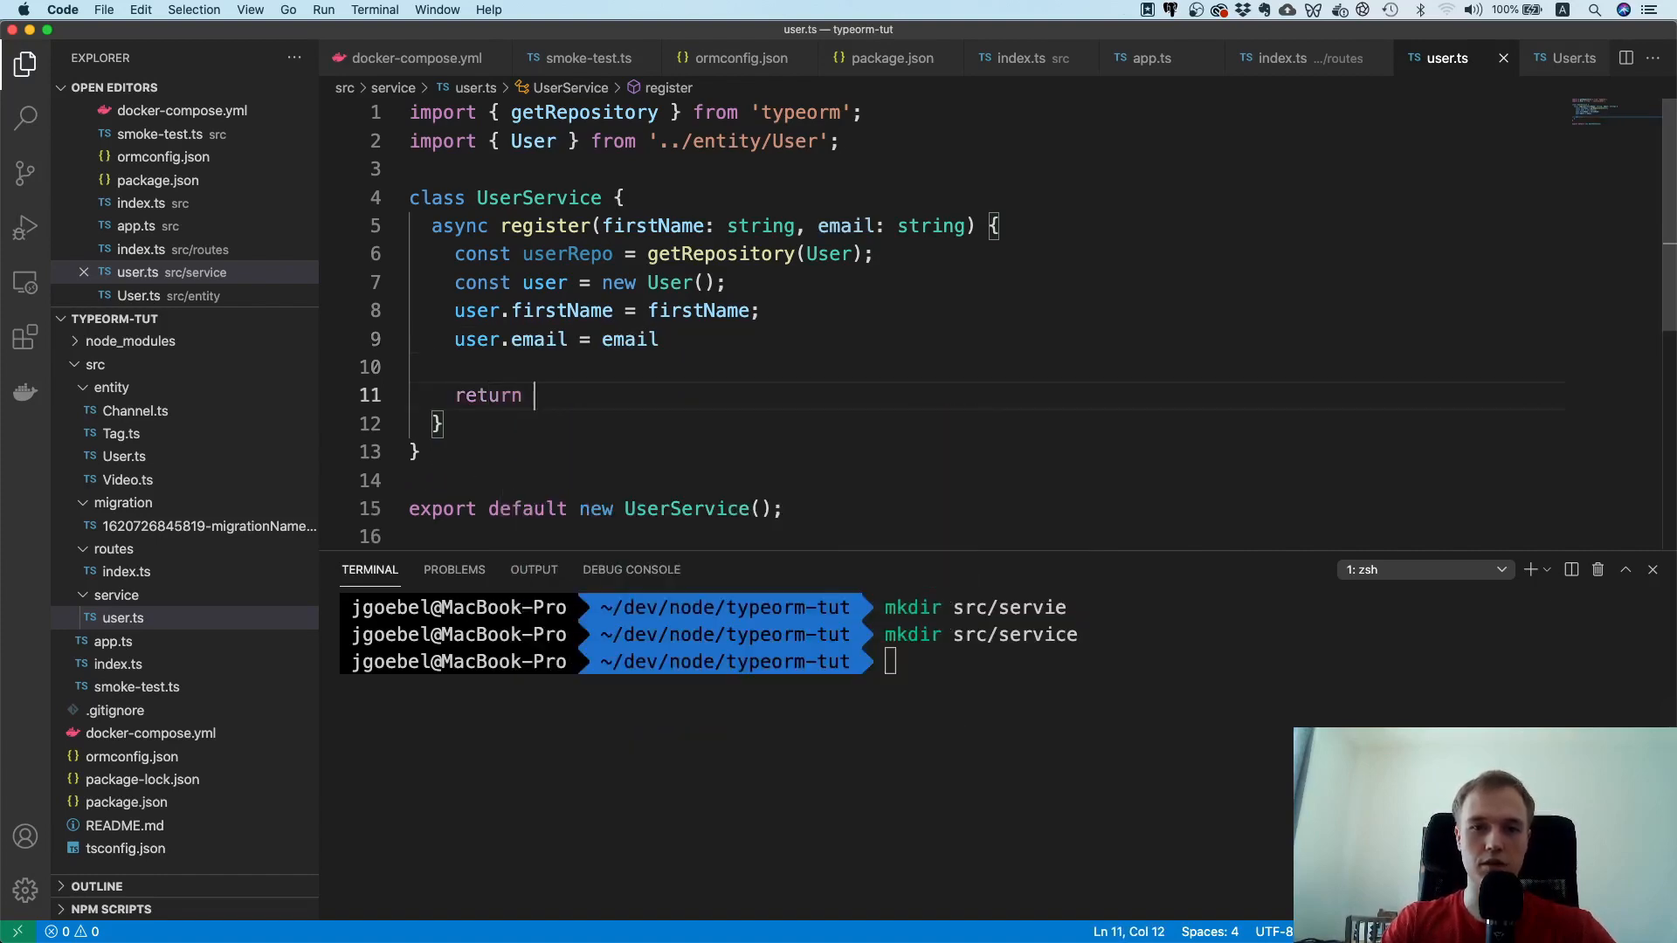
text(userRepo.save(user);)
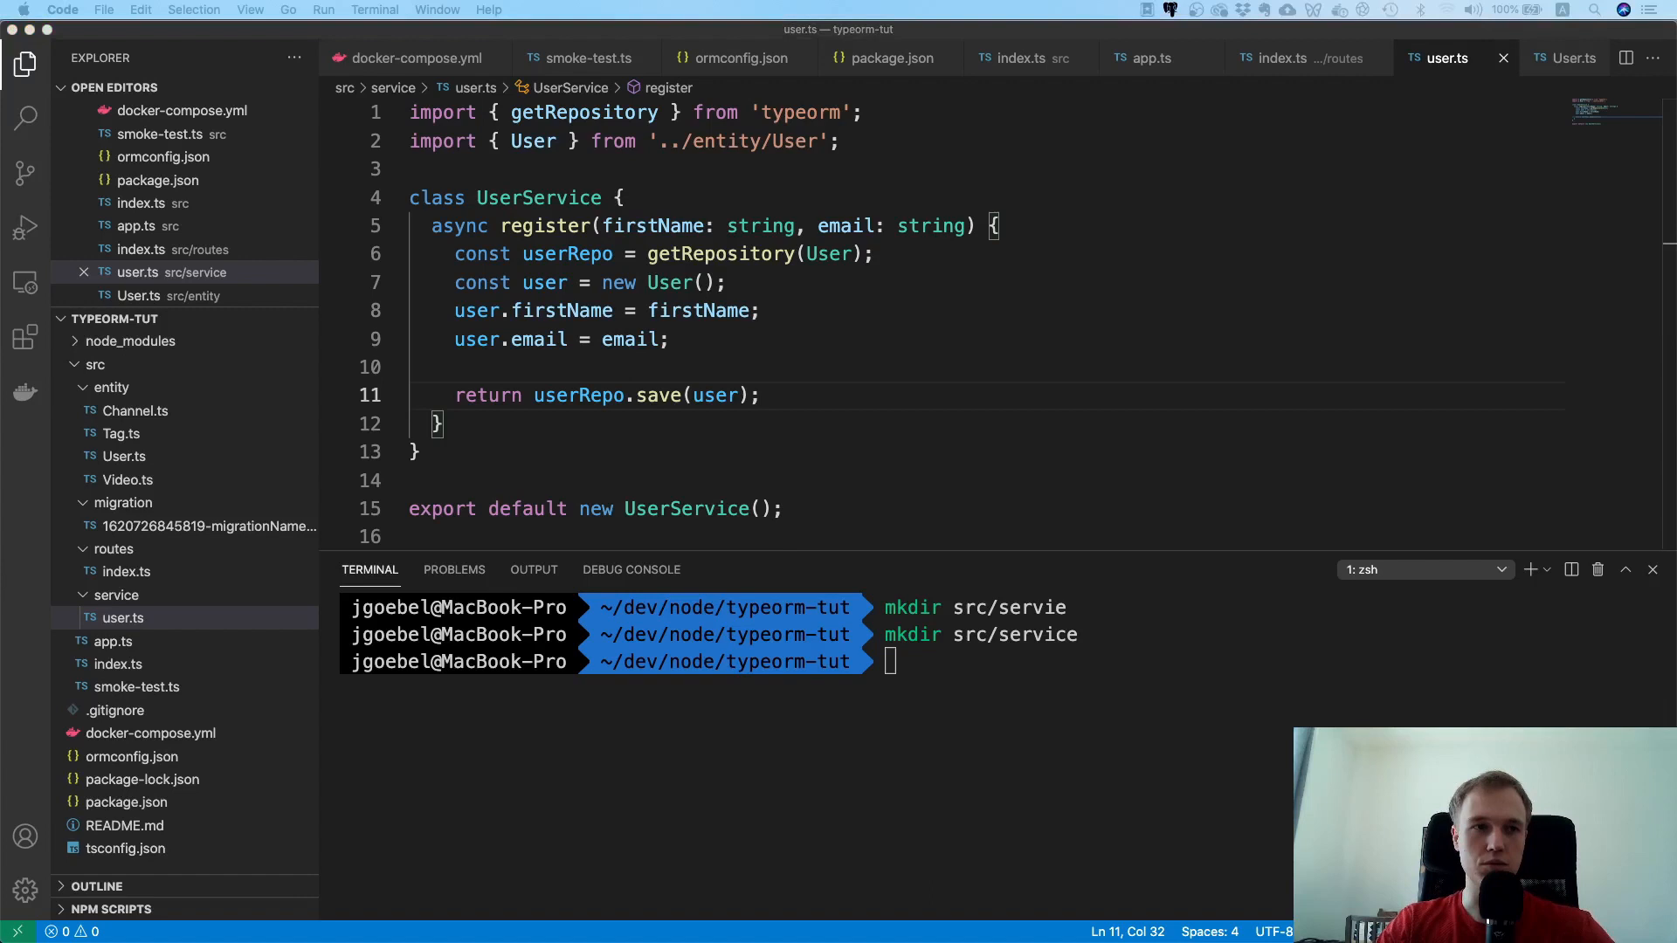
click(126, 571)
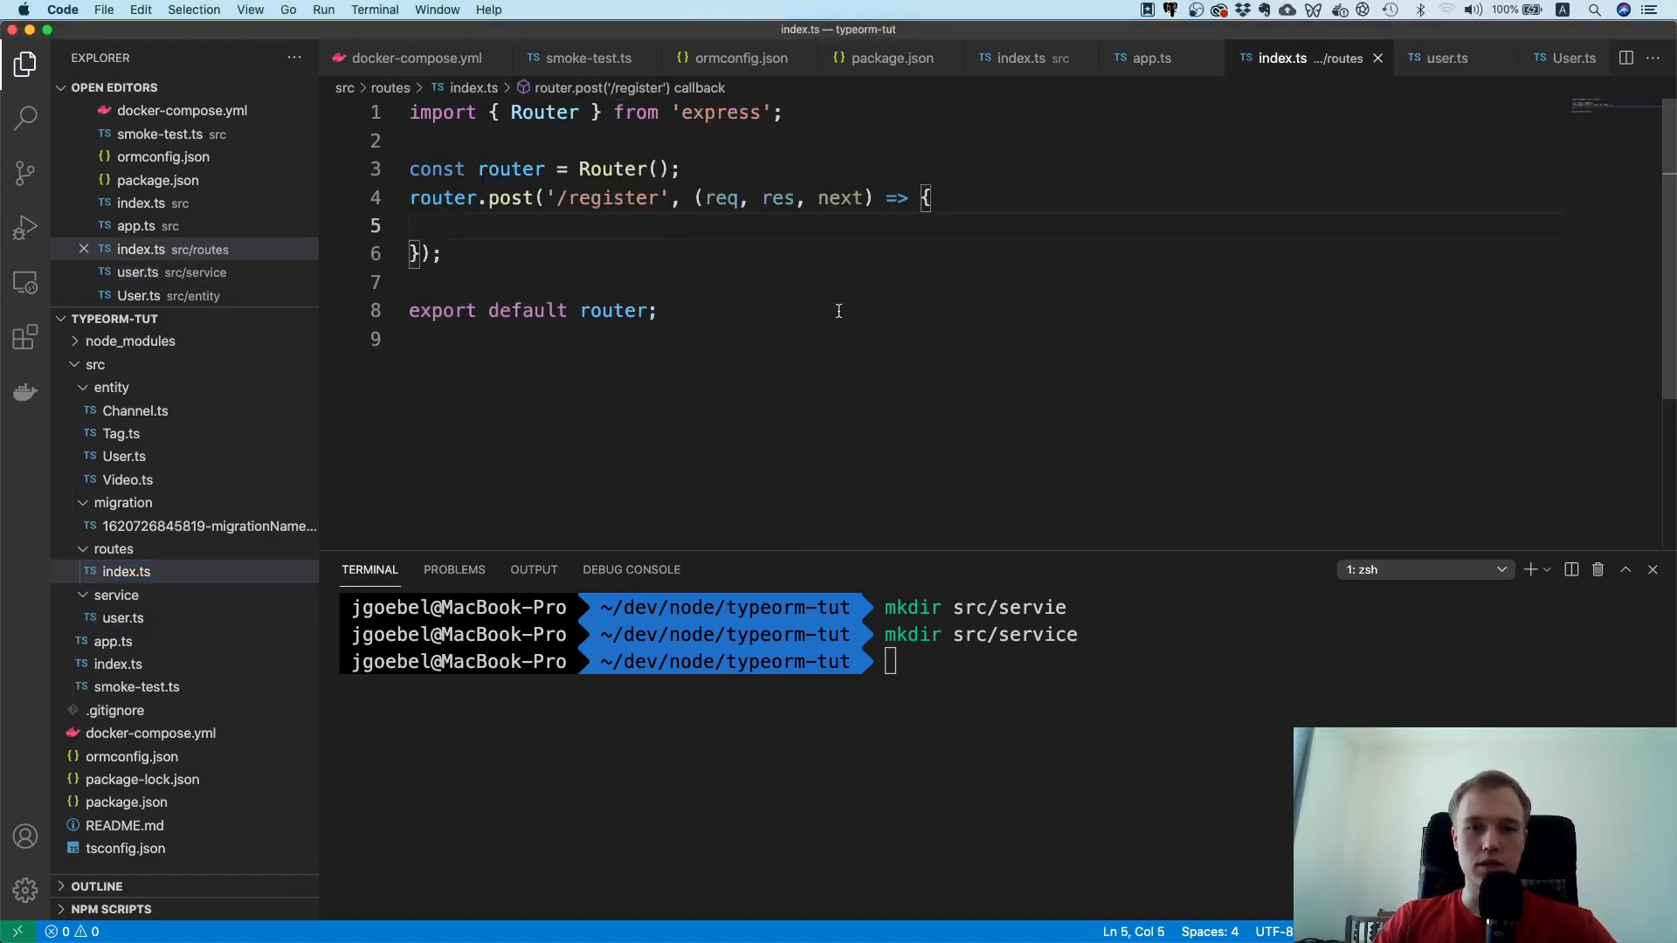
Step: Import userService from '../service/user' and call userService.register(req inside a try block
text(try {)
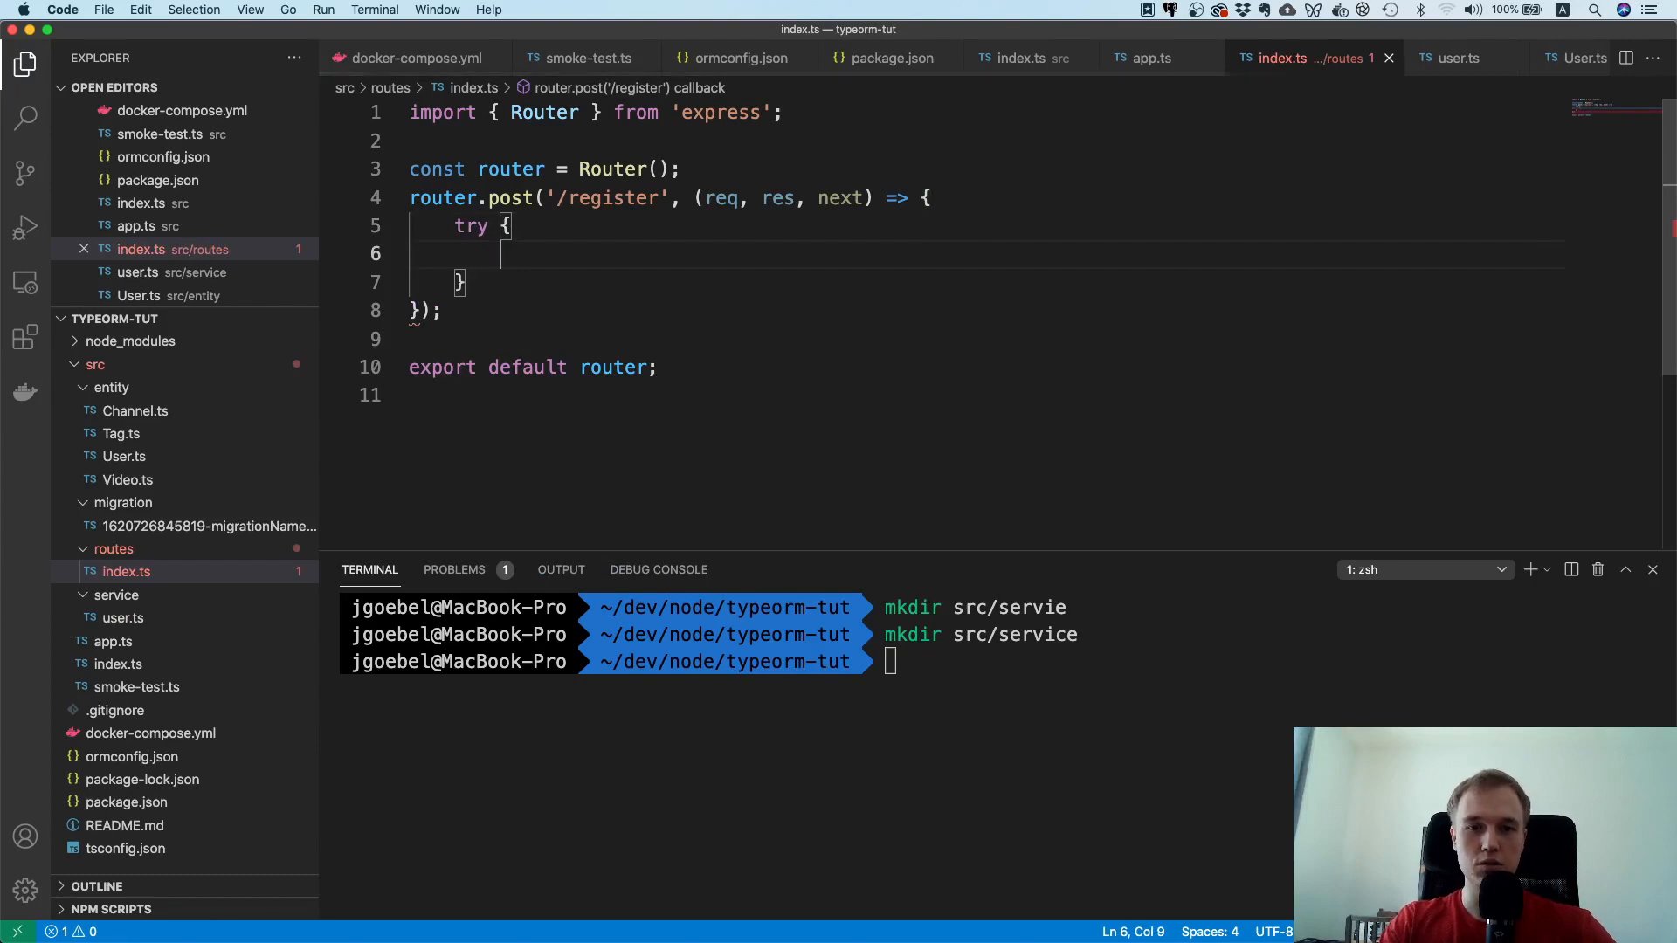
text(userR)
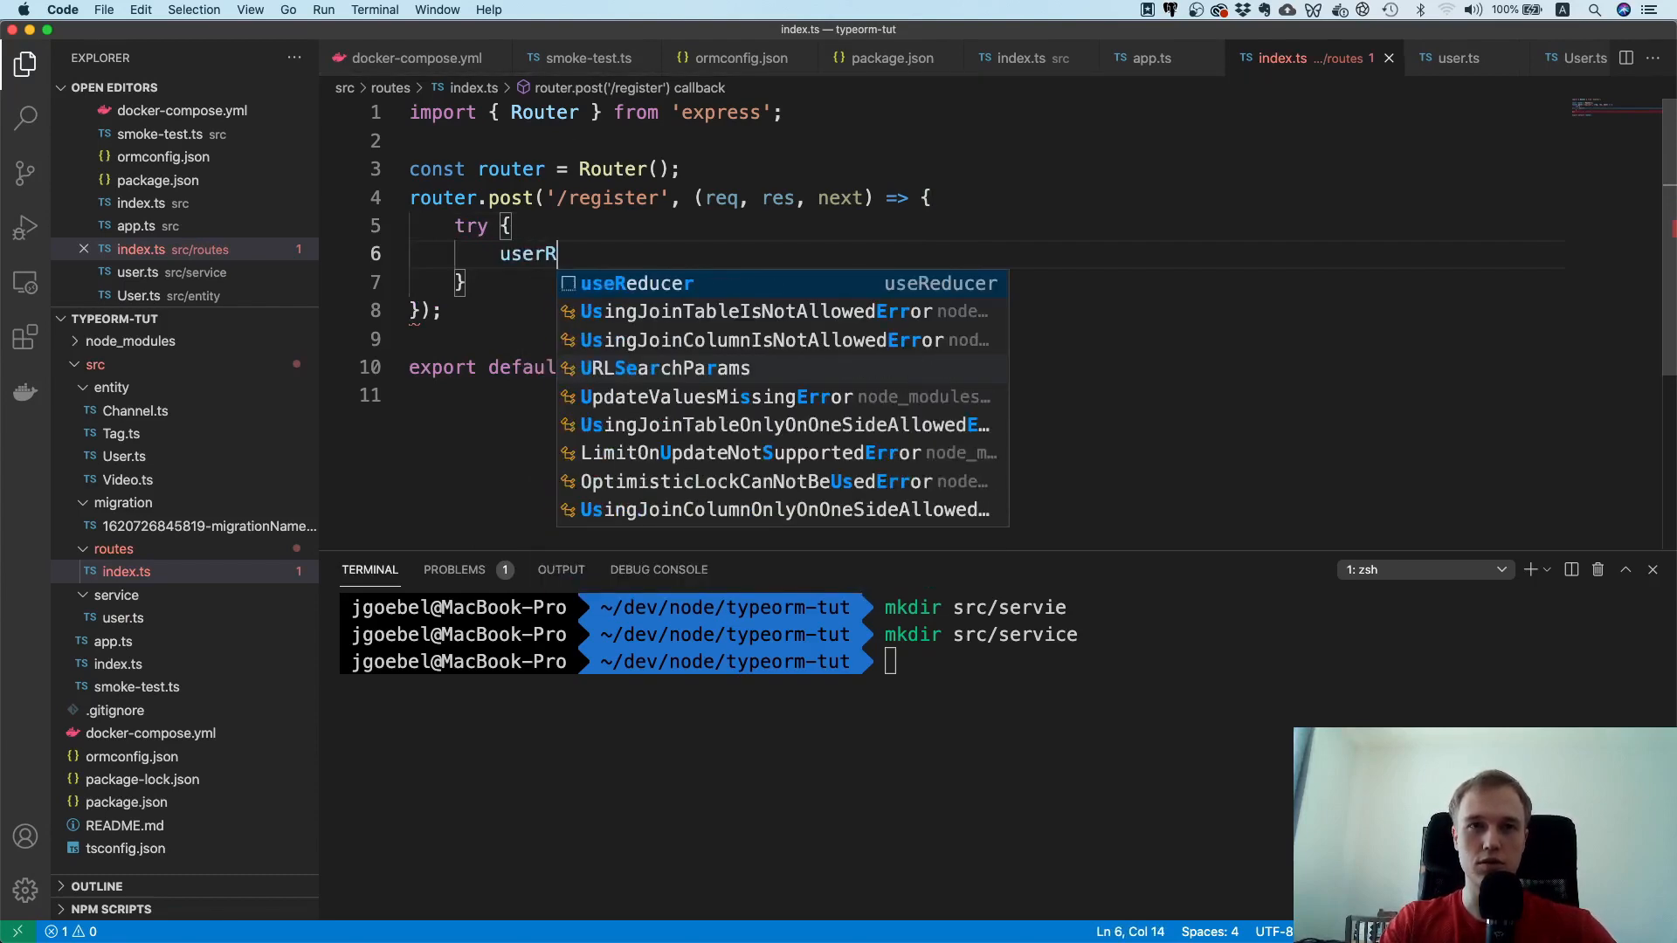
key(Backspace)
text(imp)
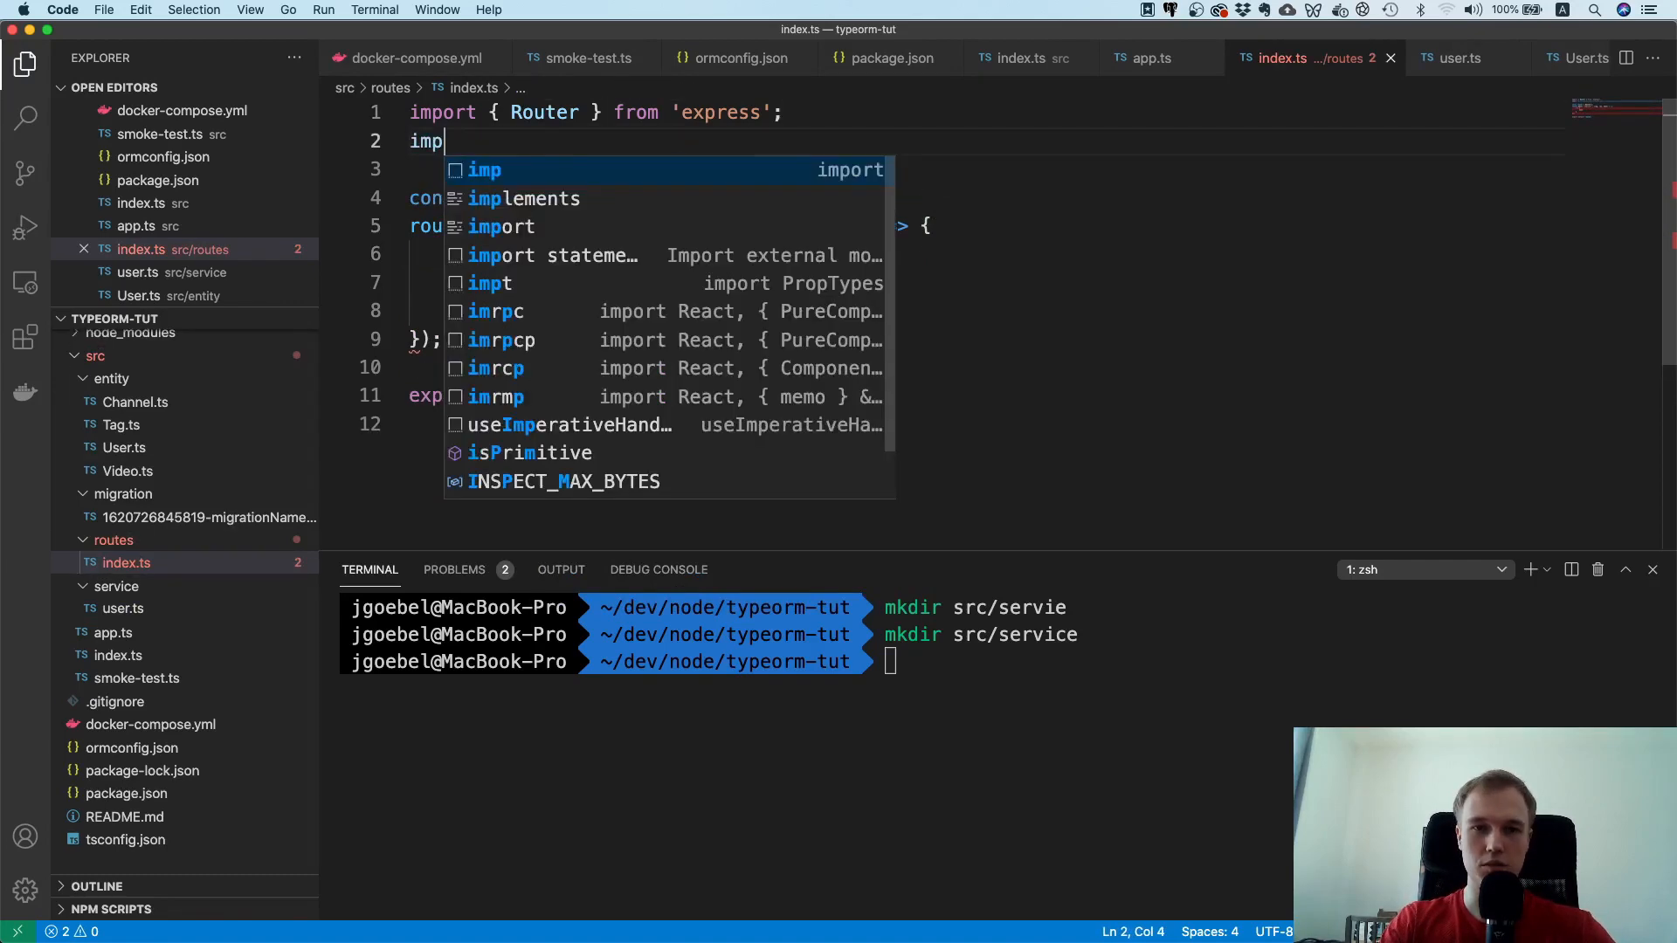
text(ort userService from ')
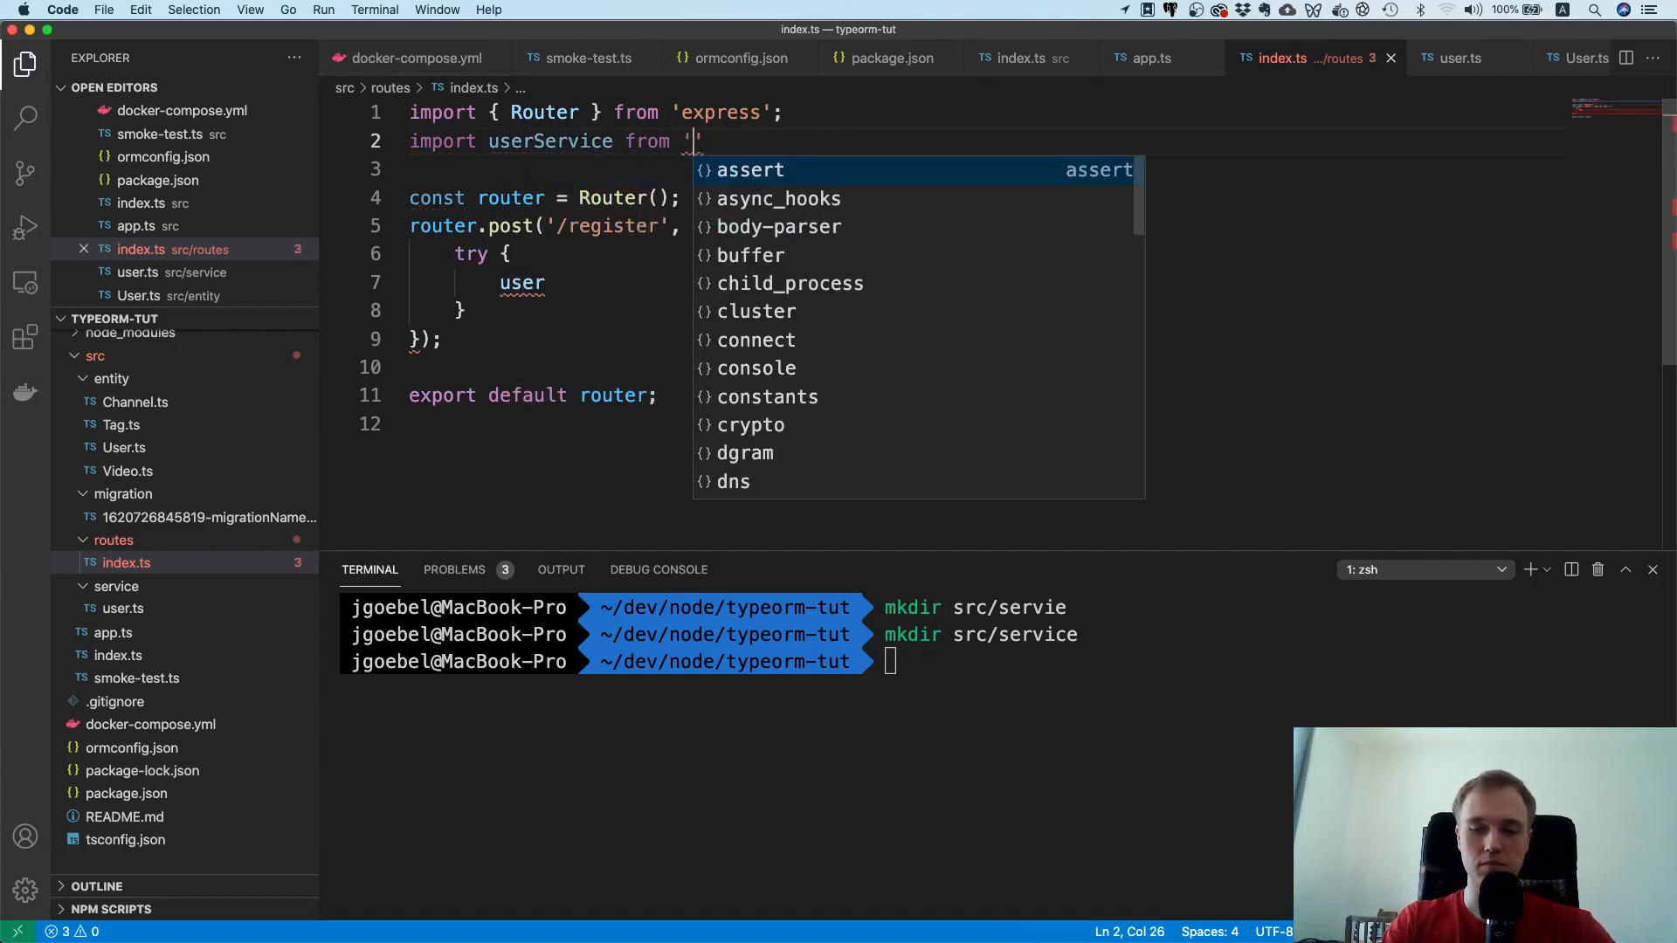
text(../service/user)
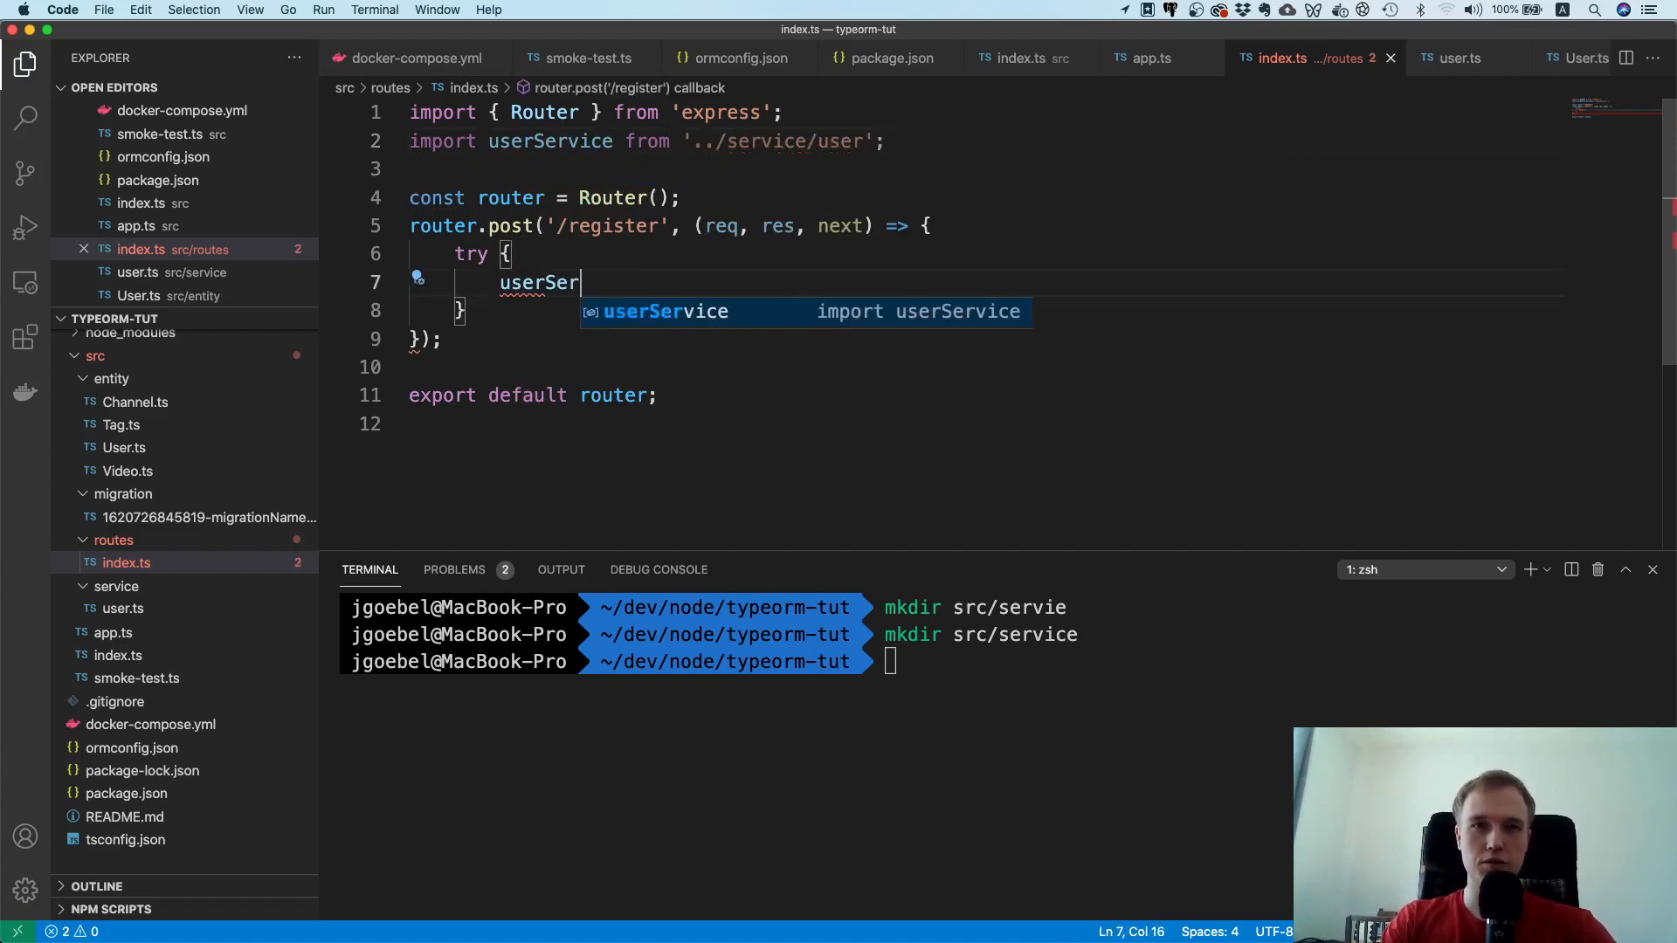
text(vice.register(req)
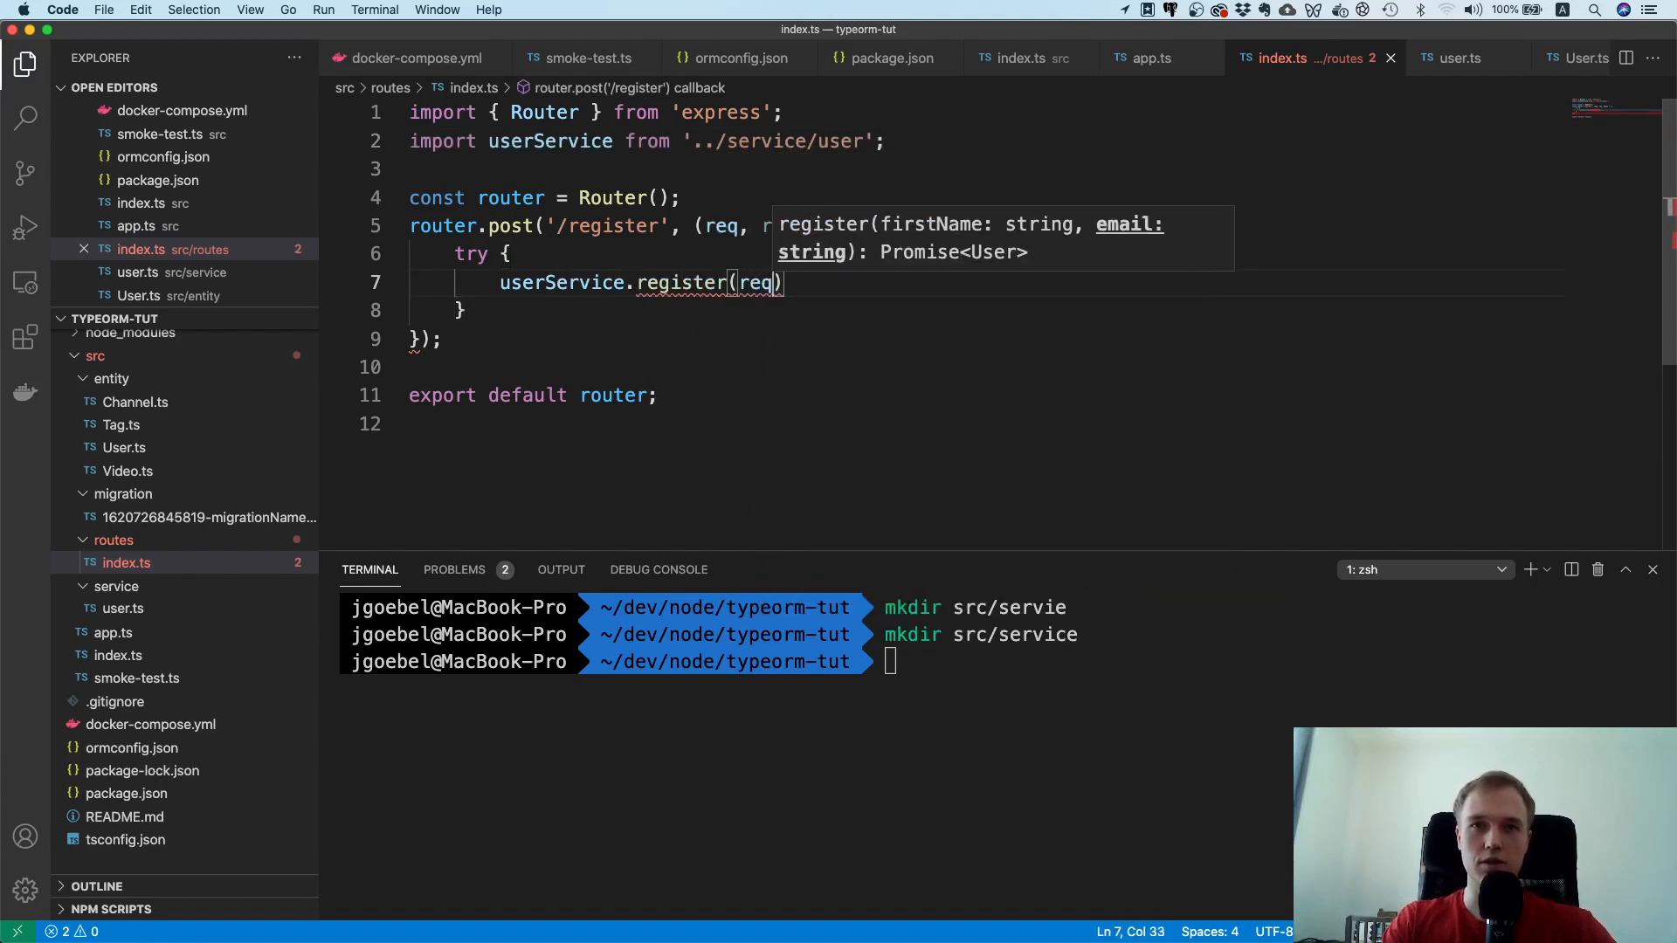
Step: Pass req.body.firstName and req.body.email to register, then respond with status 201
text(.body)
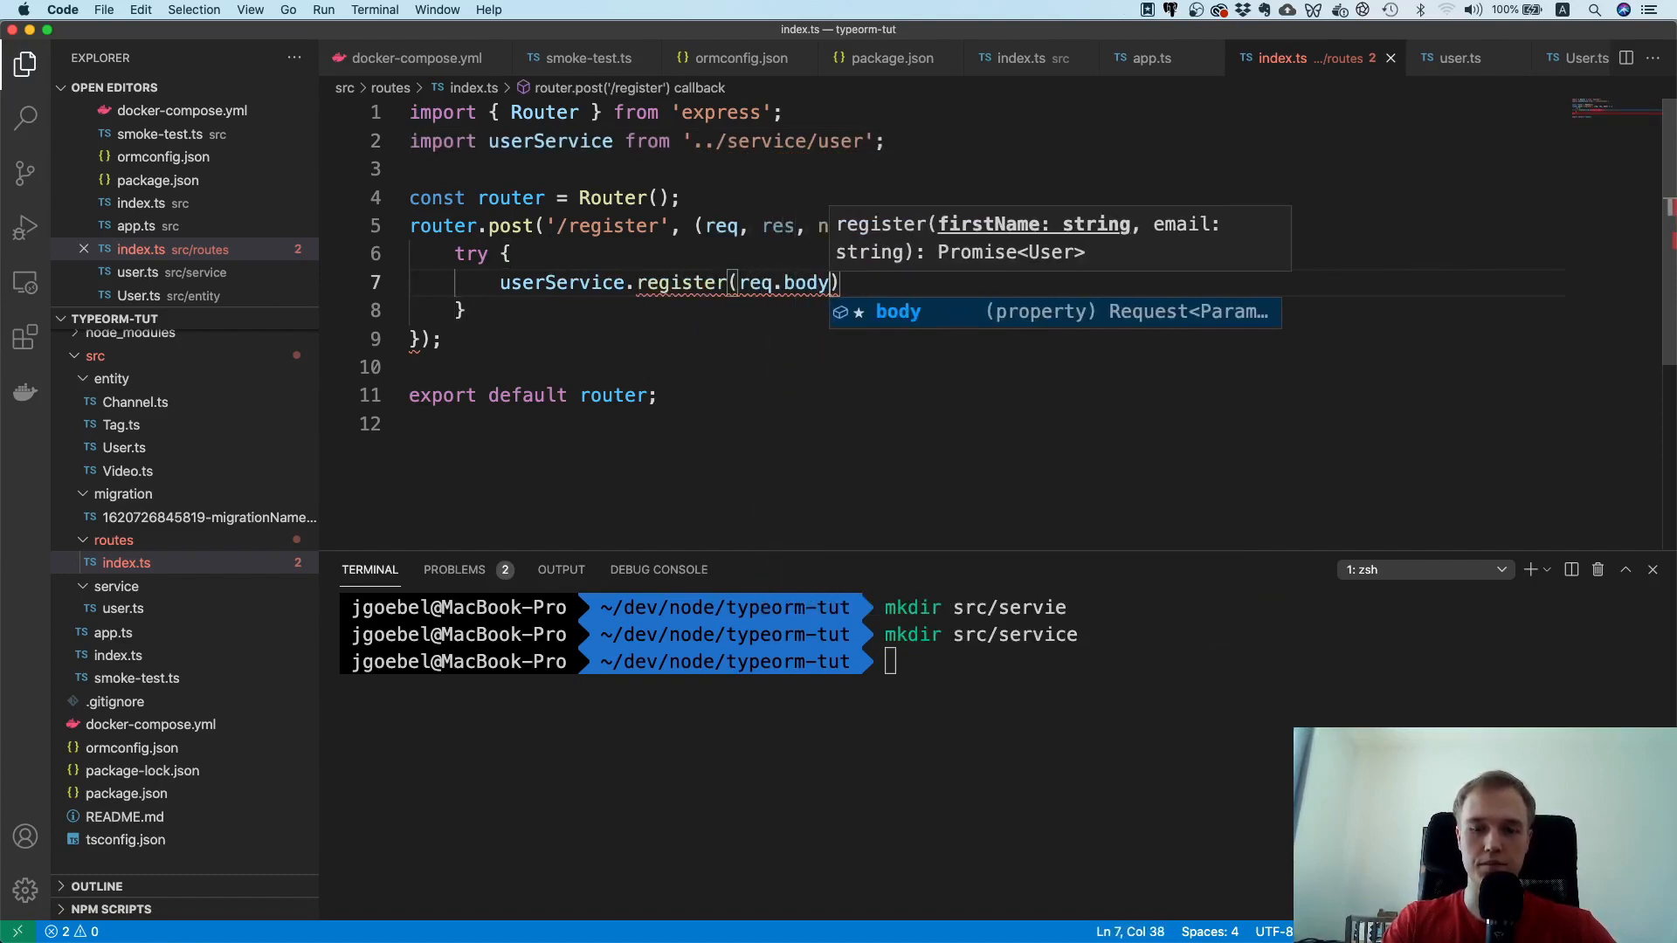
text(.f)
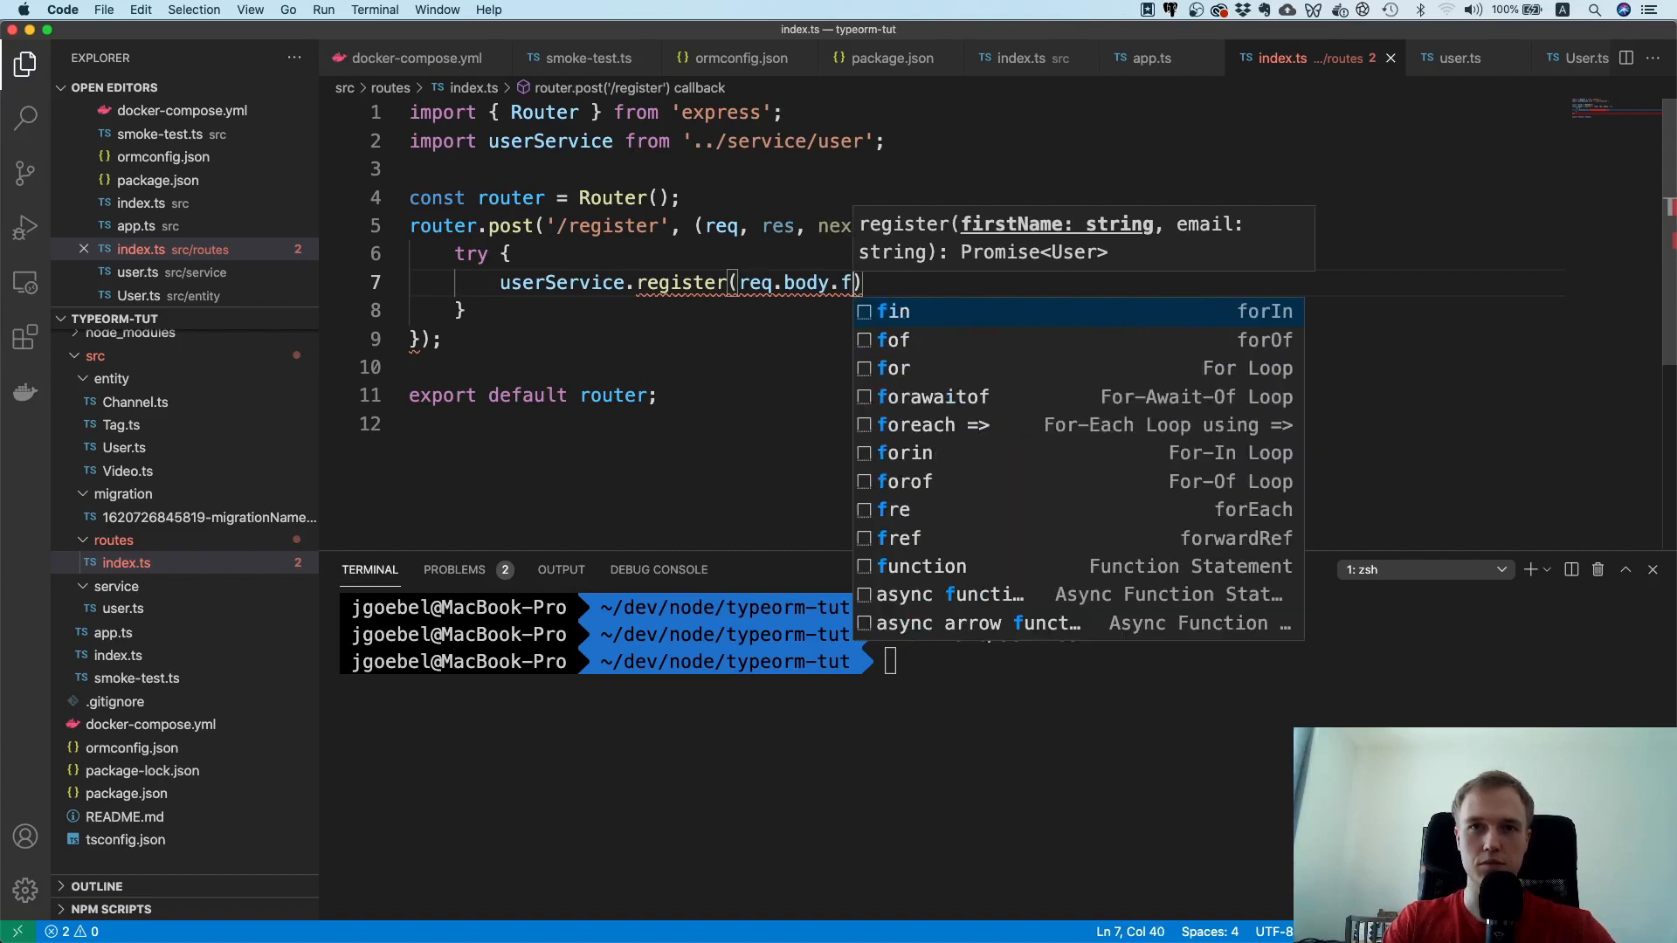
text(irstName, req.body.)
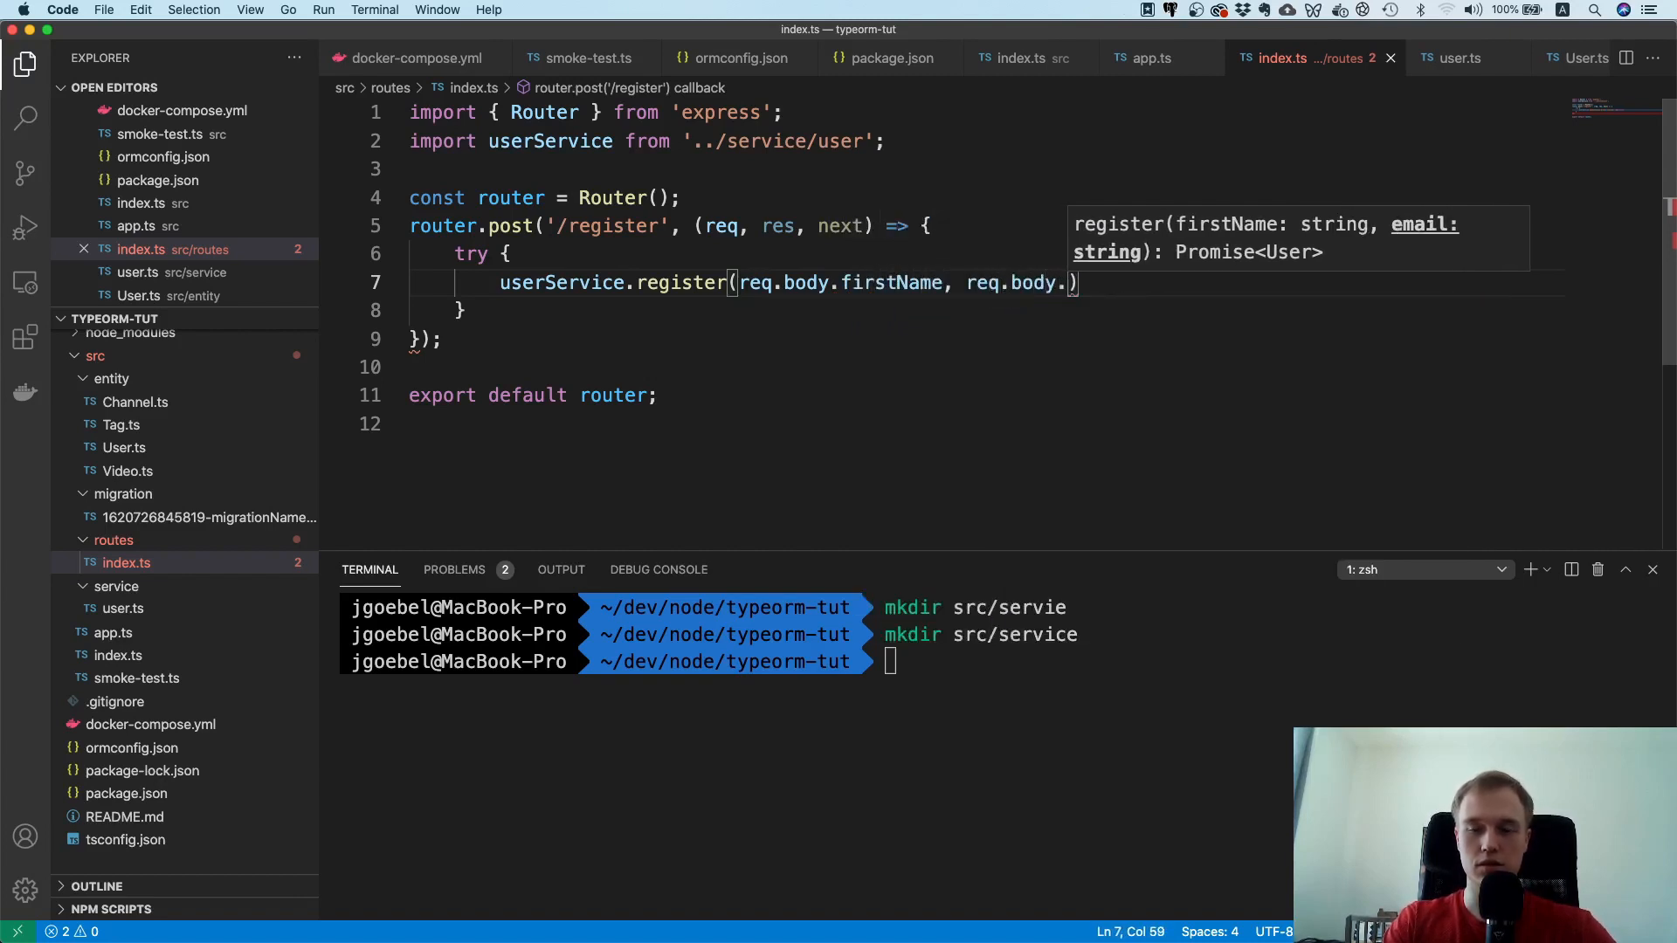
text(email)
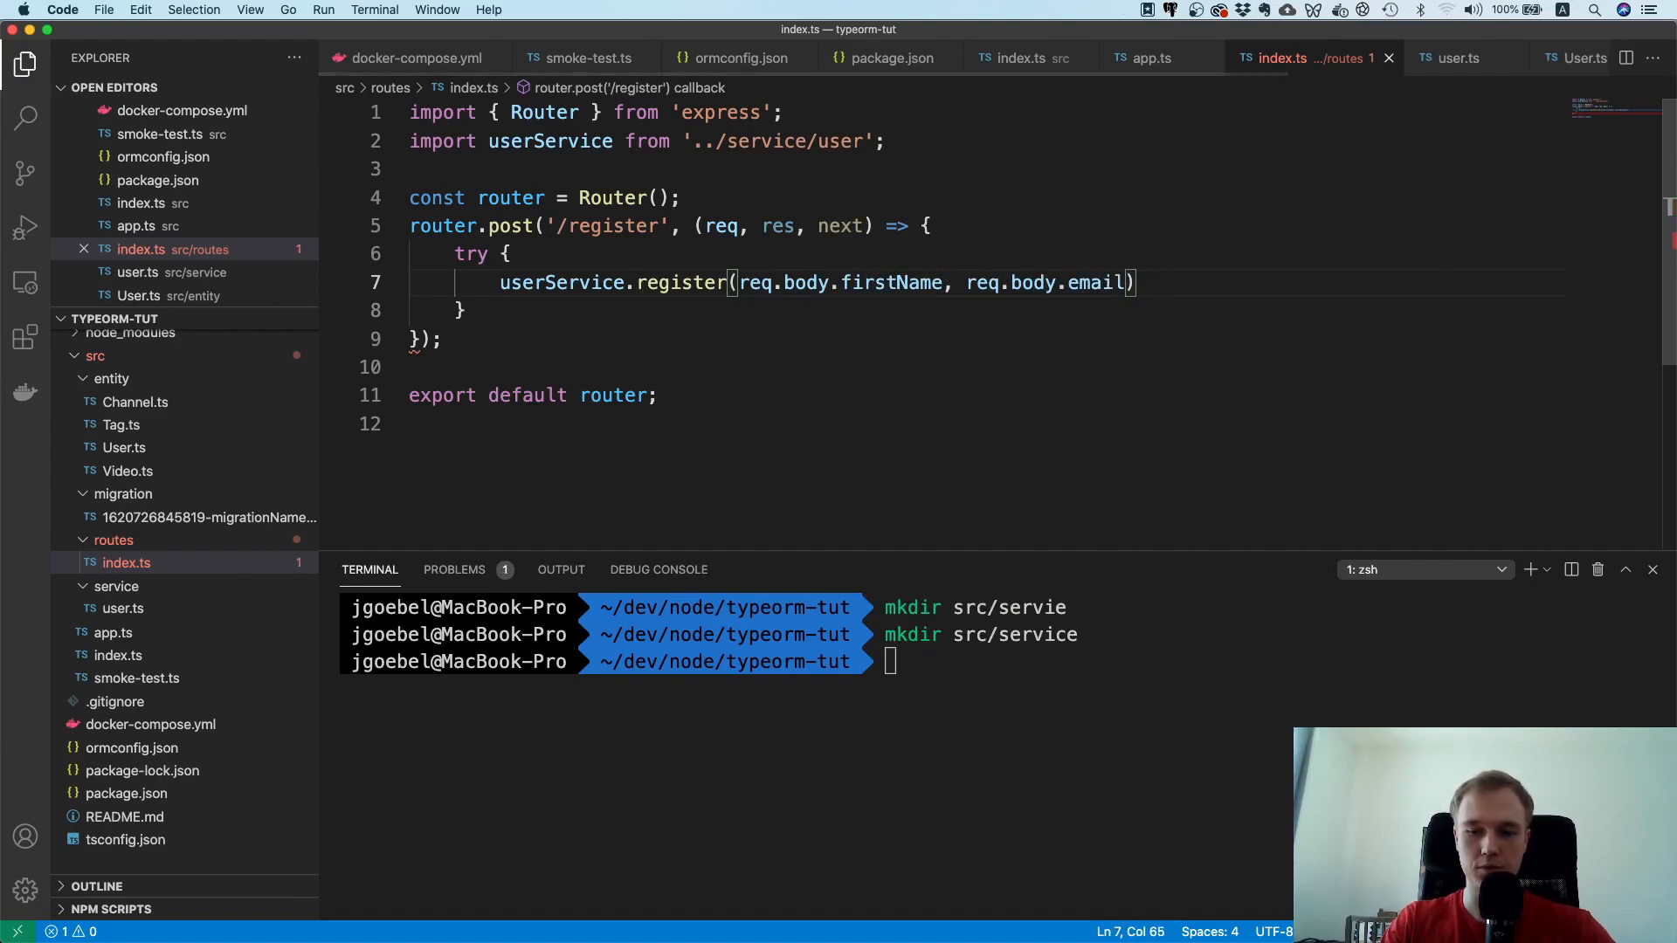
text(;)
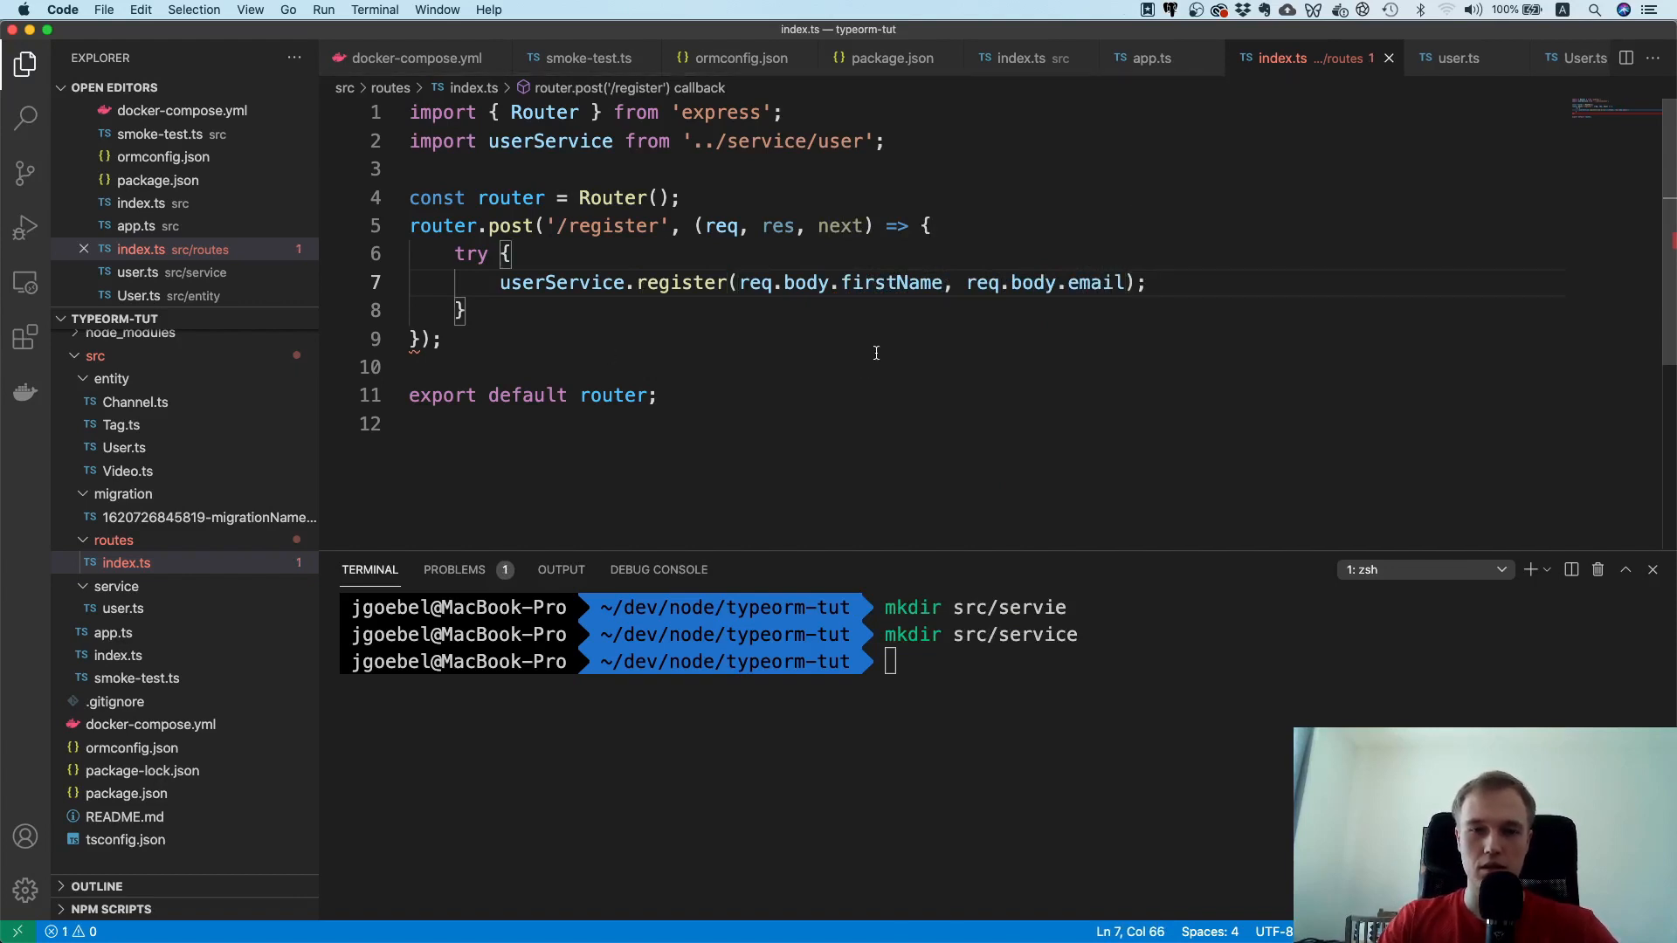
text(res.sendStatus)
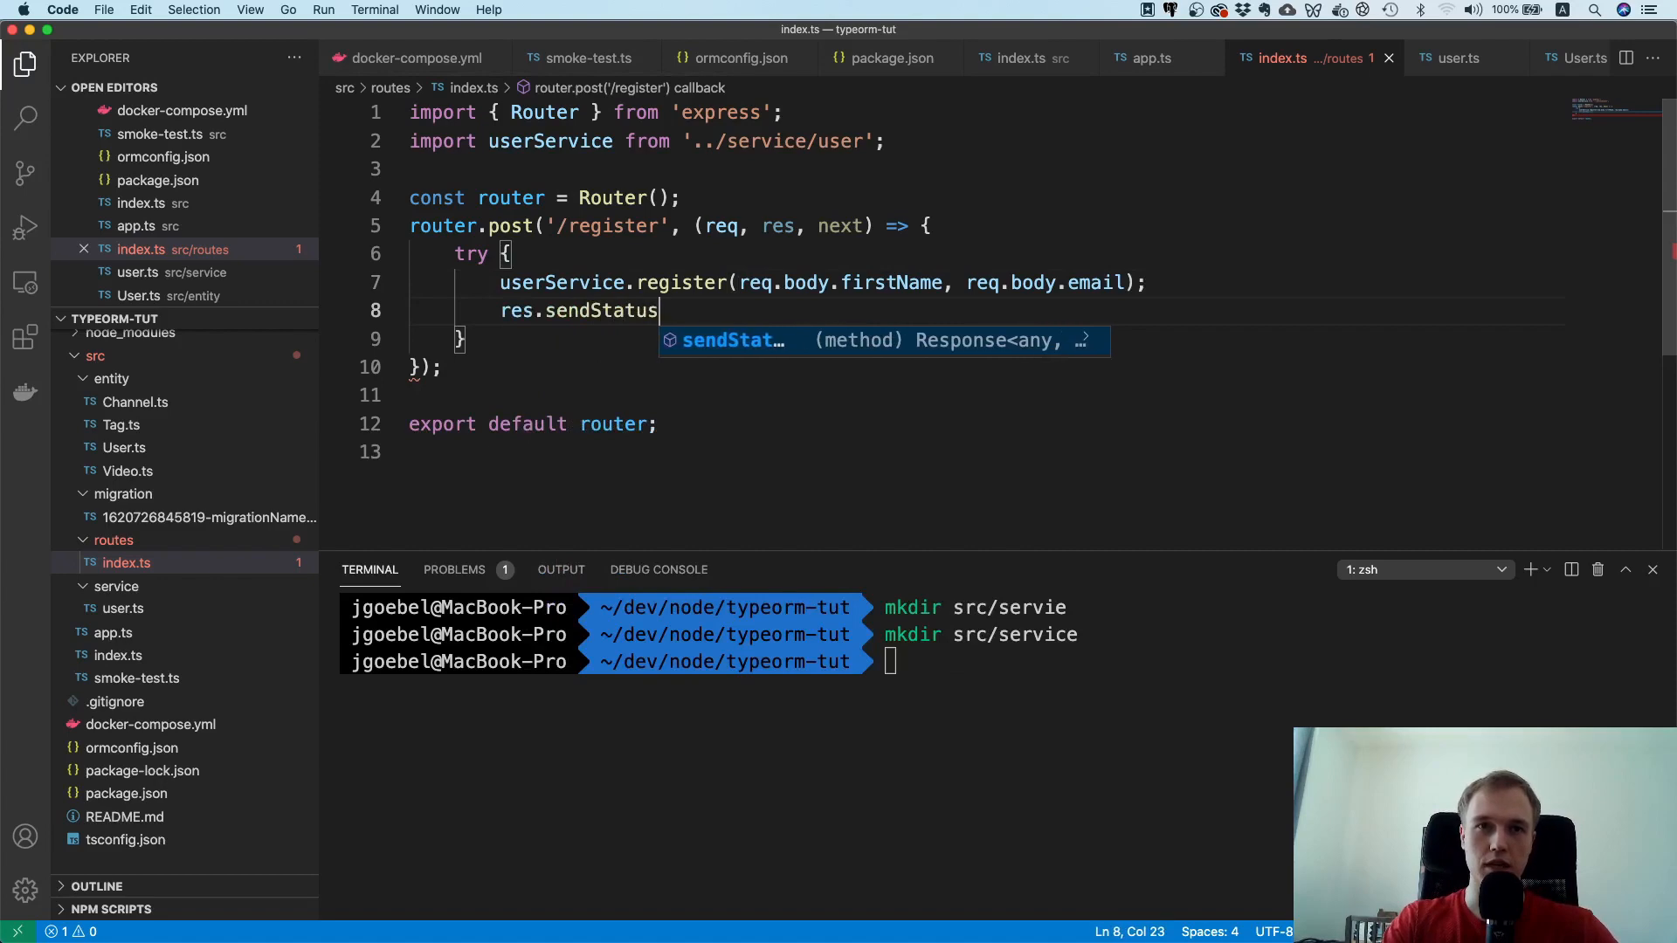
text((201);)
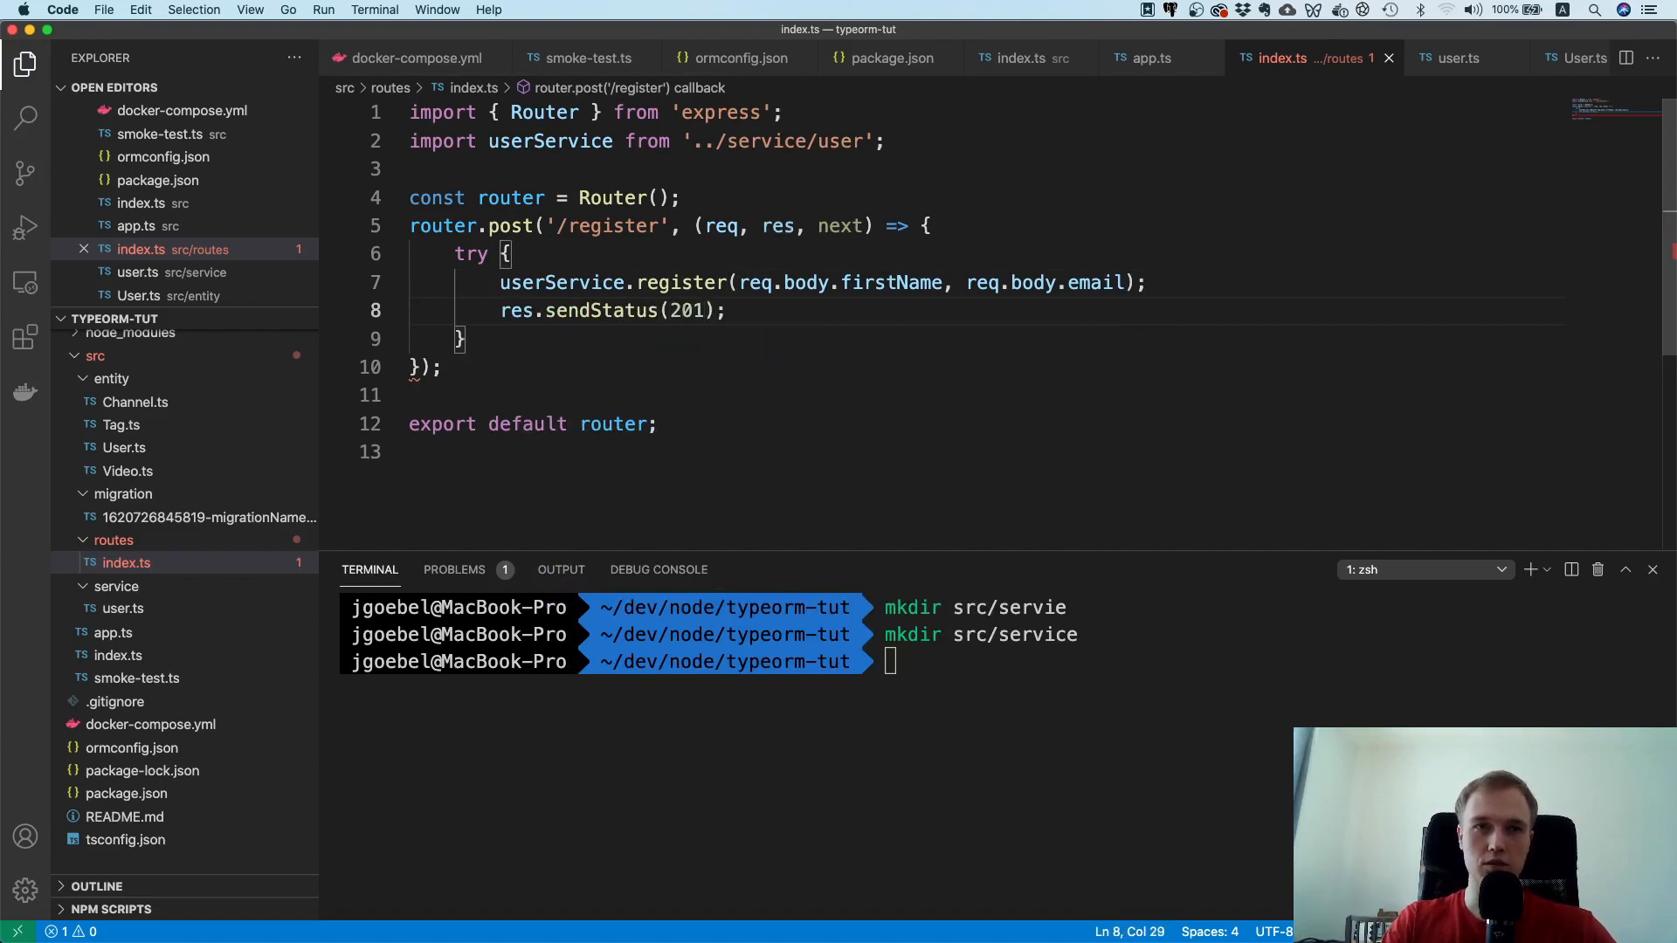
Step: Add a catch that logs err and responds 500 with 'something went wrong'
text(catch(err) {)
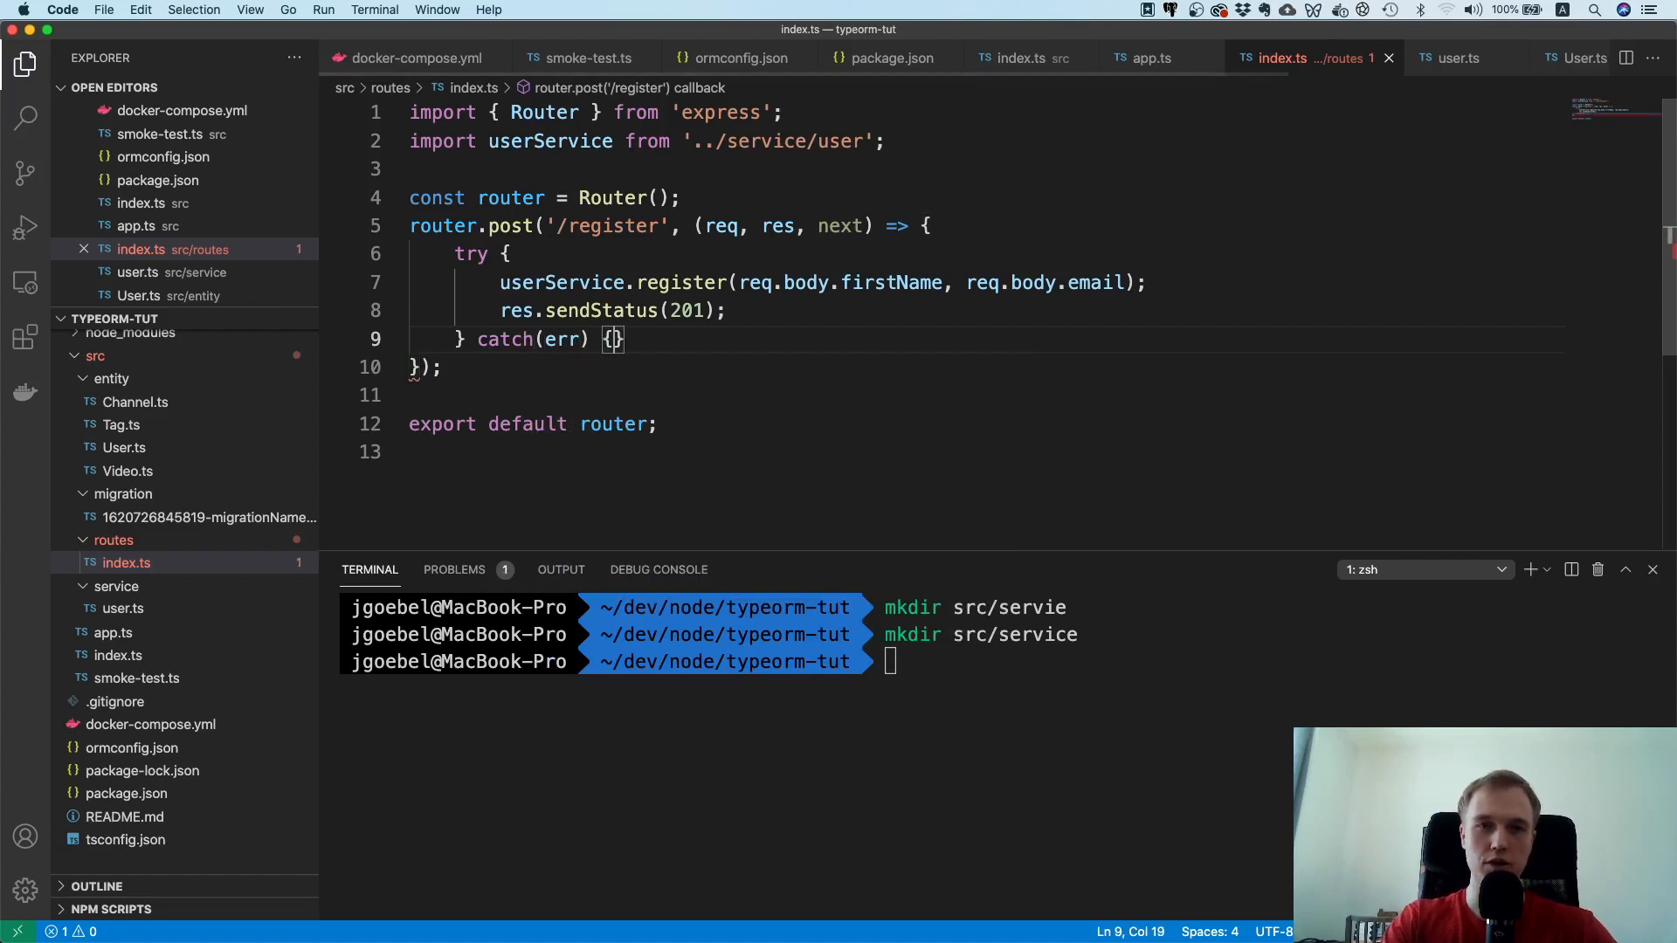
text(console.)
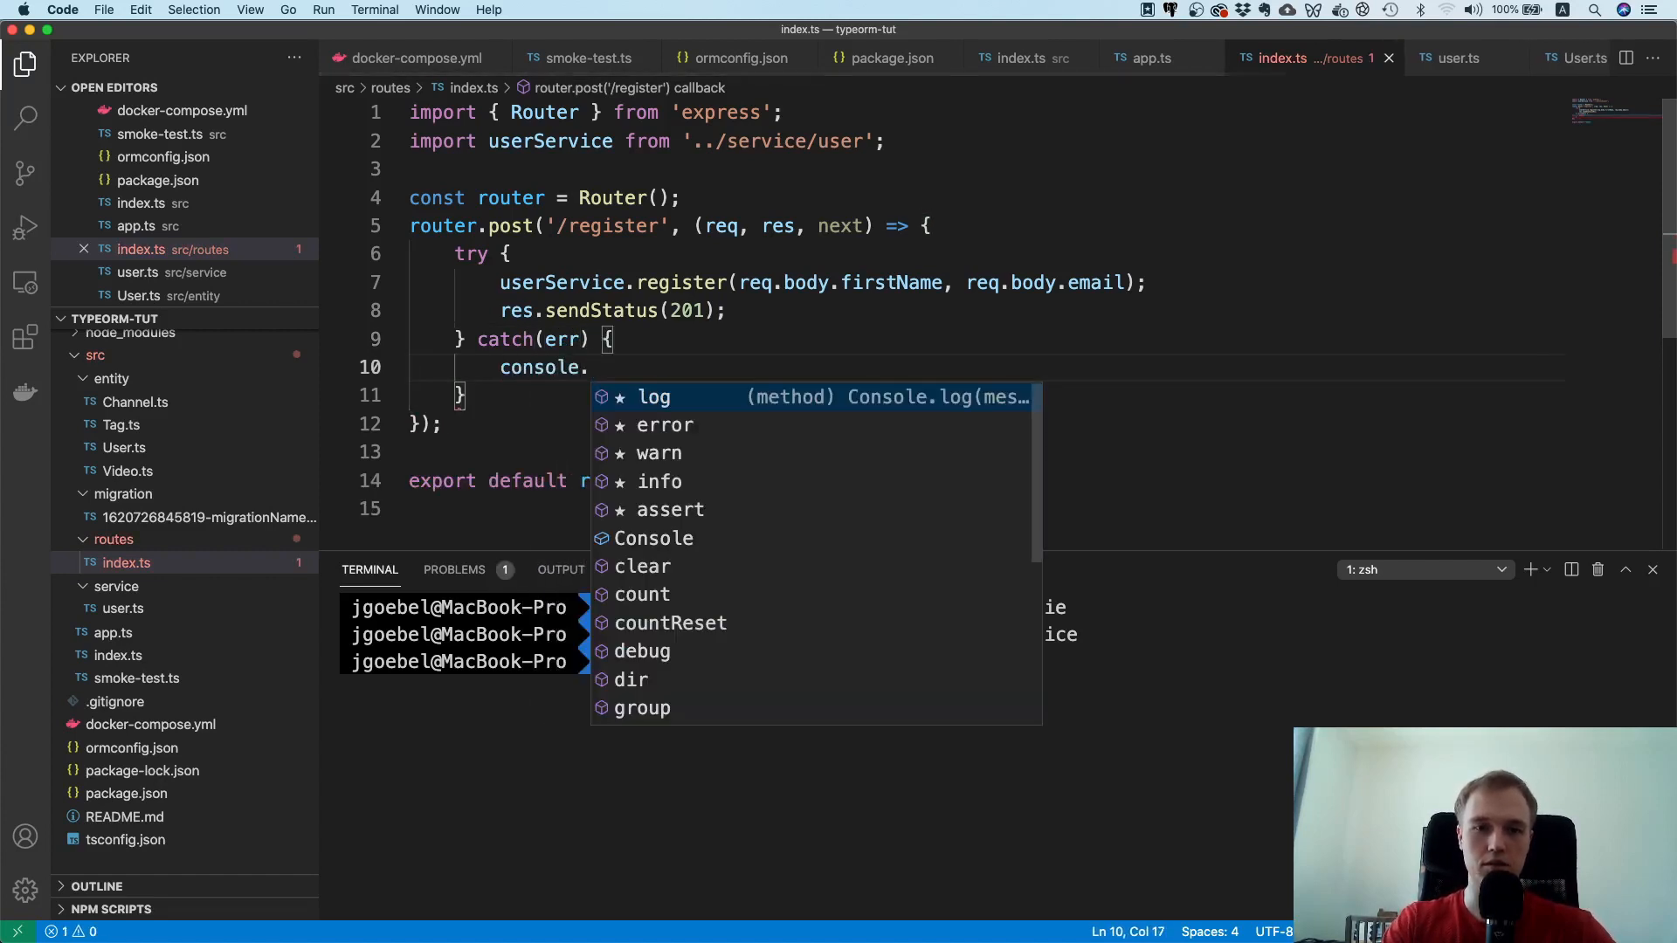
text(log)
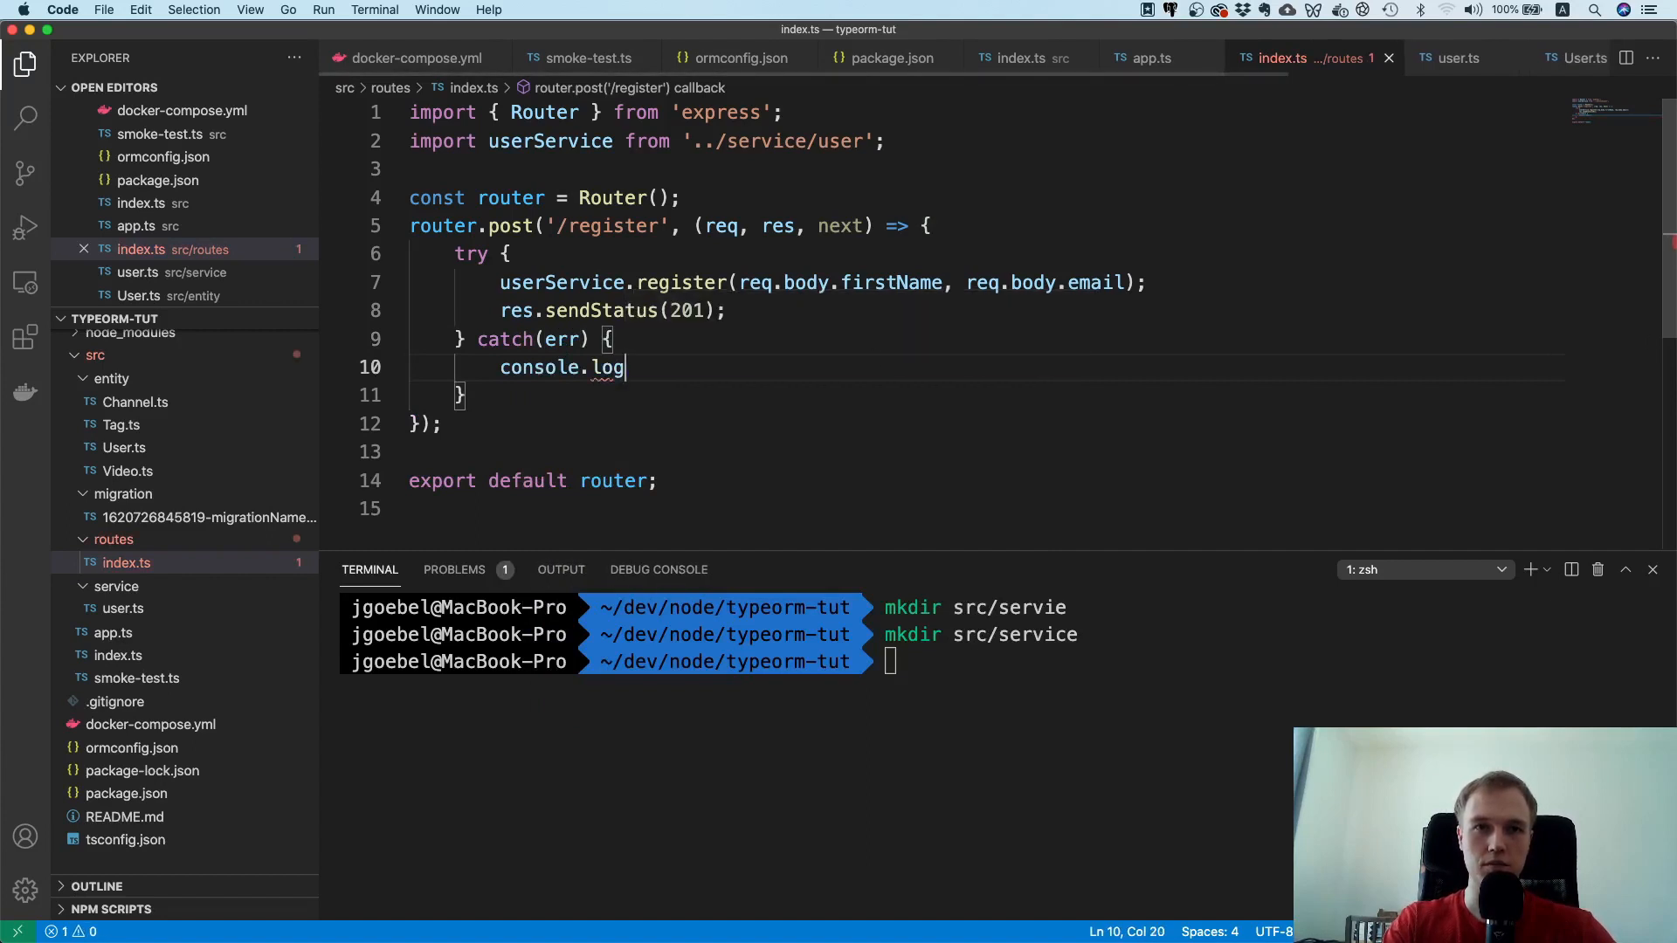
text((err);)
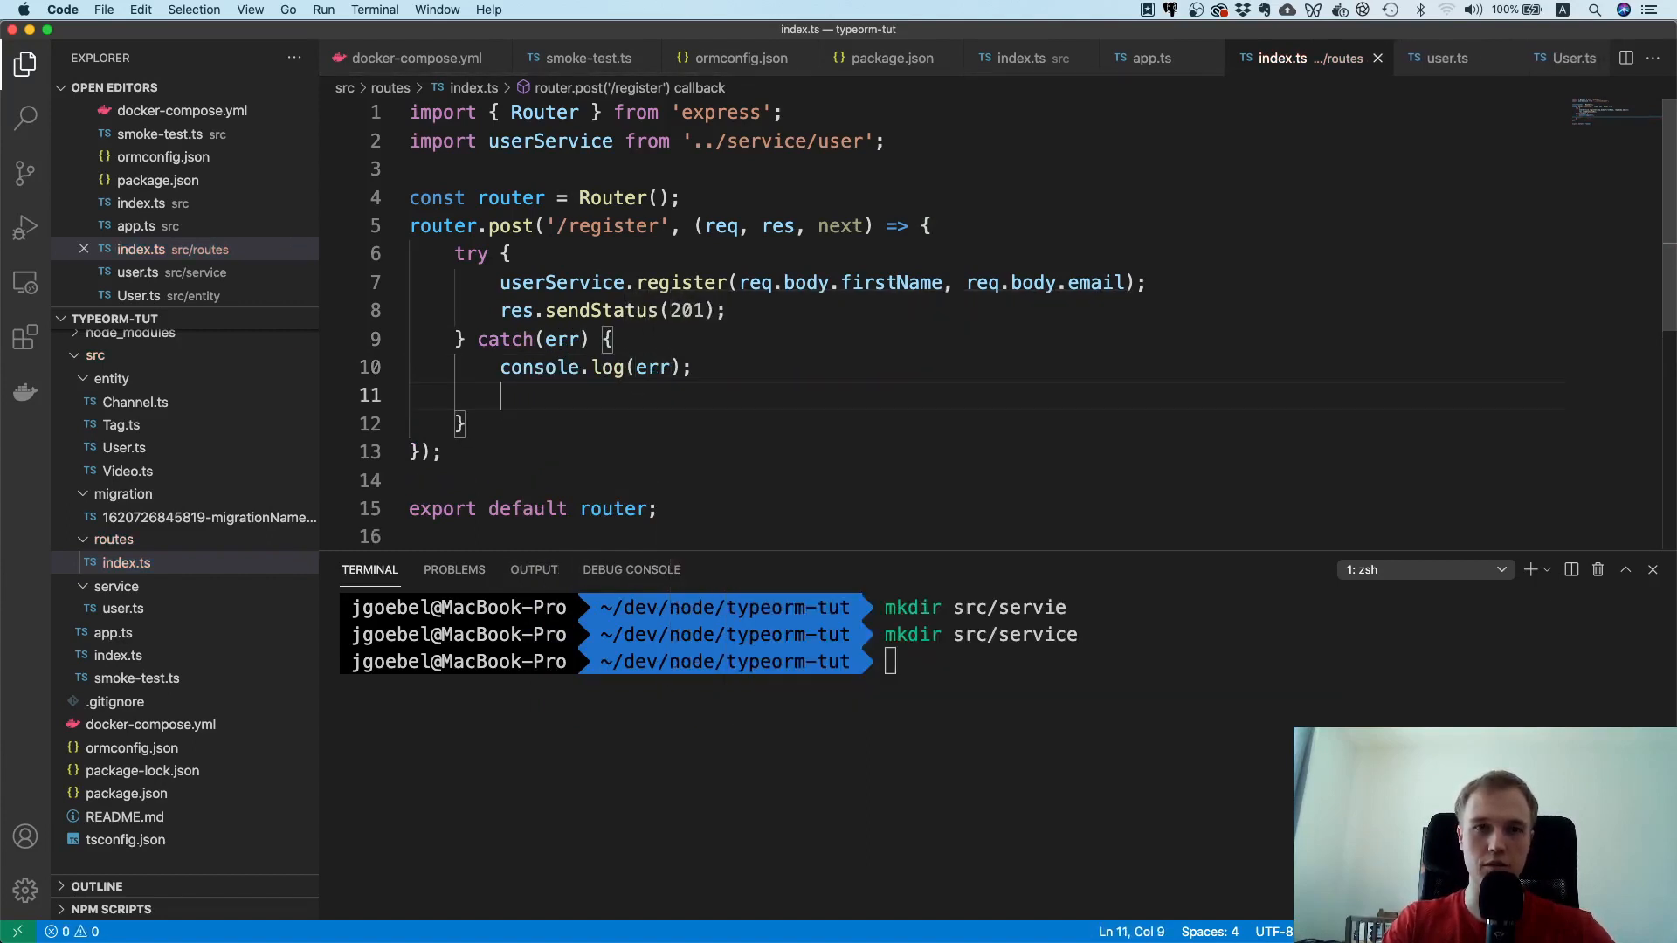
text(res.status)
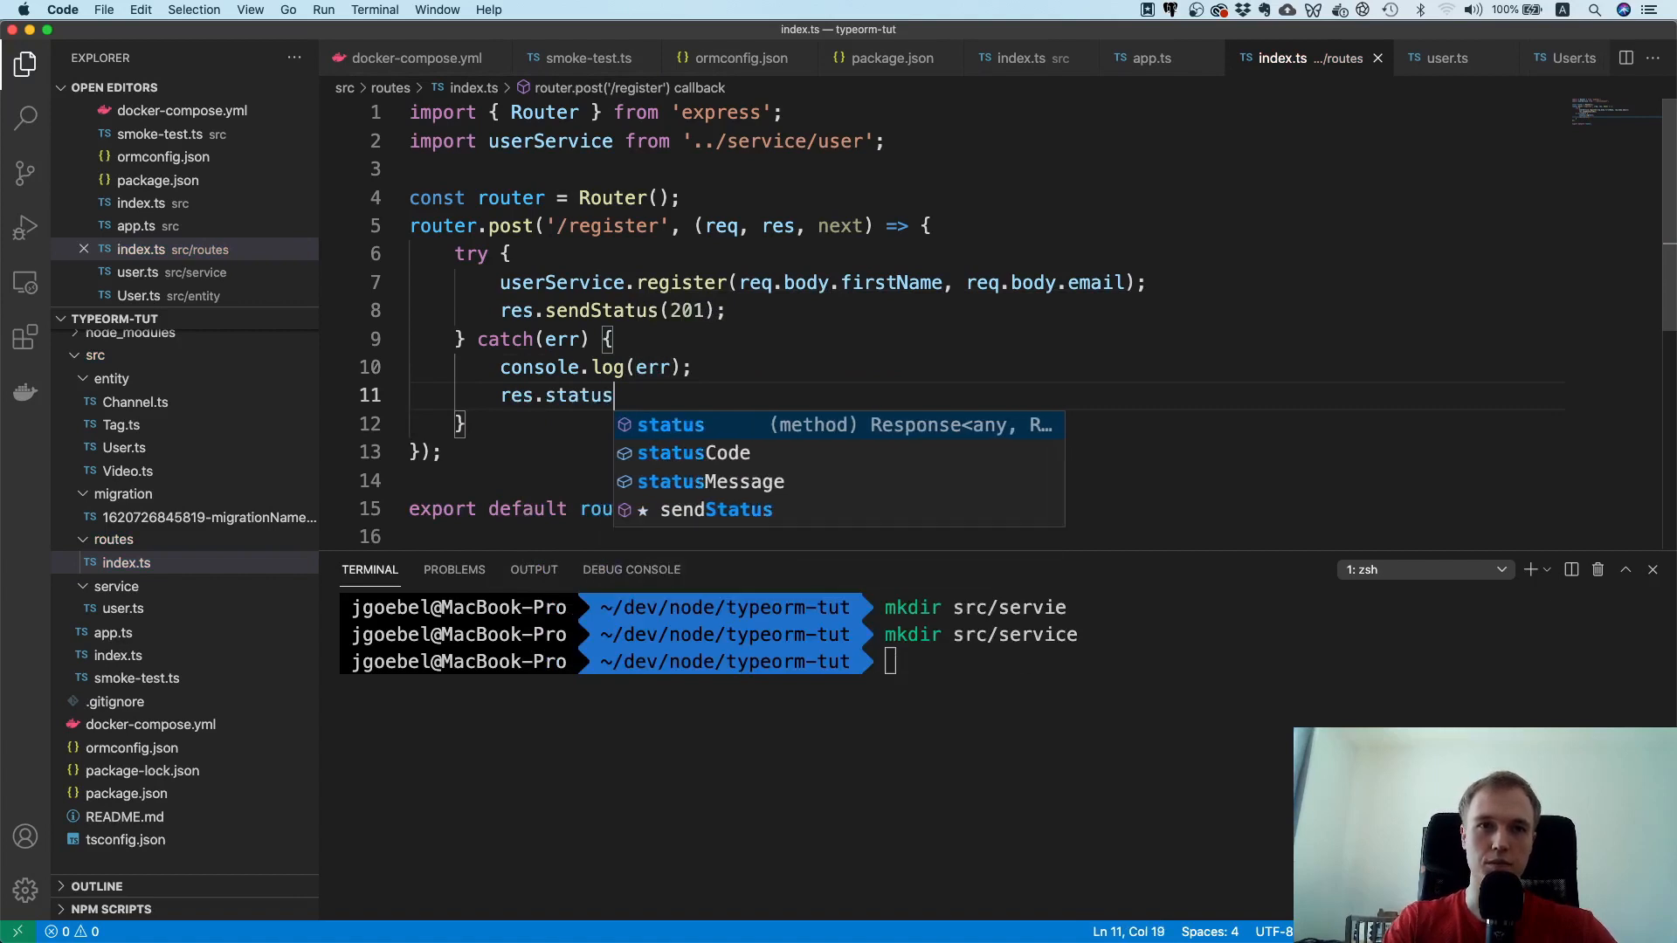
text((500))
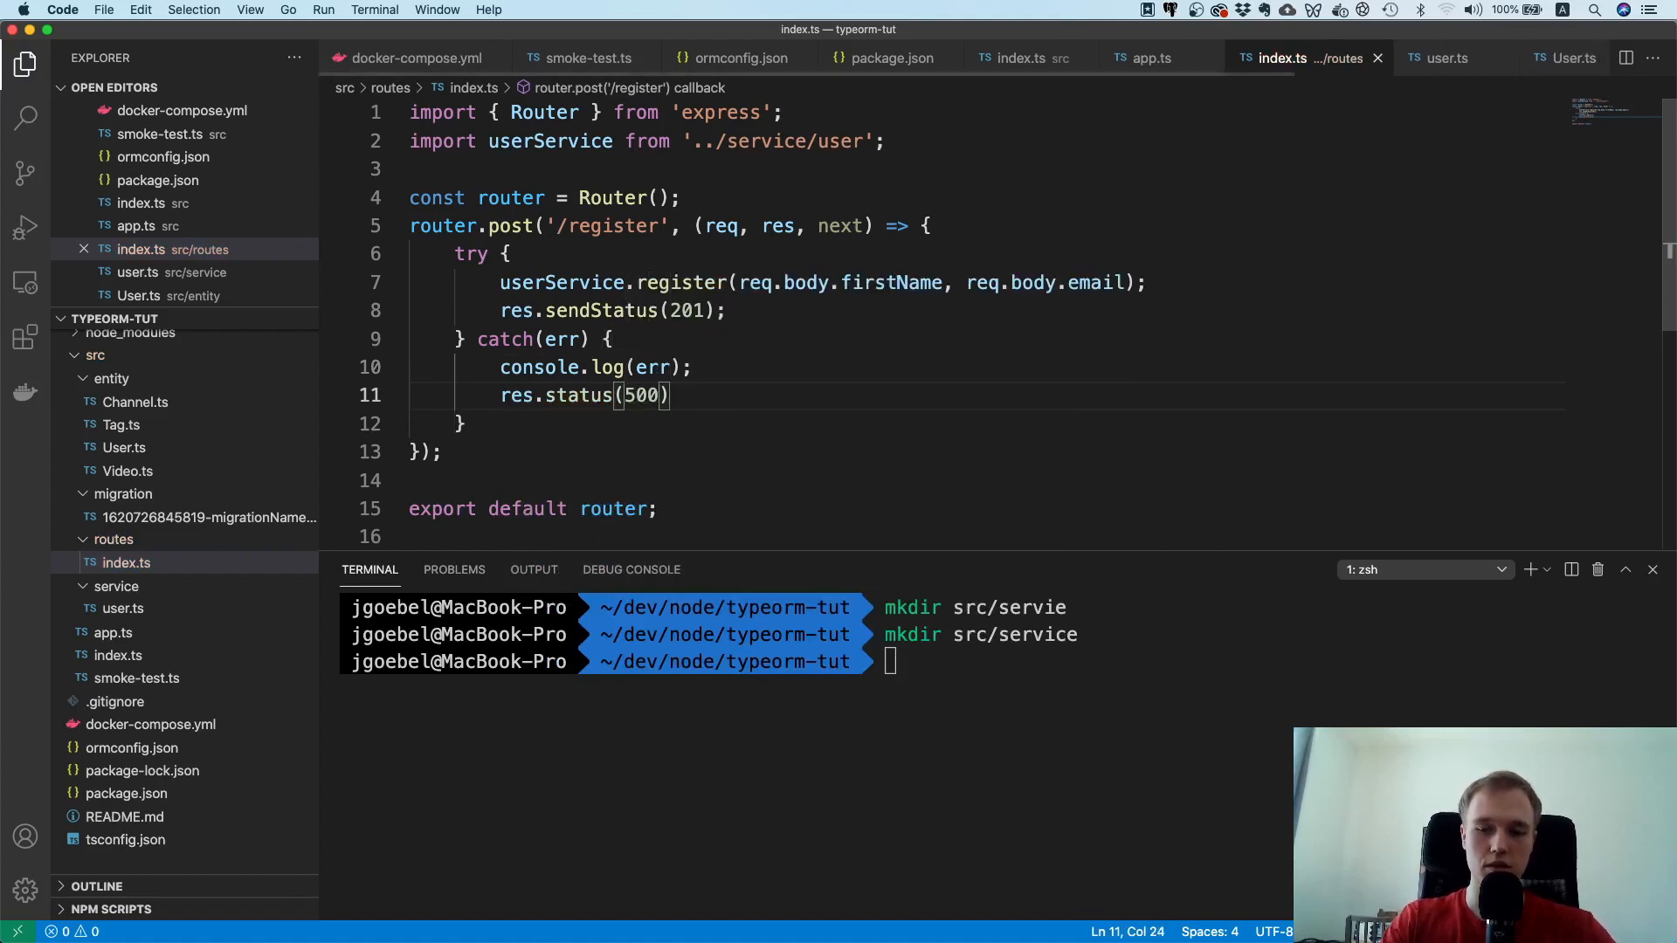
text(.json()
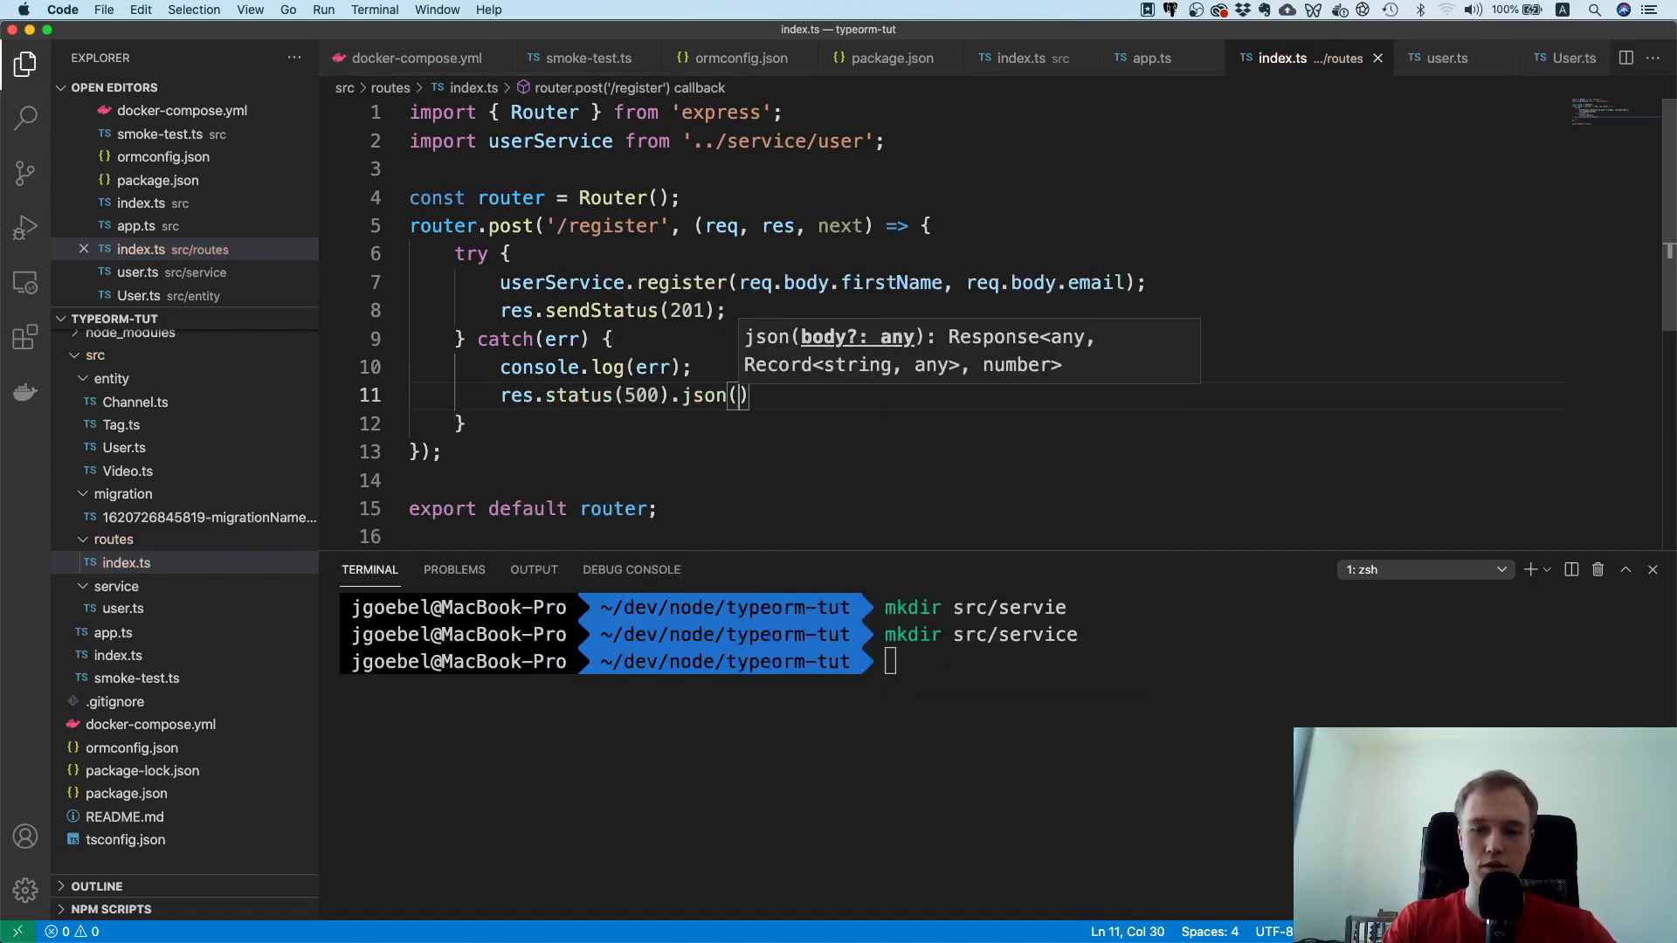
text('something went ')
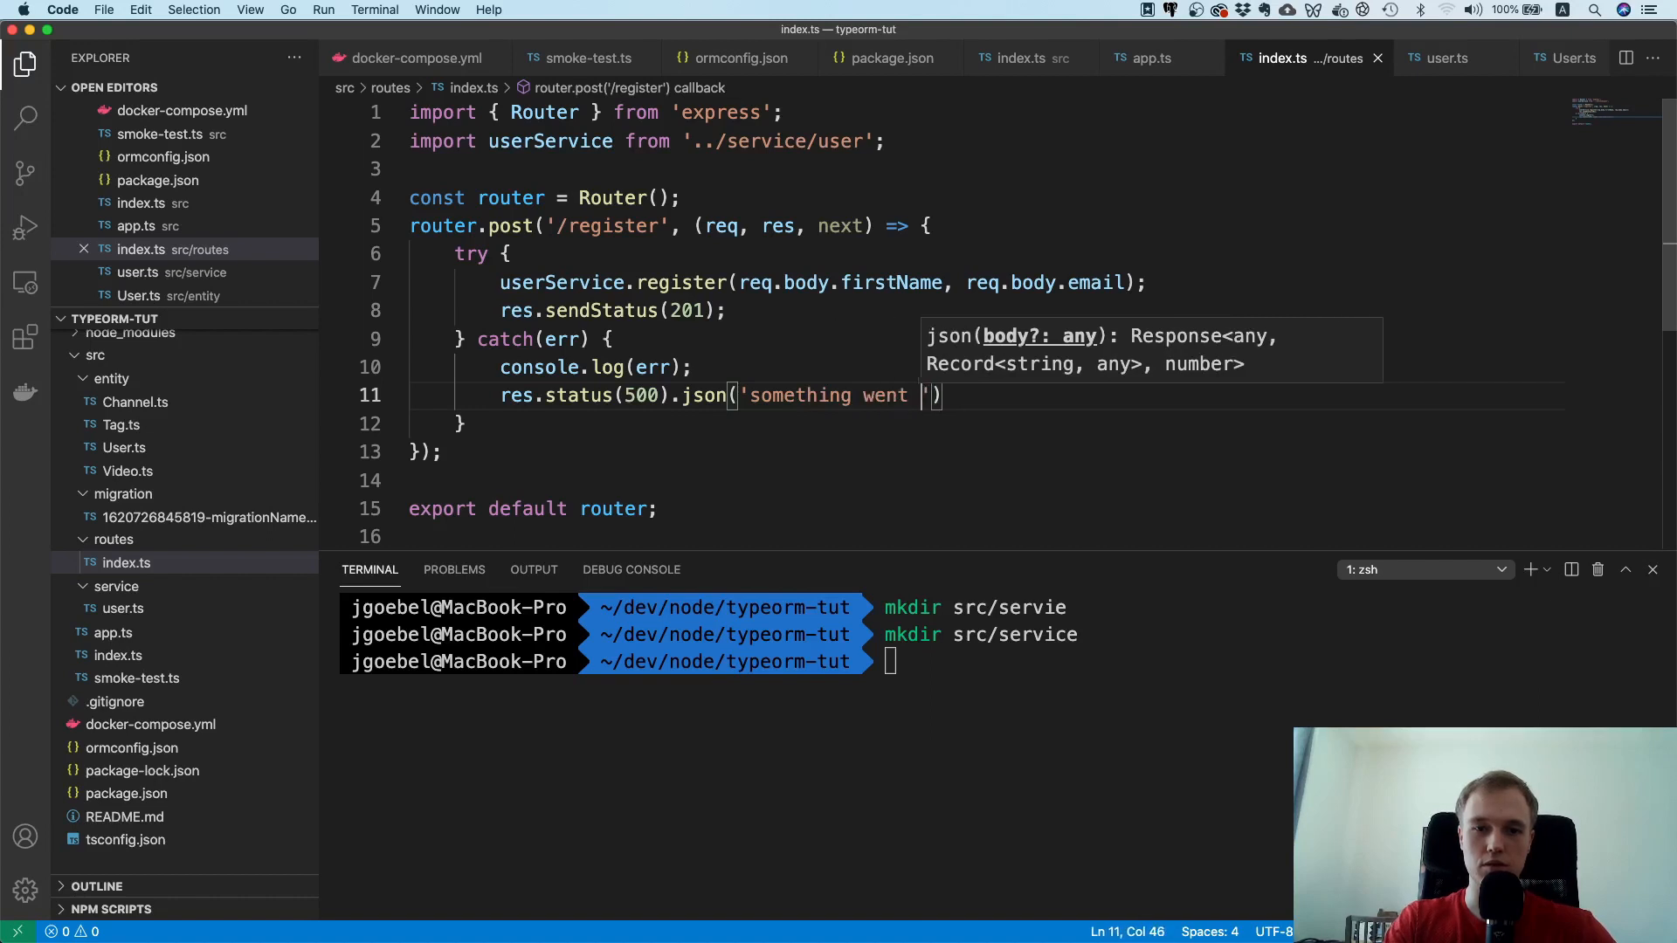
text(wrong)
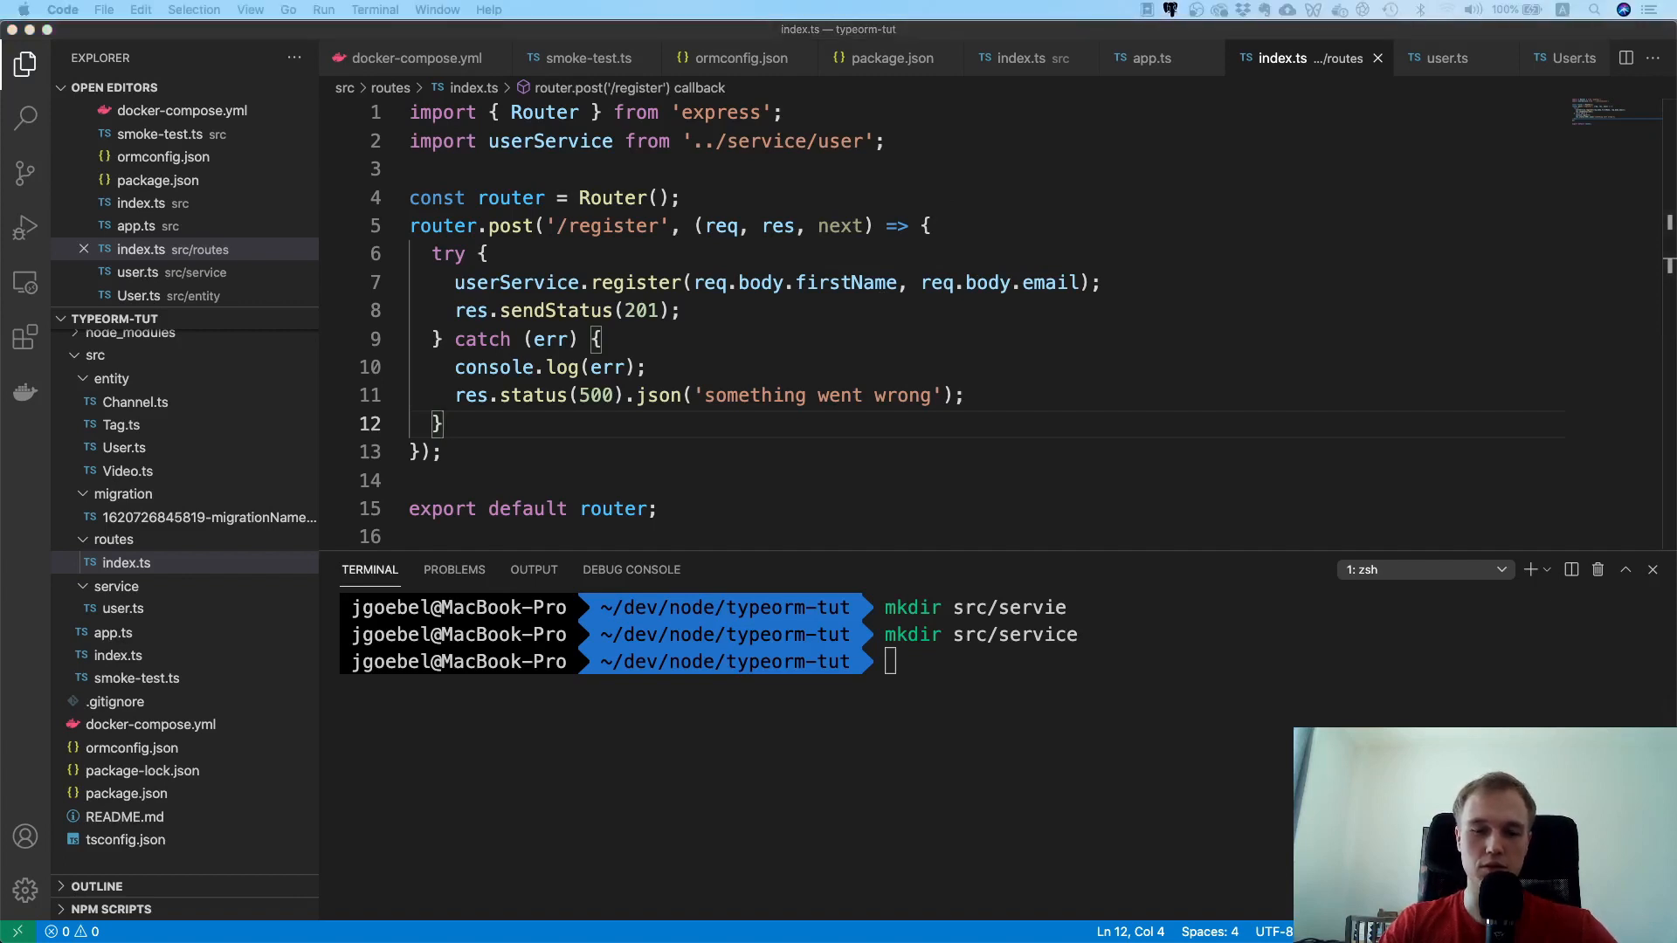
Step: Add await before the userService.register call on line 10 of routes/index.ts
click(930, 225)
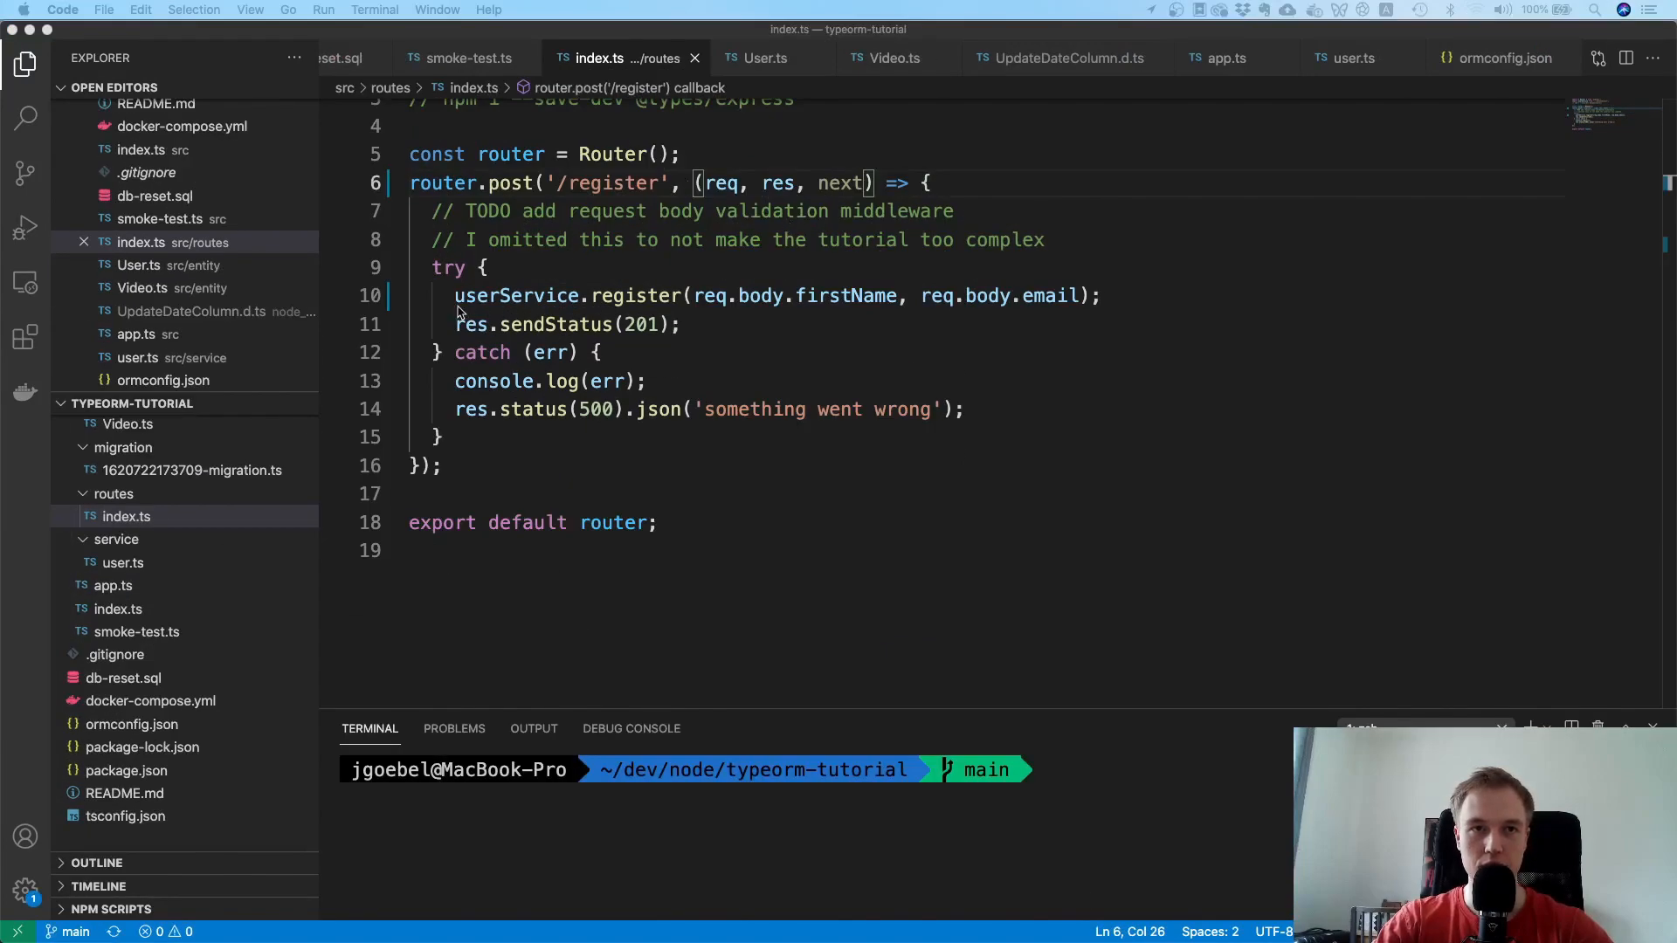
text(a)
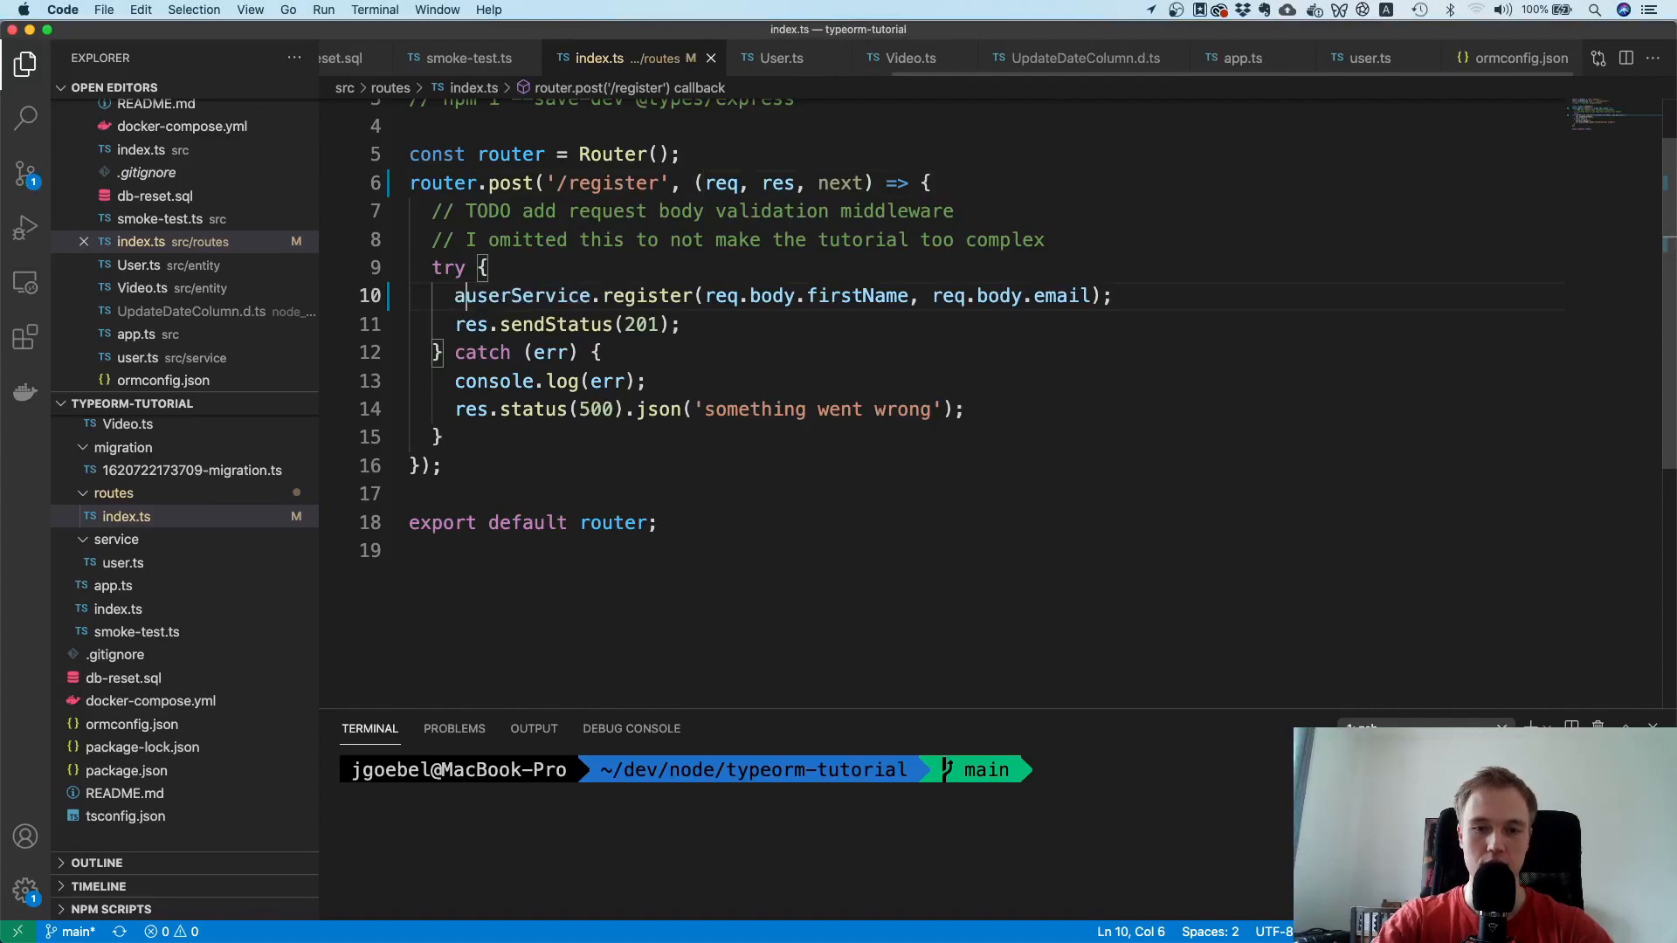
text(wait)
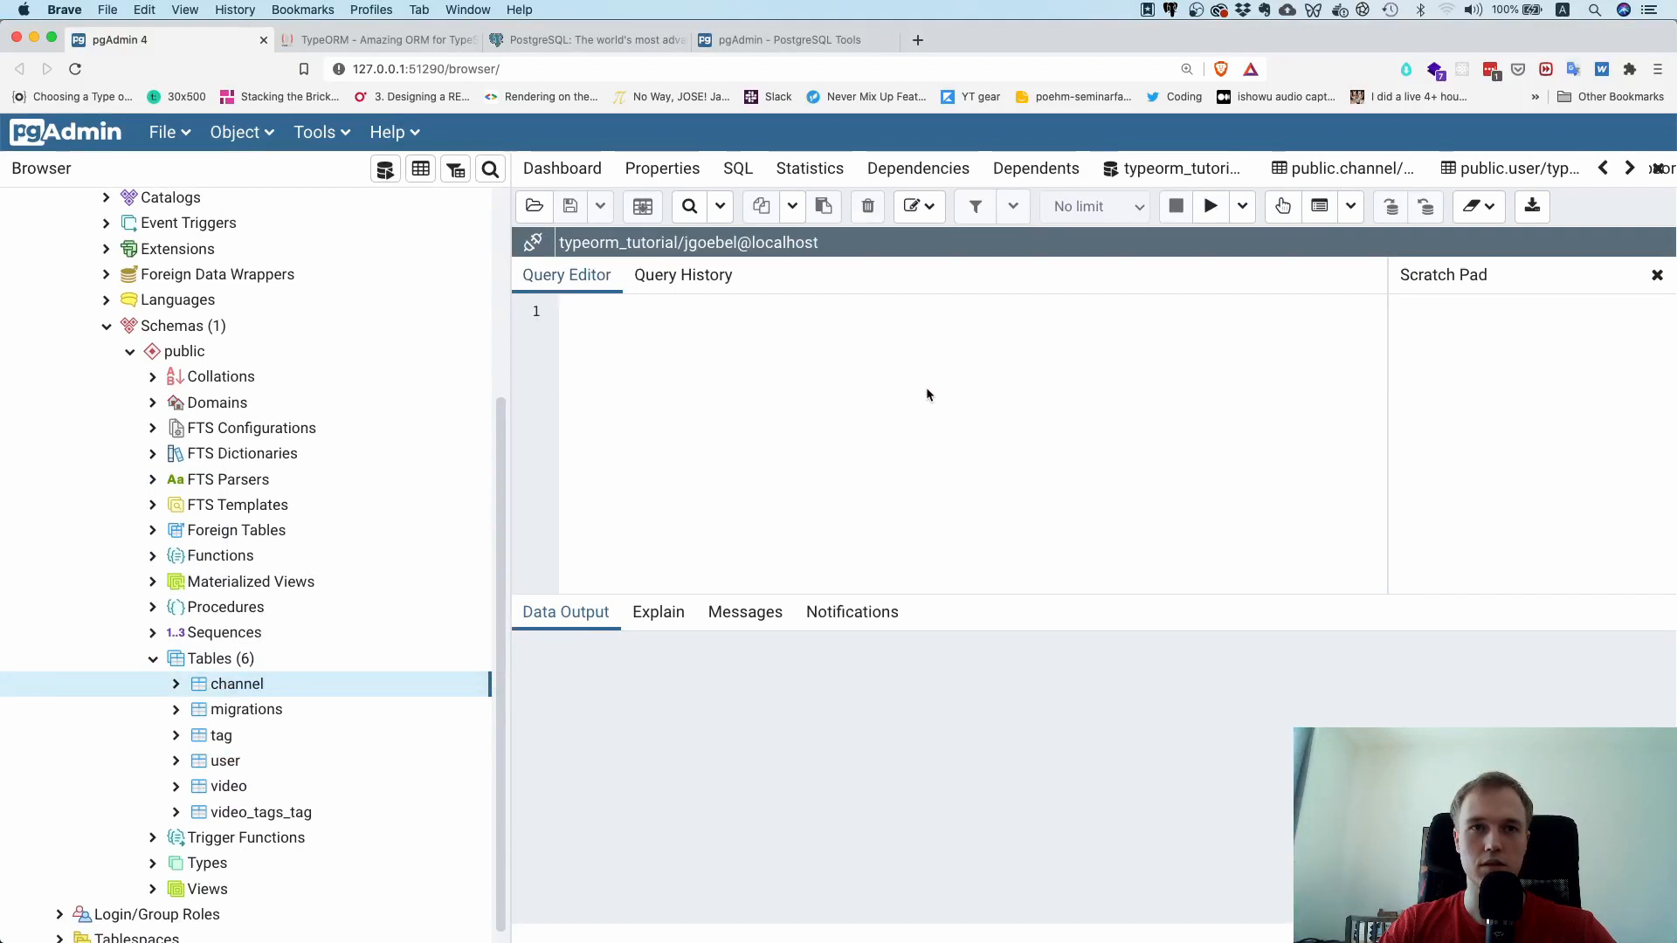
Step: Open the pgAdmin Query Tool on typeorm_tutorial, with its six tables listed
click(1210, 206)
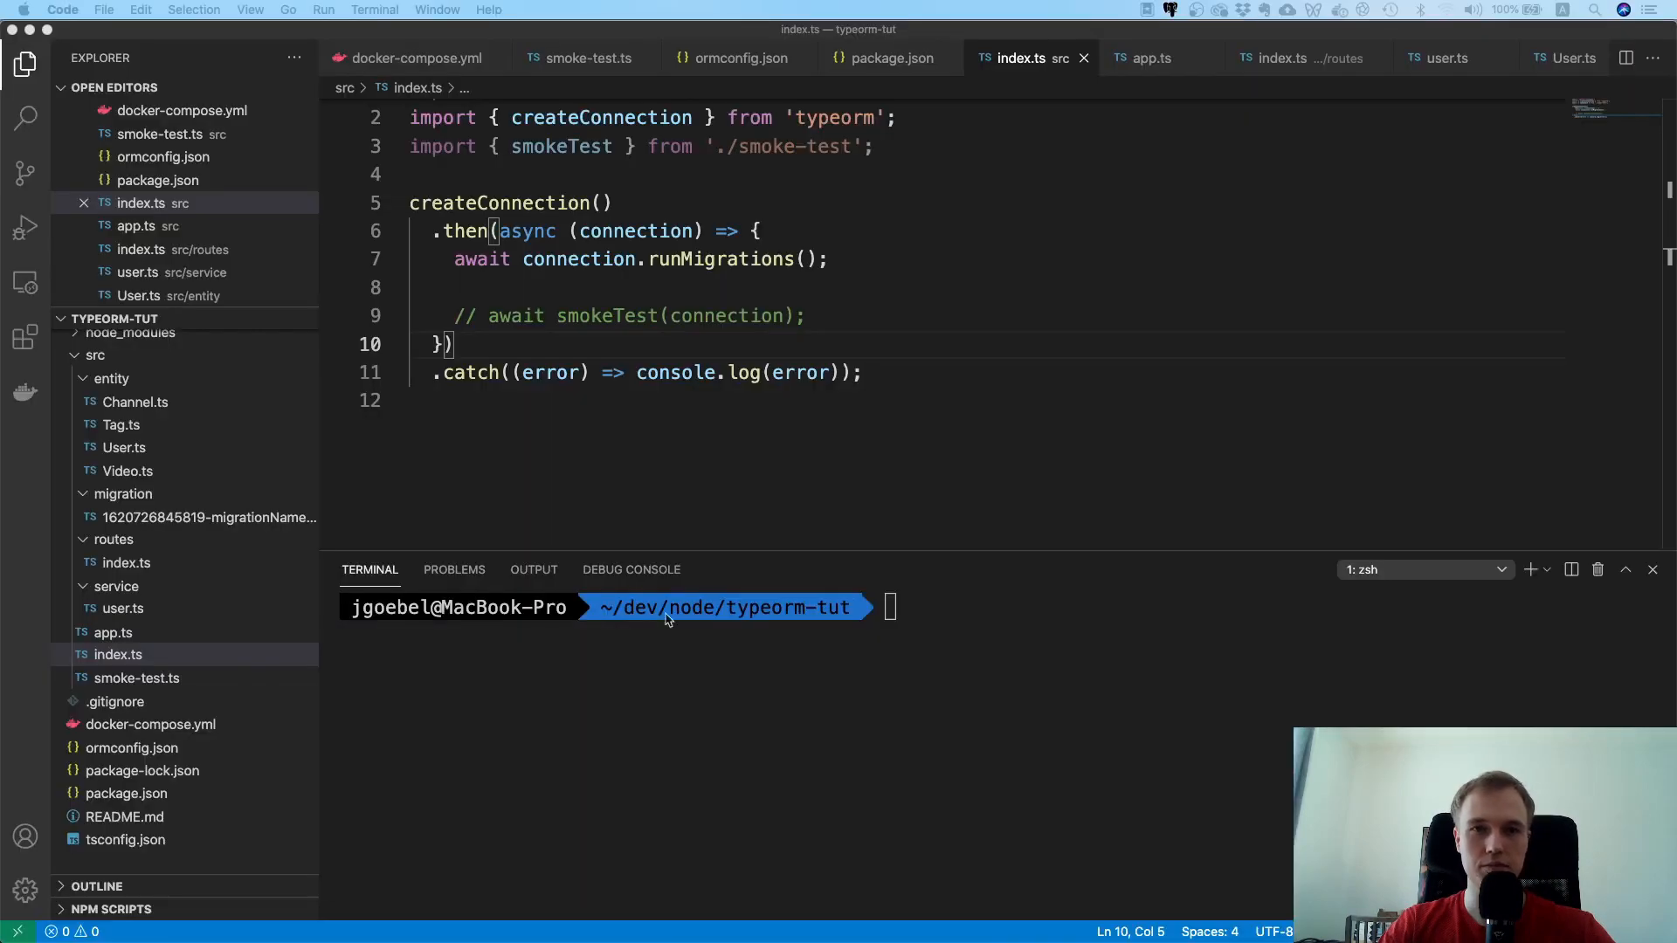
Step: Start typing npm in the terminal and open app.ts from the Explorer
text(npm)
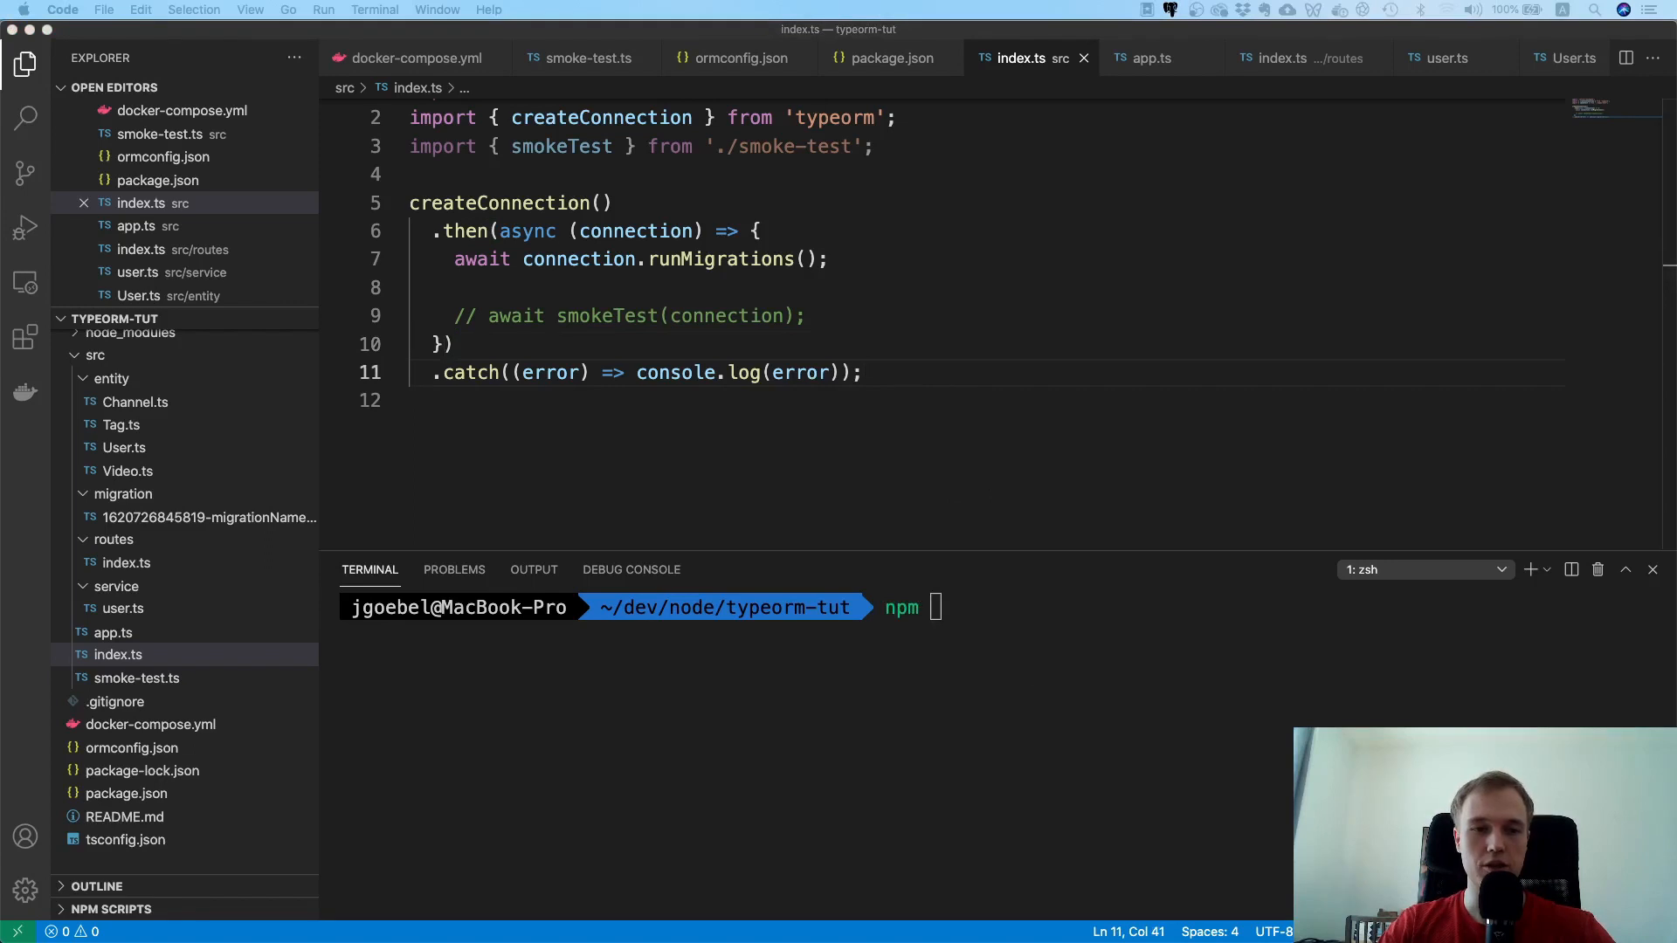
mouse_move(144, 654)
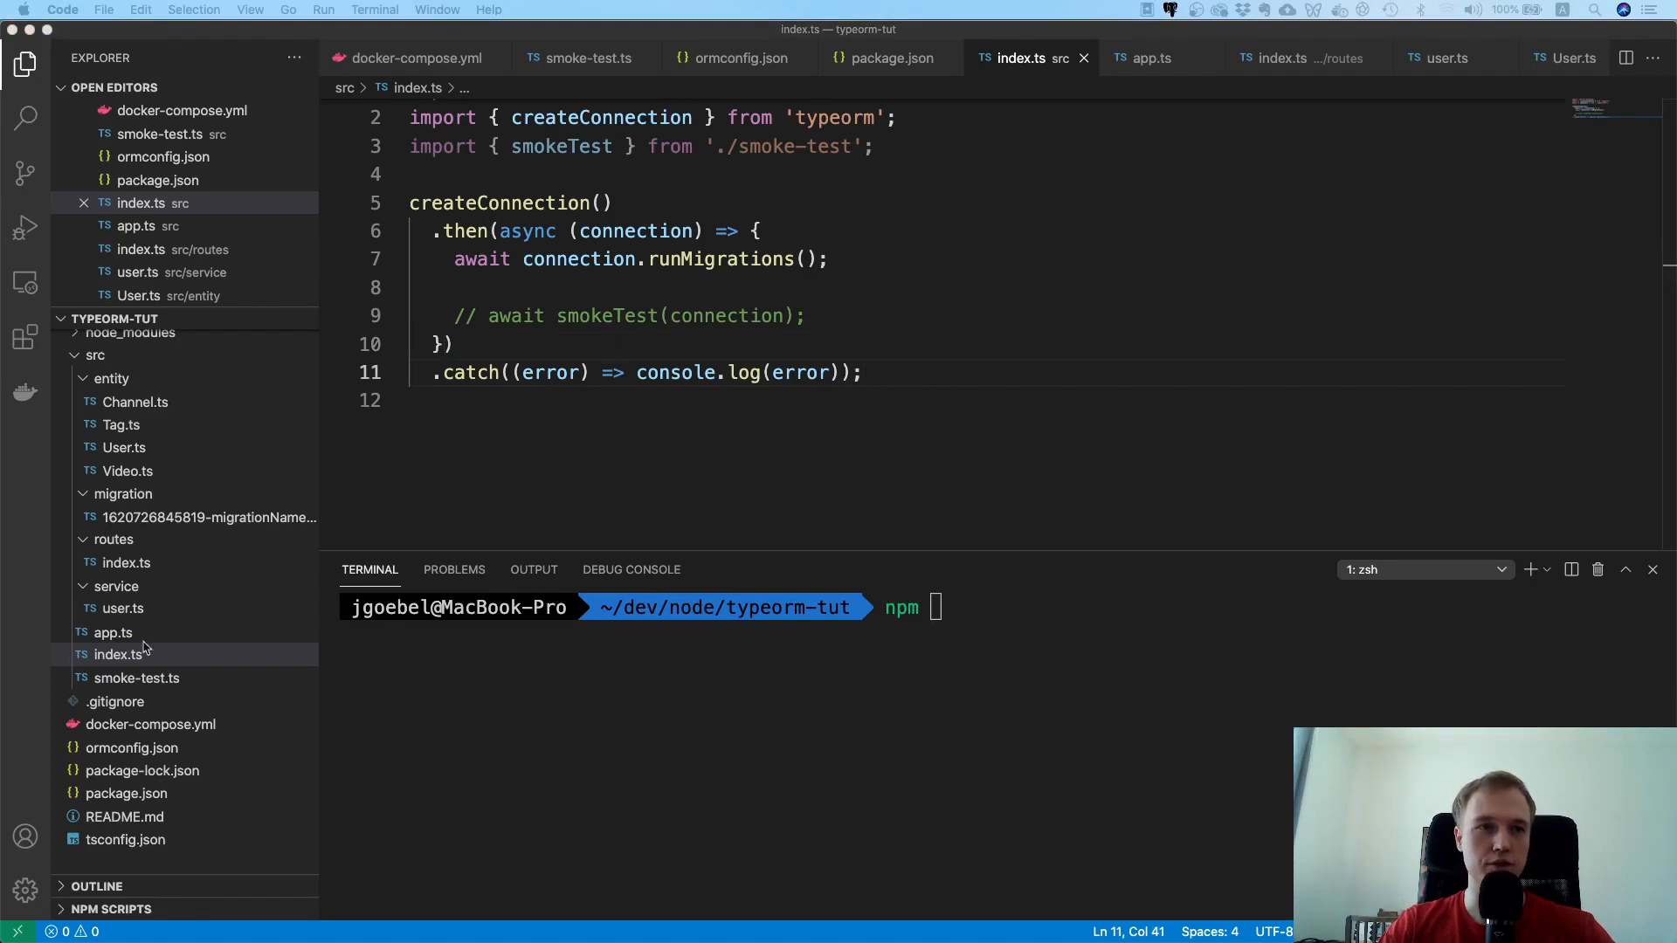
click(112, 633)
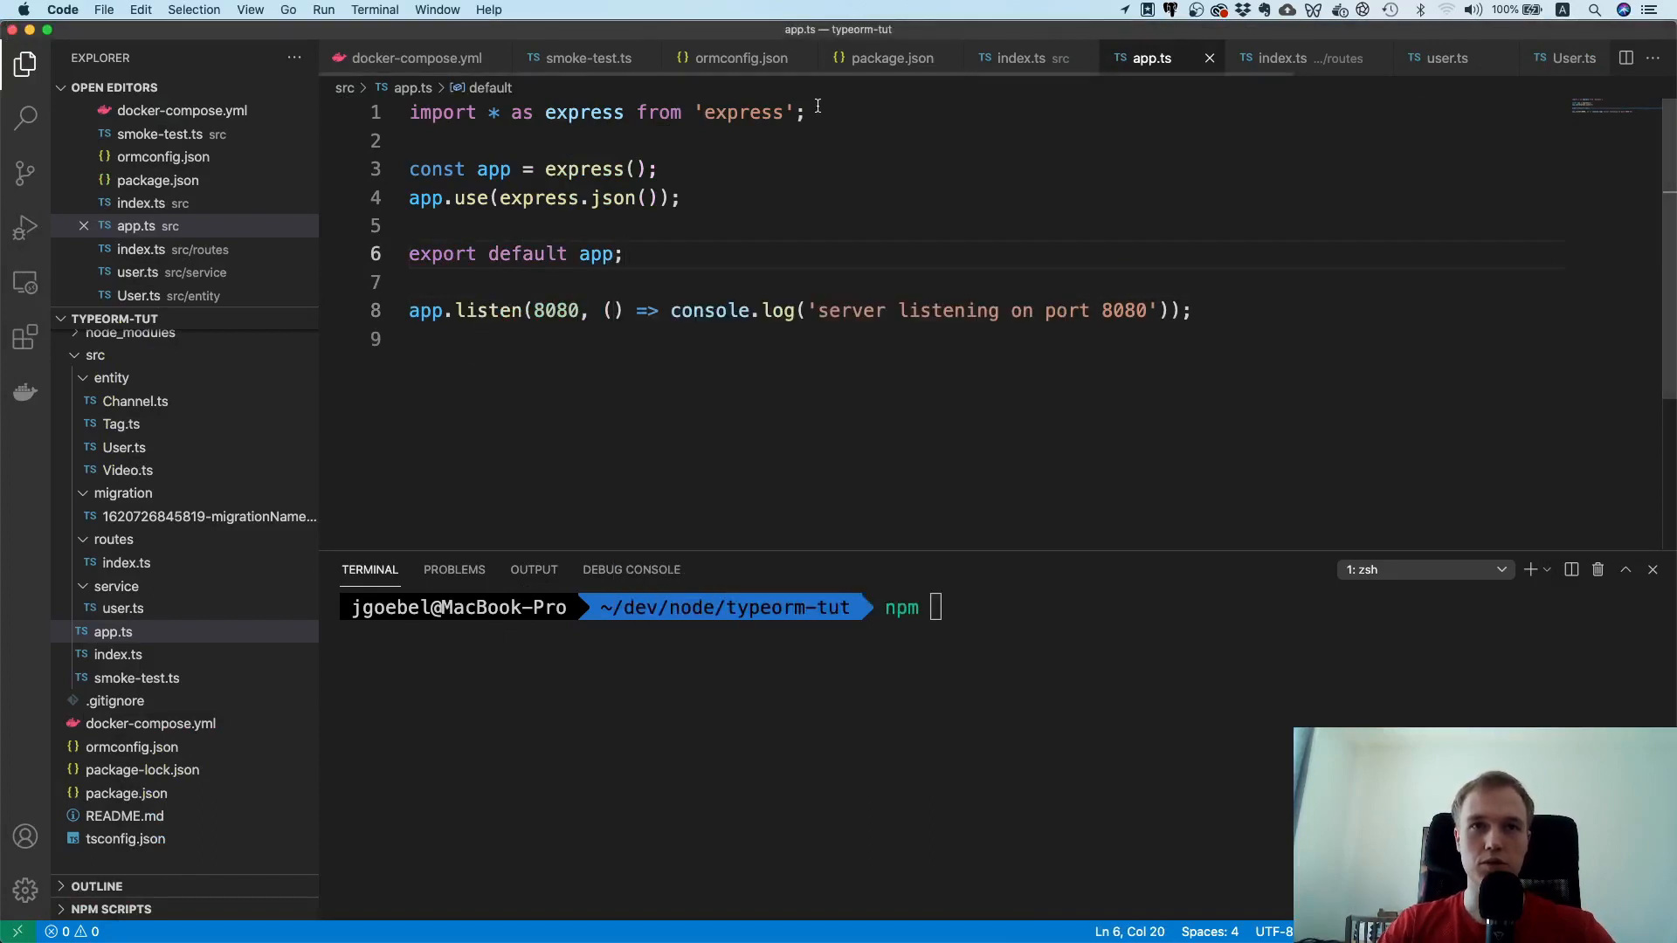
Step: In app.ts, import router from './routes' and mount it with app.use(router)
text(import router from)
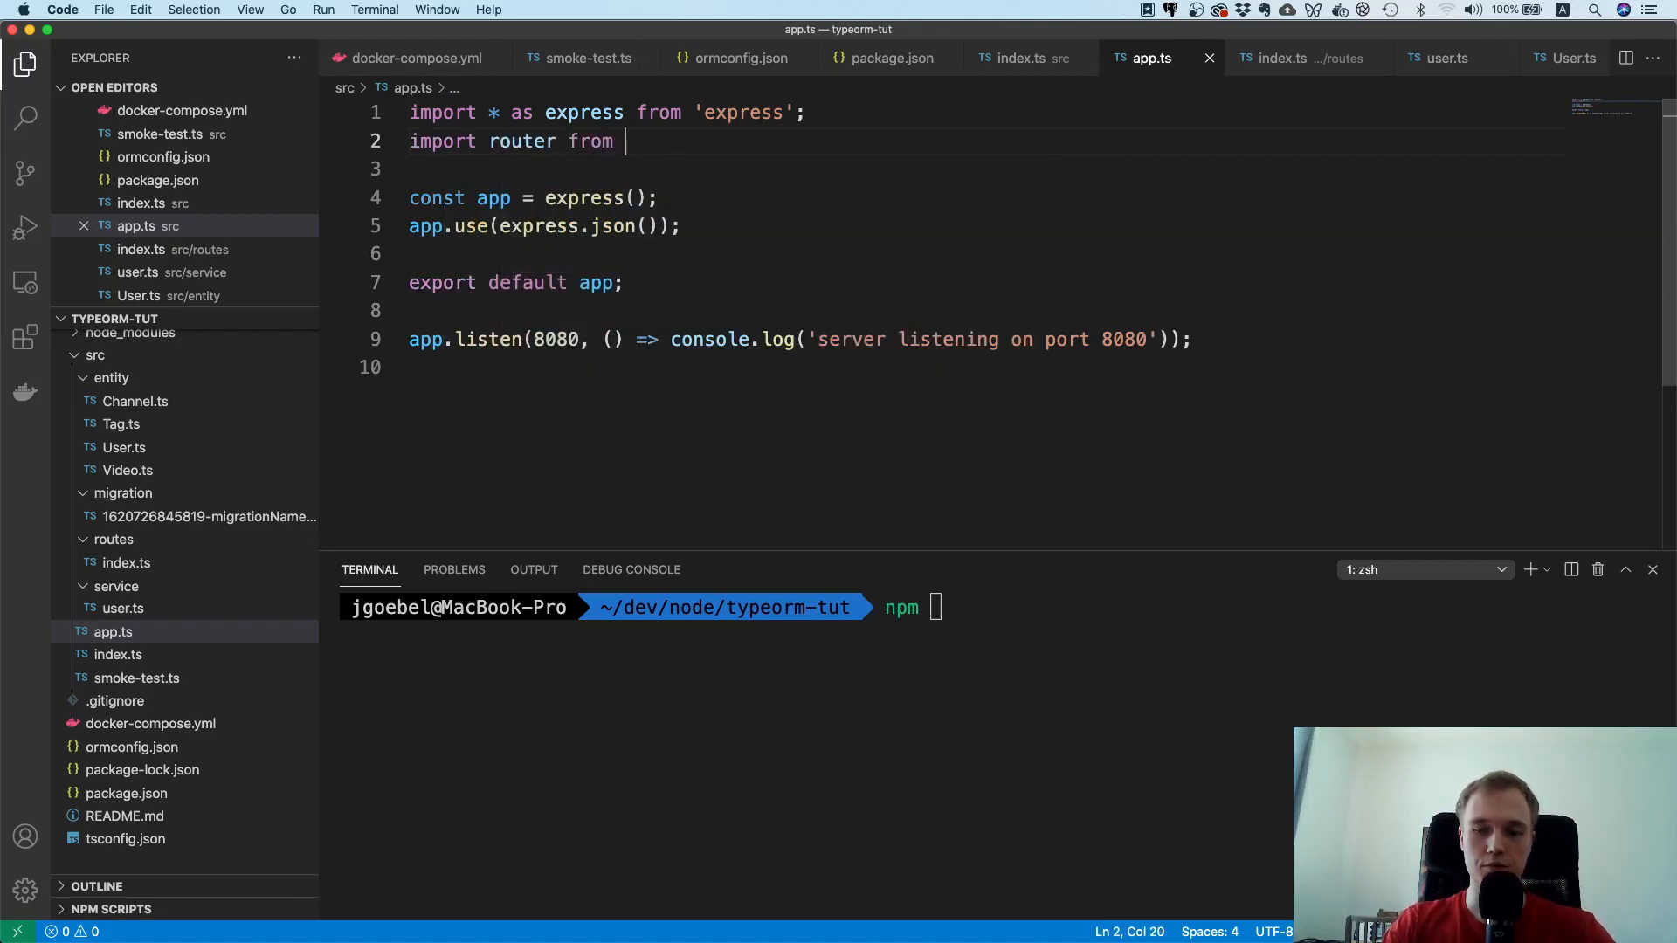
text('./routes')
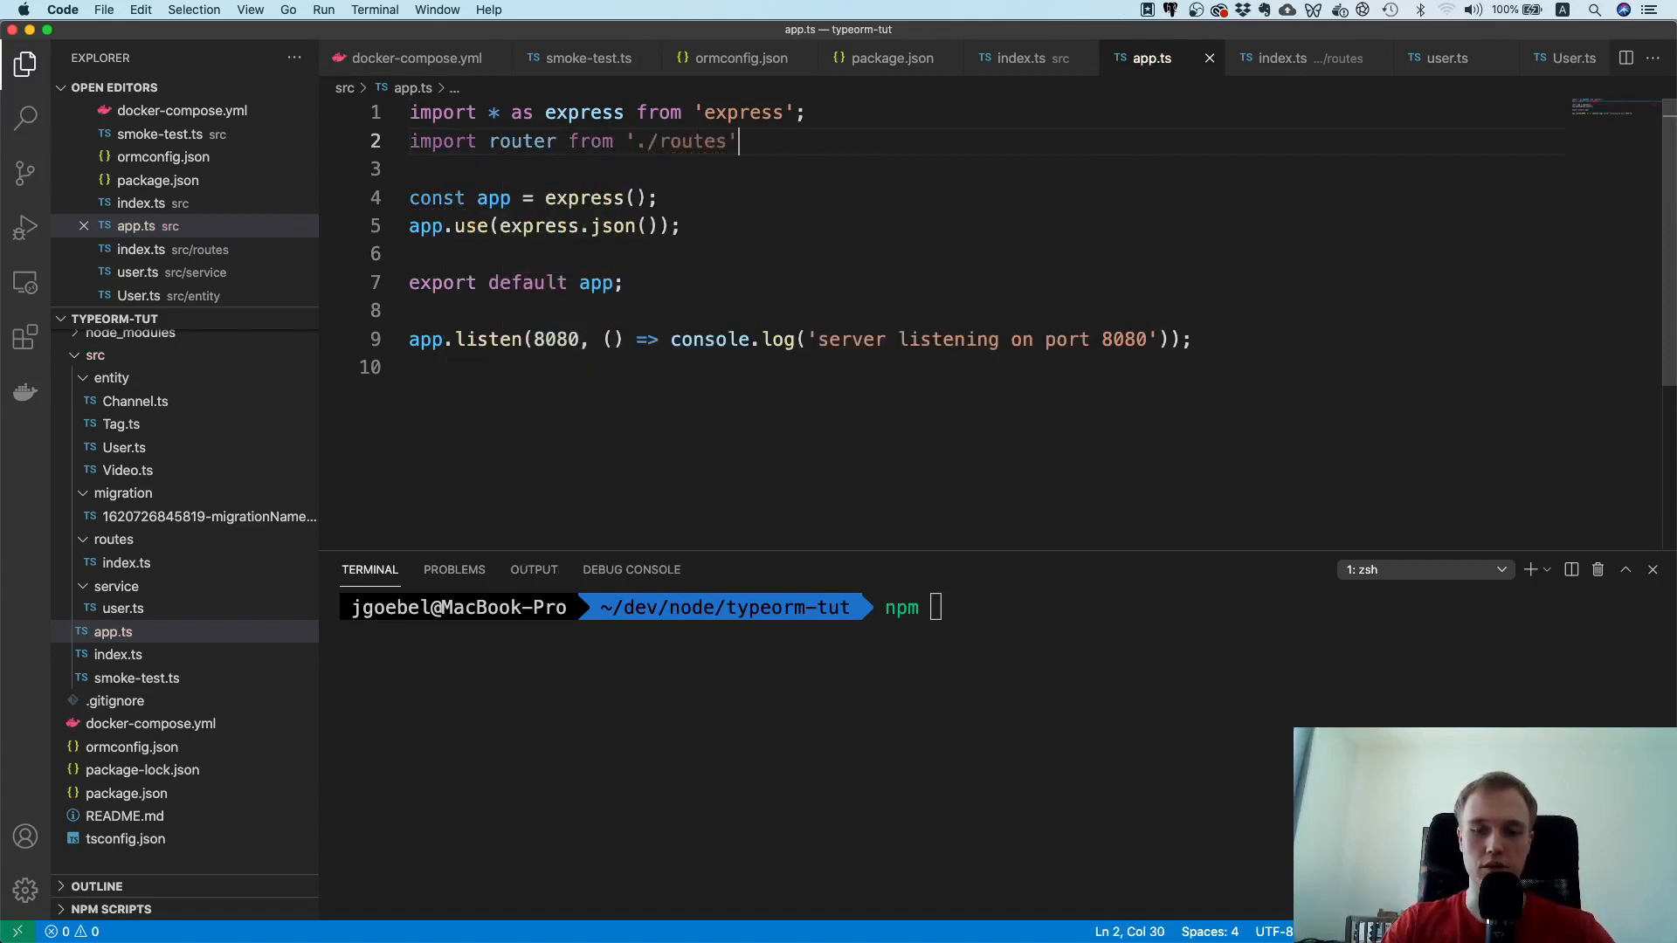
text(;)
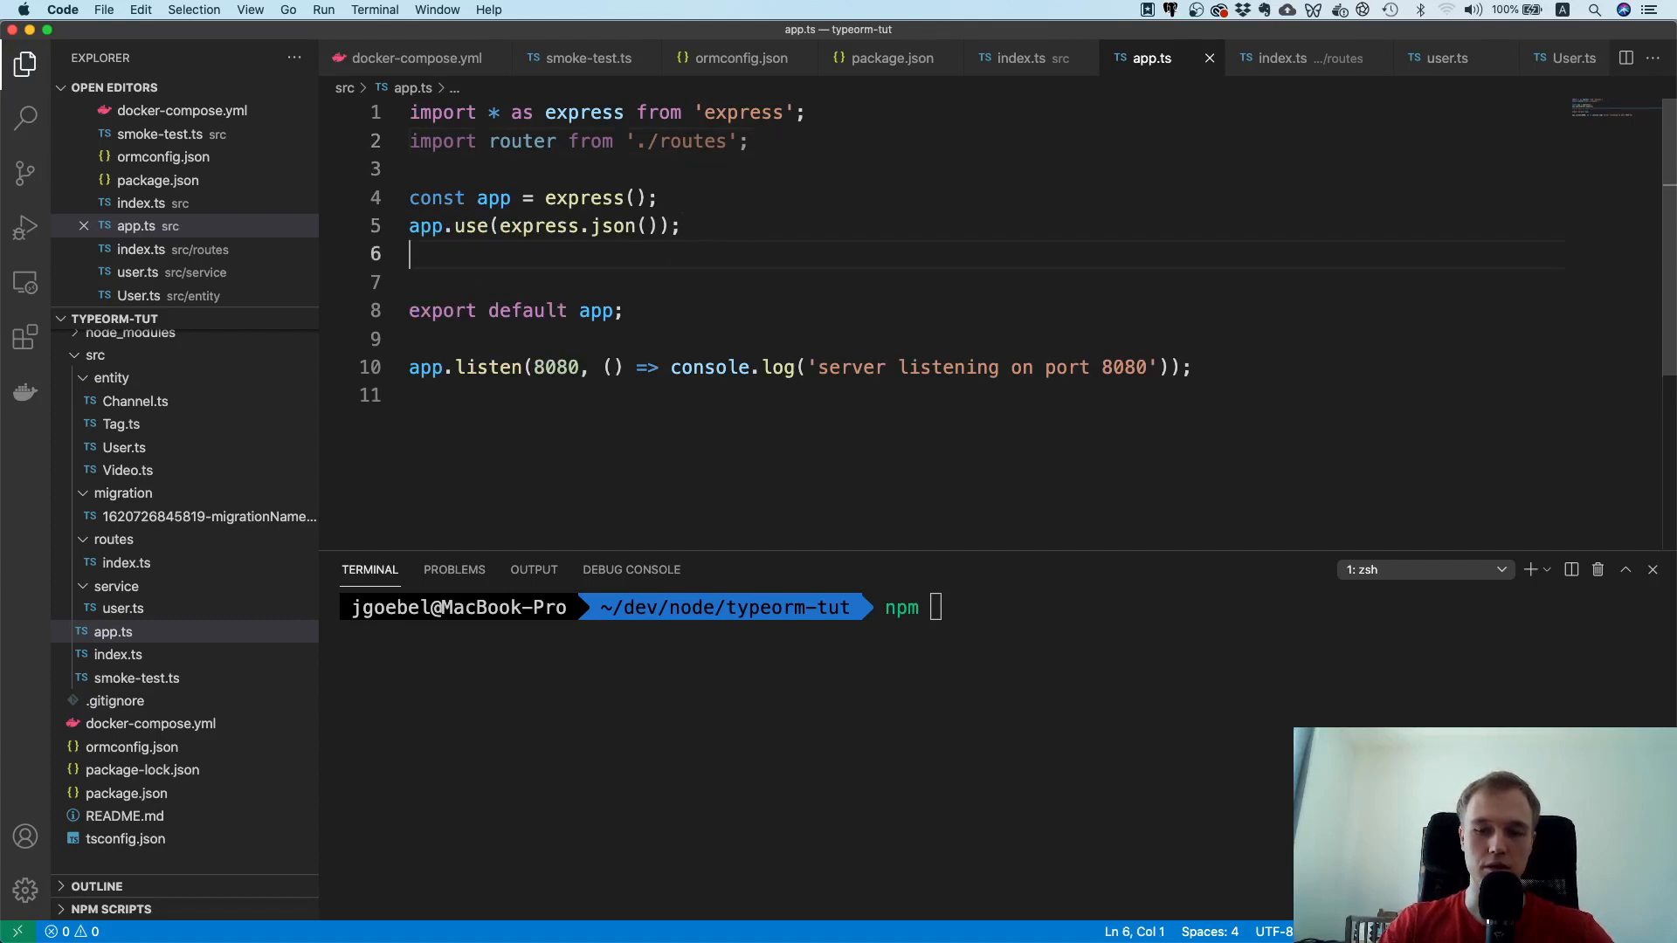
text(app)
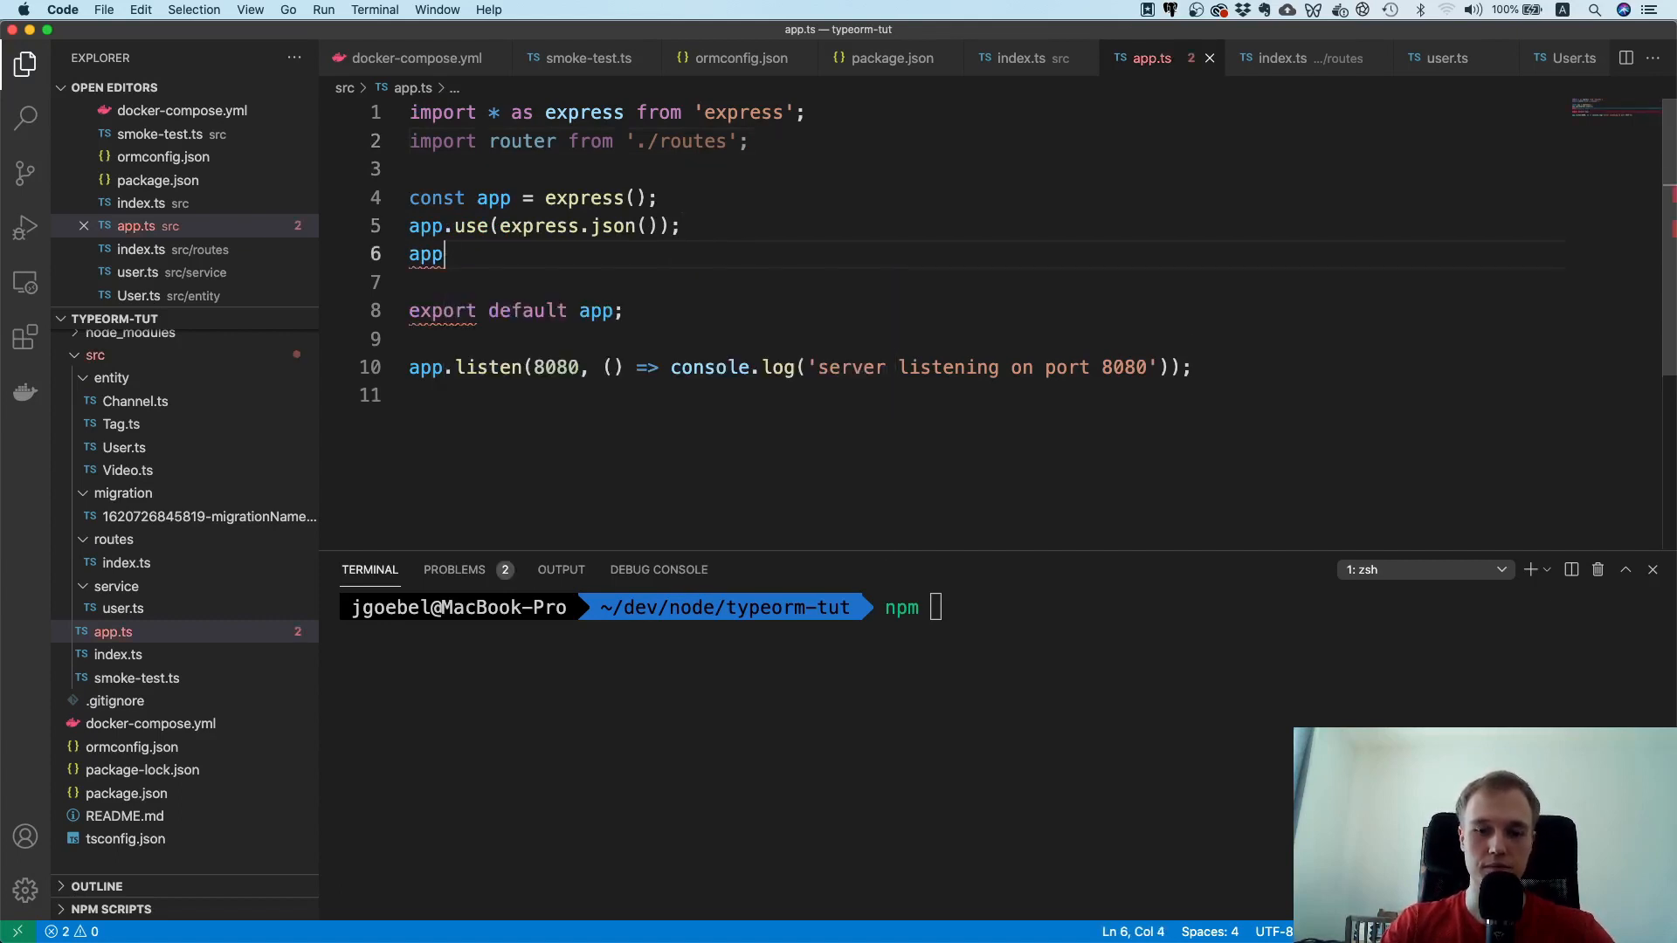
text(.use(router))
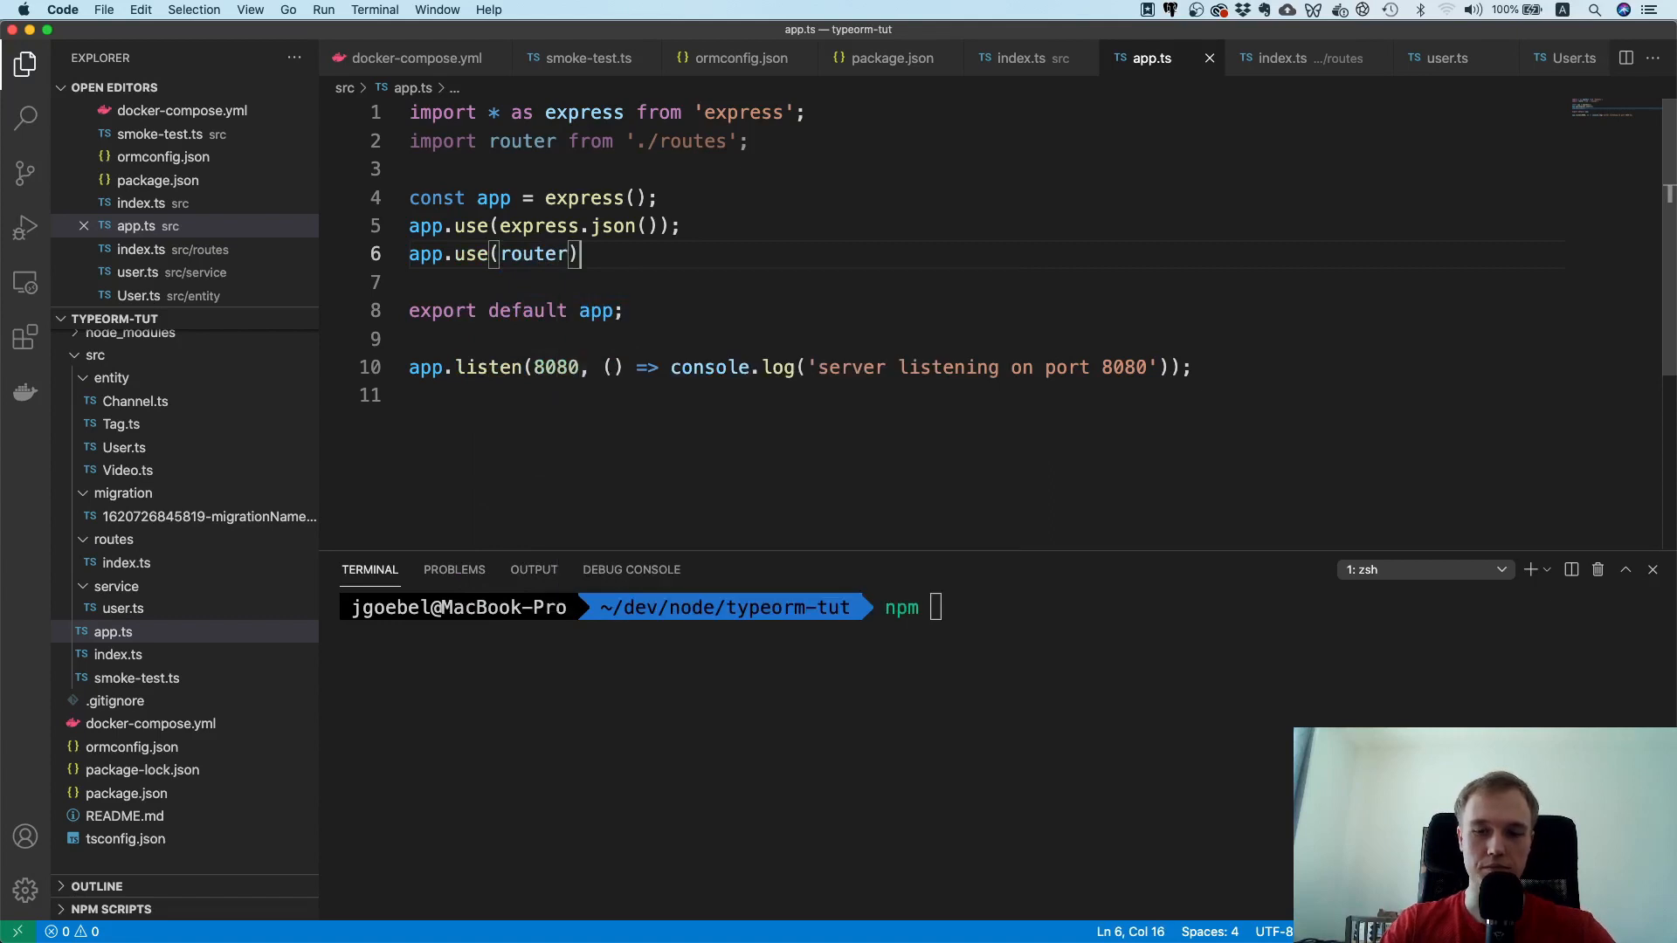
text(;)
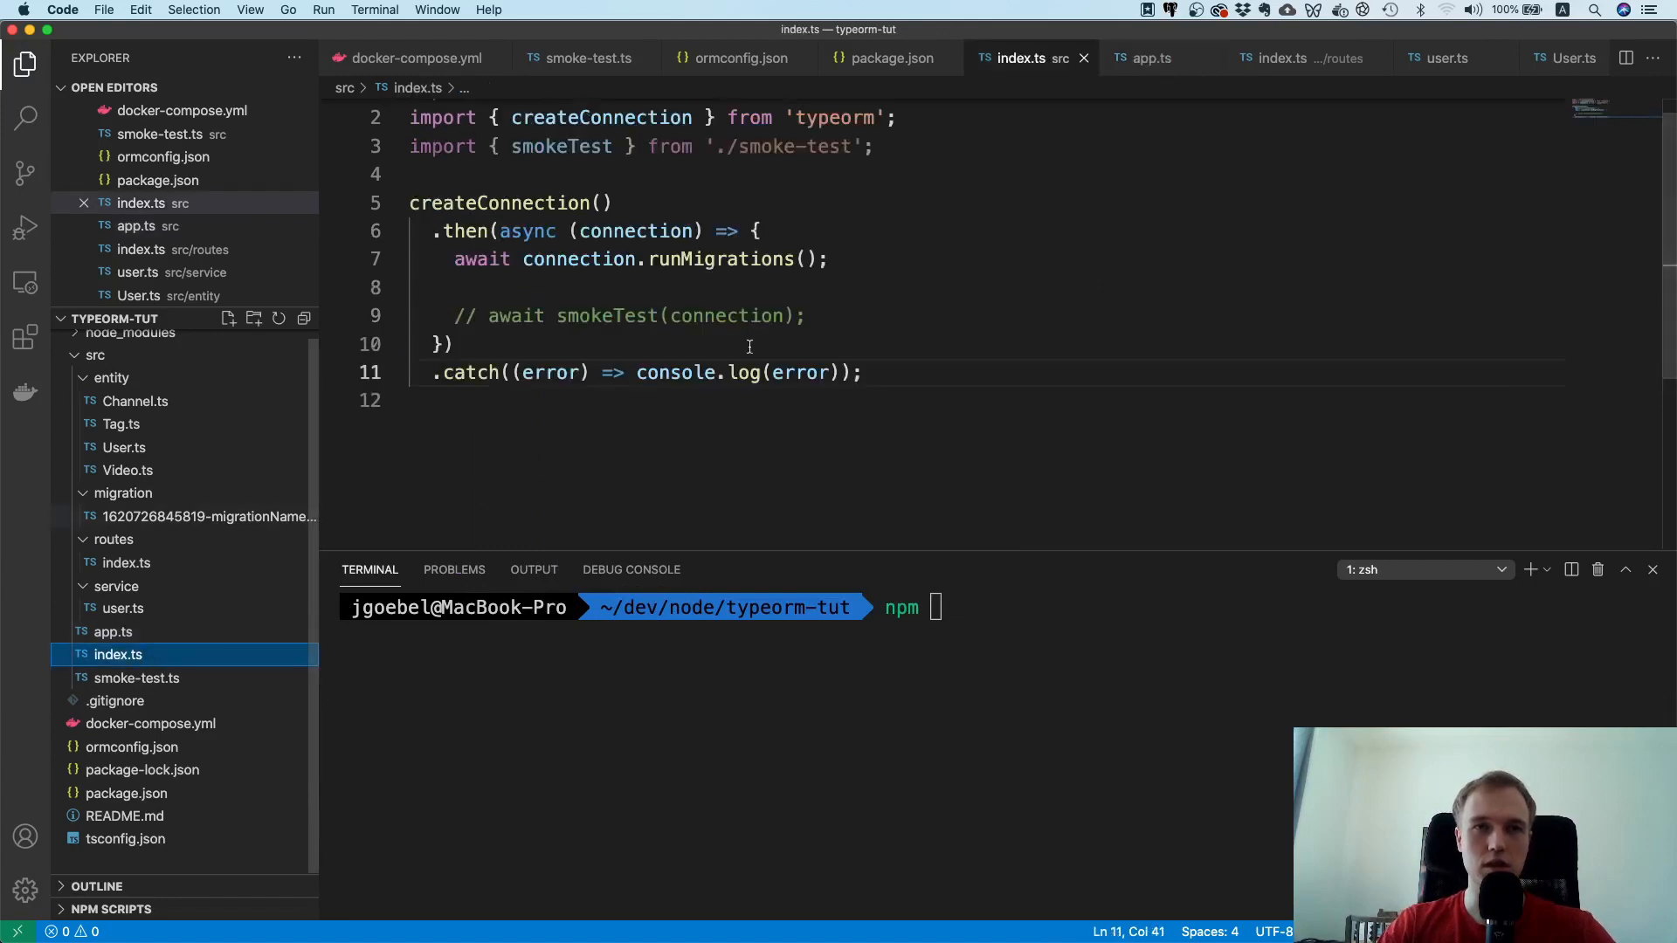
Step: Add app.listen on port 8080 after connecting, and import app from './app'
text(app.listen(8080, () => console.log('server listening on port 8080'));)
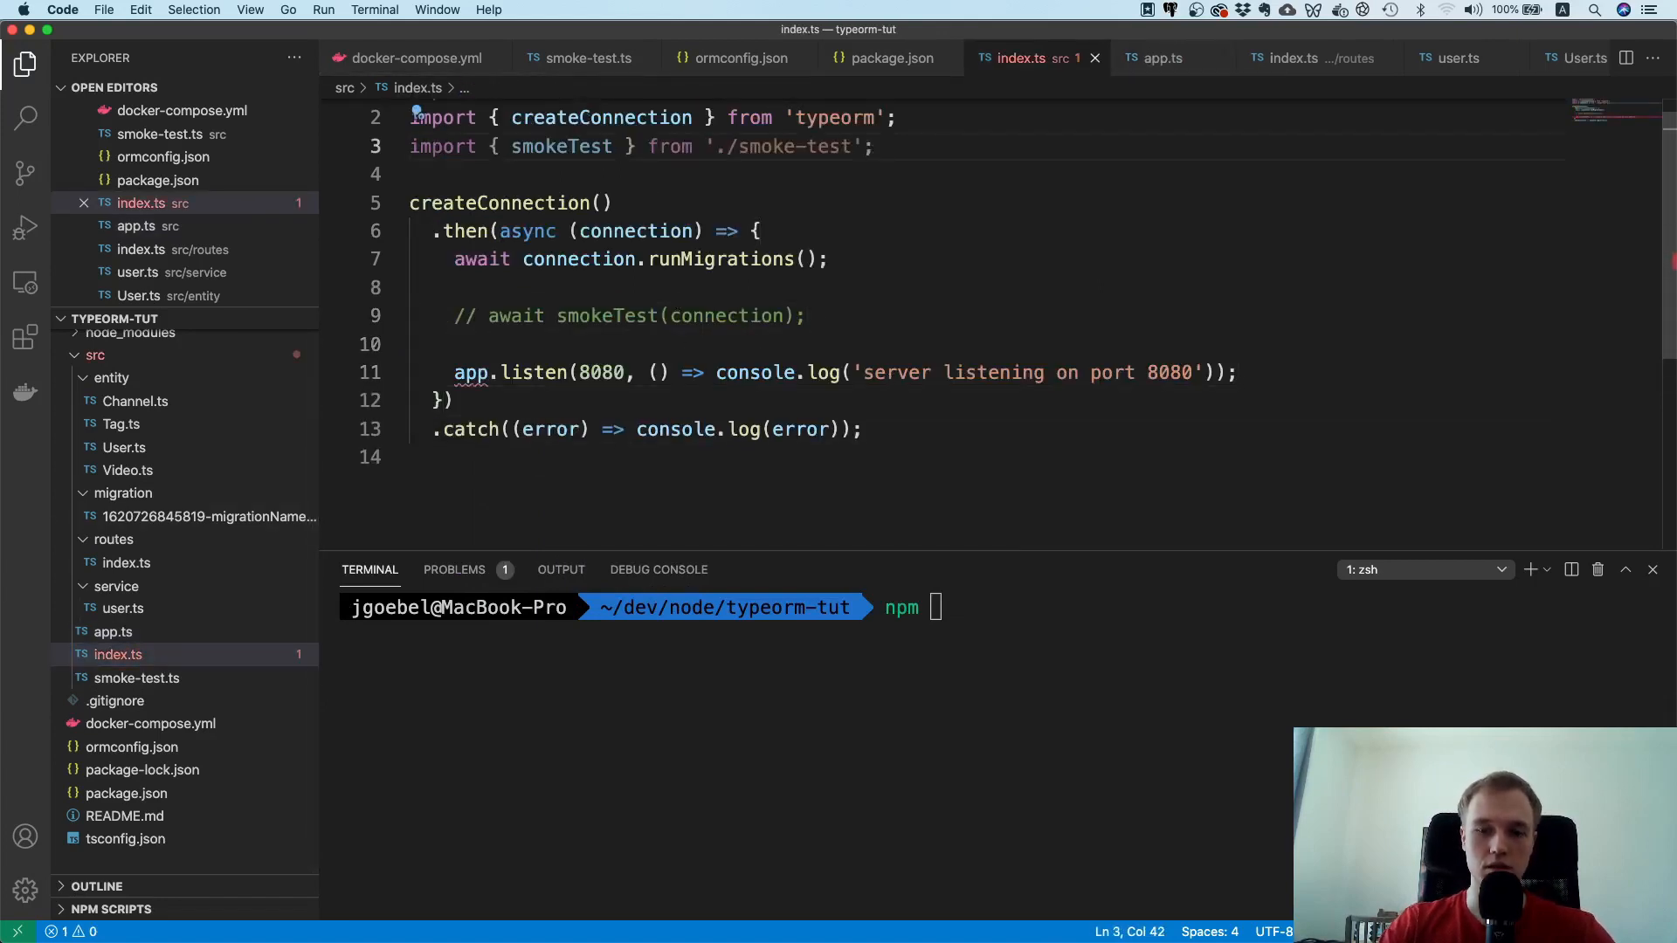
text(import app f)
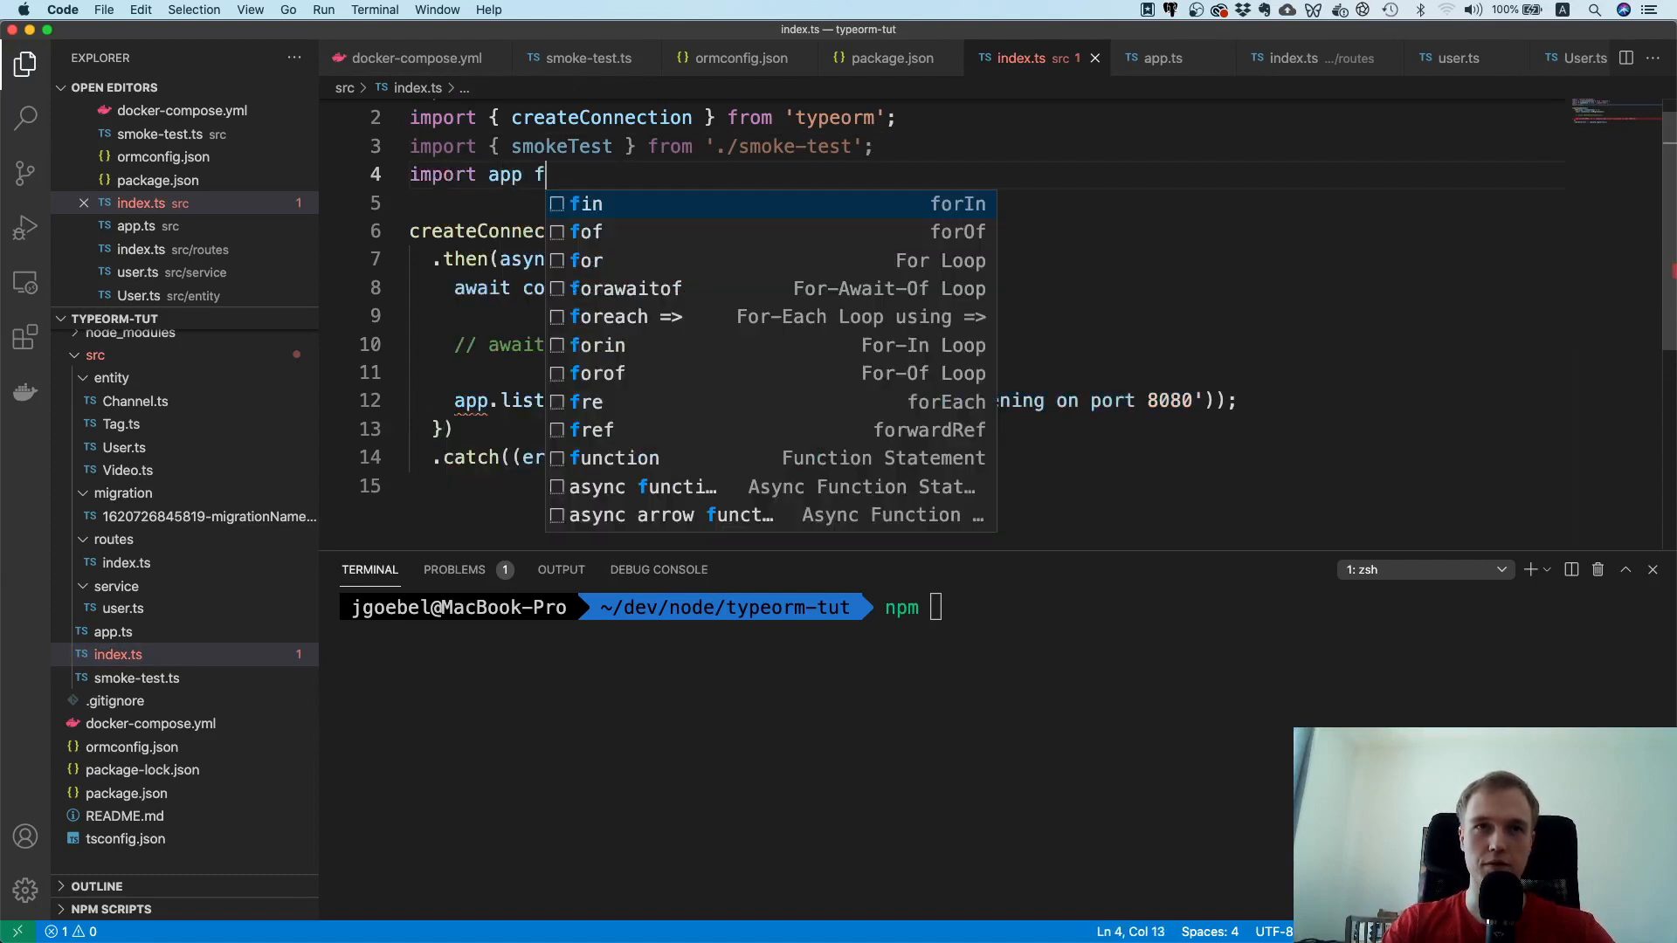
text(from '.')
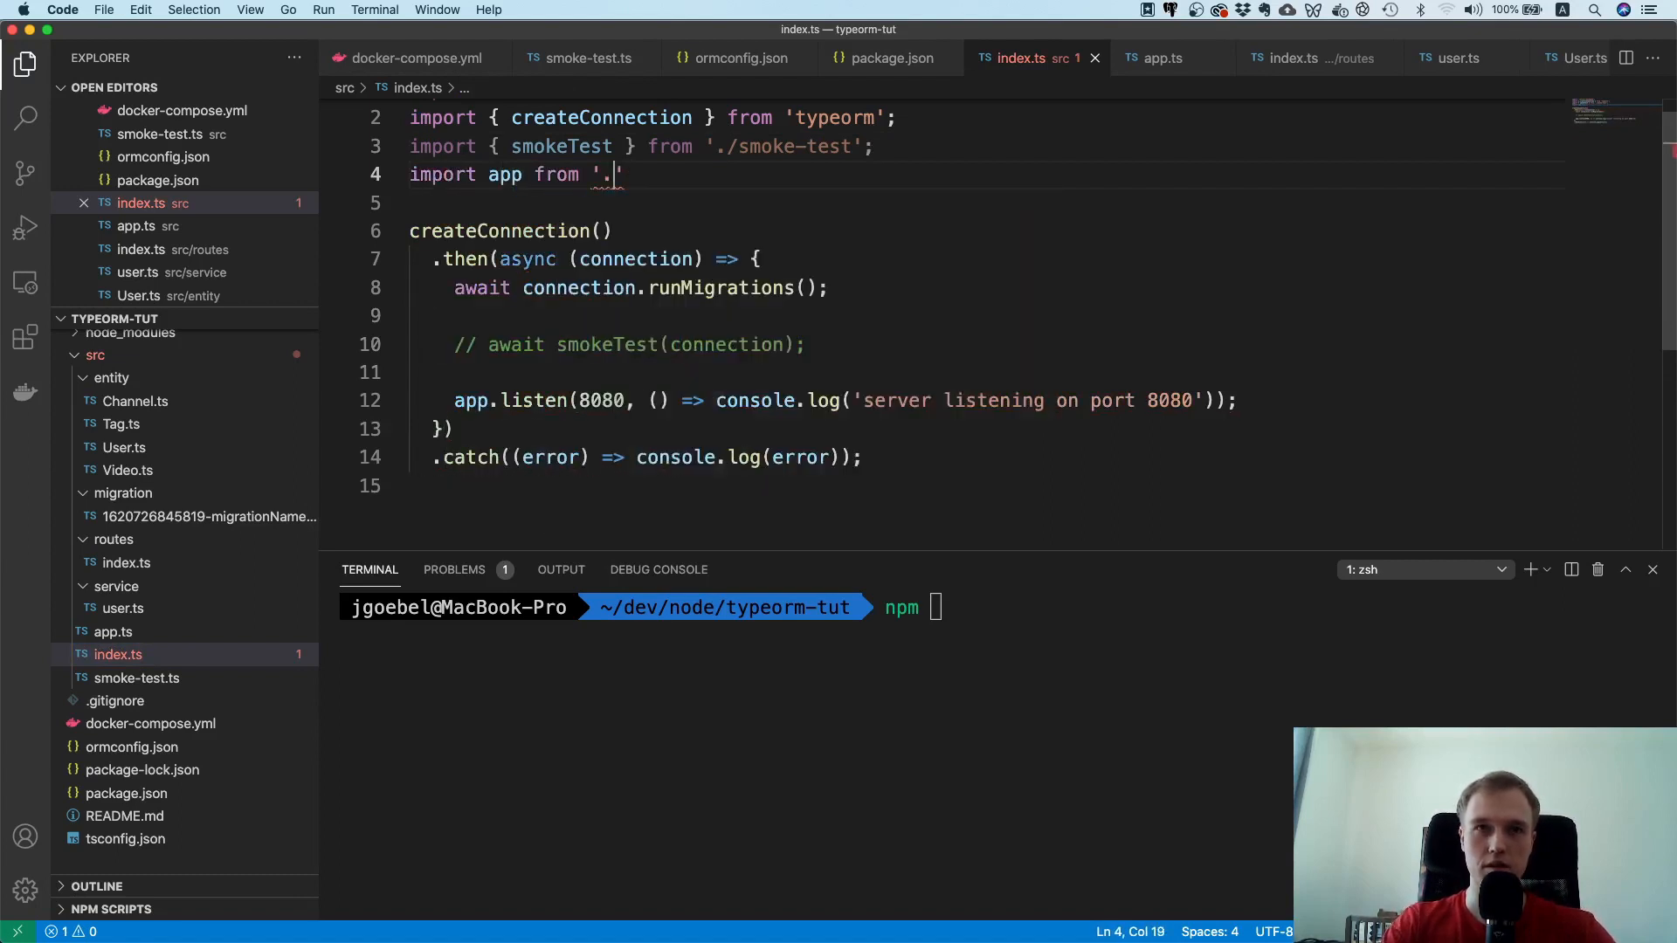
text(apps)
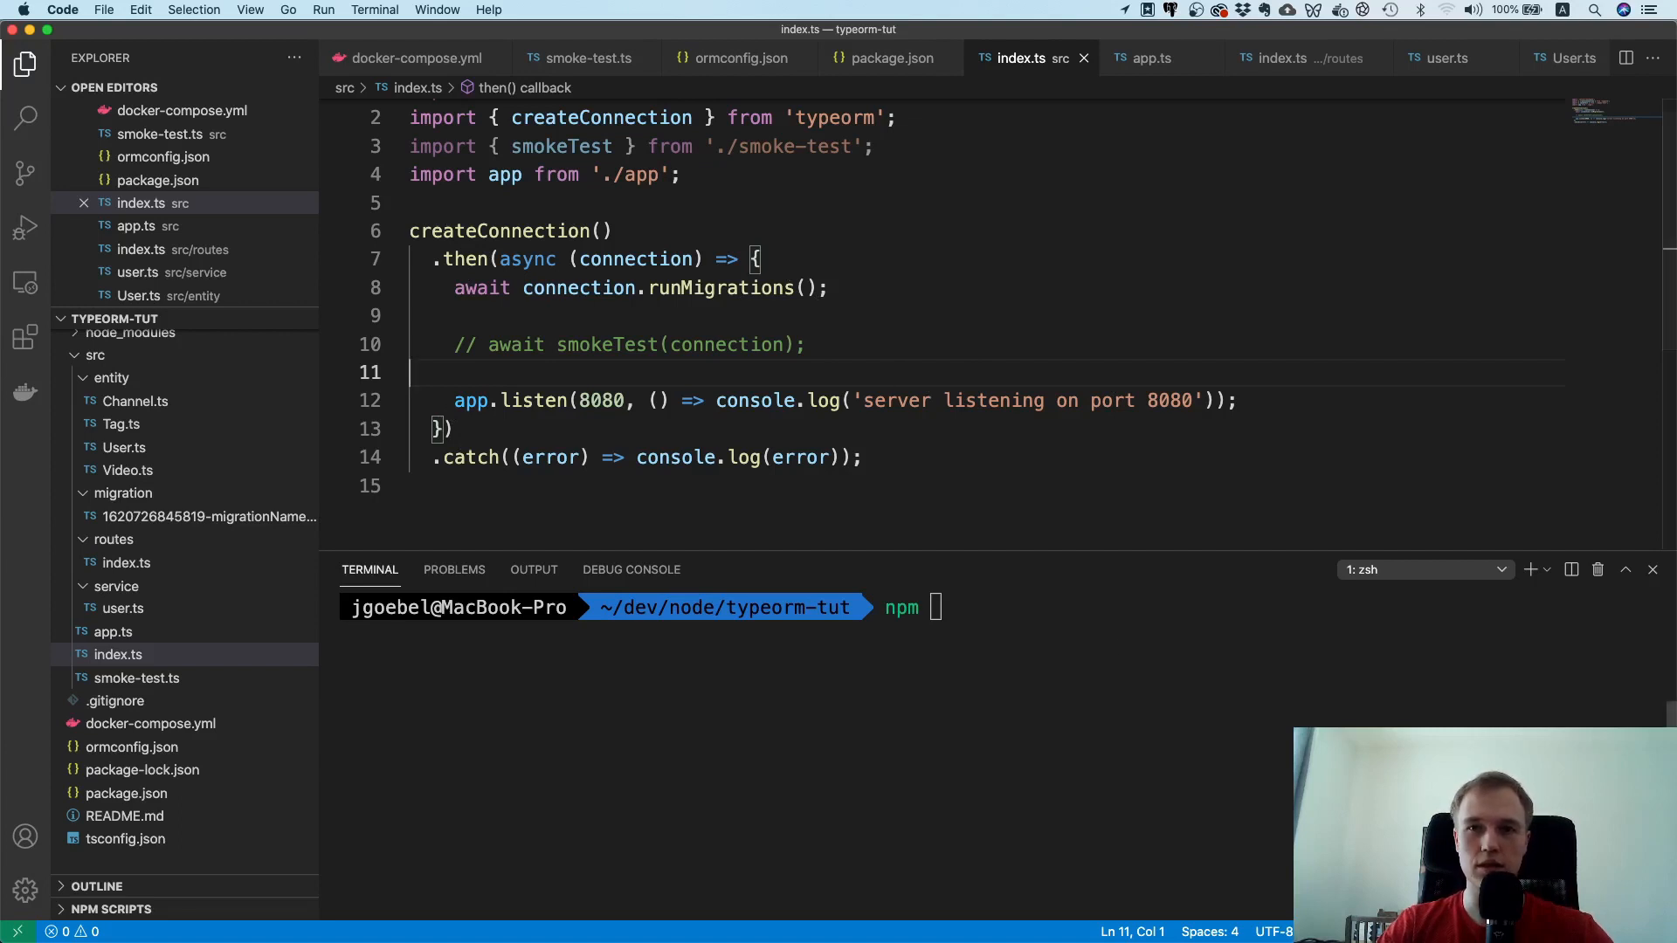
Step: Clear the terminal and run npm start to launch the server on port 8080
text(cl)
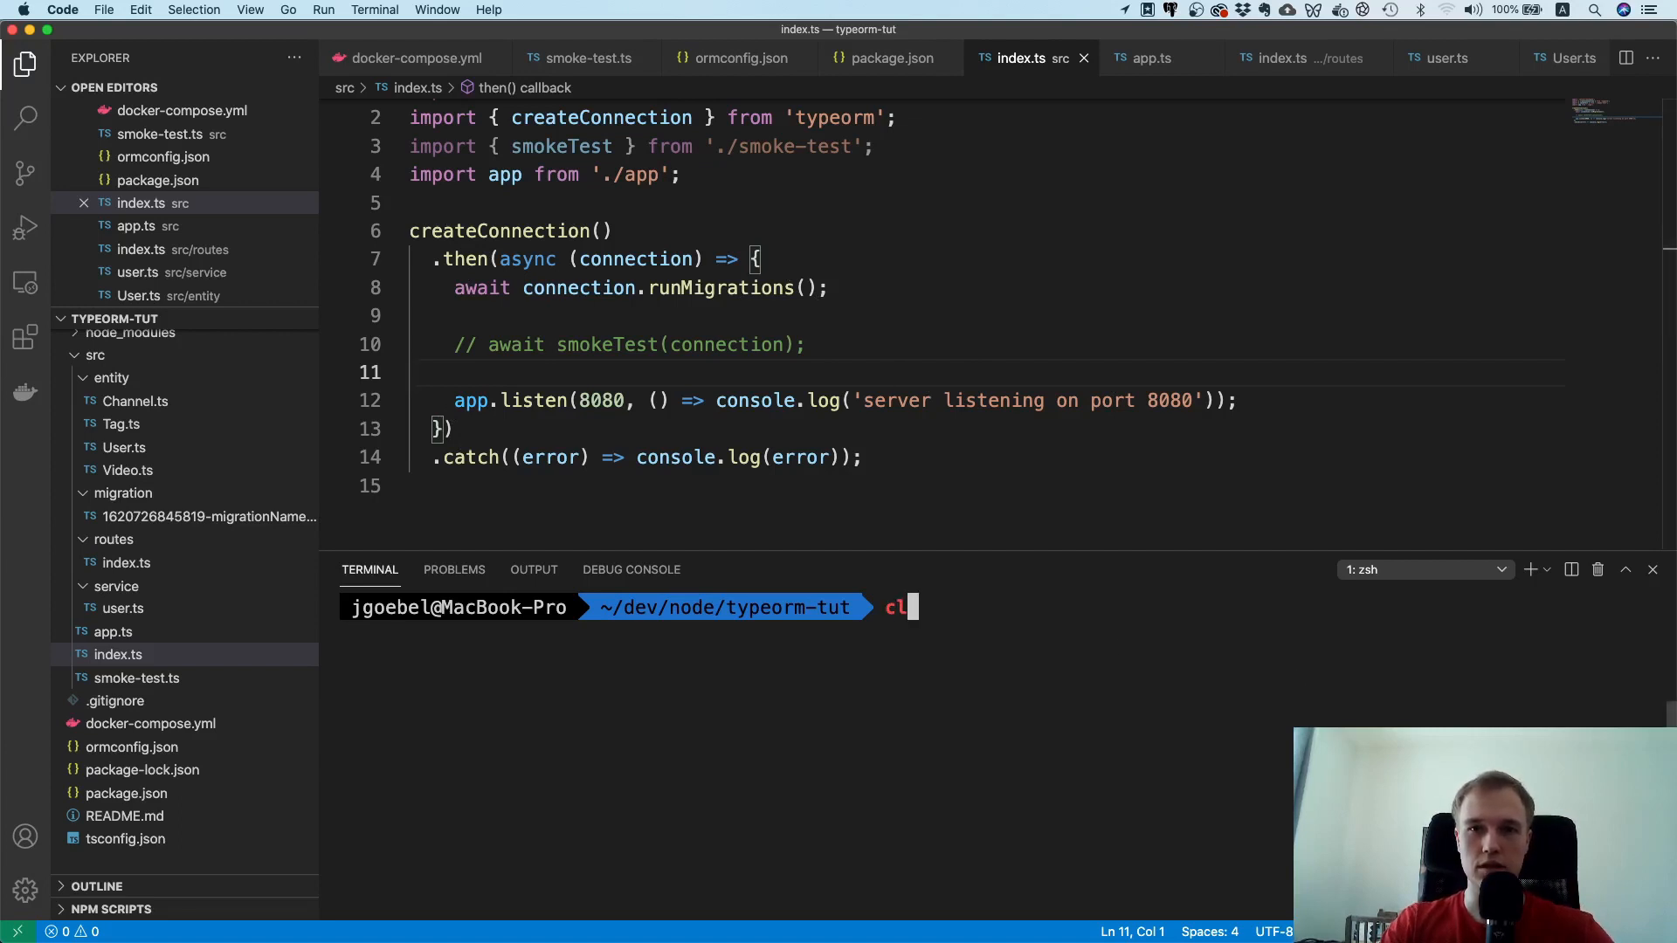
text(npm start)
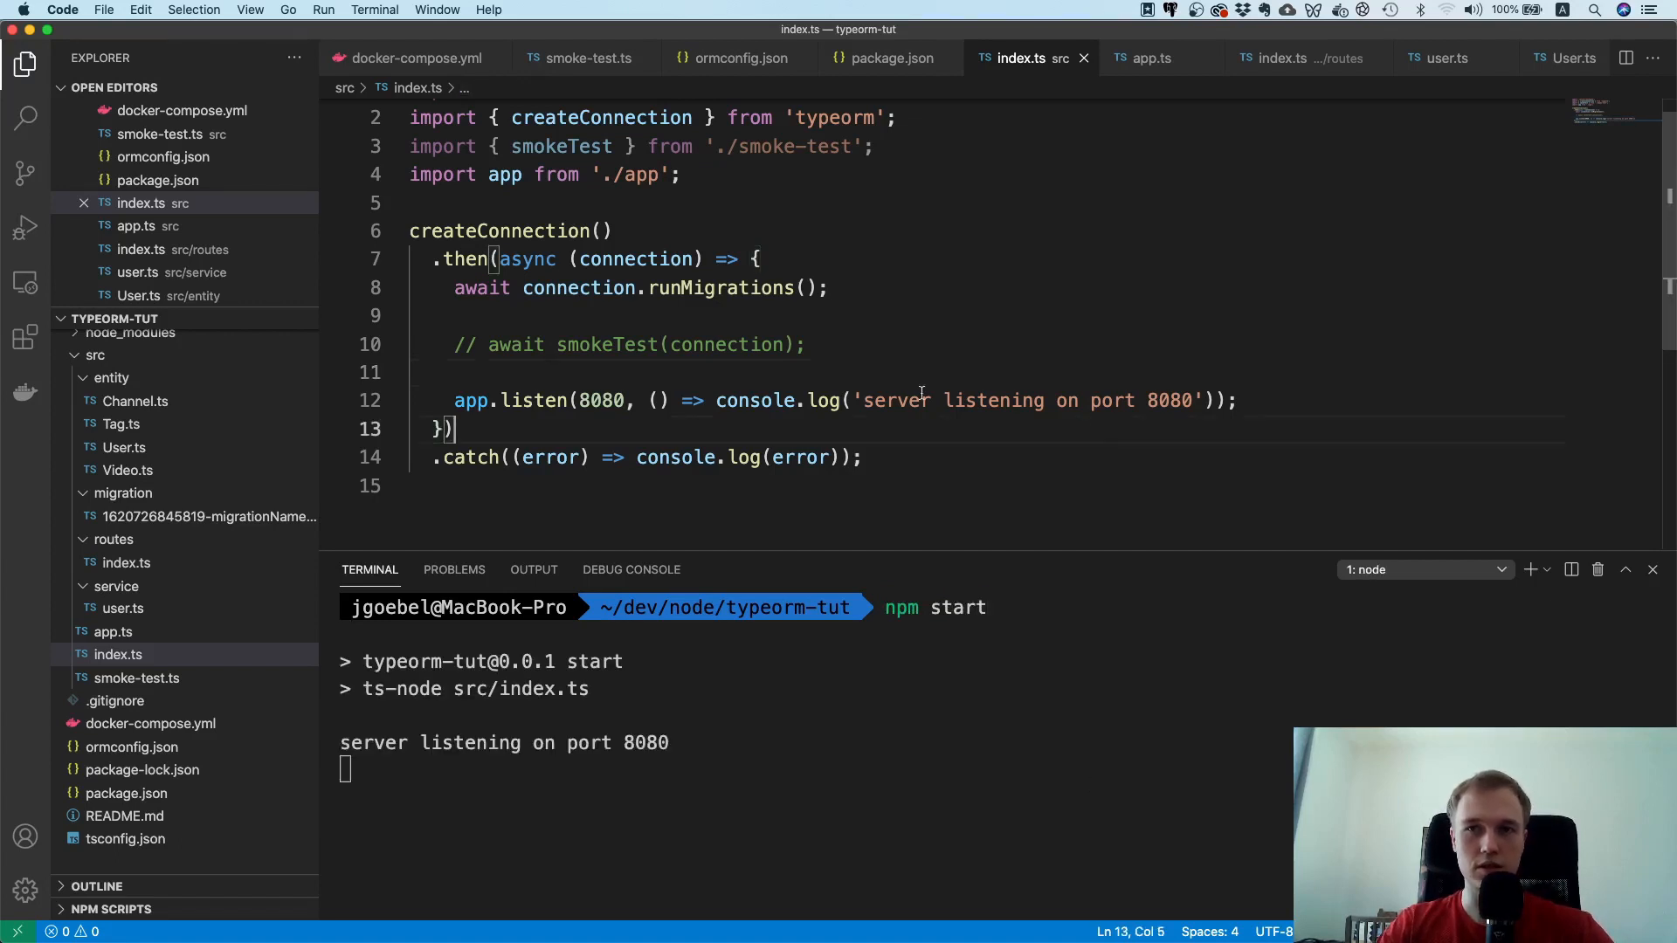
mouse_move(1102, 442)
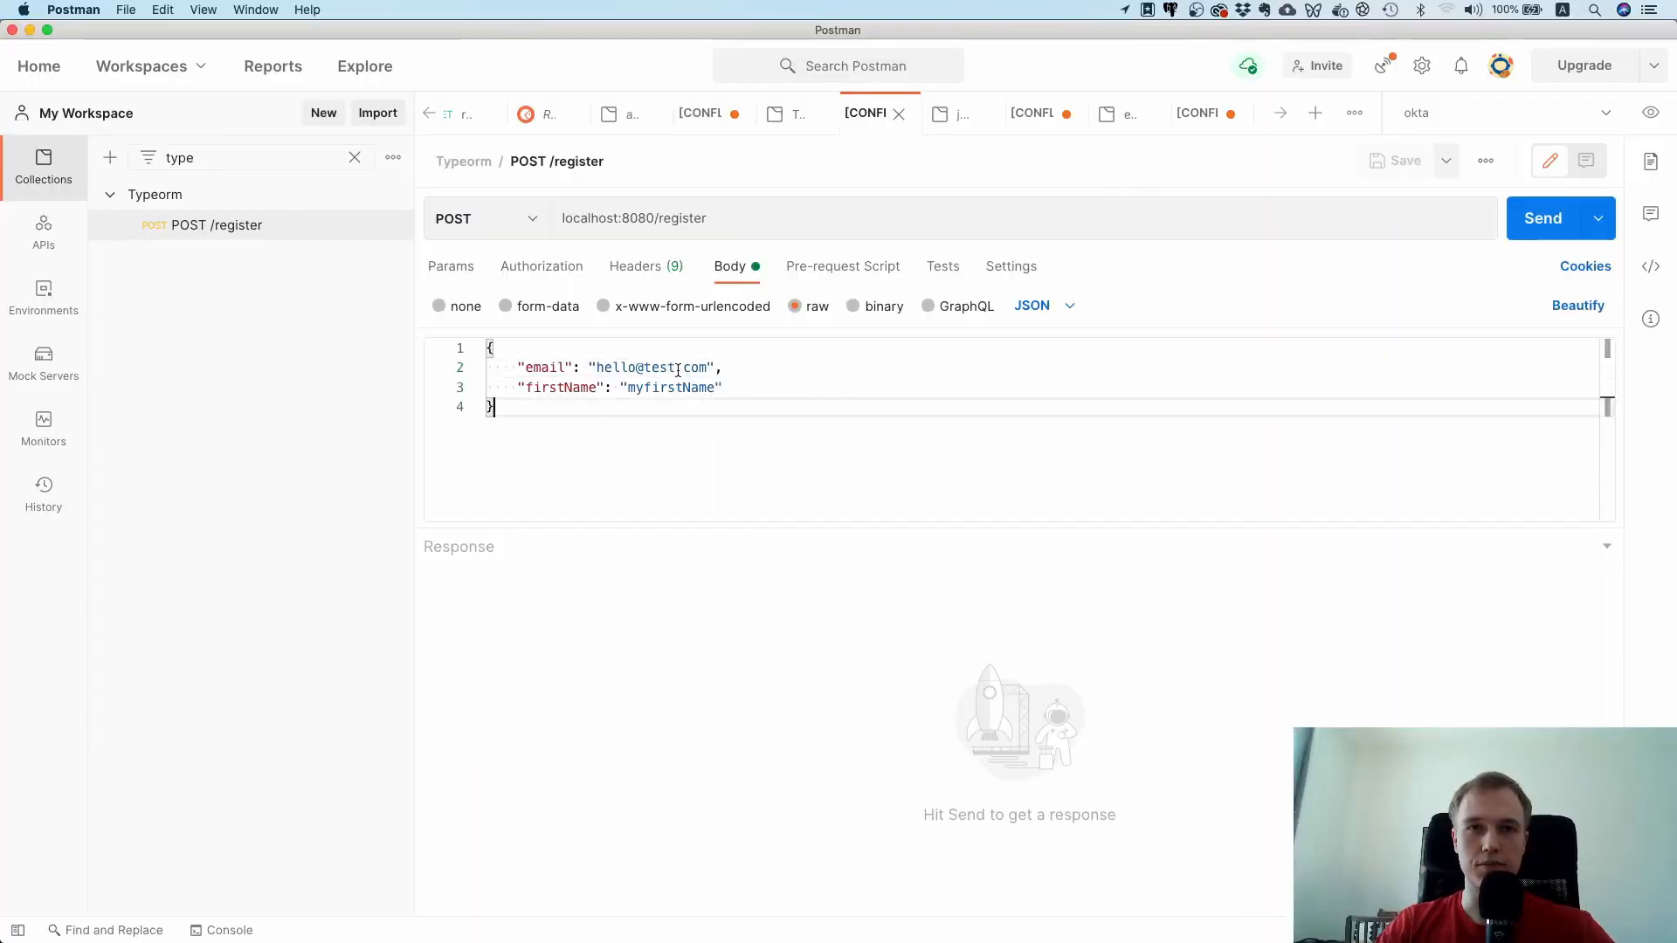
text(2)
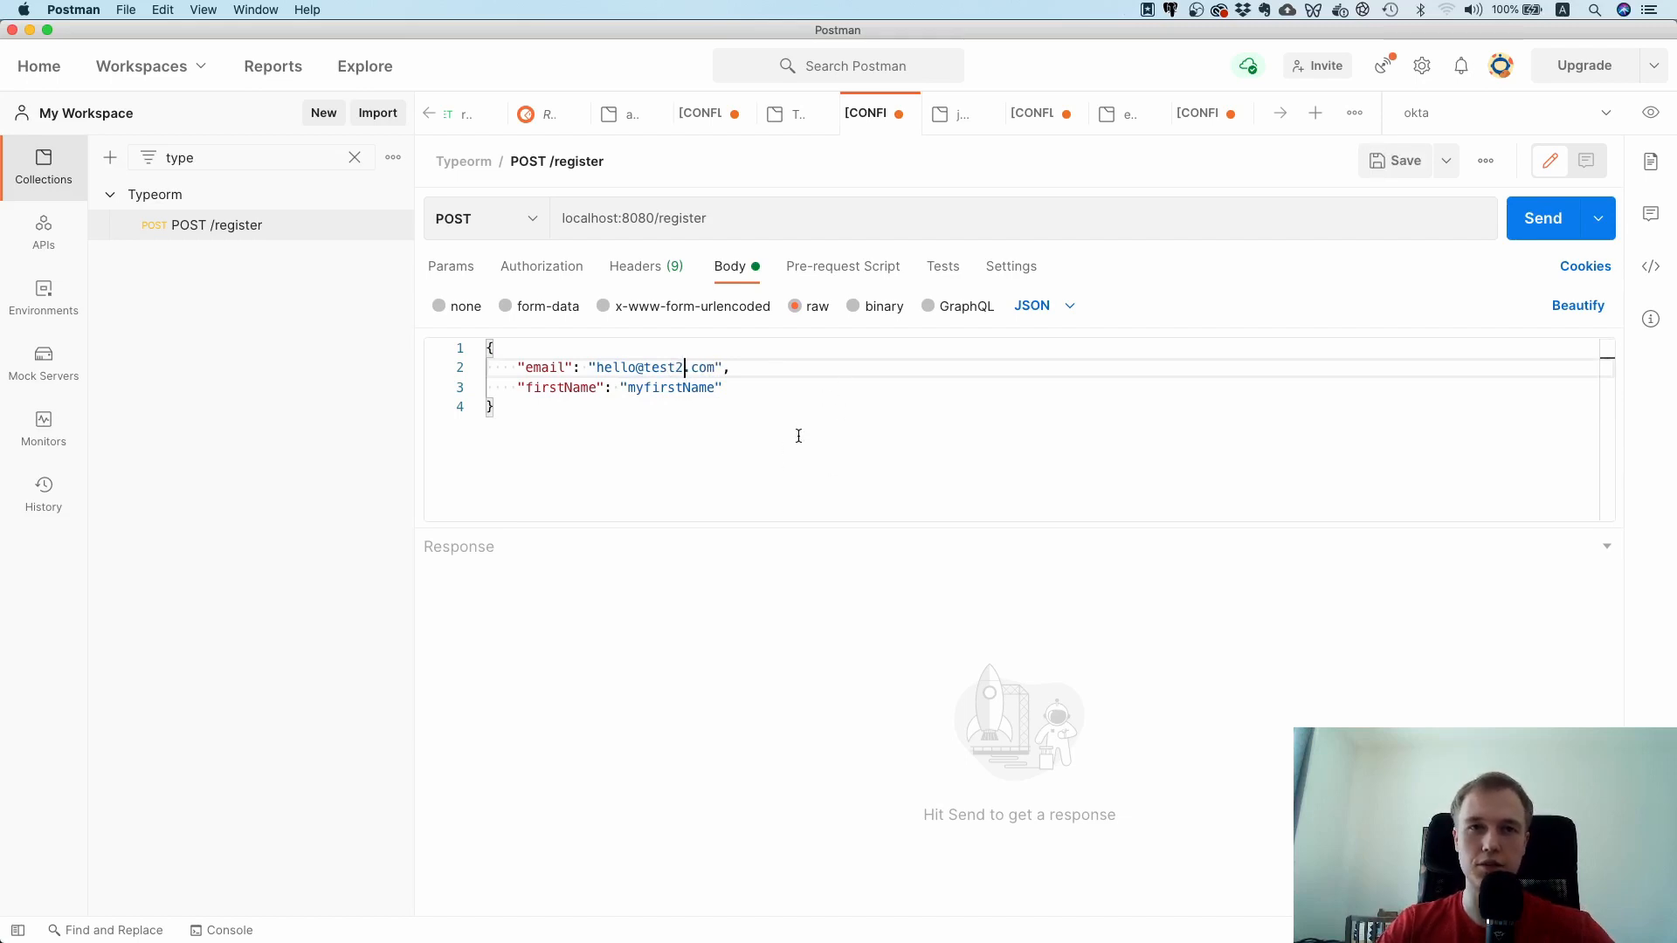
click(1543, 219)
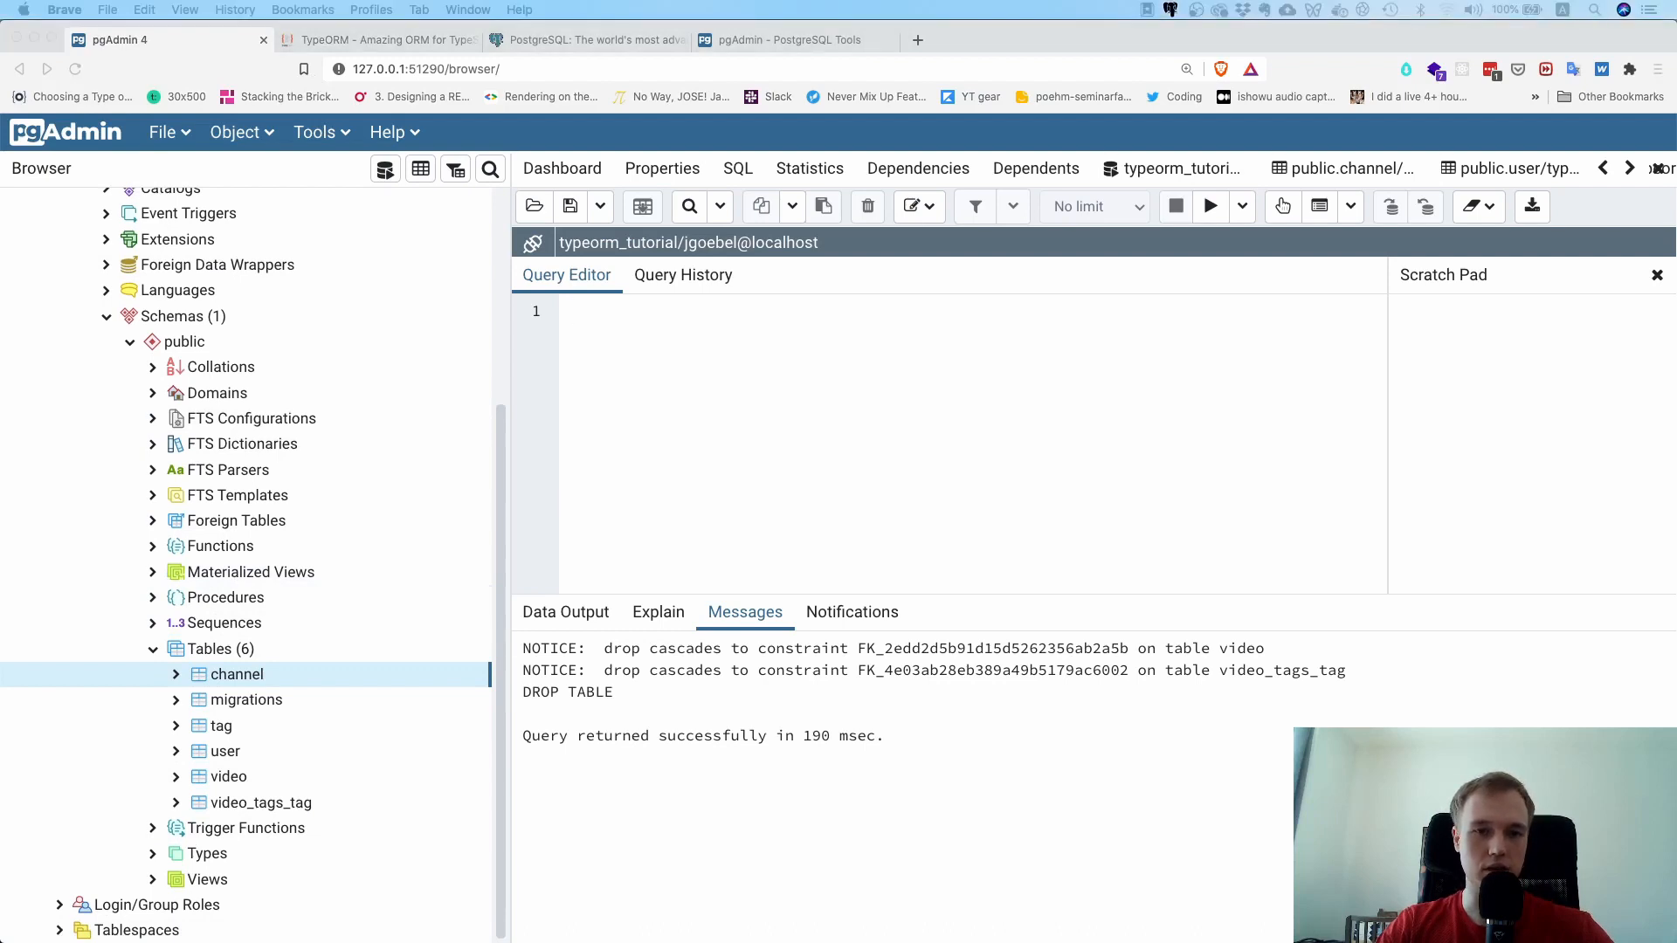
mouse_move(227, 757)
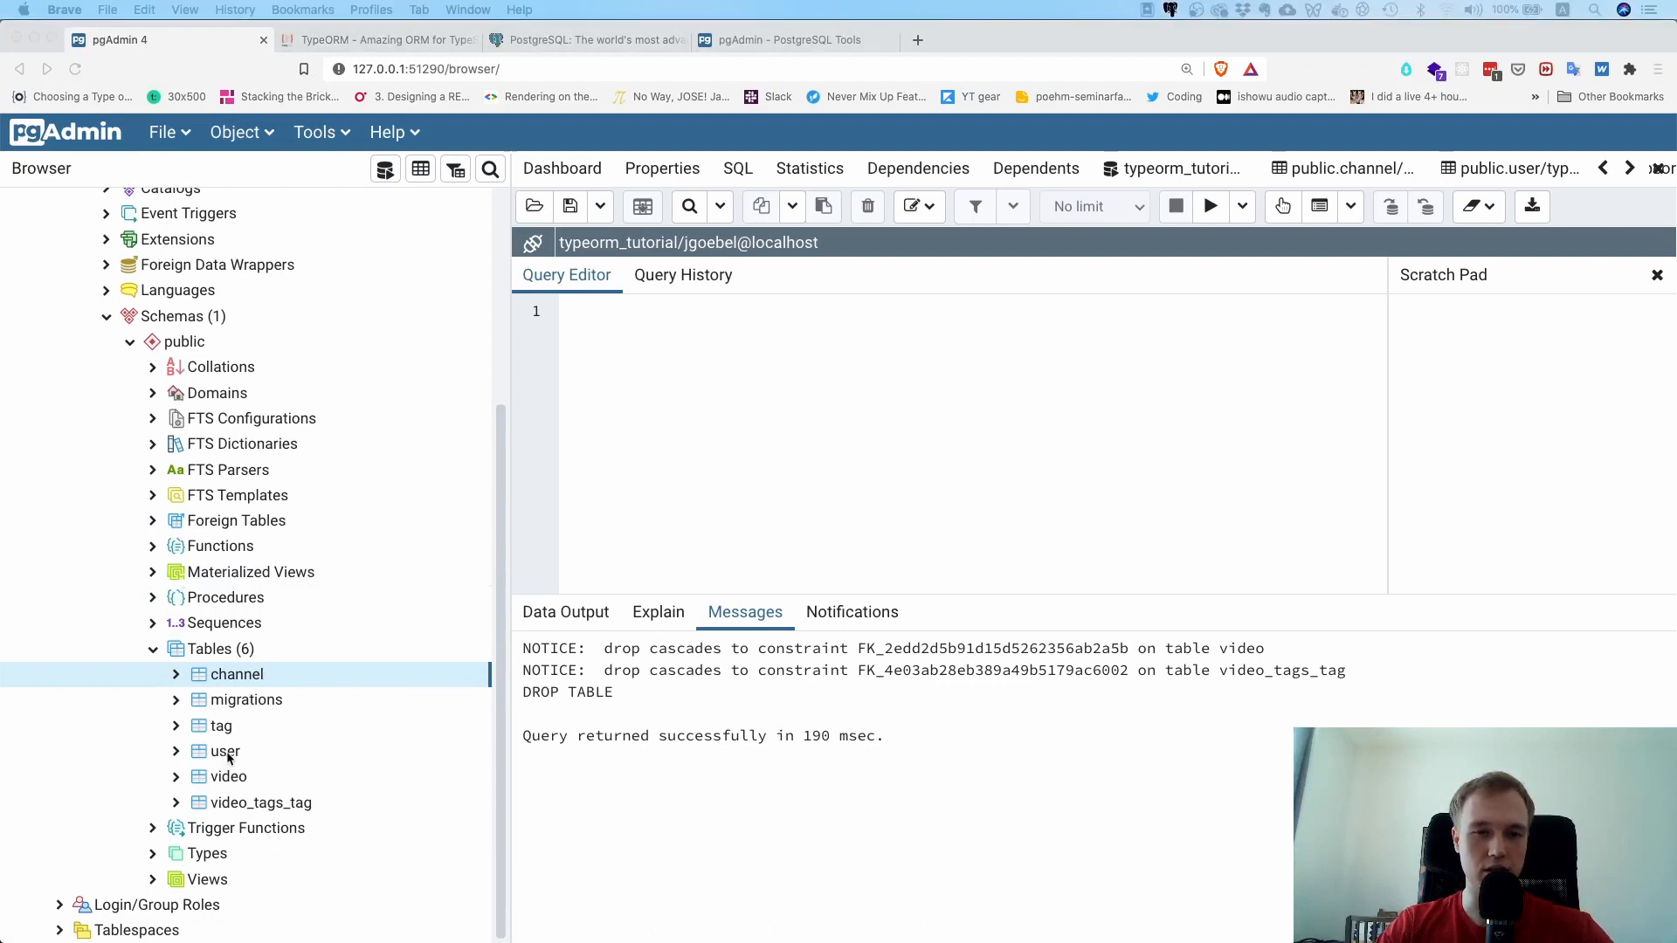
click(223, 751)
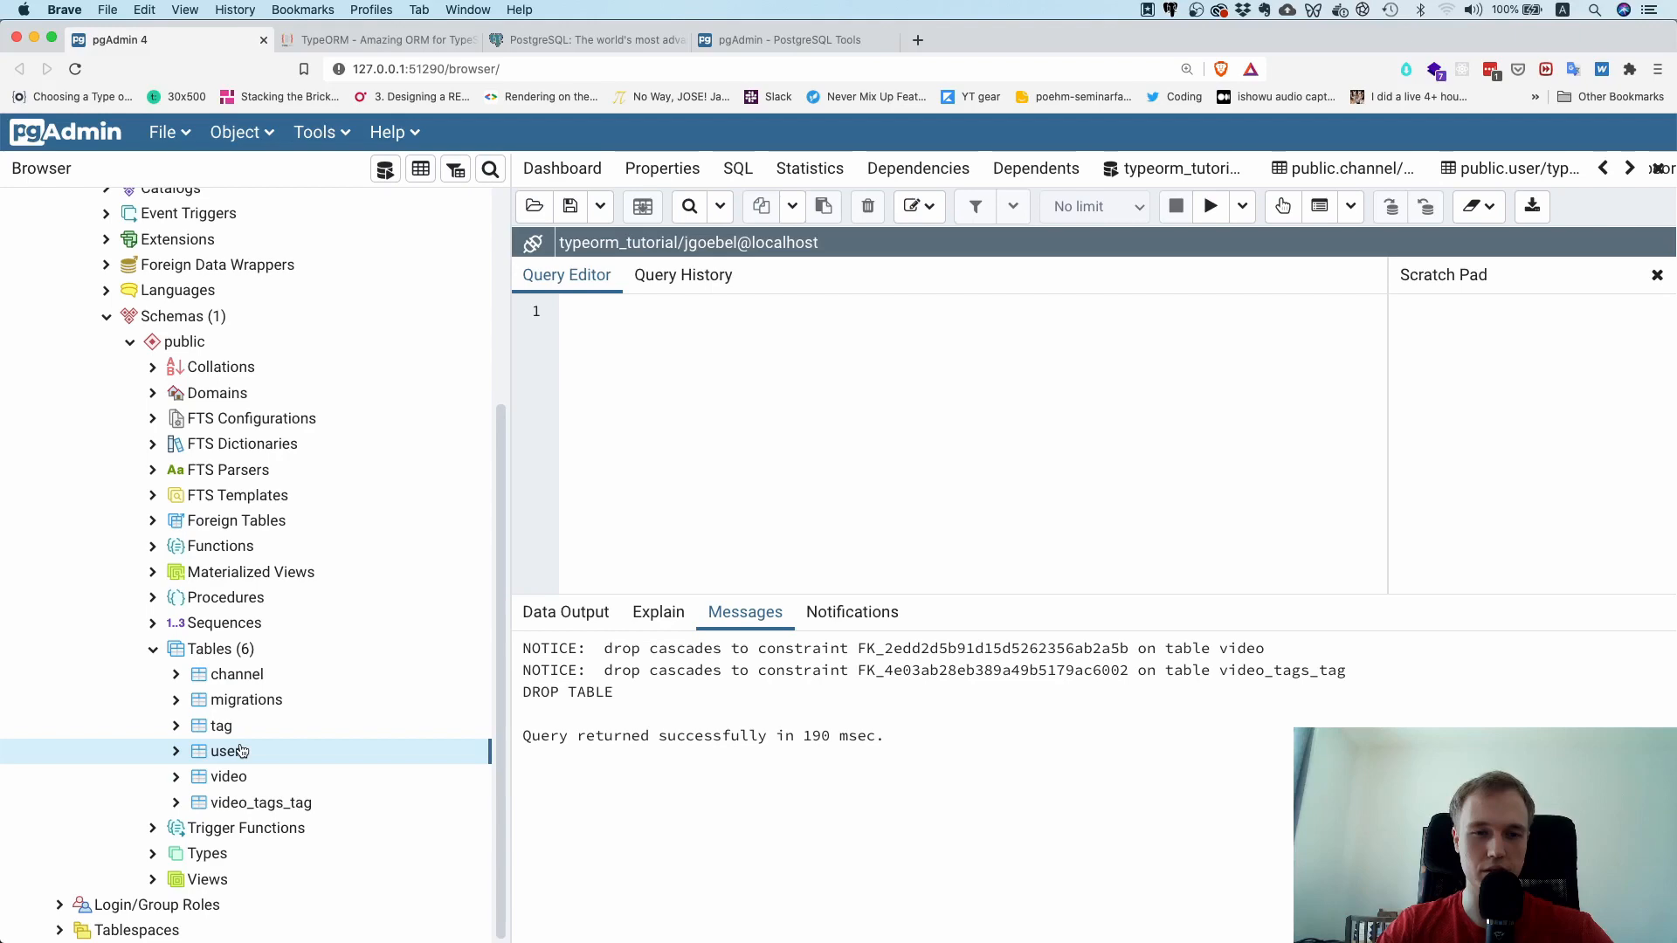
click(224, 751)
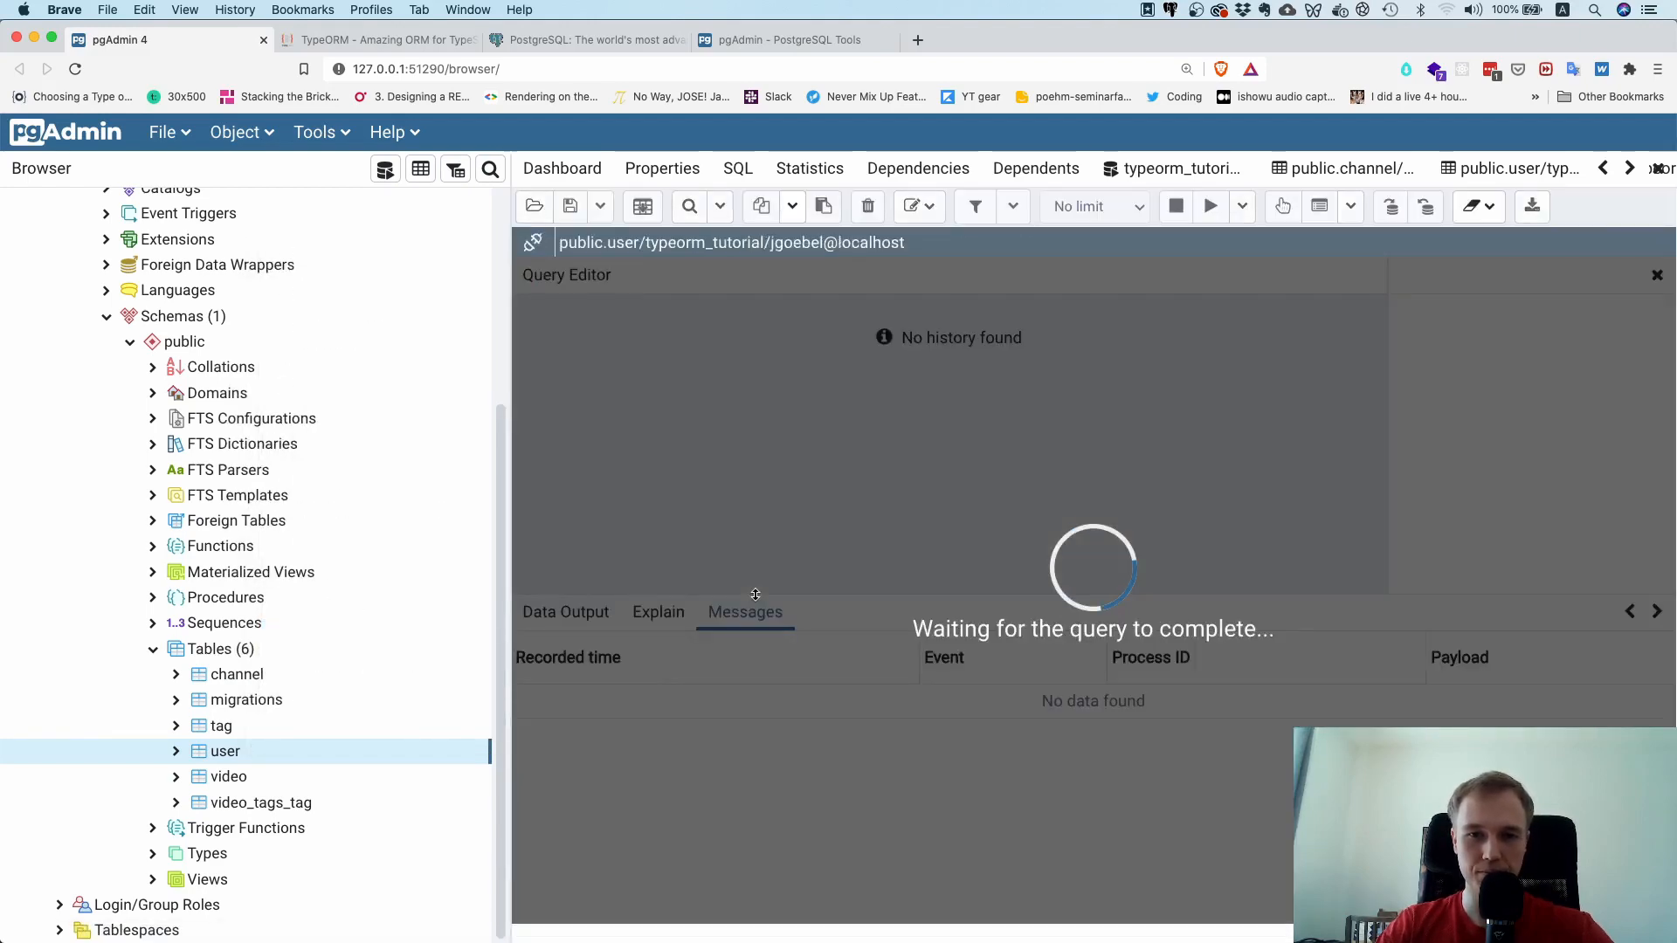
click(1209, 206)
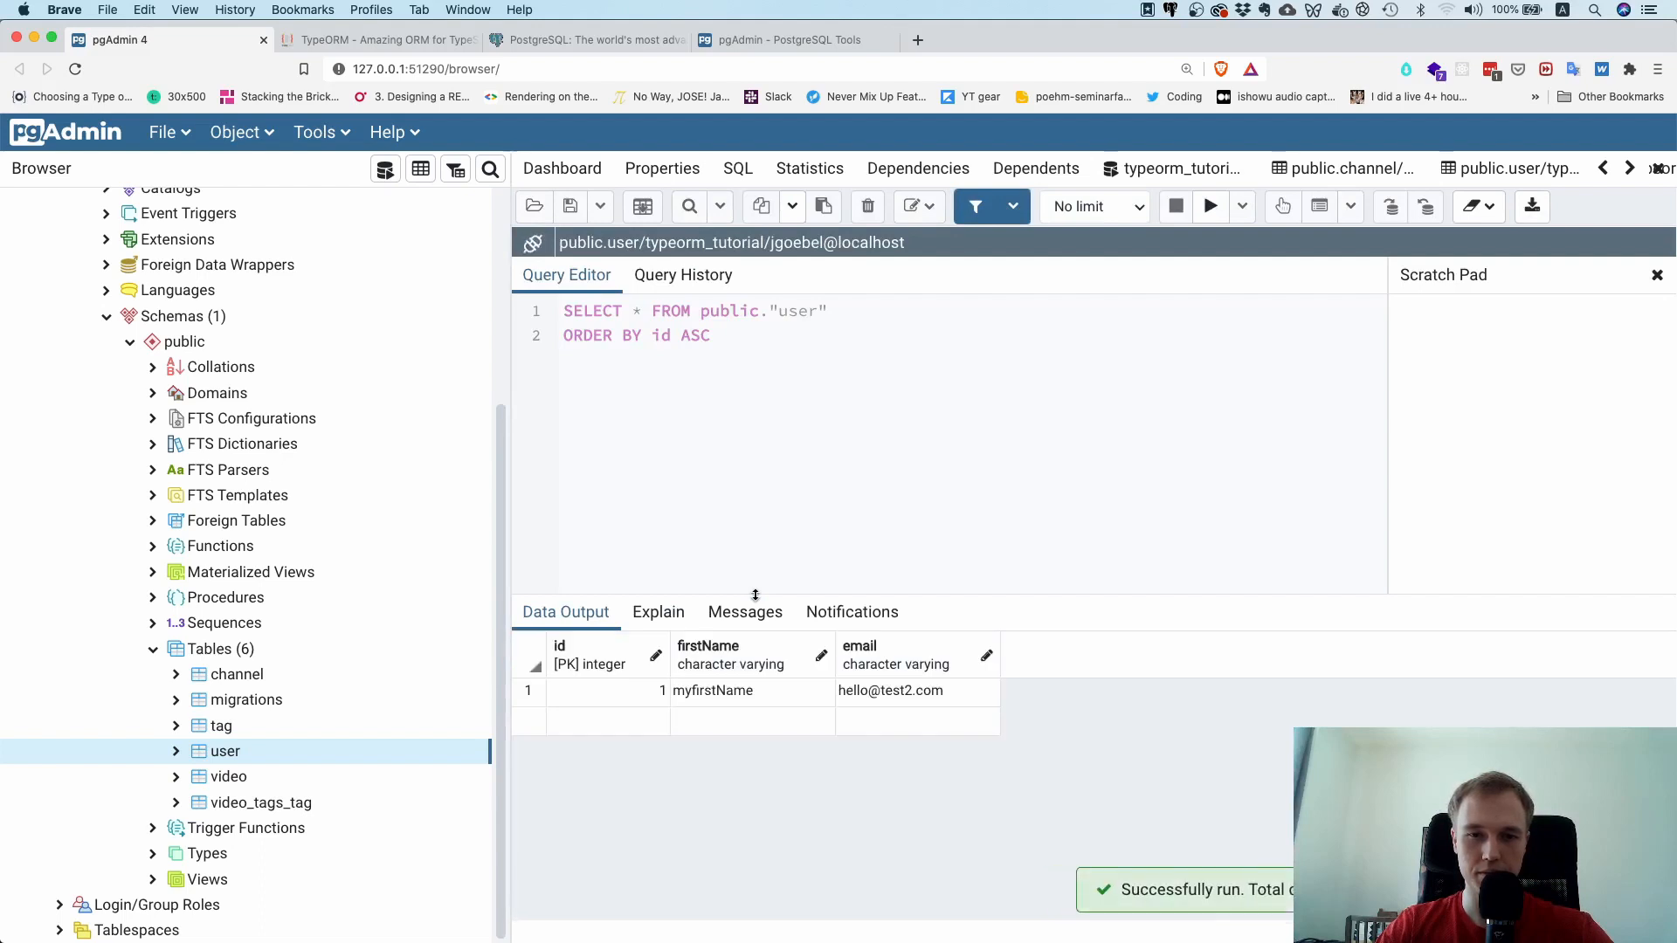
mouse_move(861, 706)
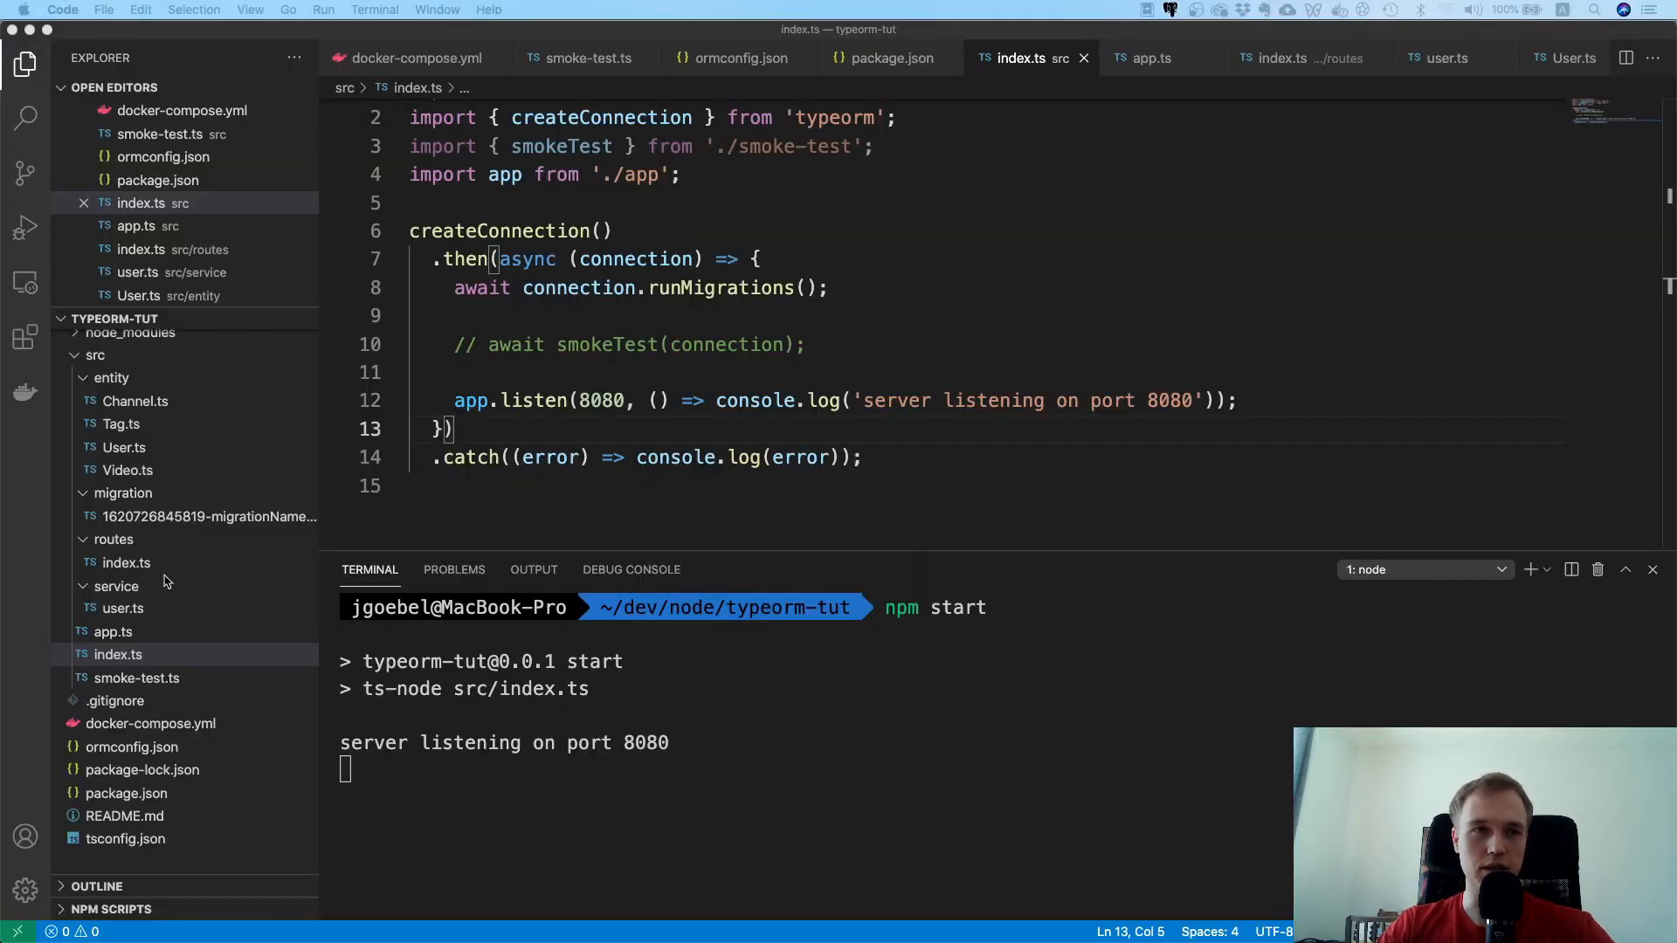
Step: Open service/user.ts to review how register creates and saves the user
click(123, 608)
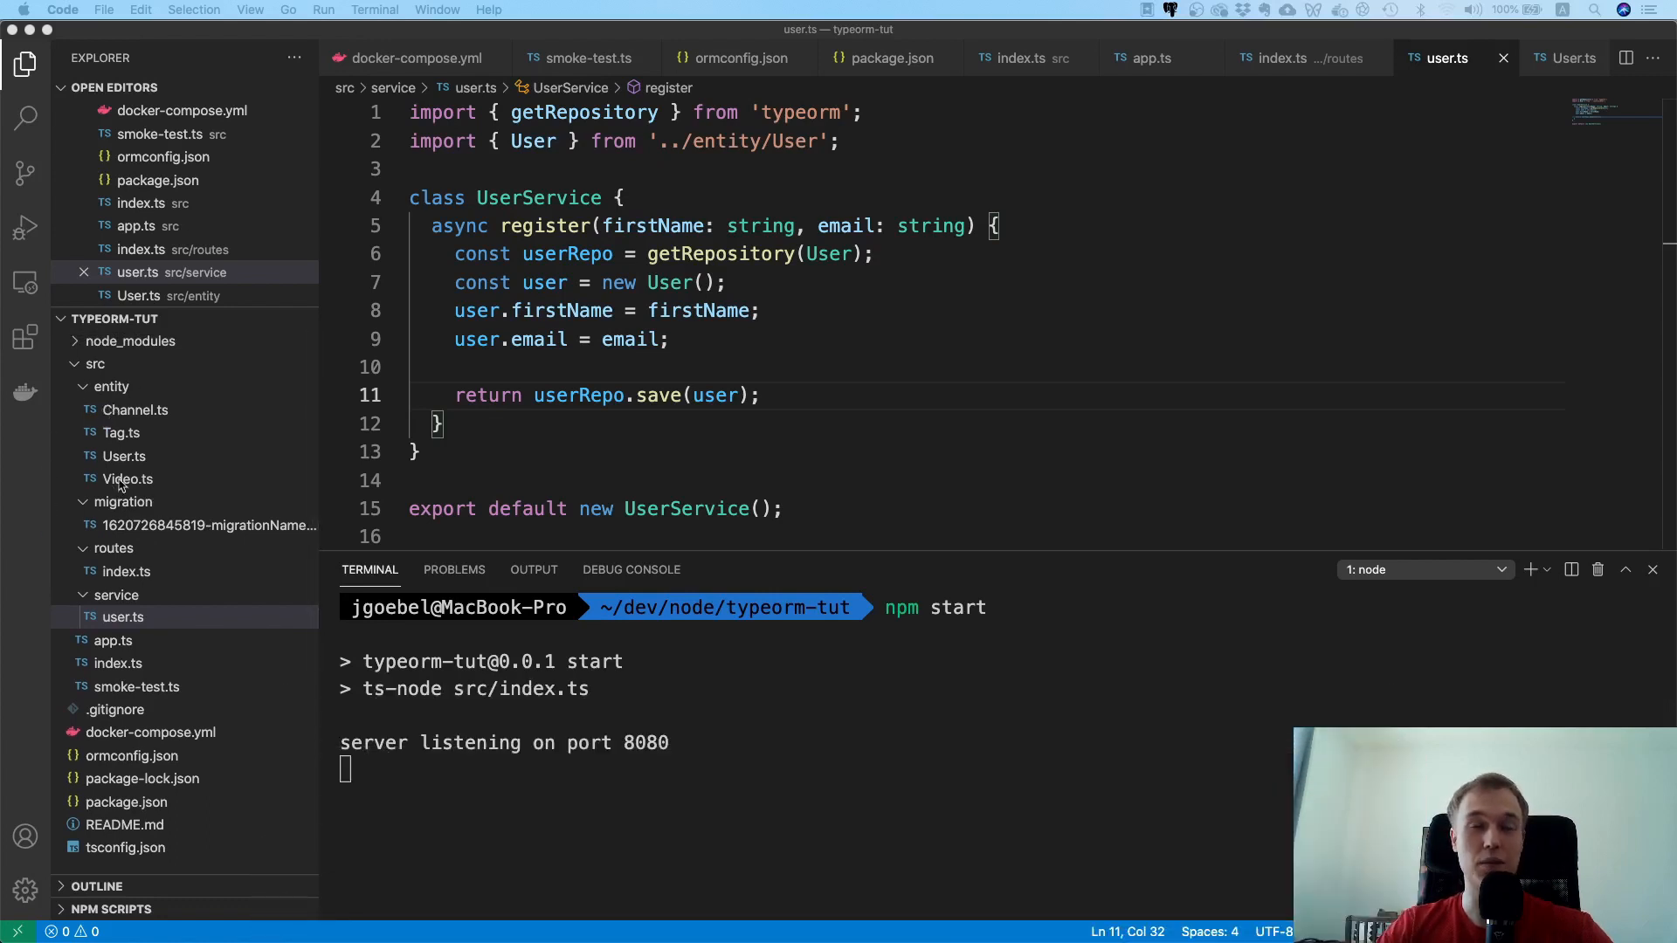
mouse_move(147, 602)
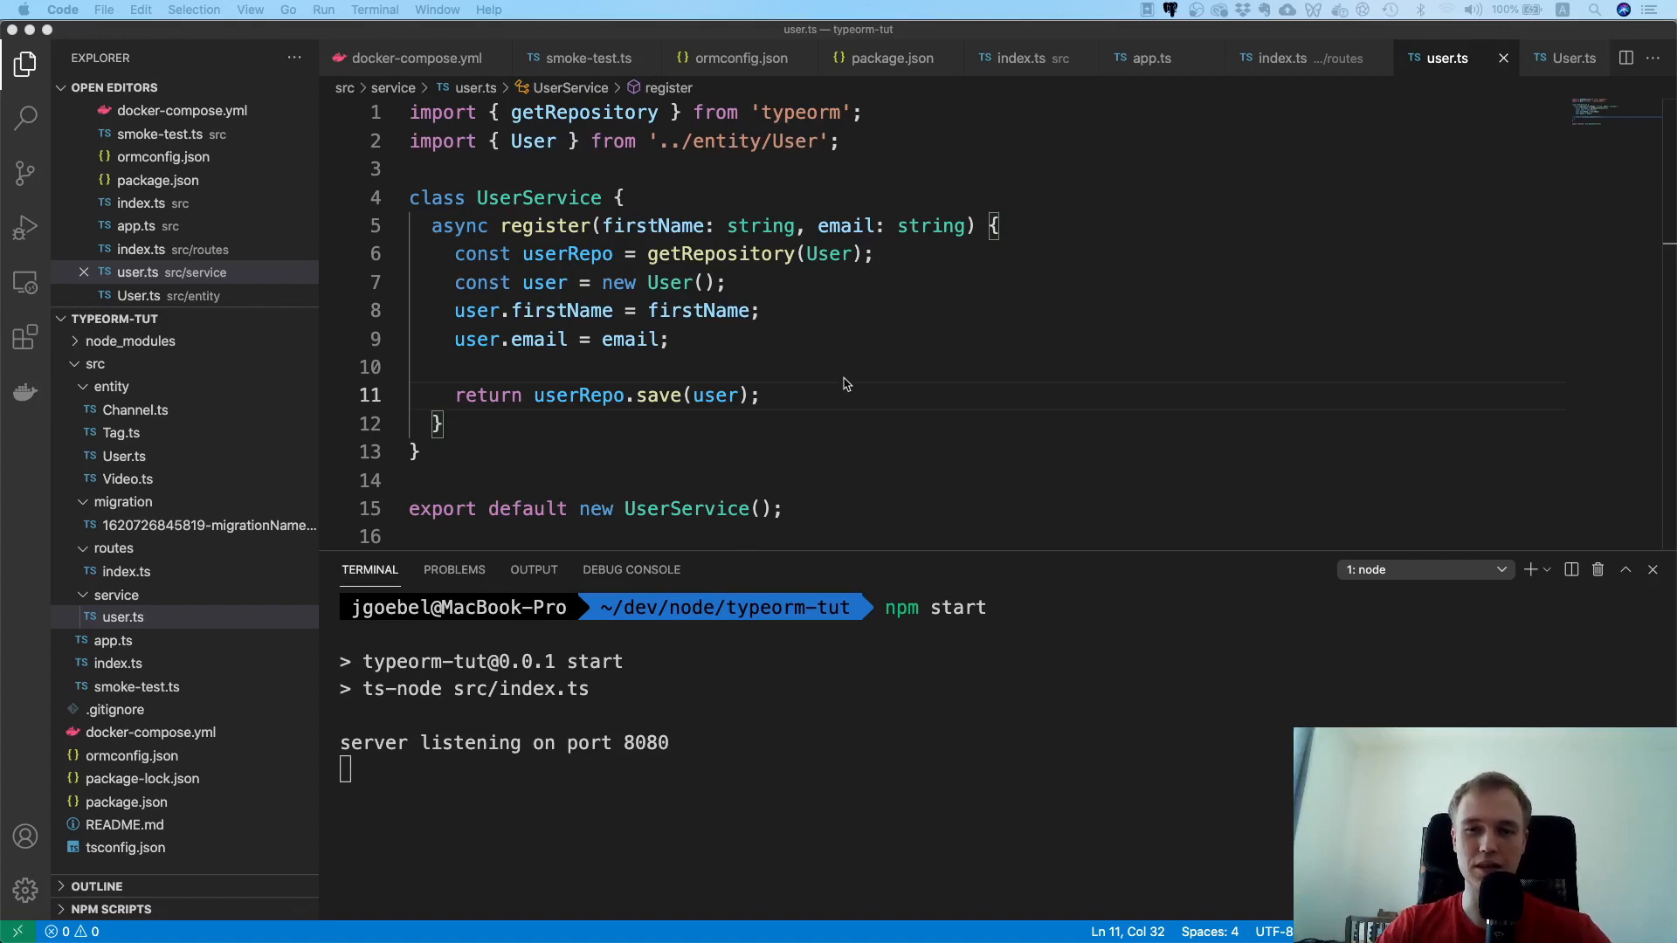
mouse_move(867, 387)
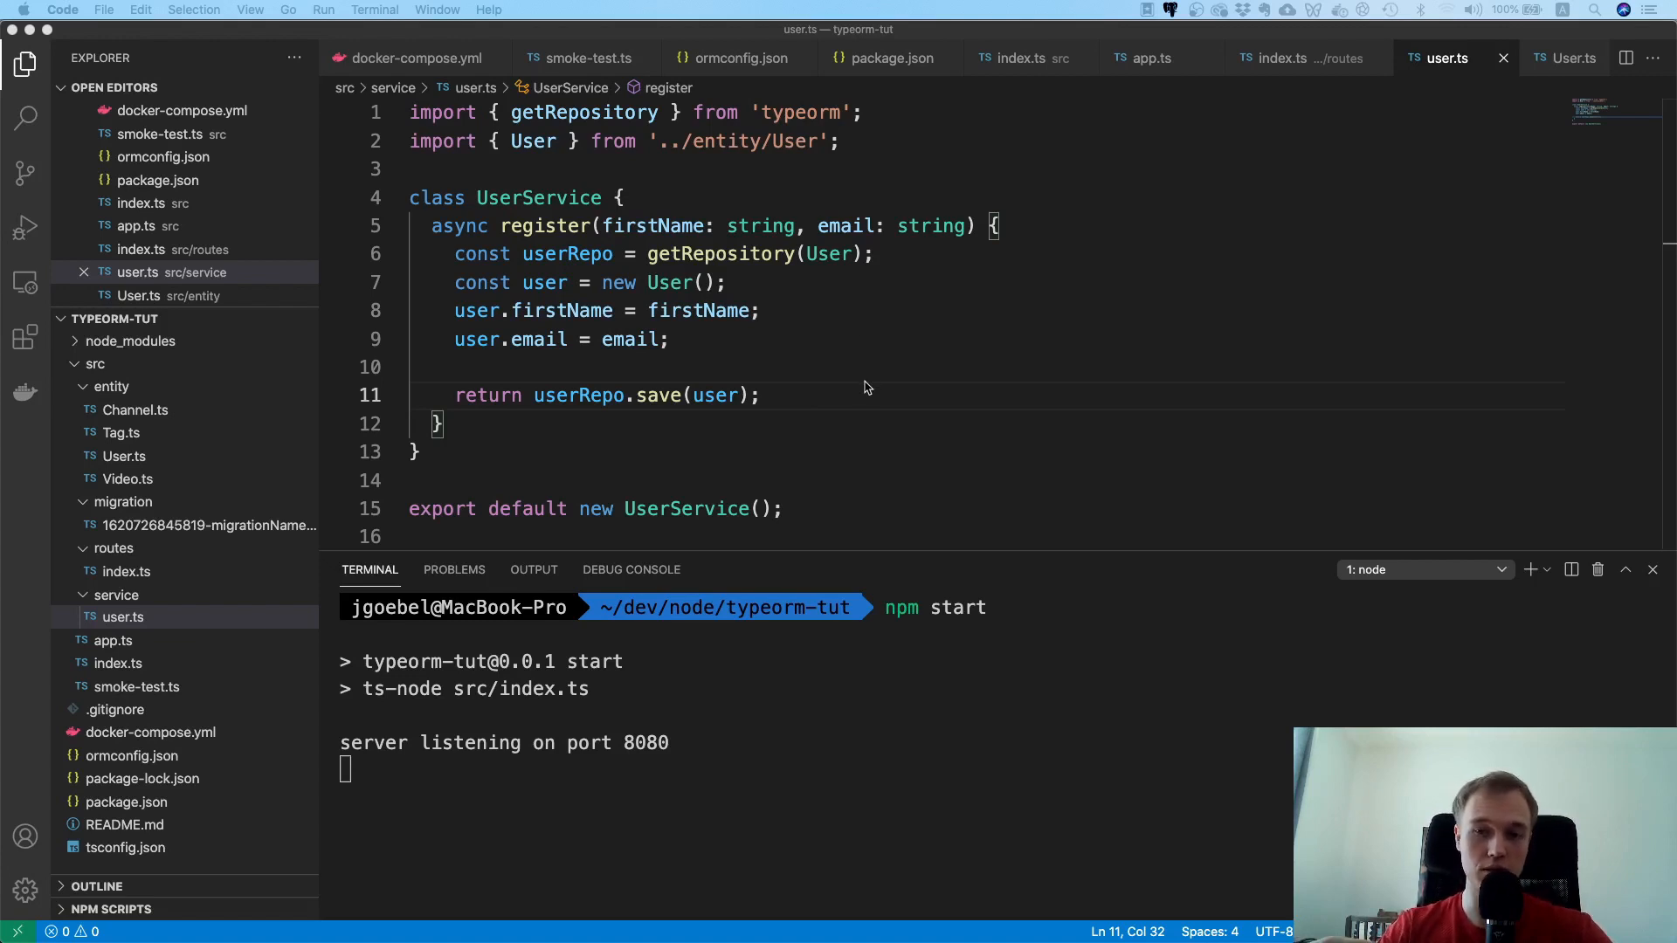
mouse_move(833, 418)
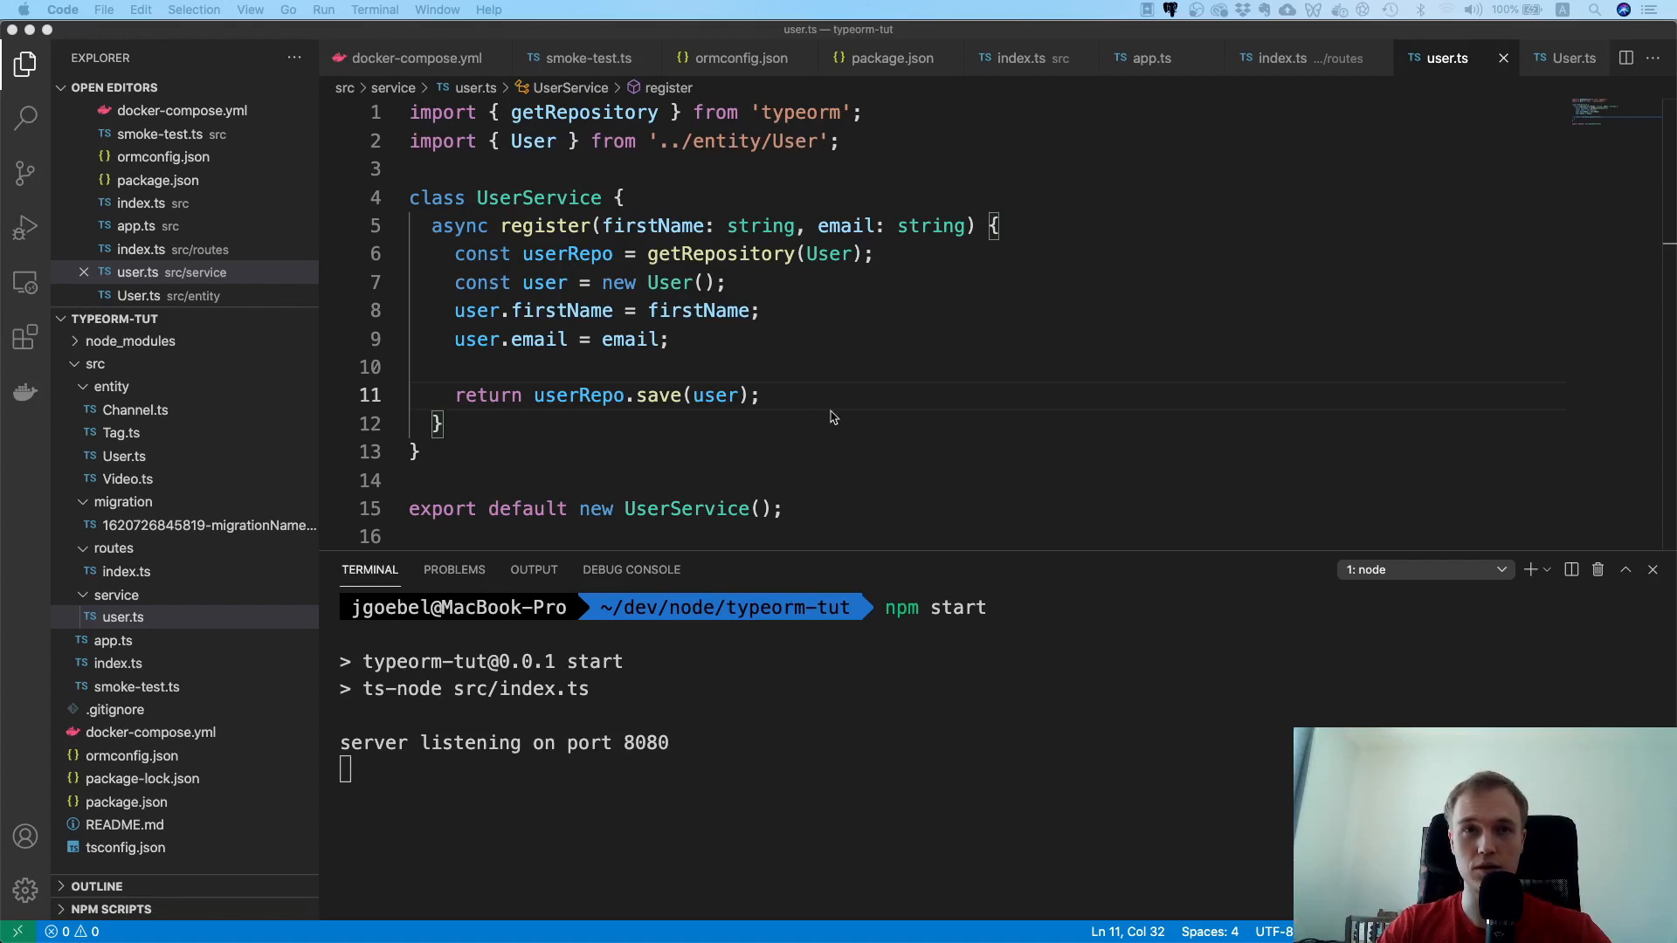
click(439, 423)
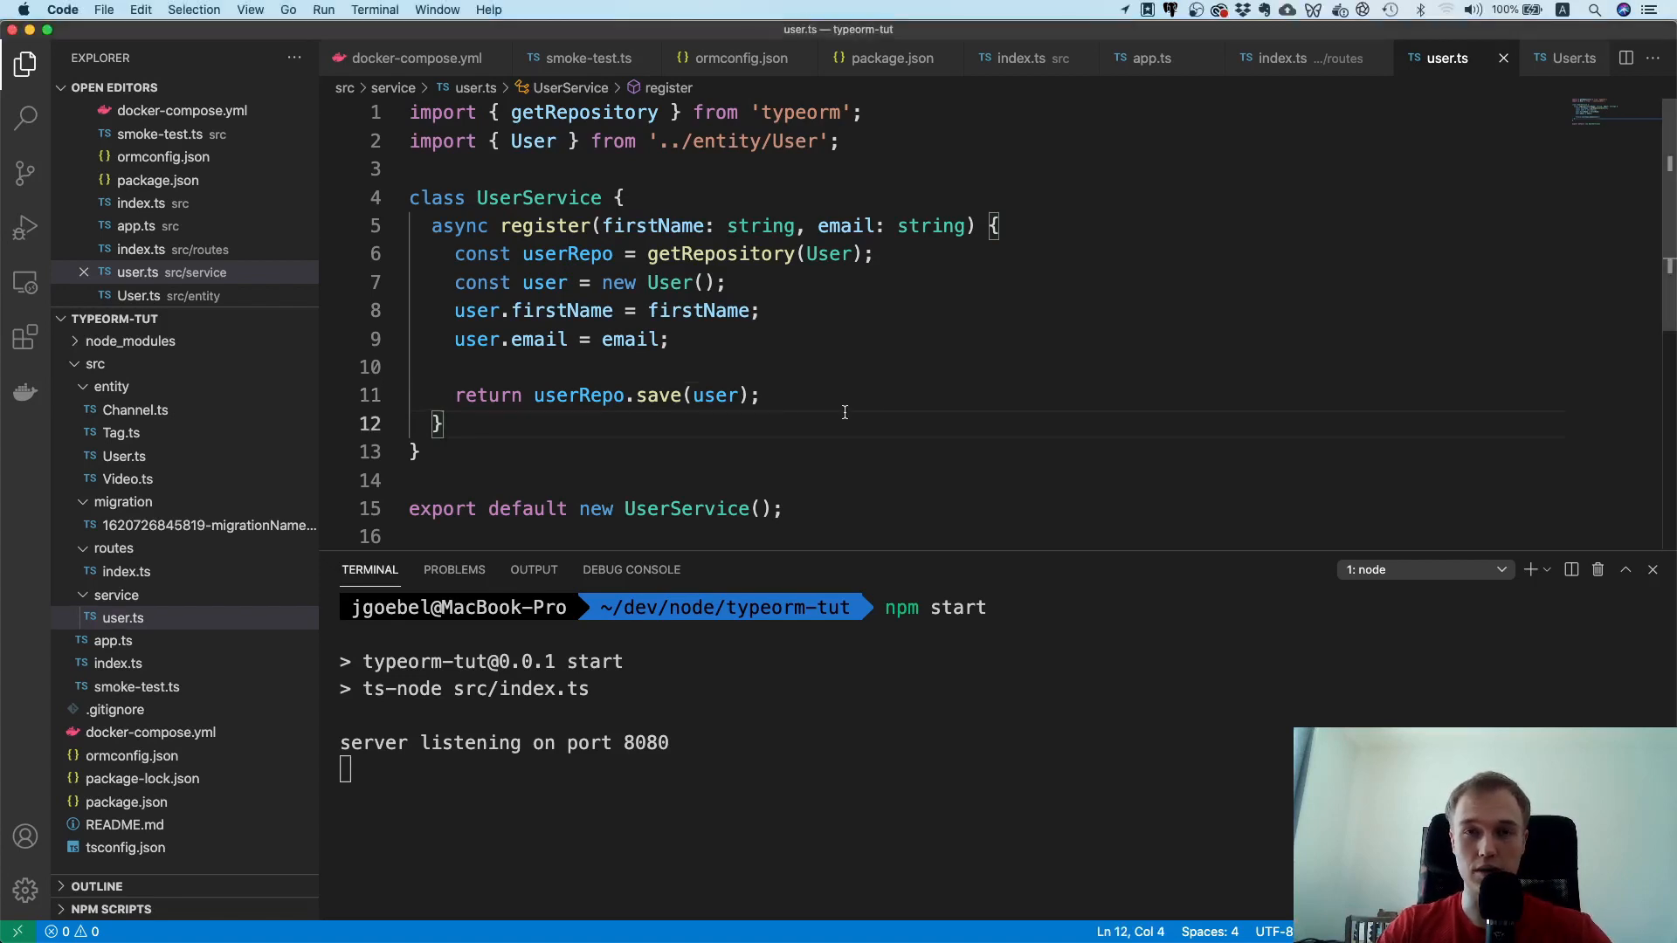